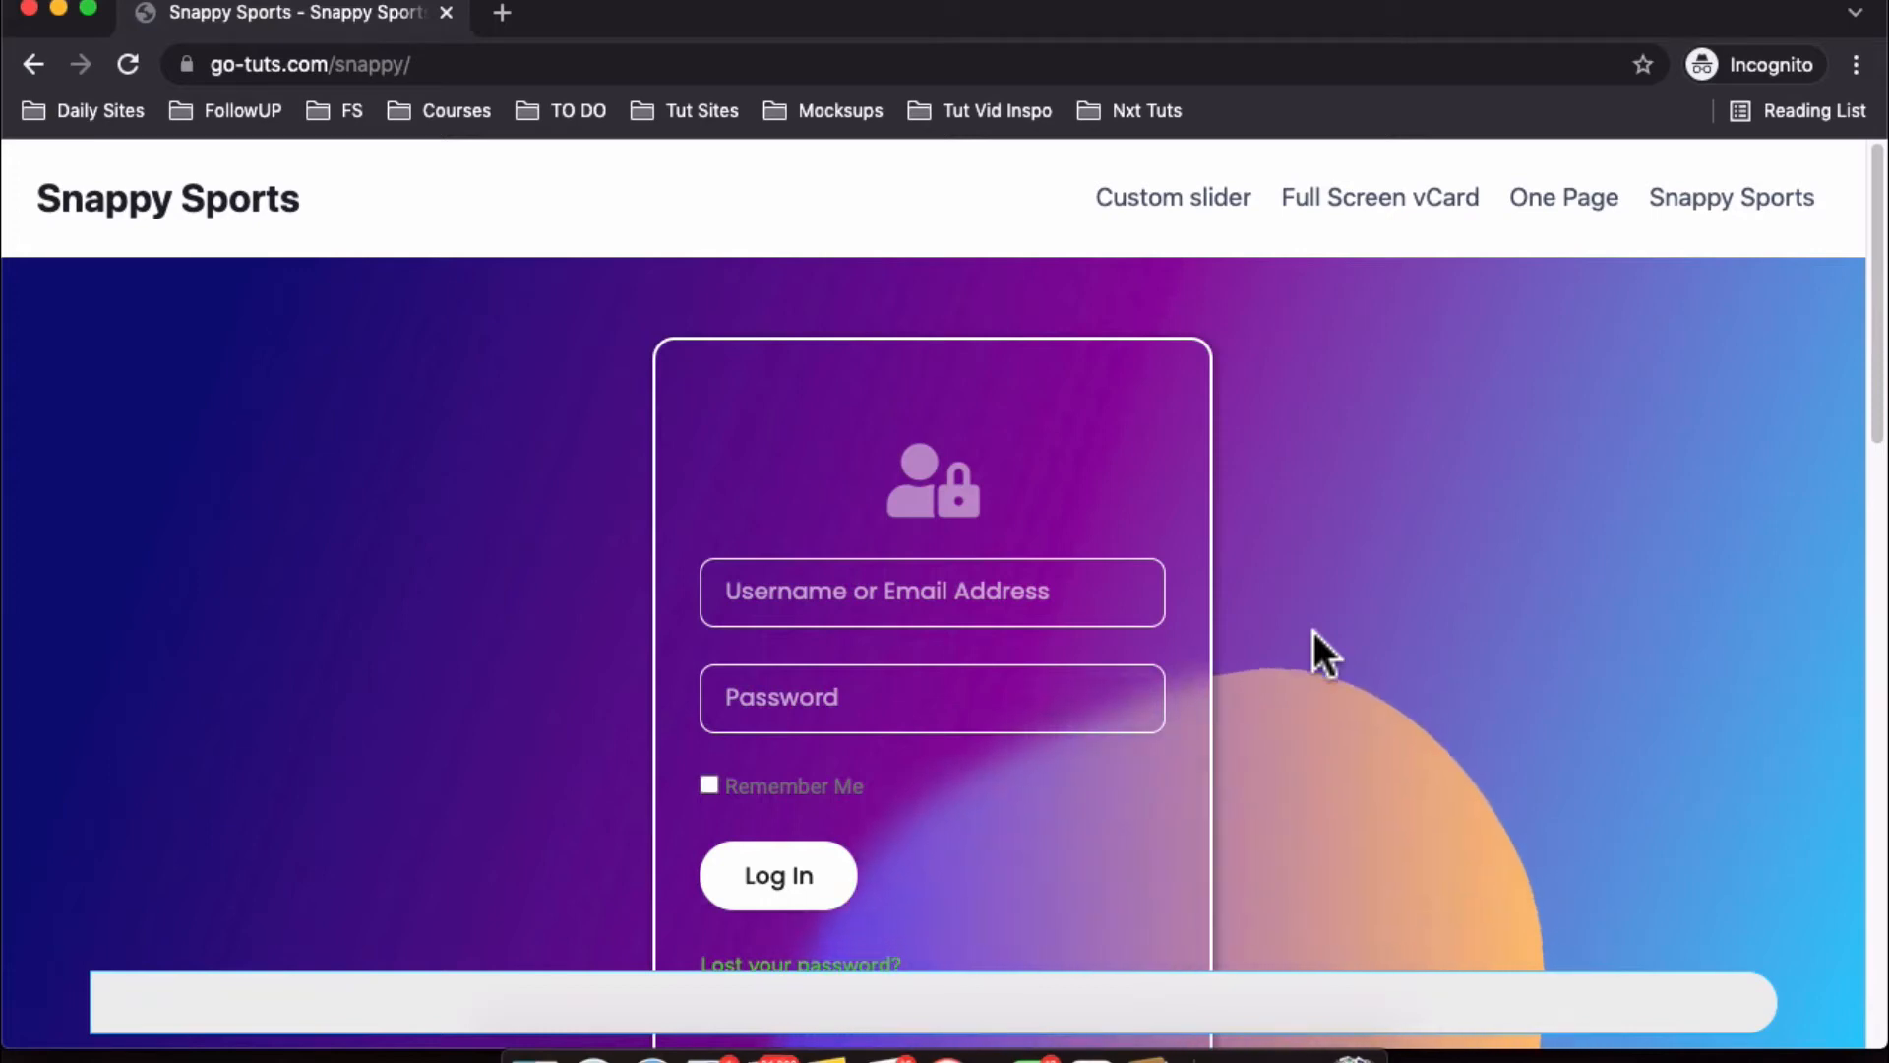
mouse_move(1313, 658)
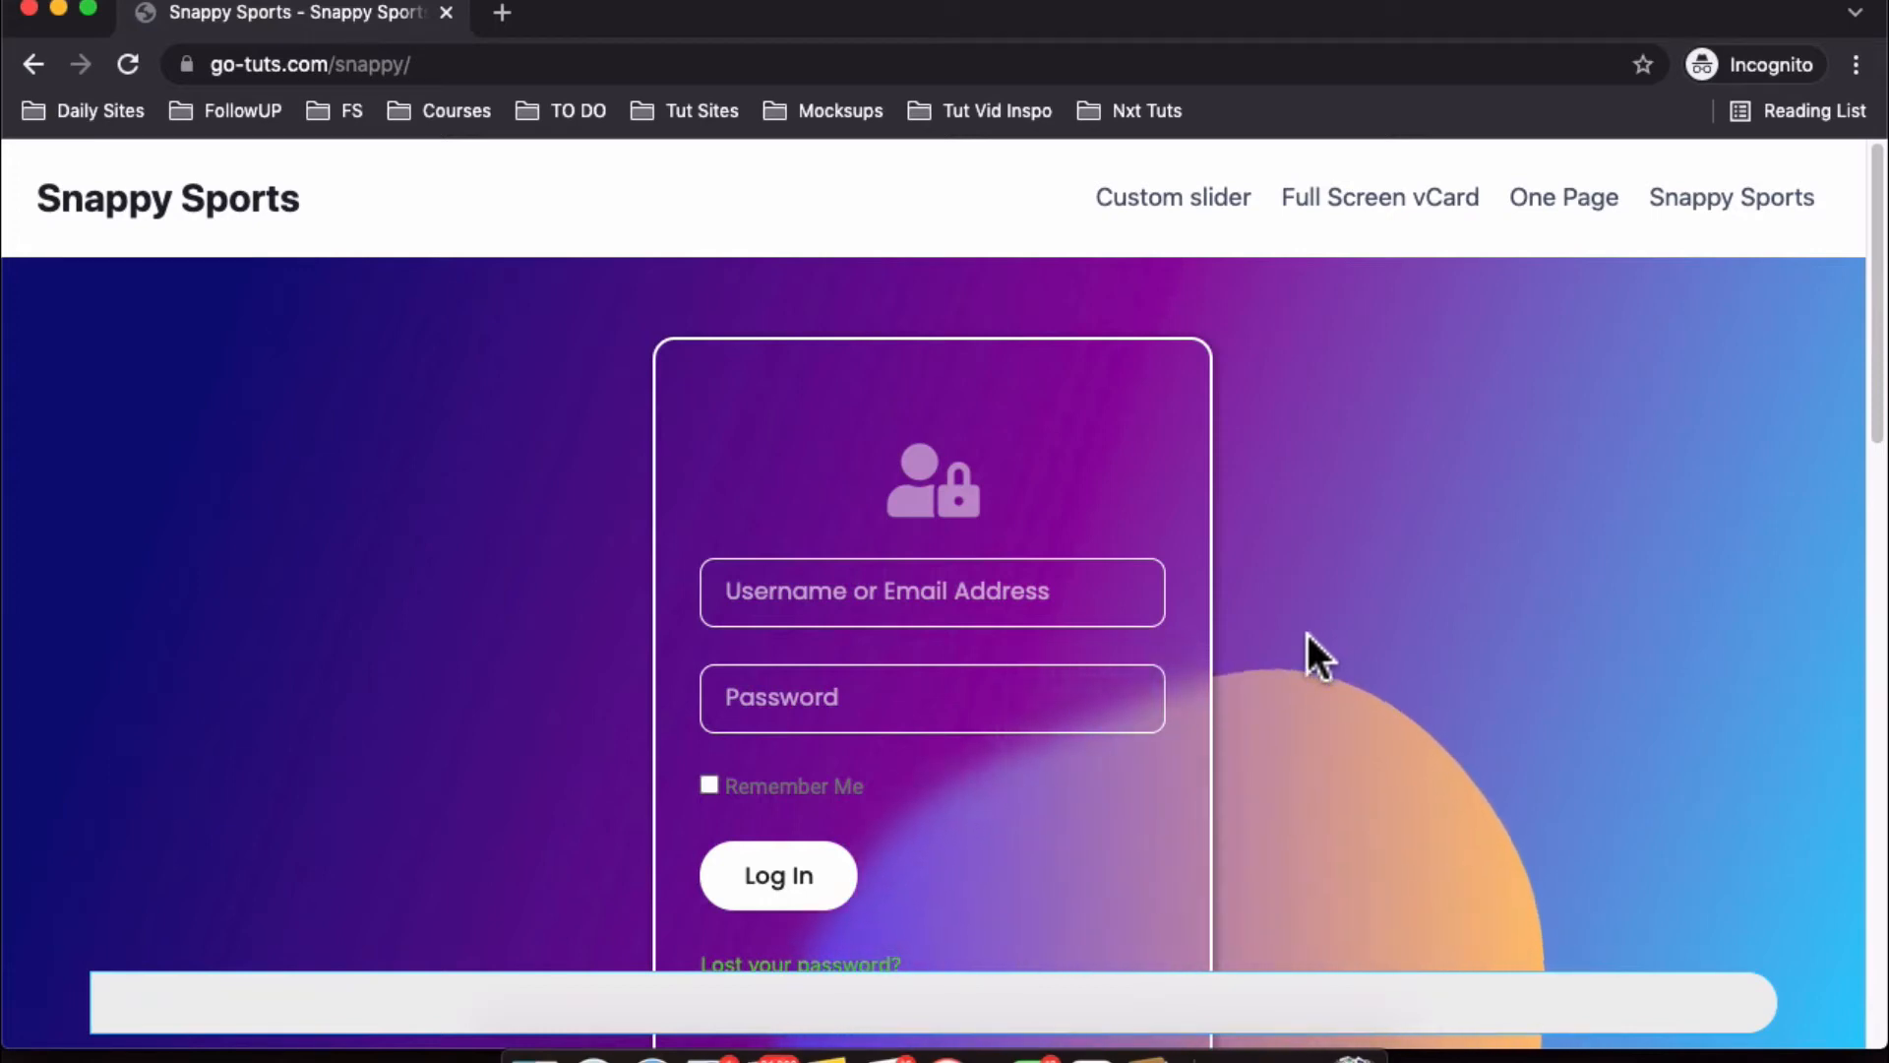
Step: Create a new WordPress page titled Contact Form and open it in Elementor
scroll(down, 3)
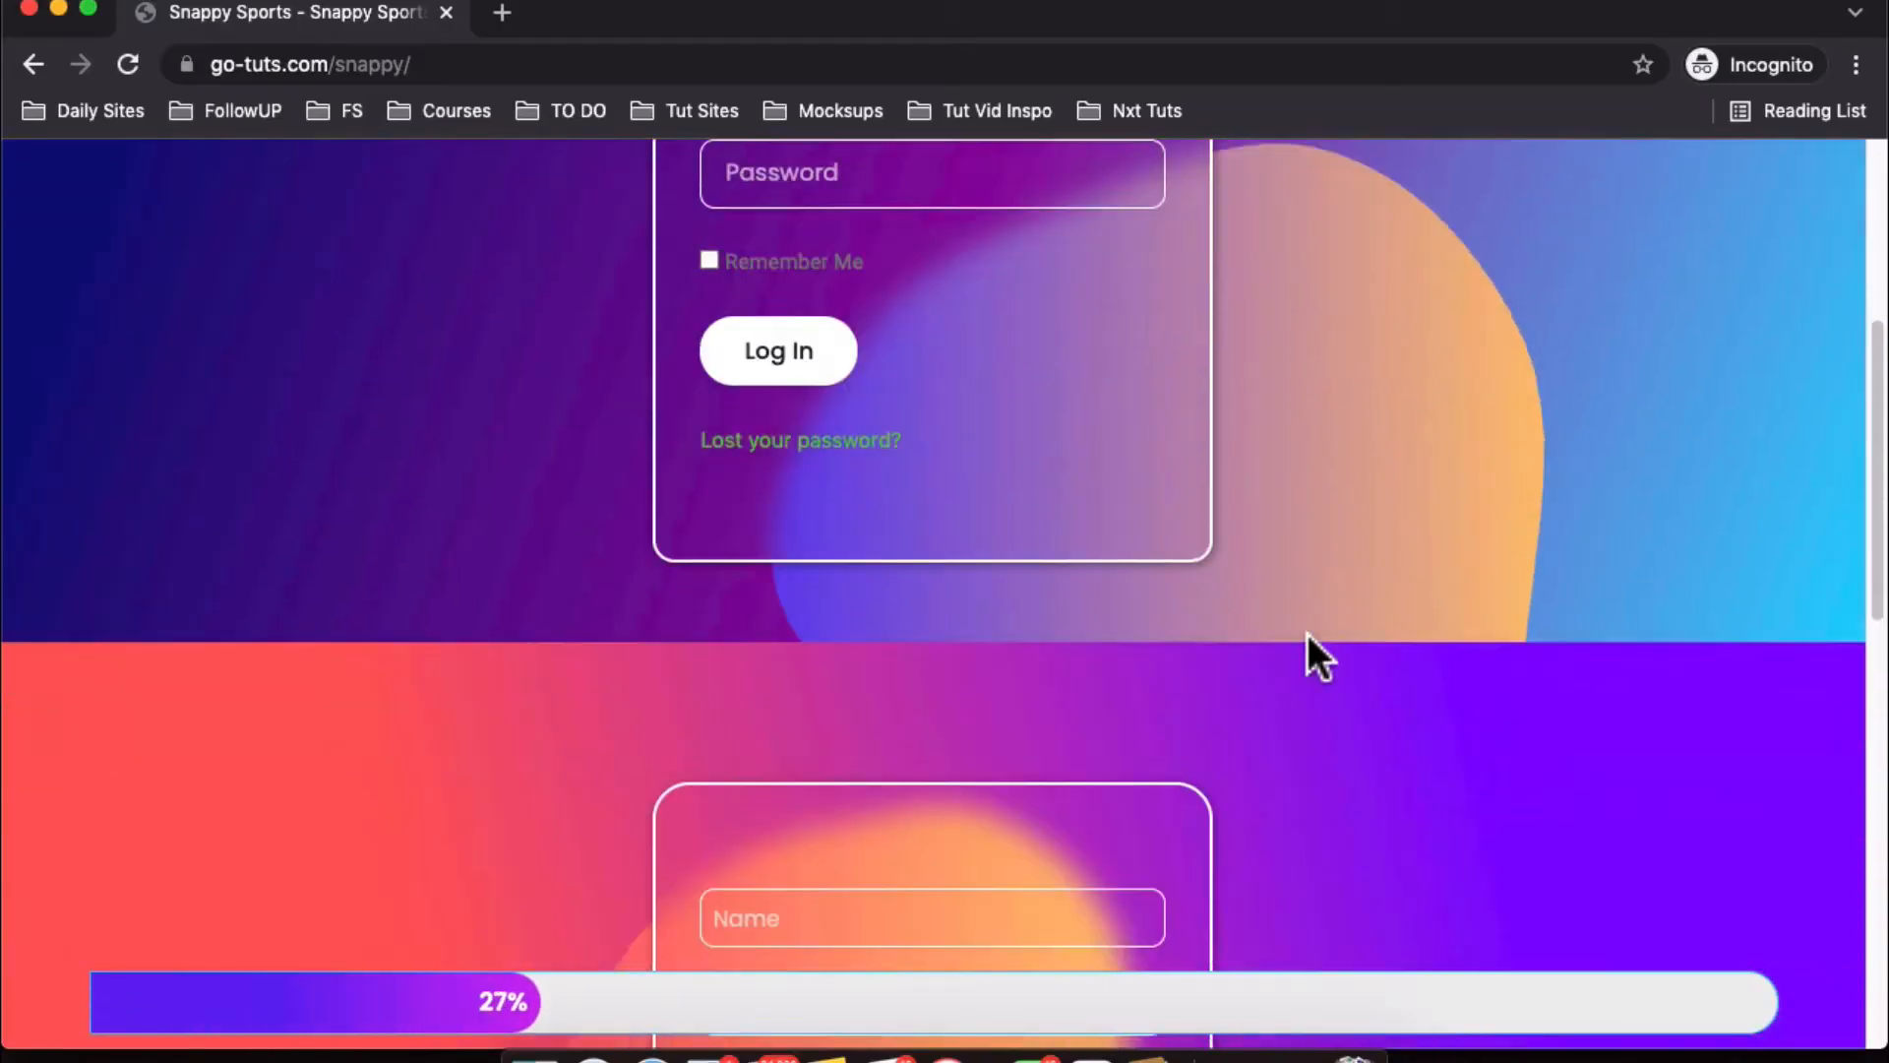
scroll(down, 3)
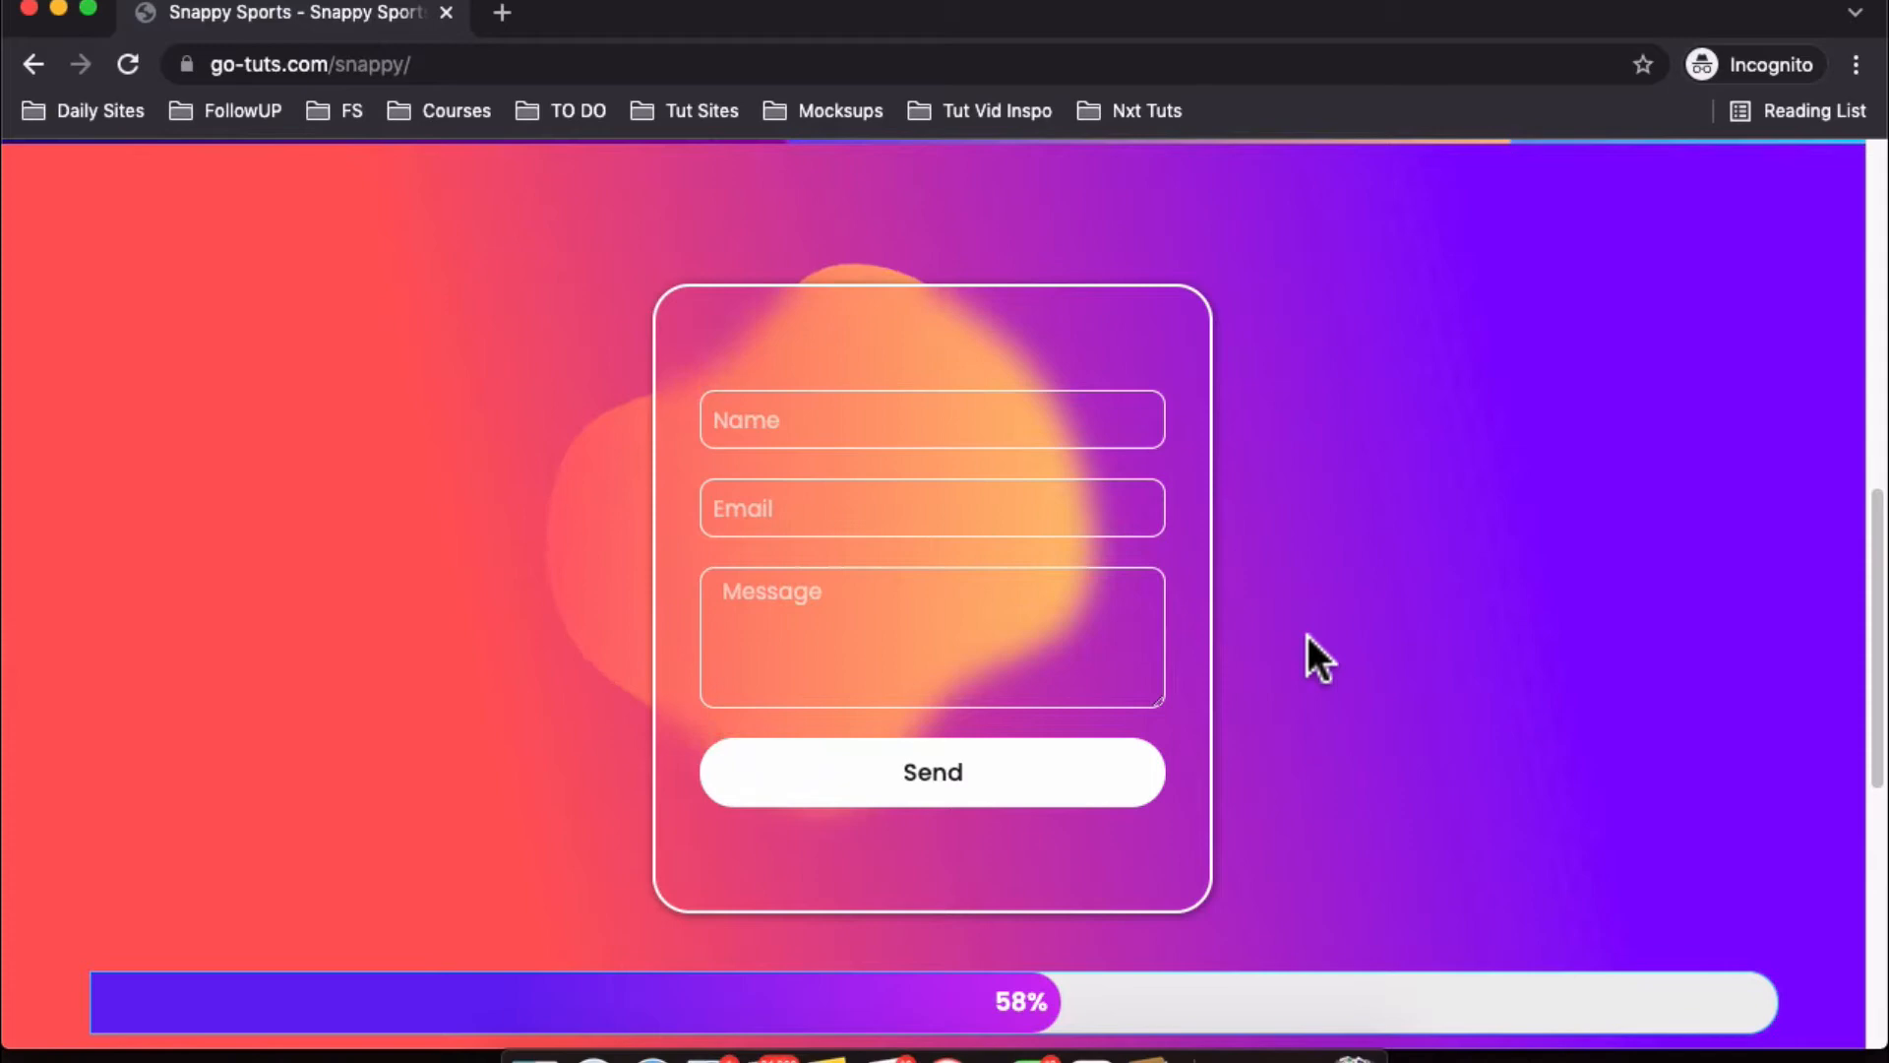
mouse_move(1328, 671)
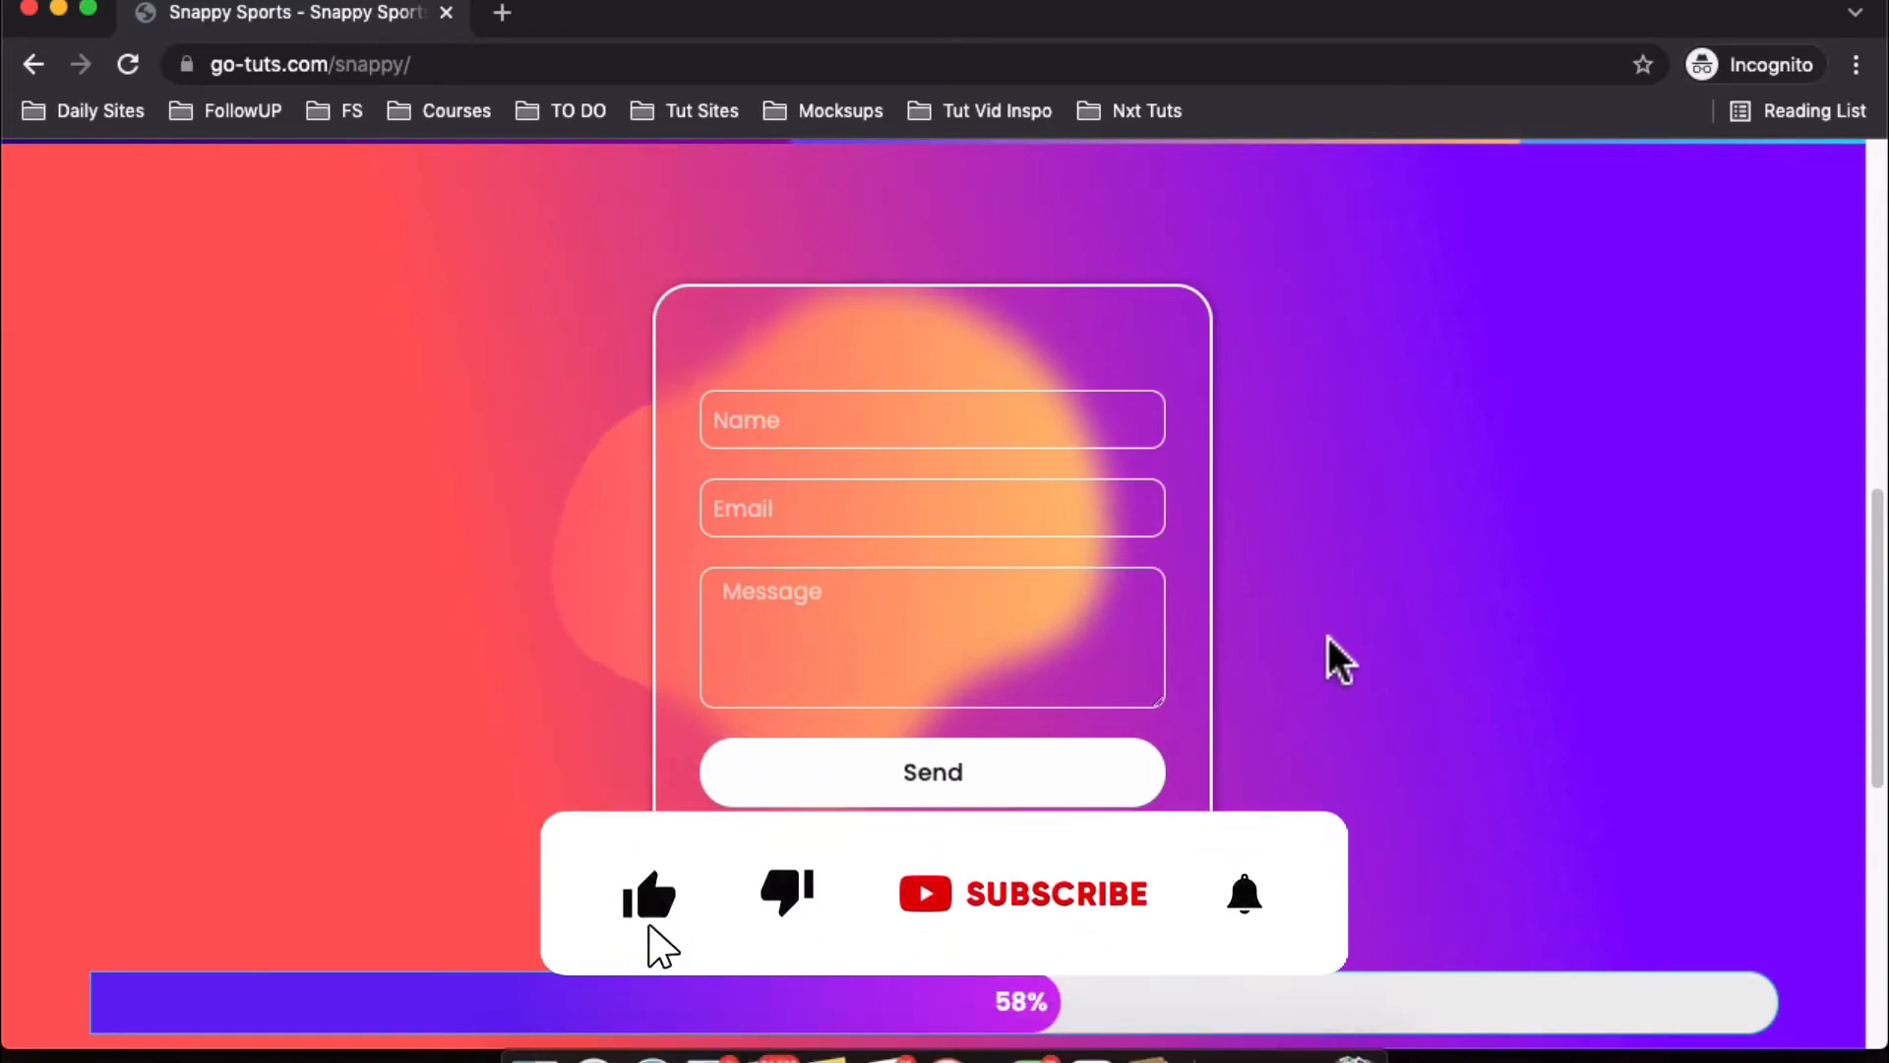
click(1023, 894)
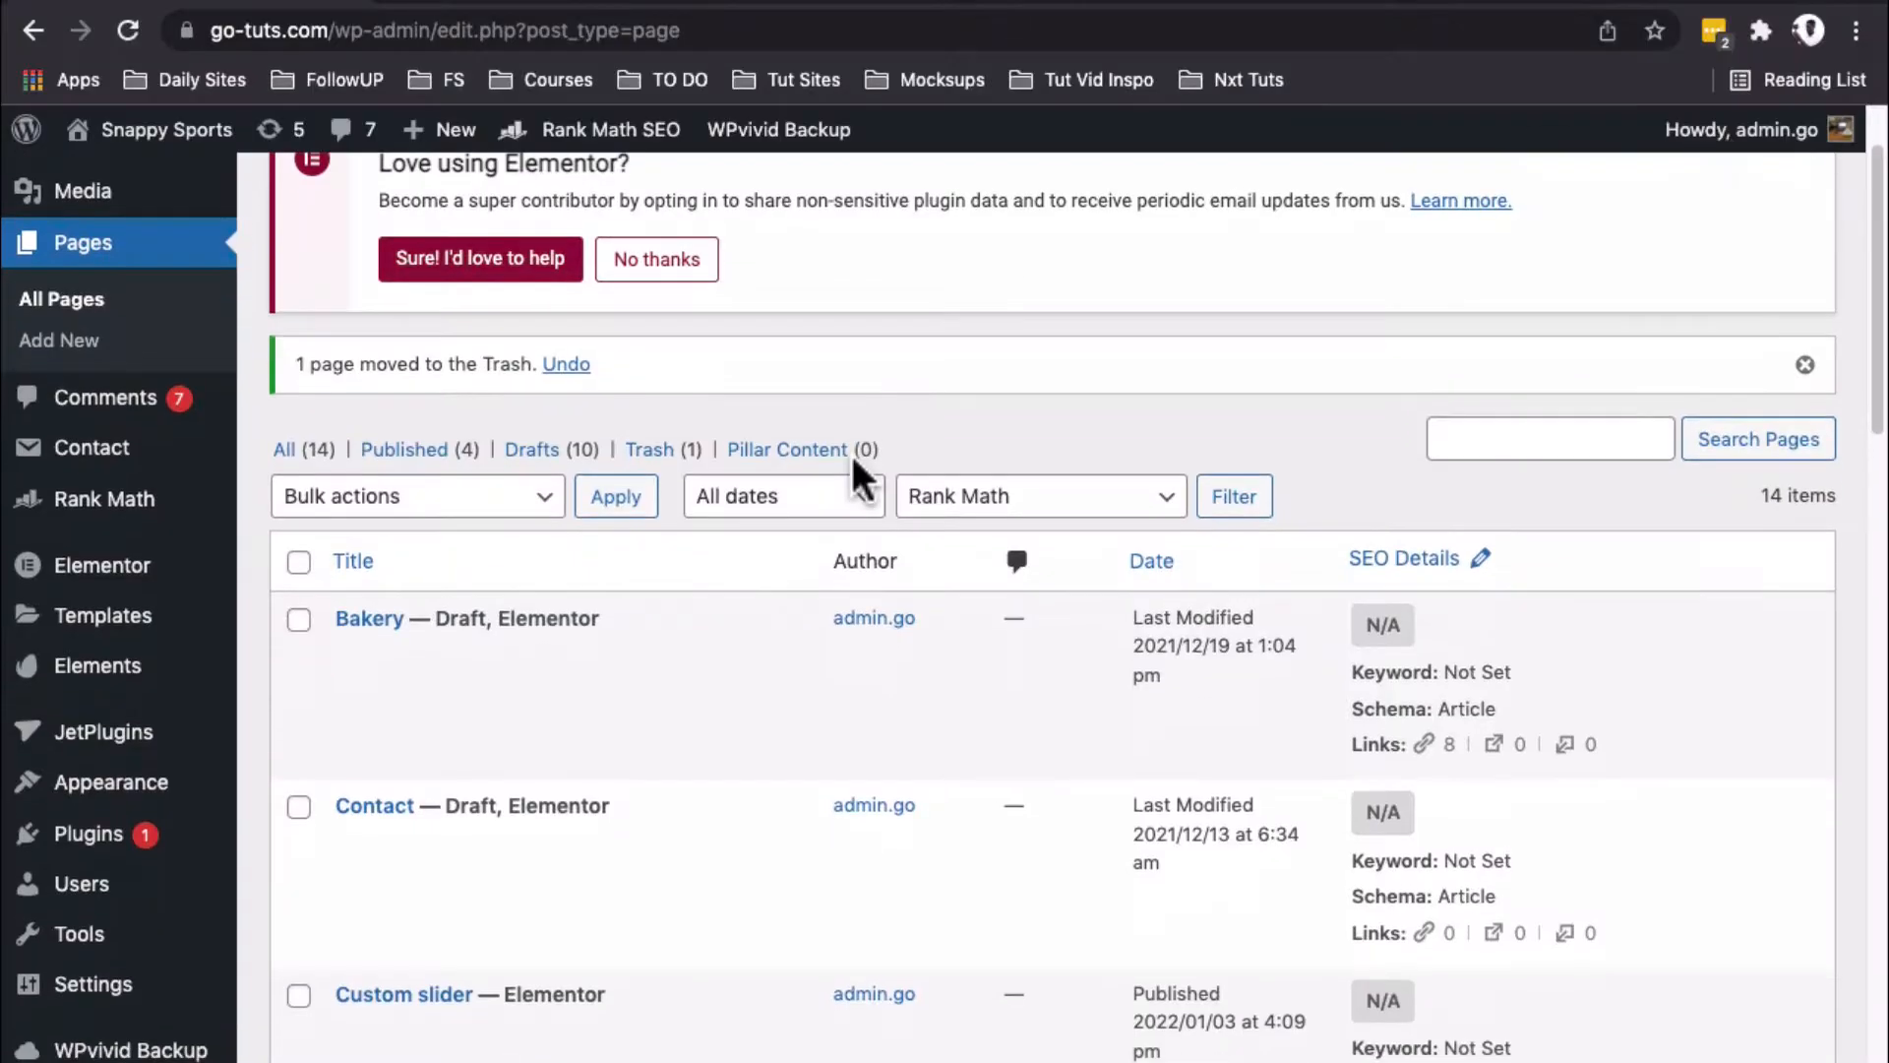
mouse_move(59, 341)
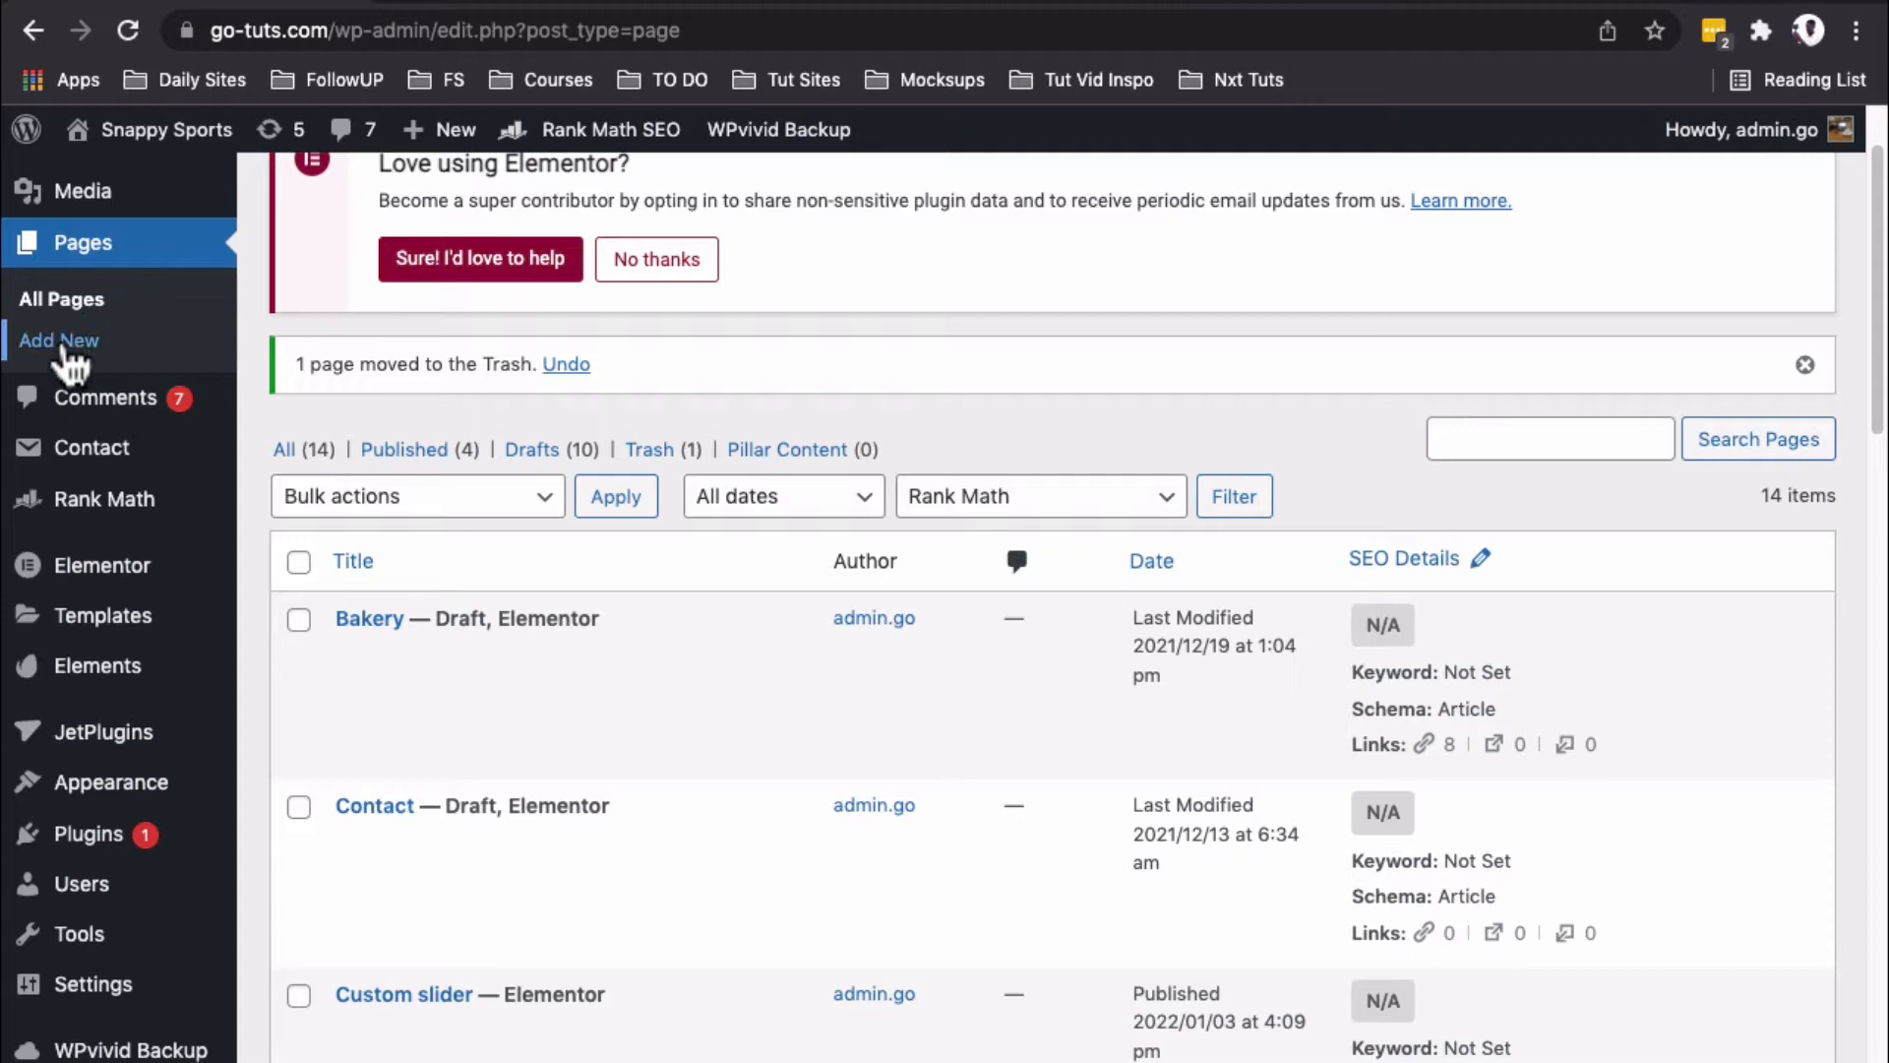
click(57, 340)
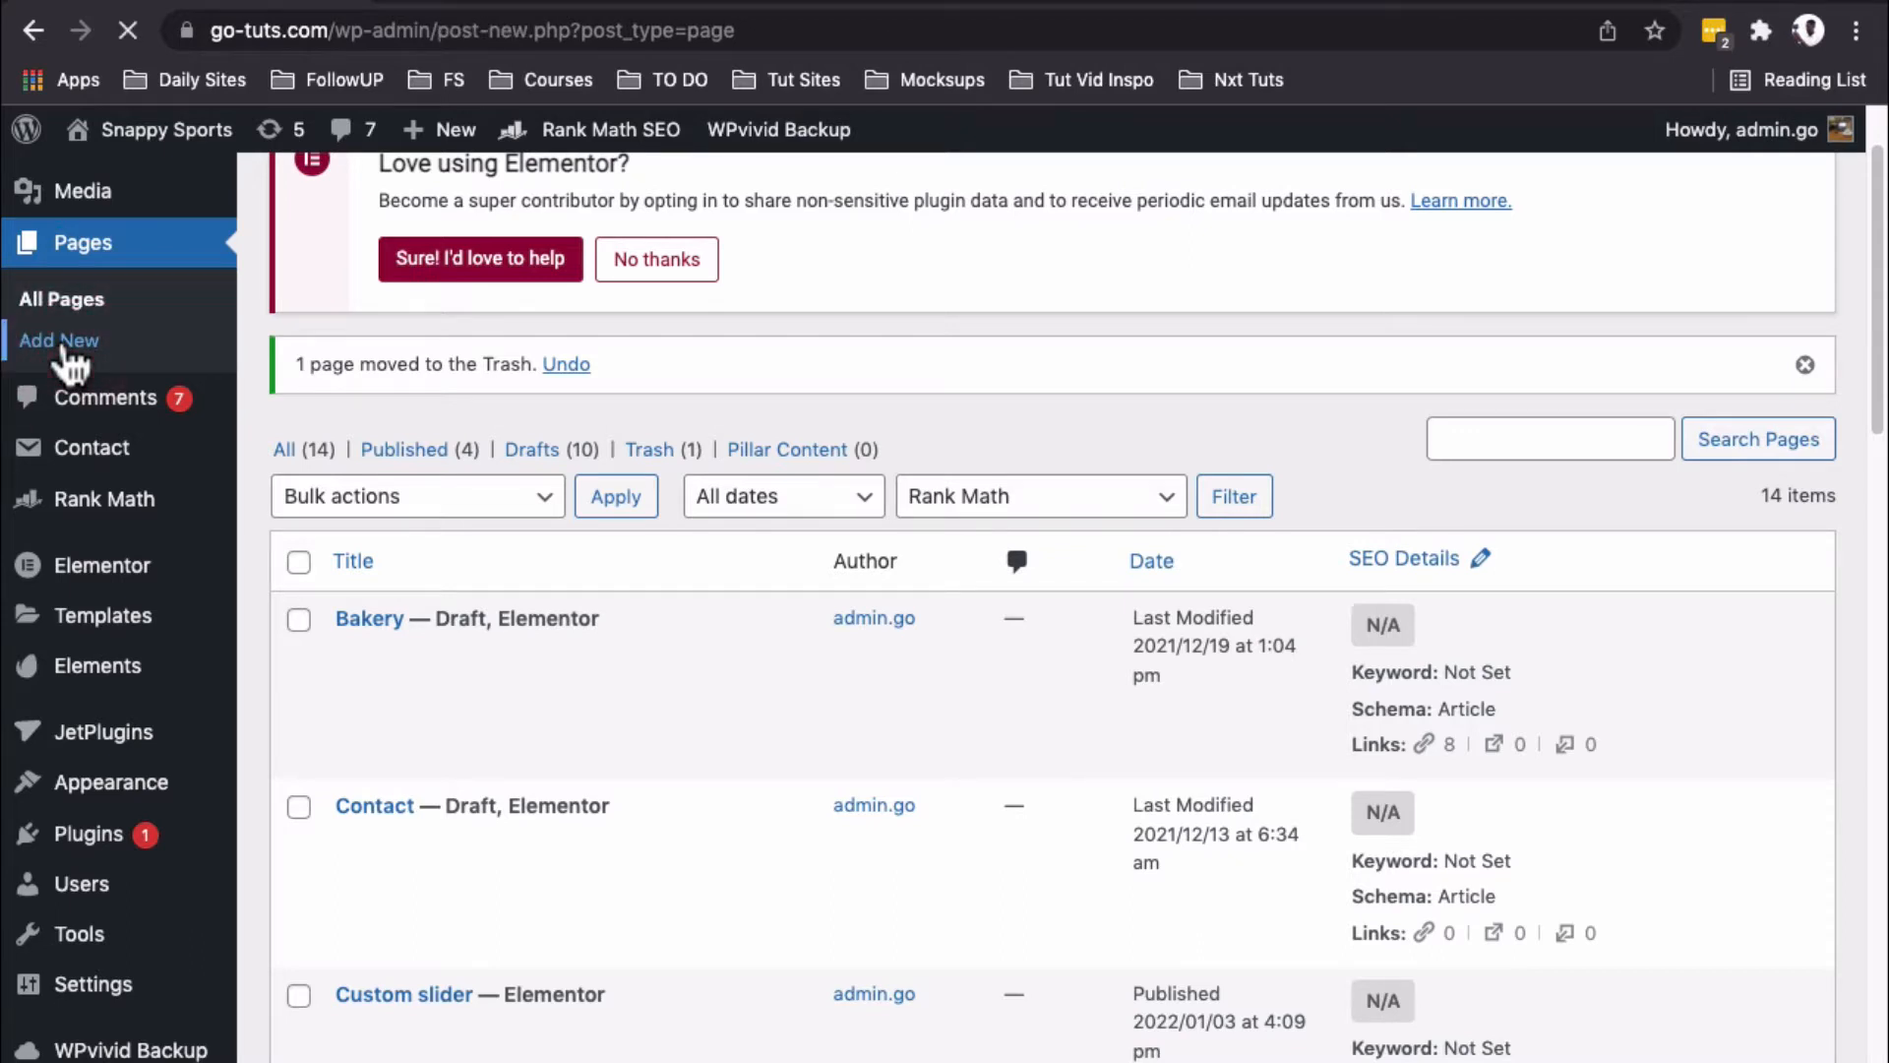
click(57, 340)
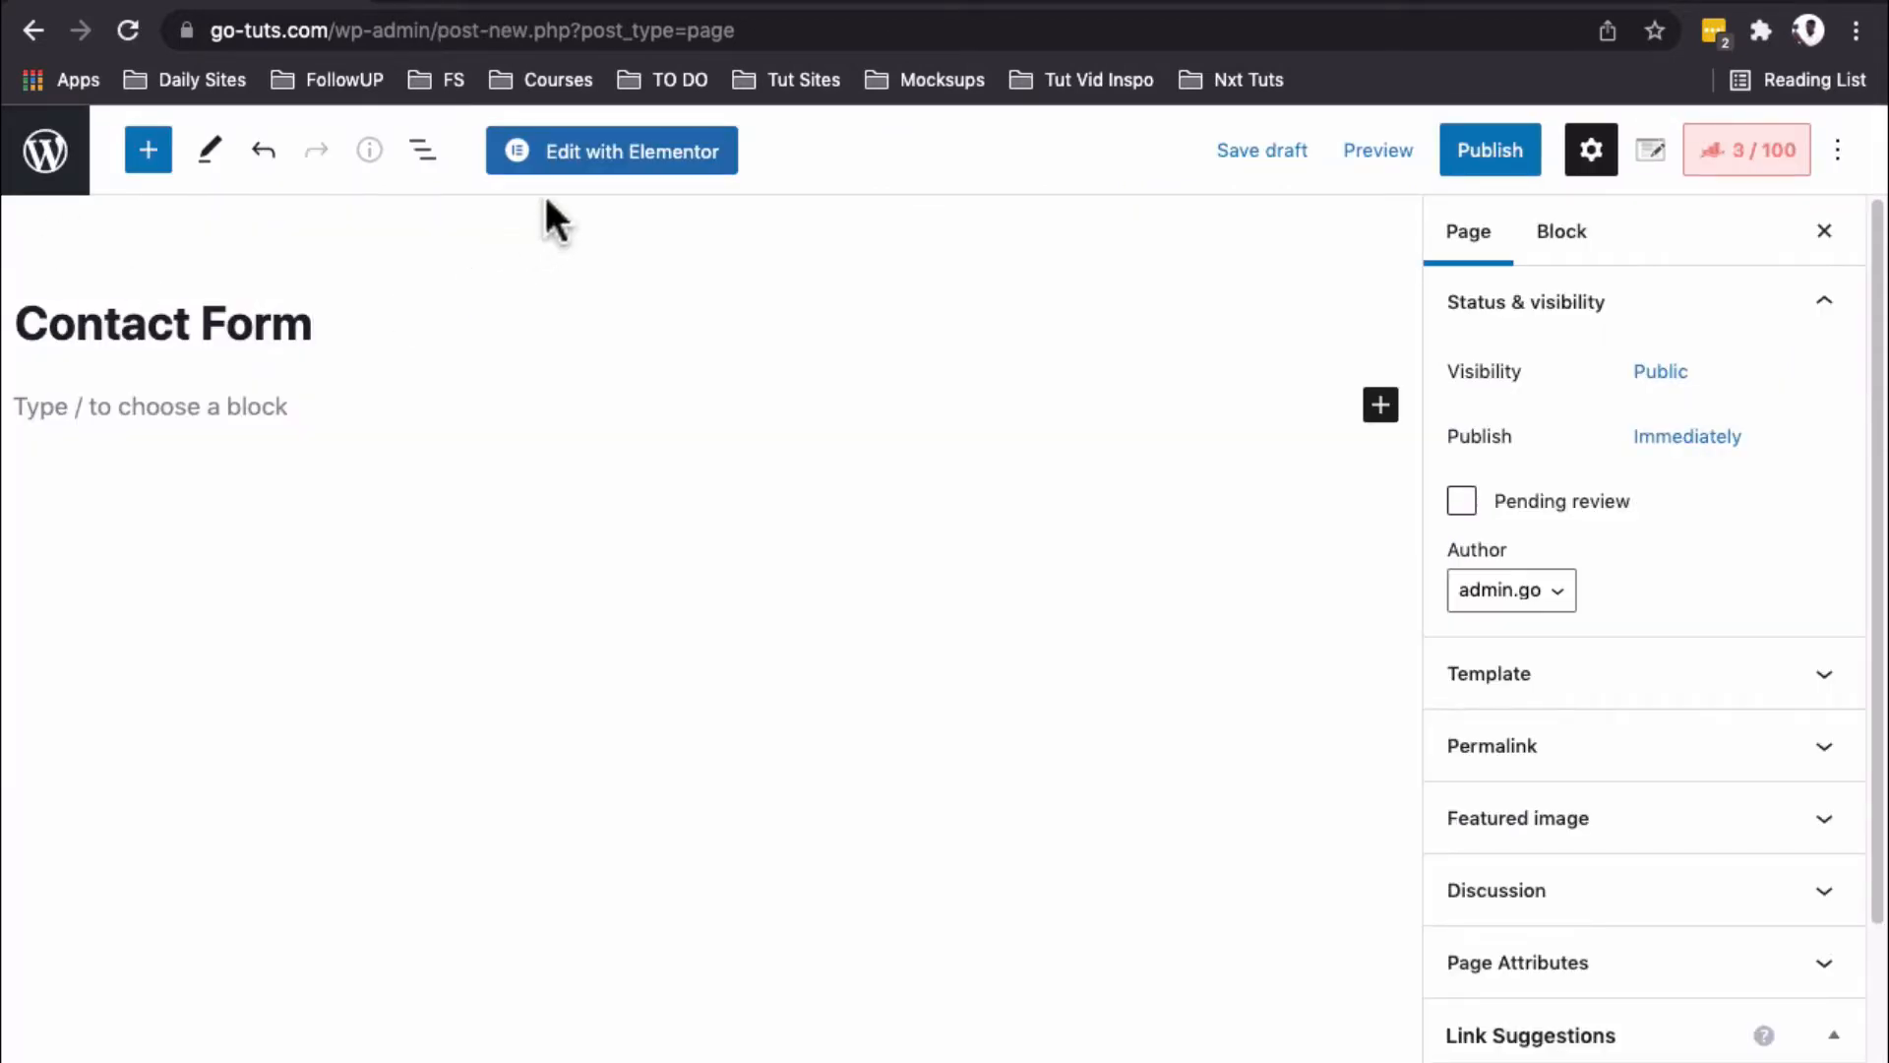
click(610, 151)
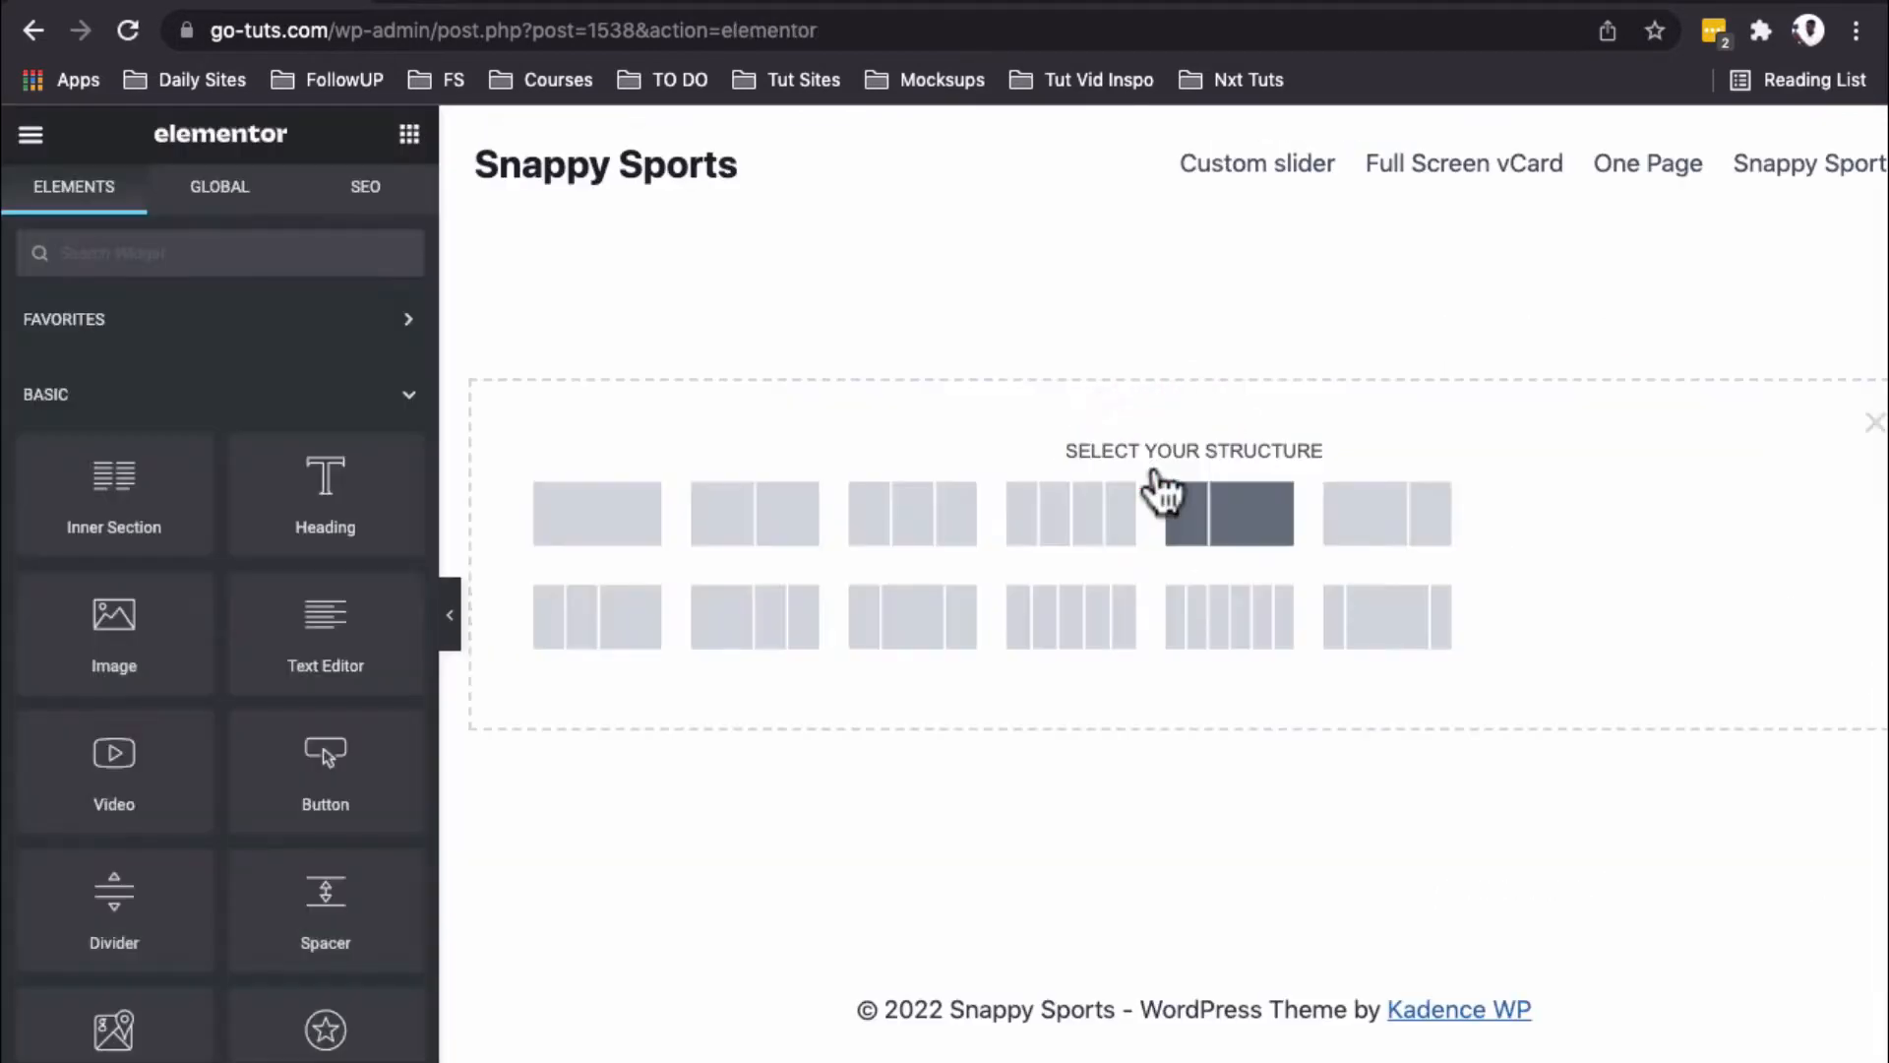
Step: Add a three-column section and set its Height to Min Height
click(912, 511)
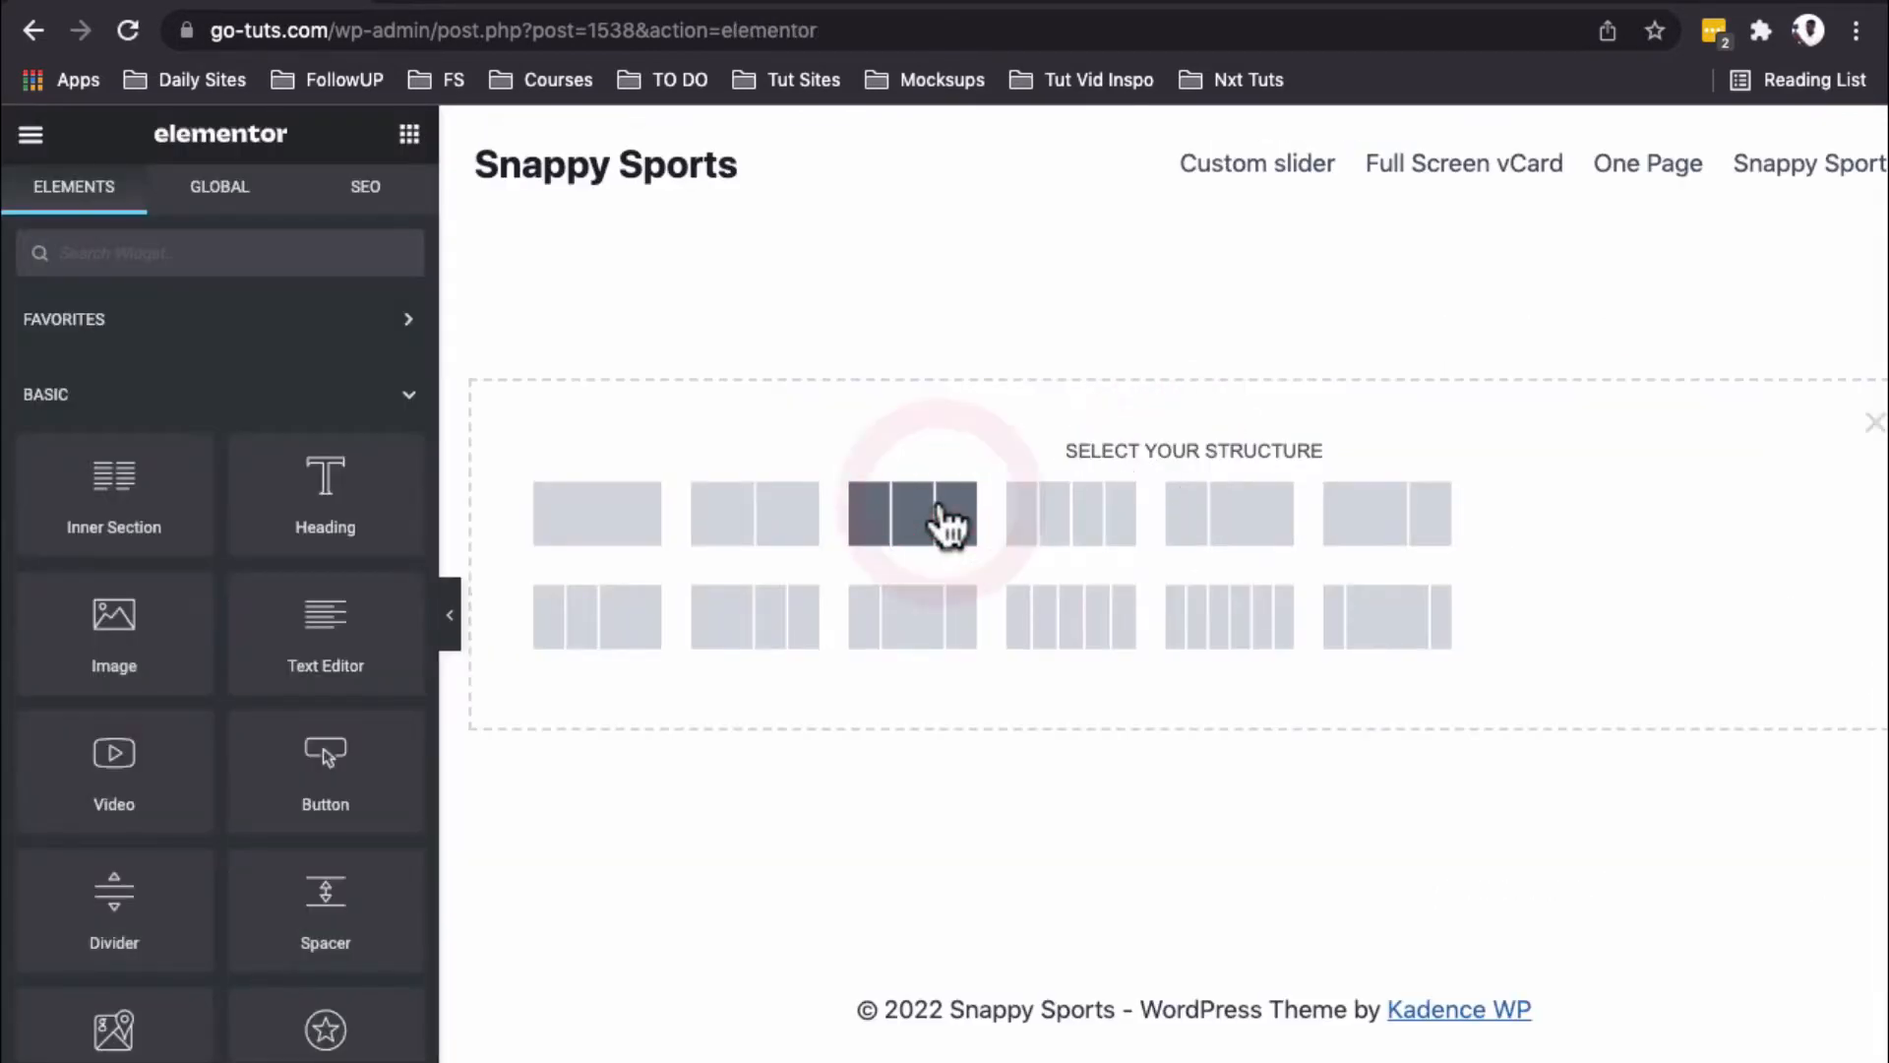
click(911, 512)
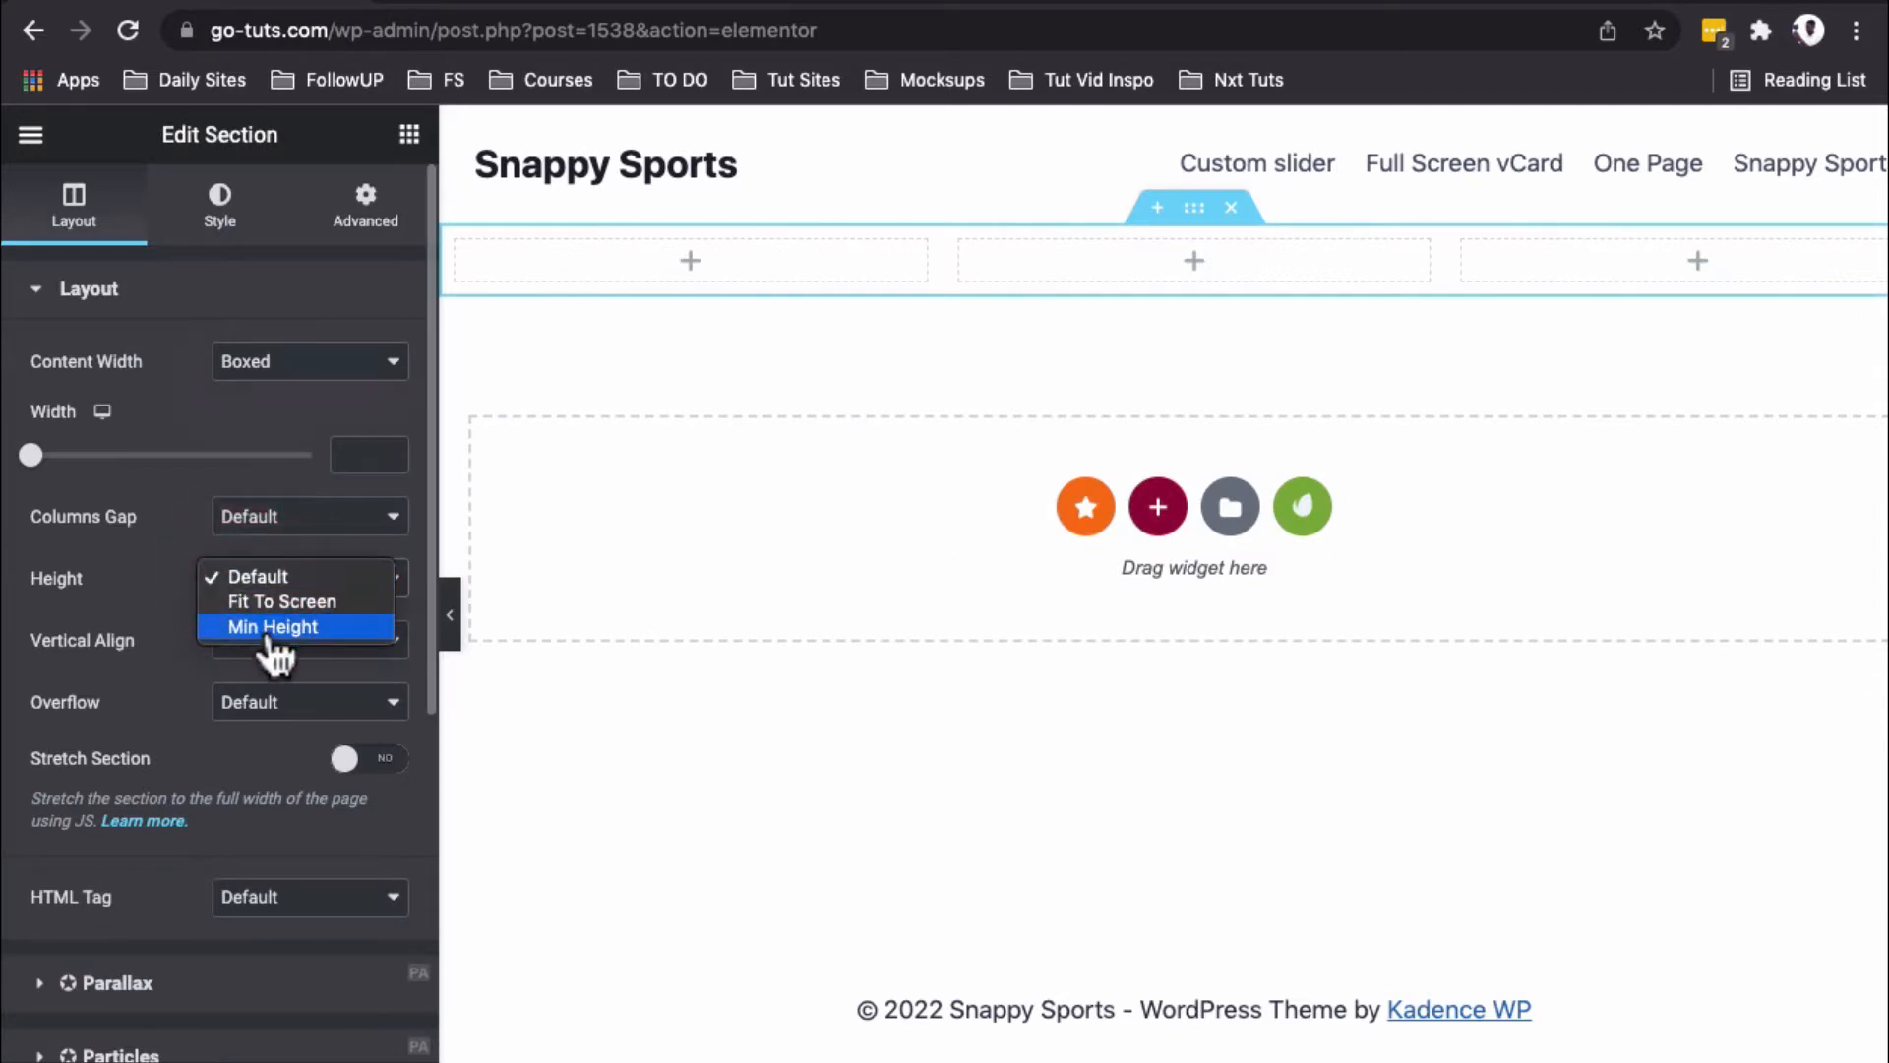
click(273, 626)
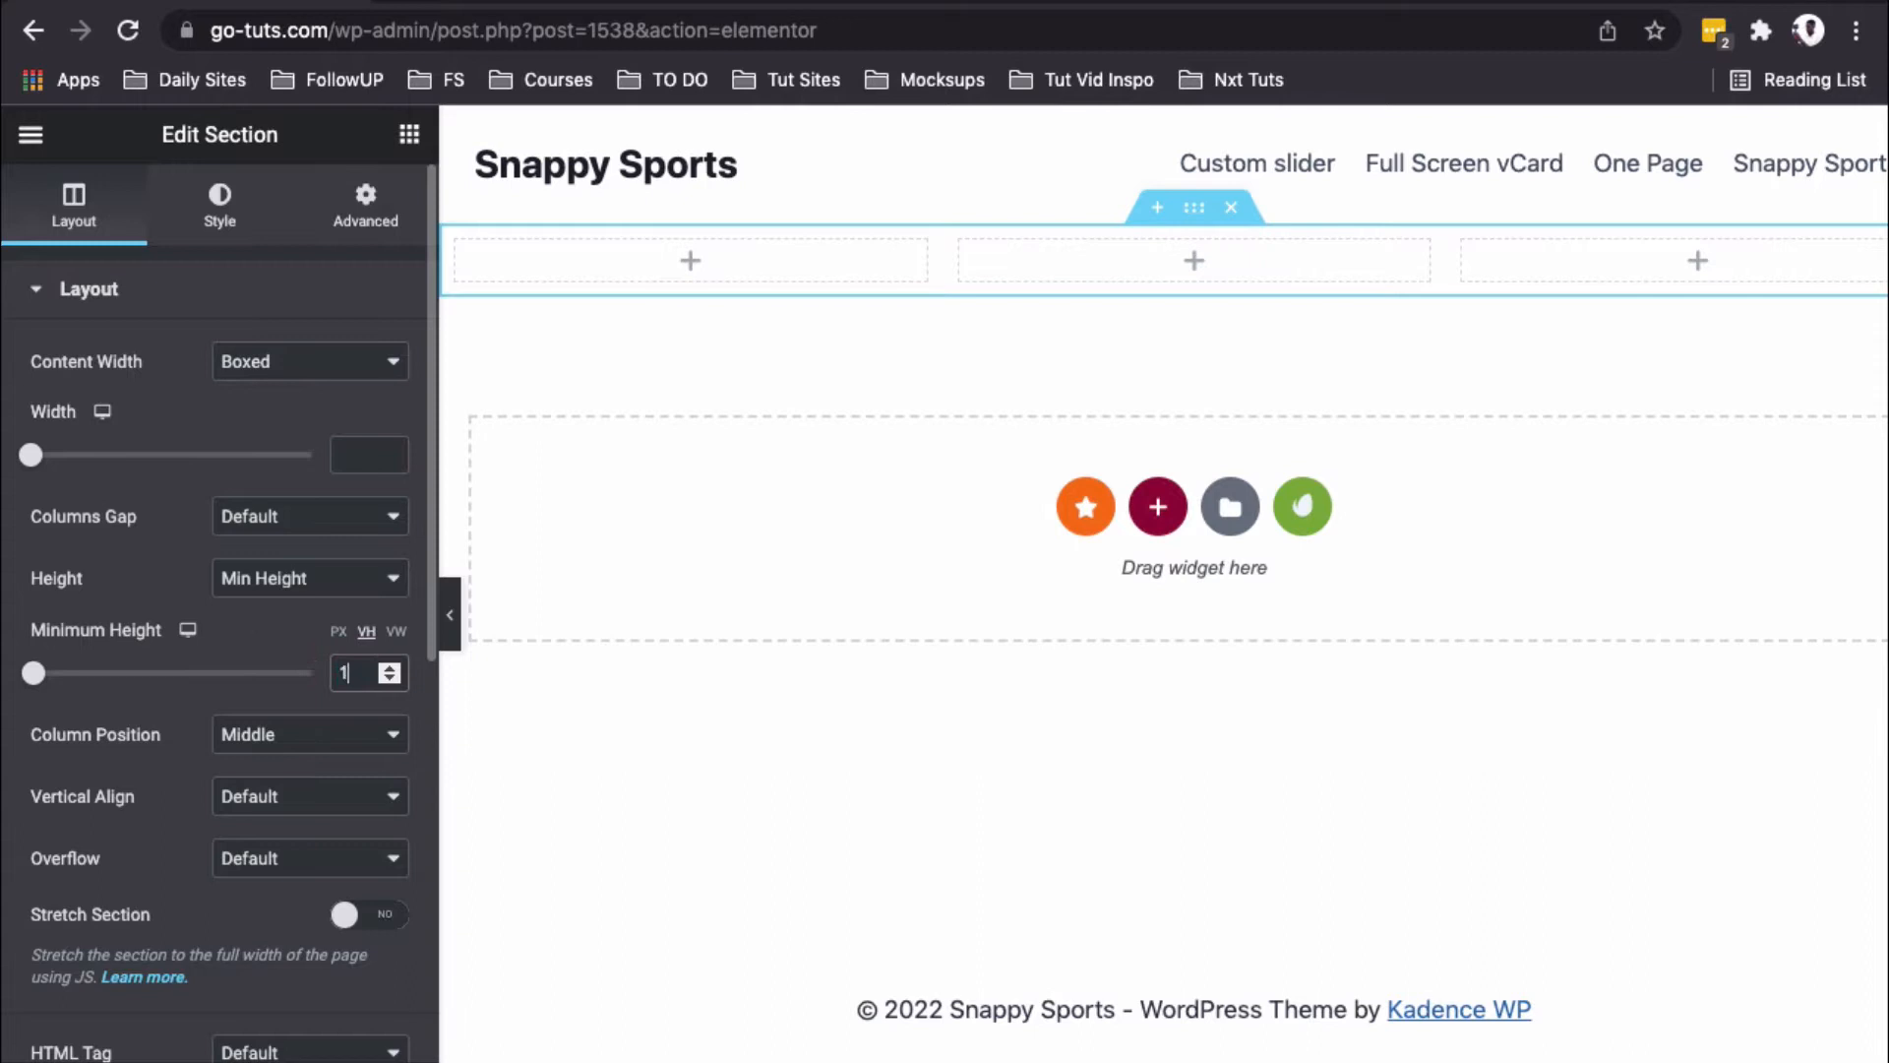
Step: Give the section a gradient background and place a Form widget (Name, Email, Message, Send) in the middle column
click(219, 203)
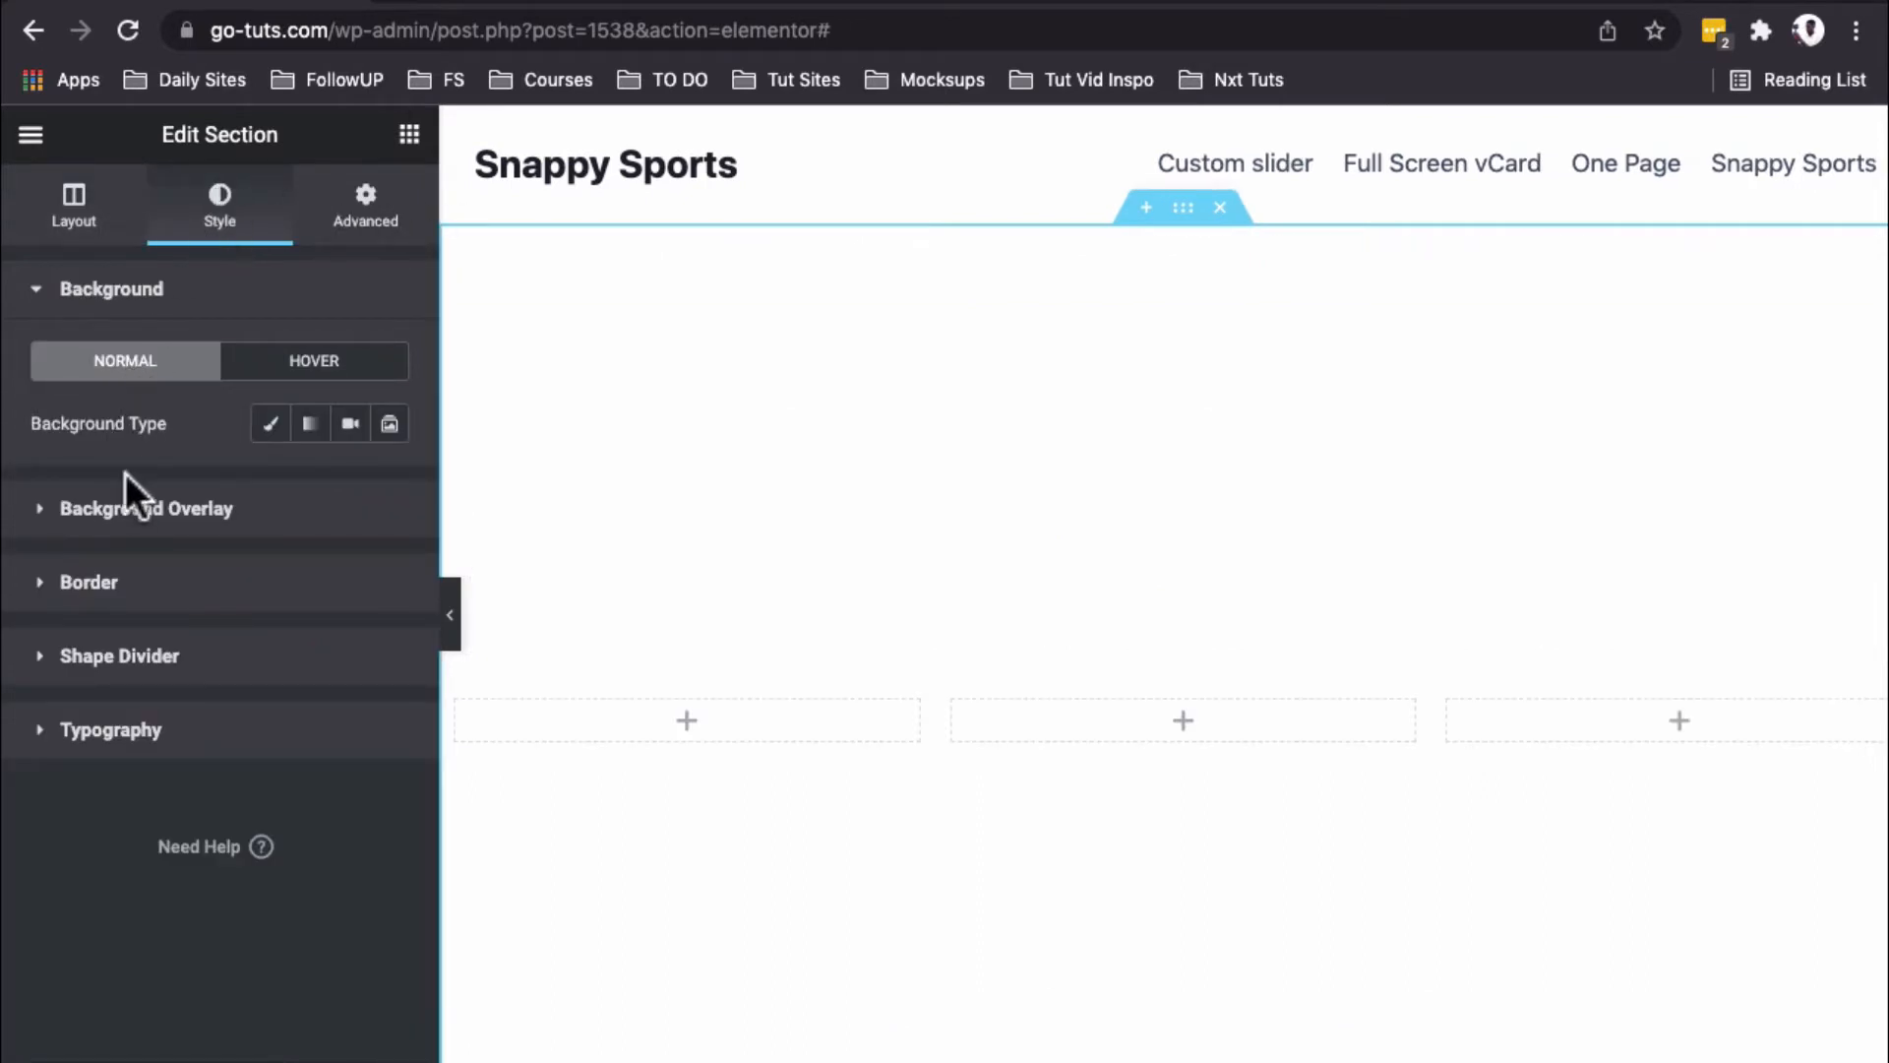
mouse_move(309, 424)
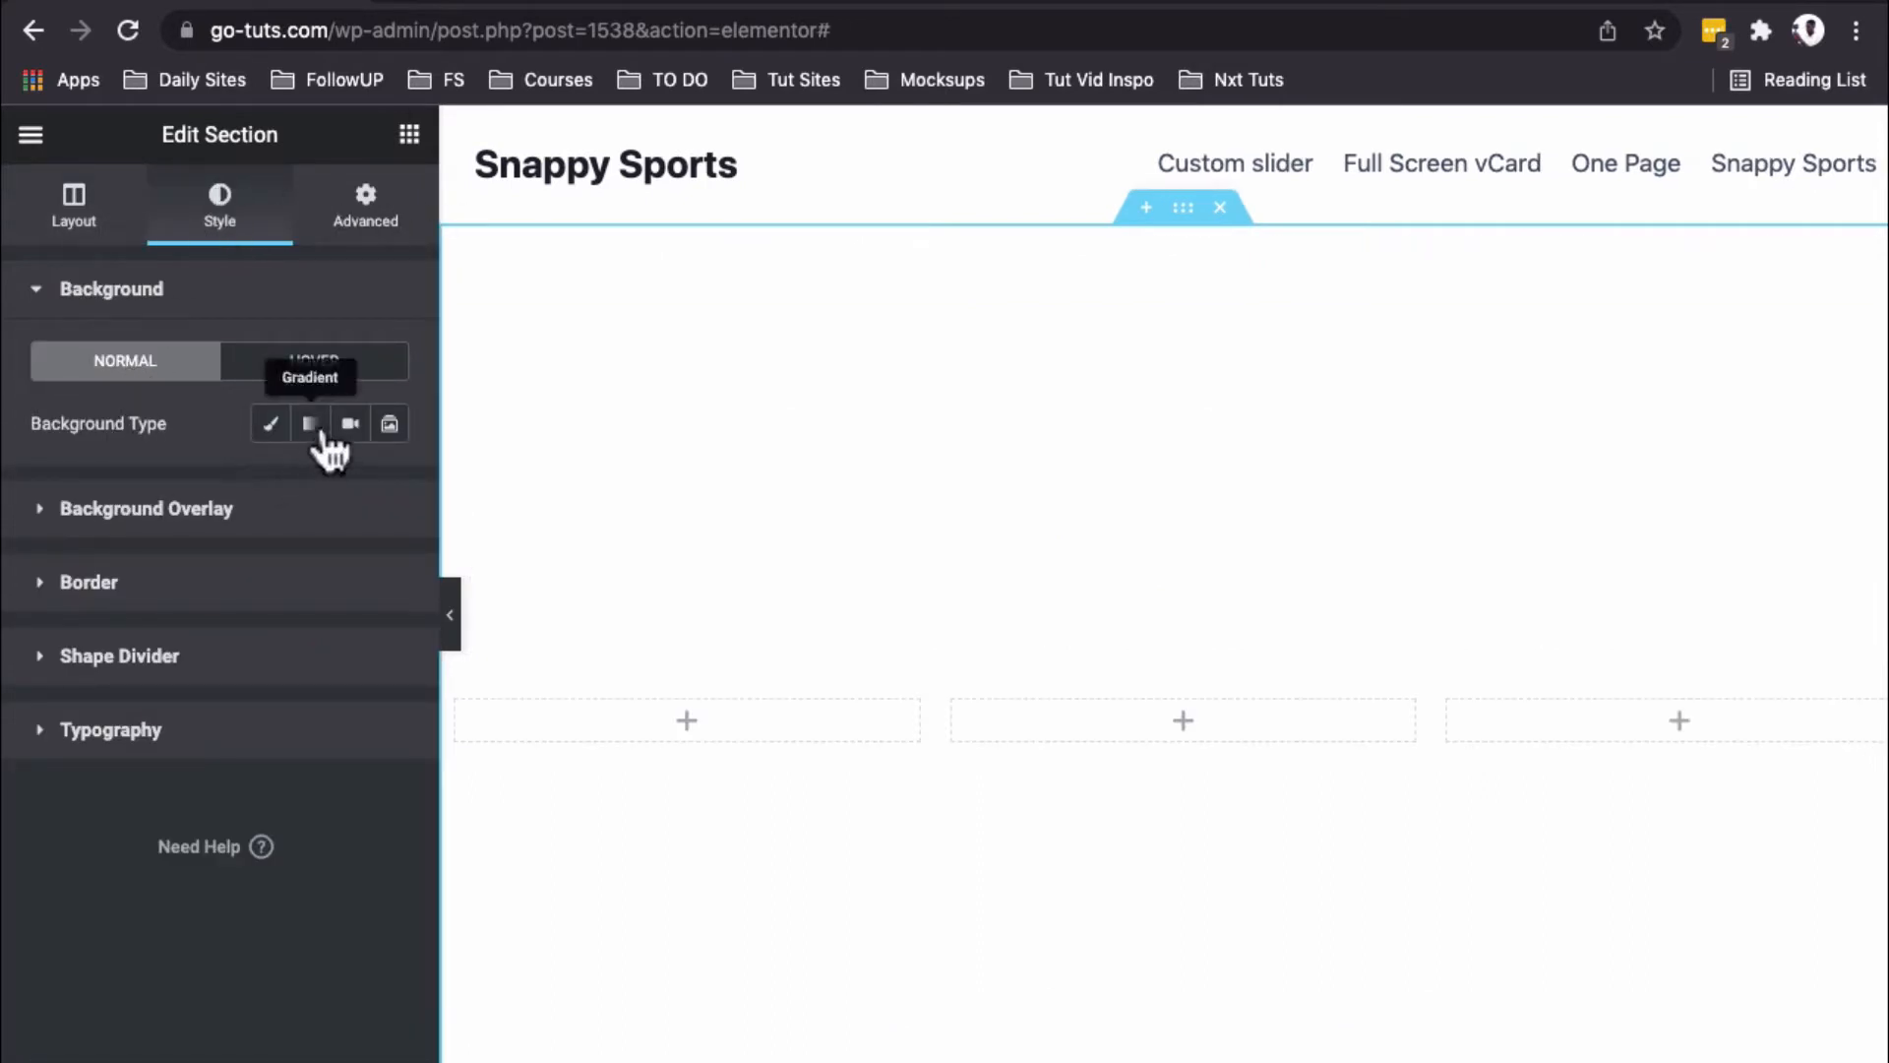
click(309, 423)
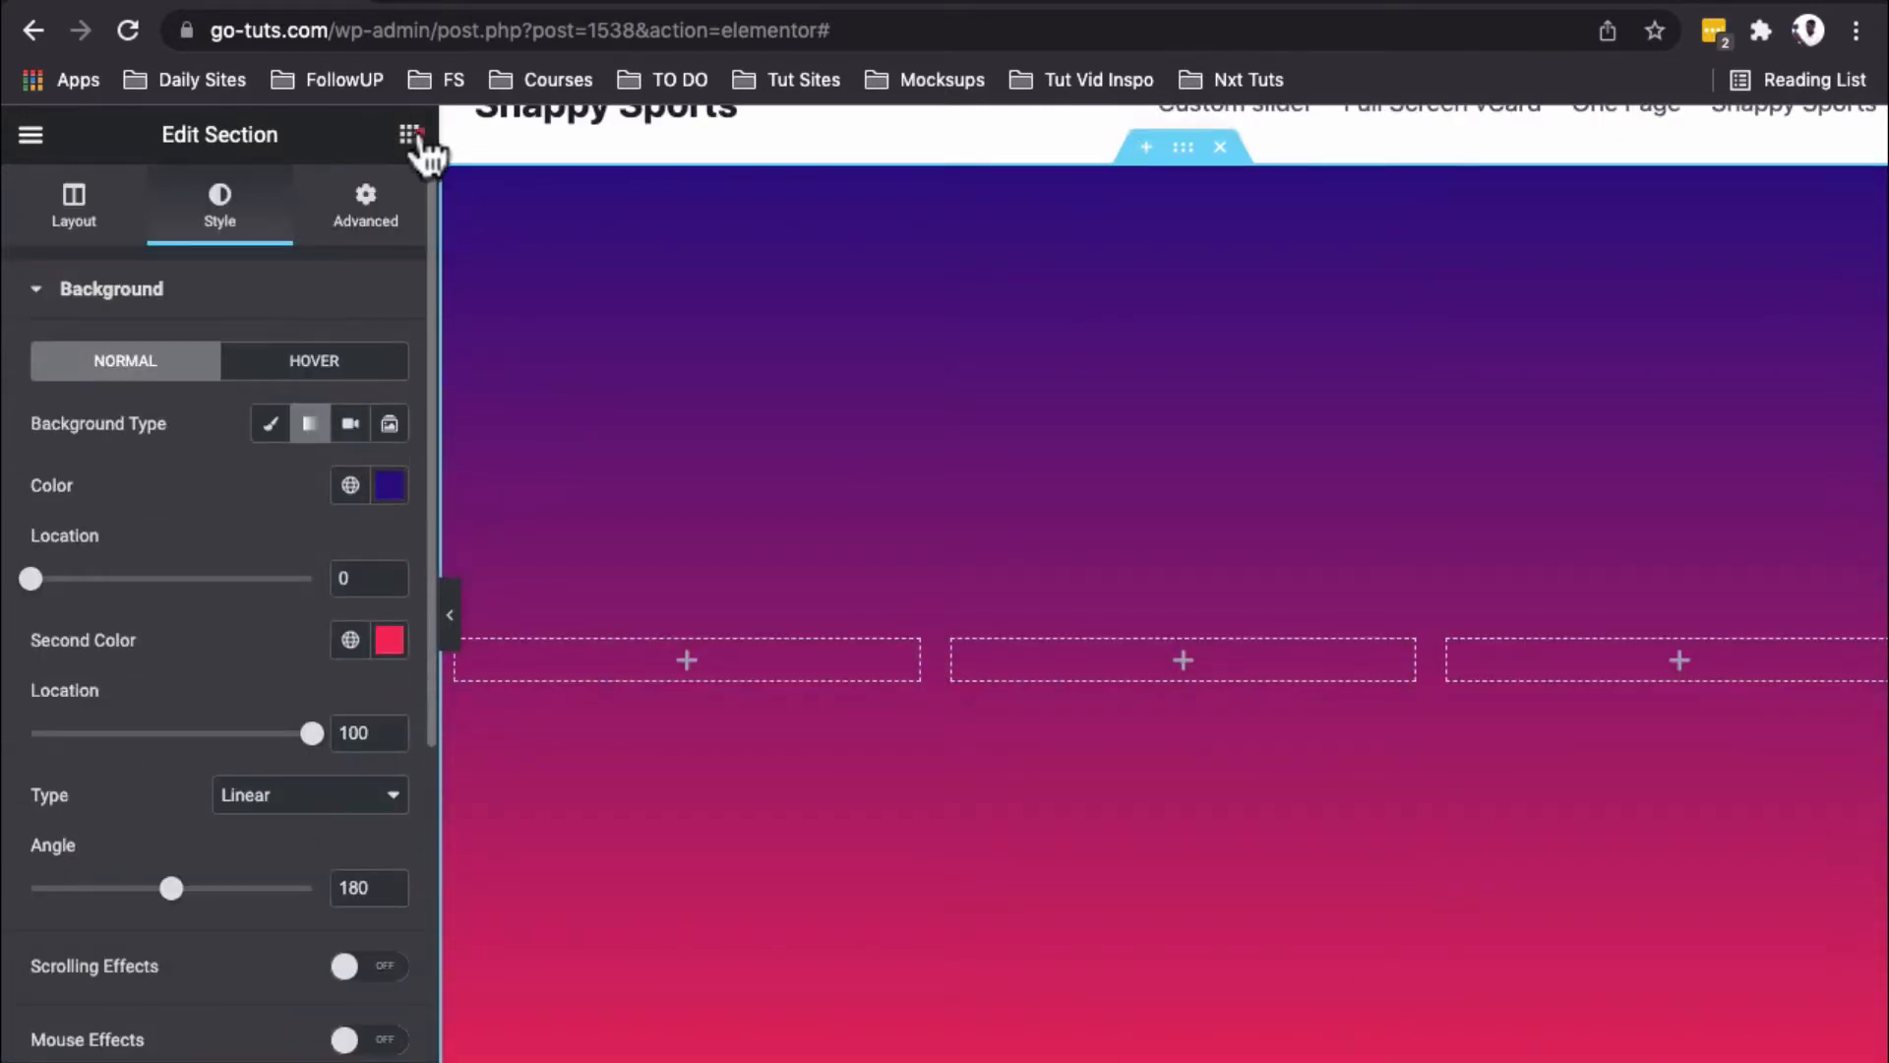
click(410, 134)
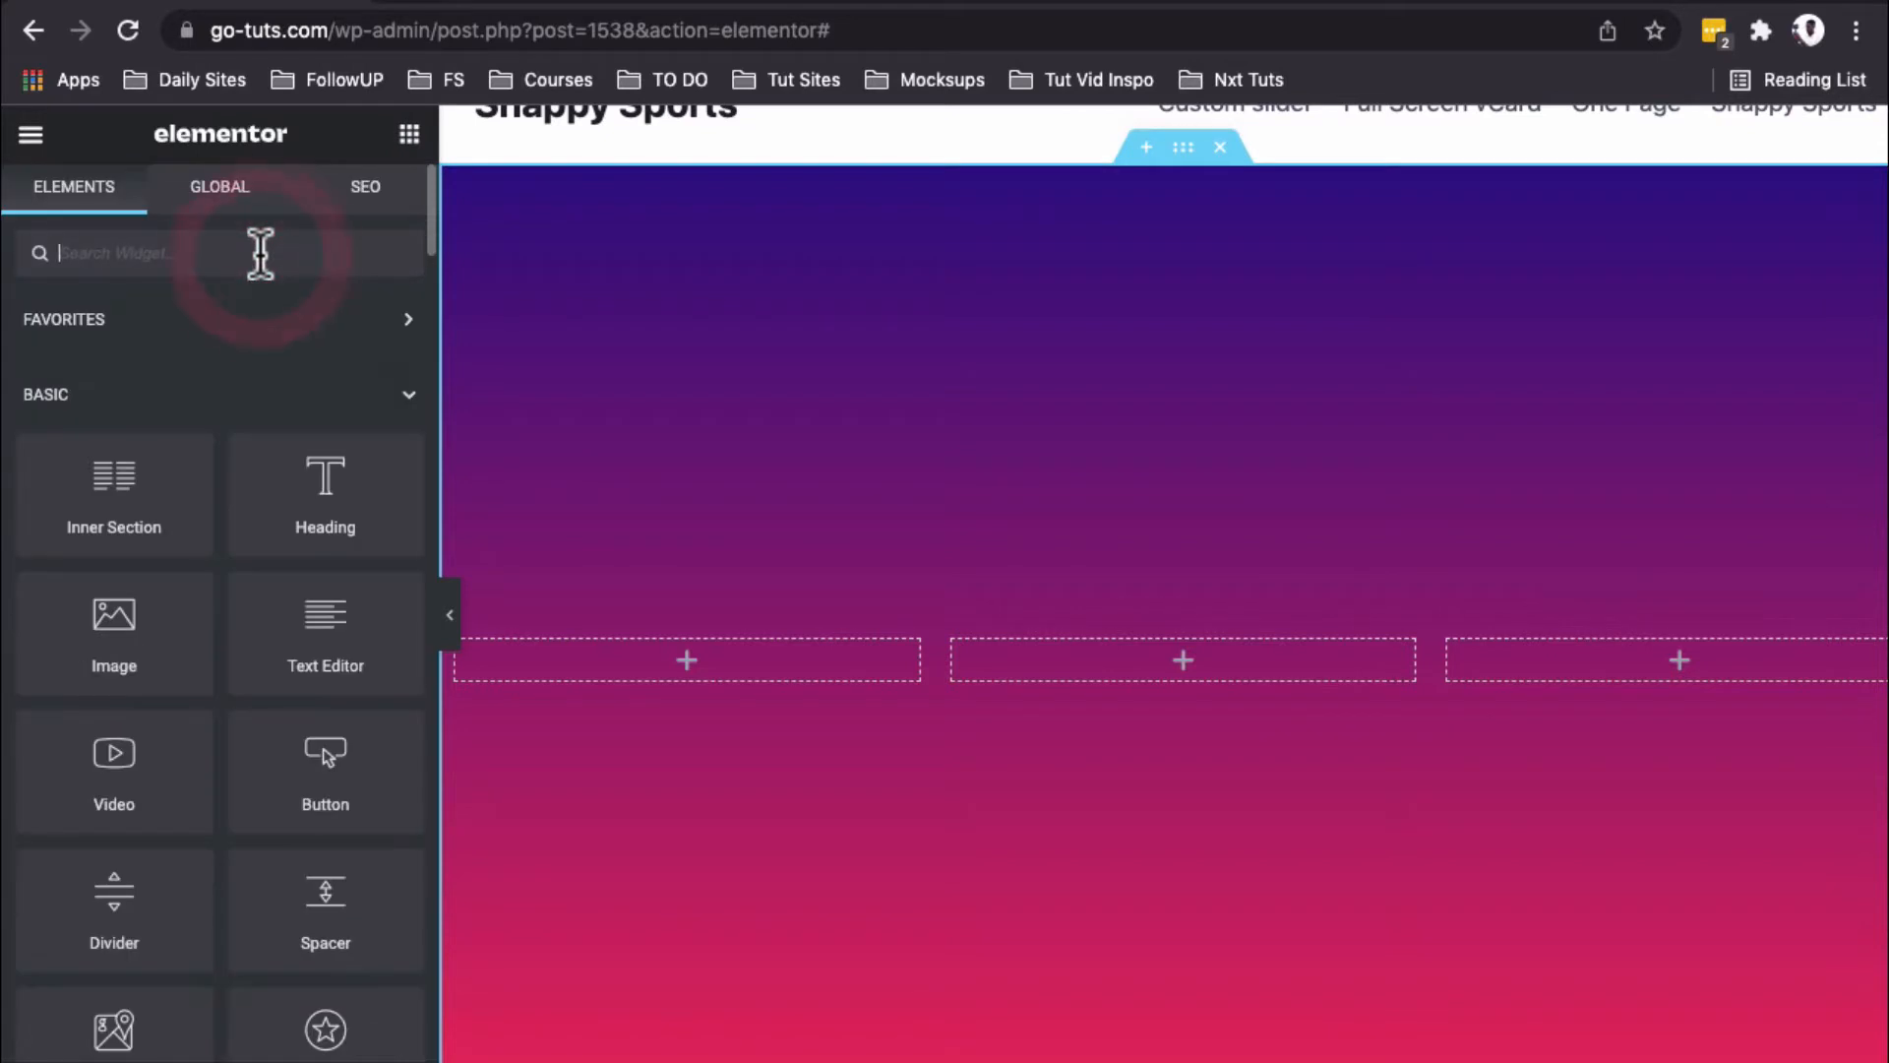
text(form)
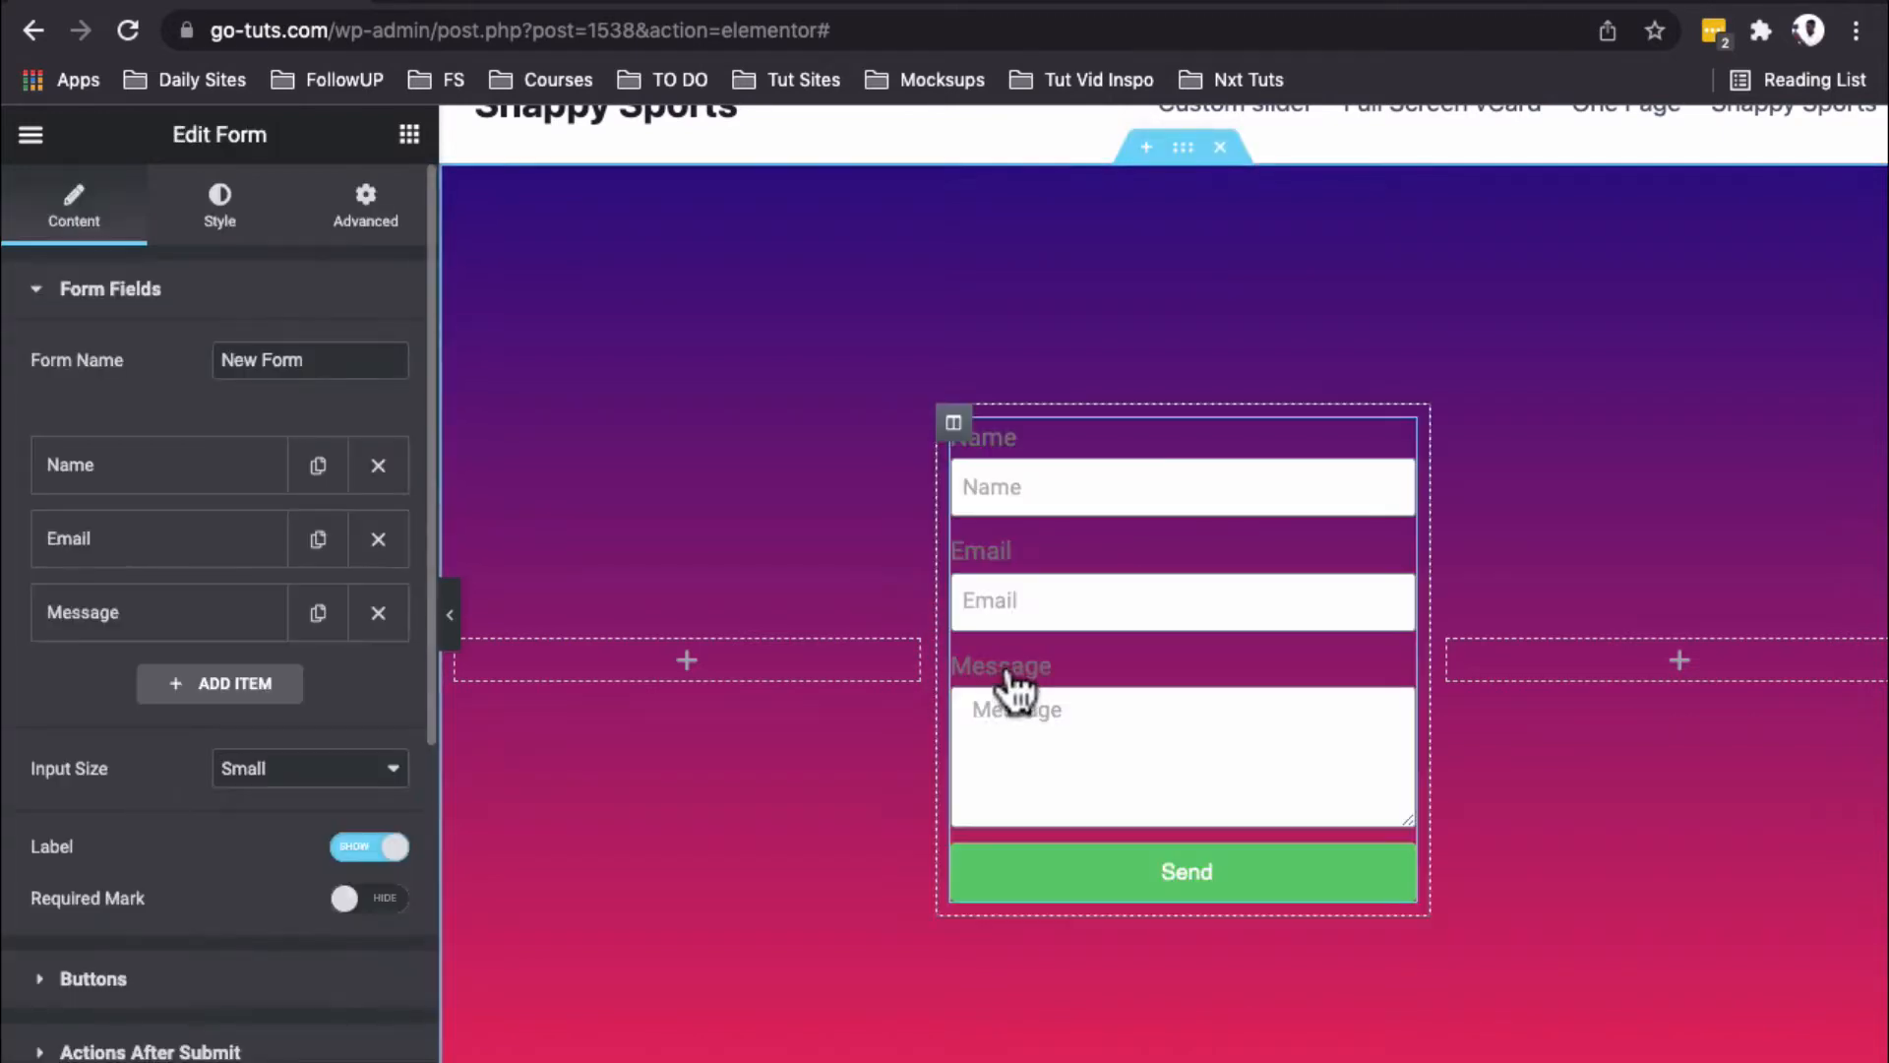
mouse_move(319, 546)
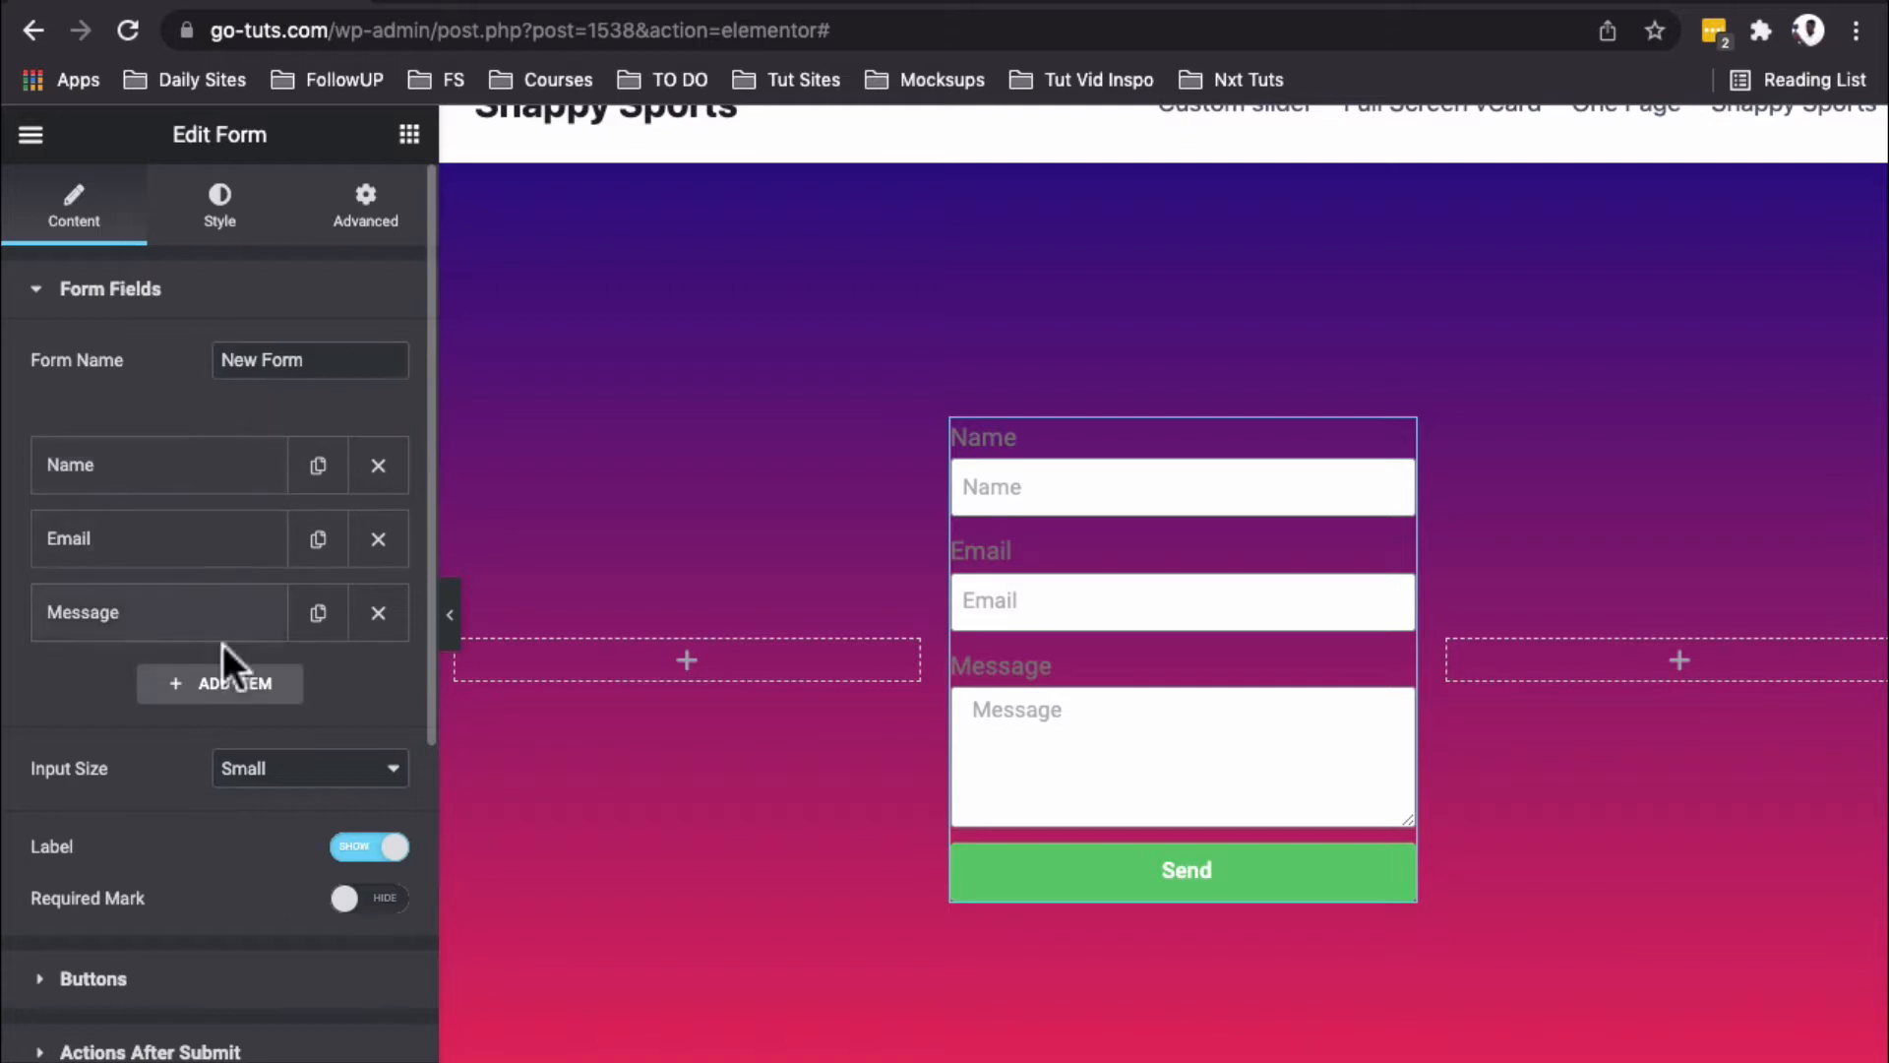
click(218, 683)
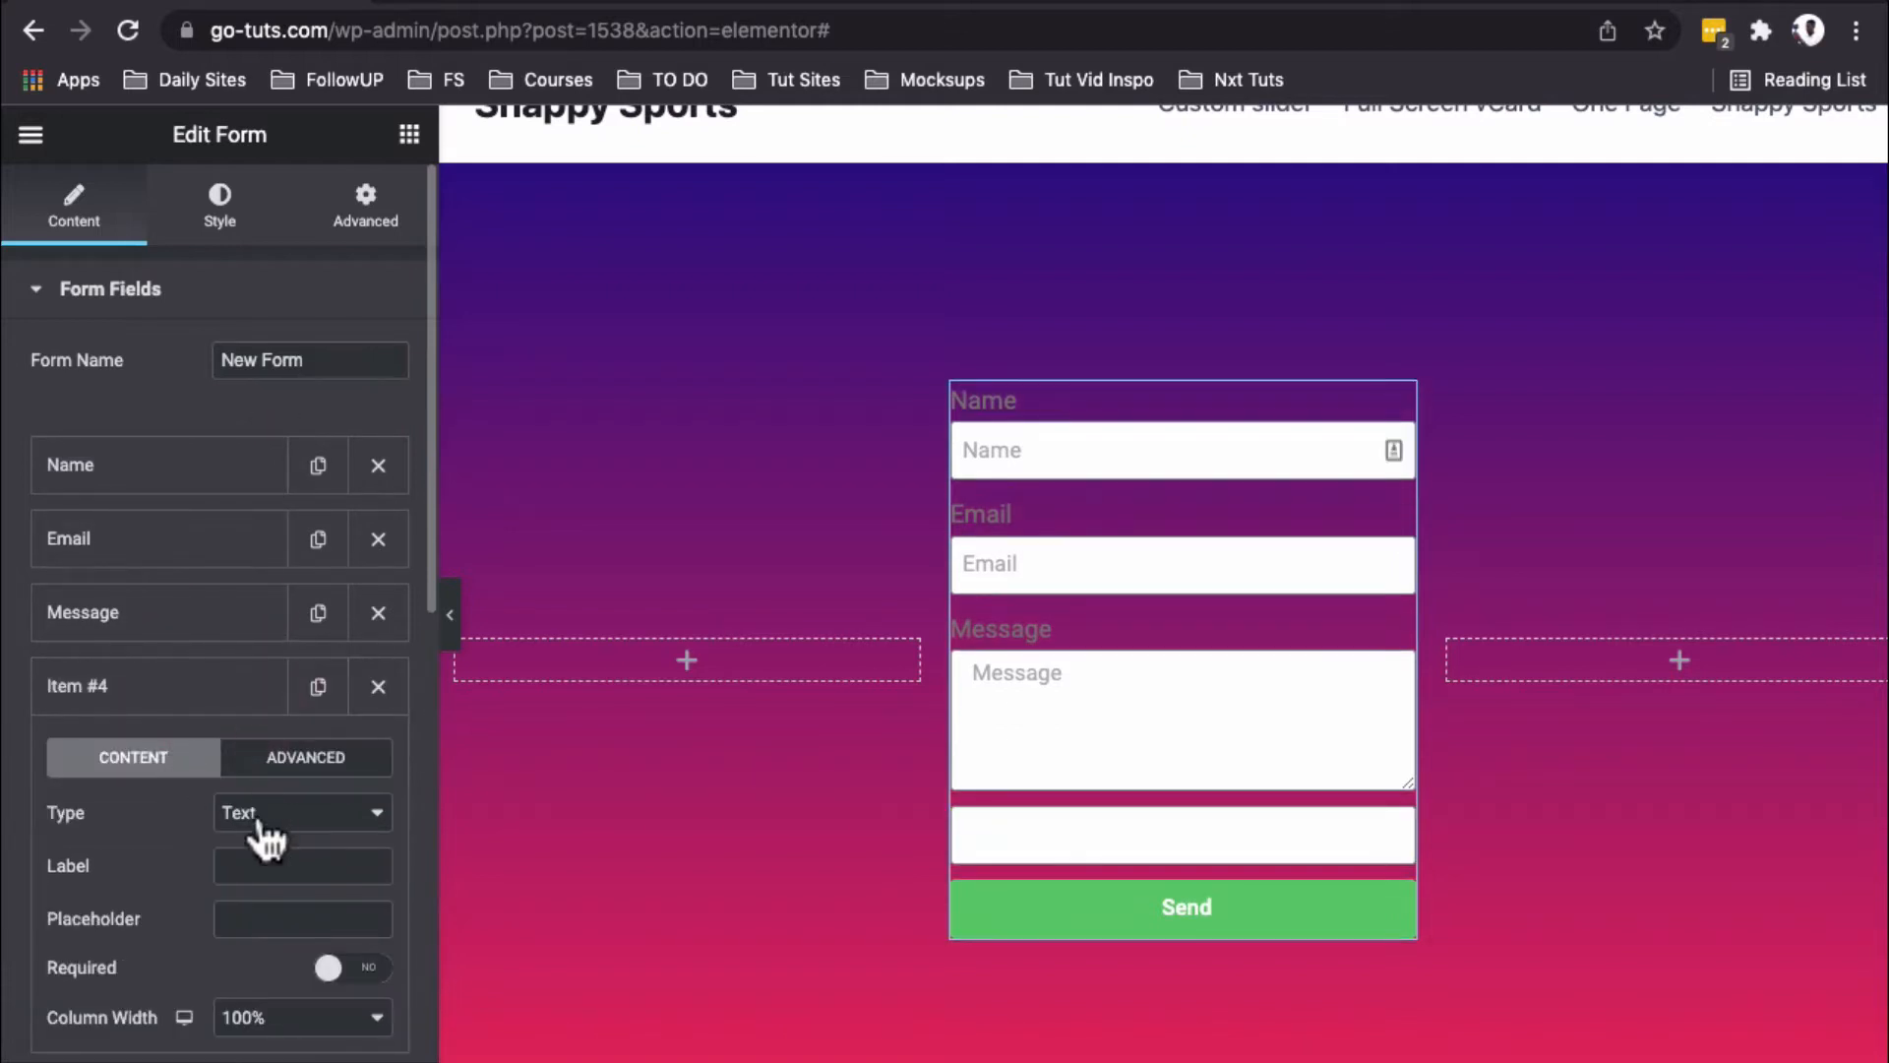
click(301, 811)
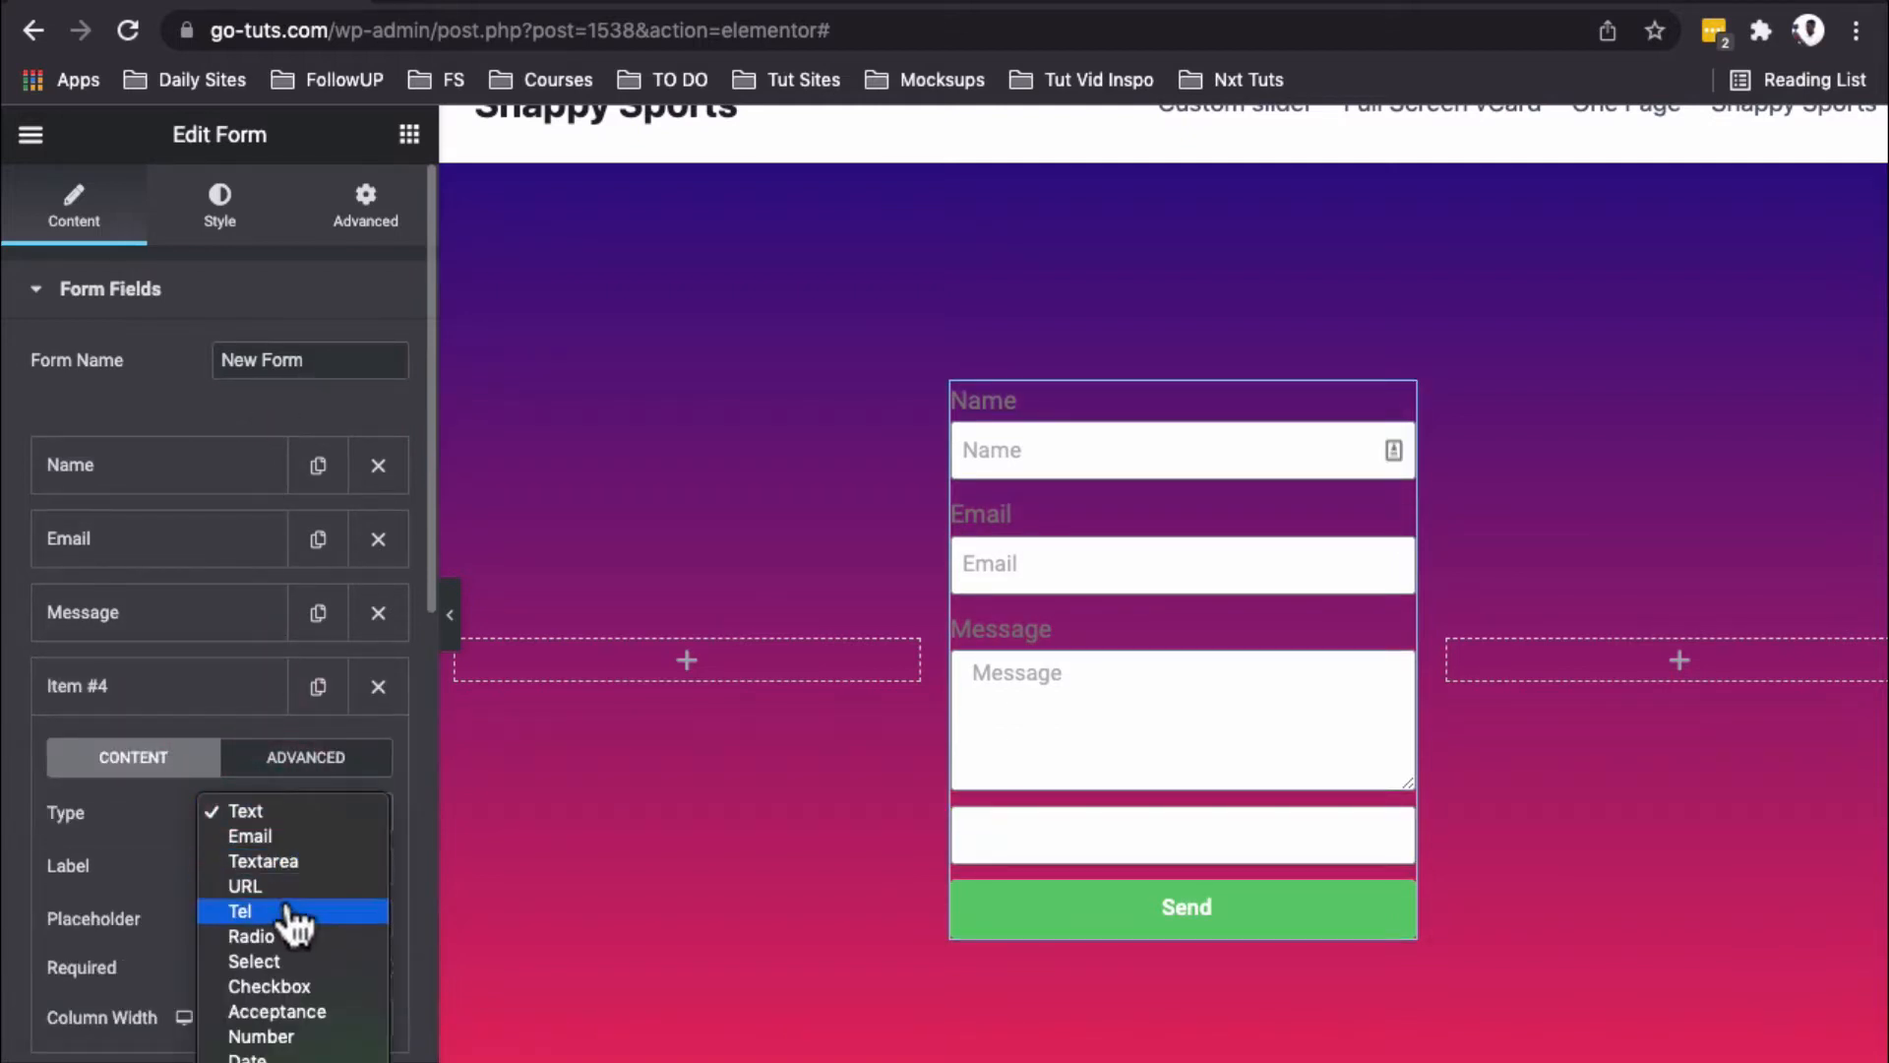
mouse_move(268, 756)
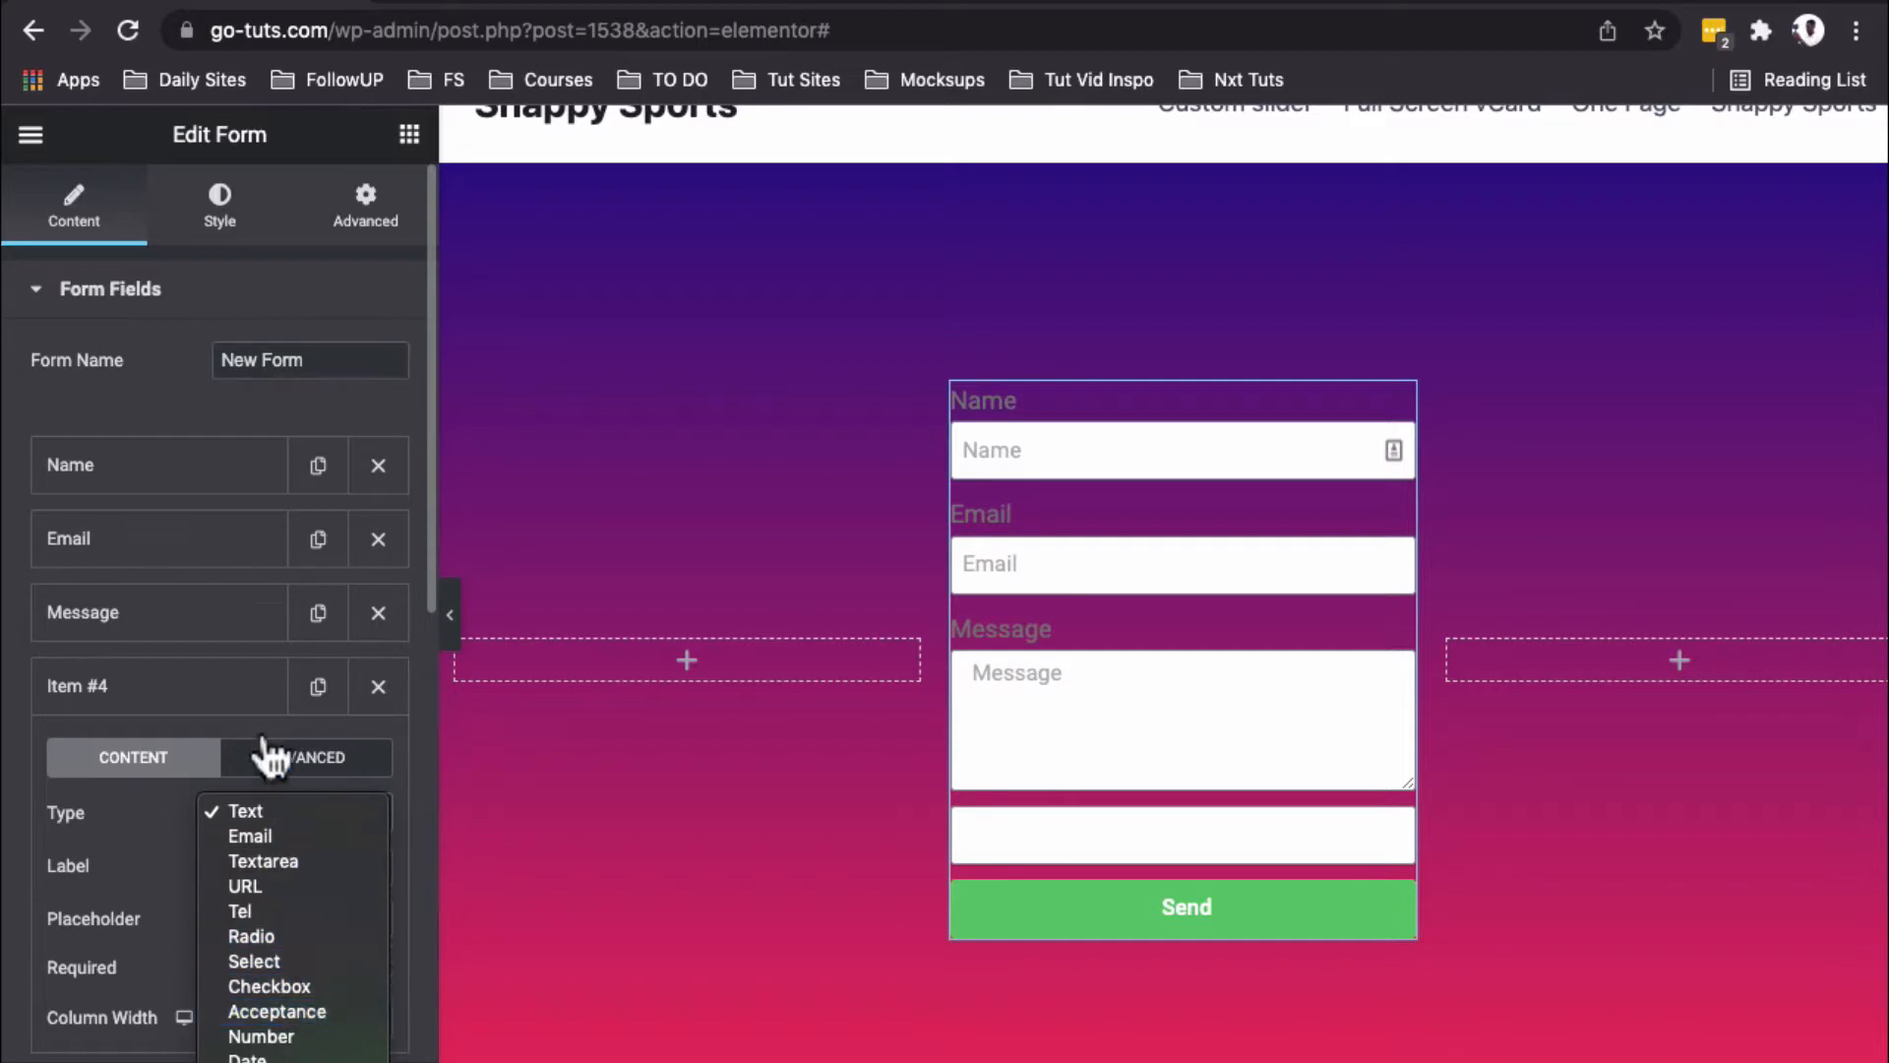
click(244, 809)
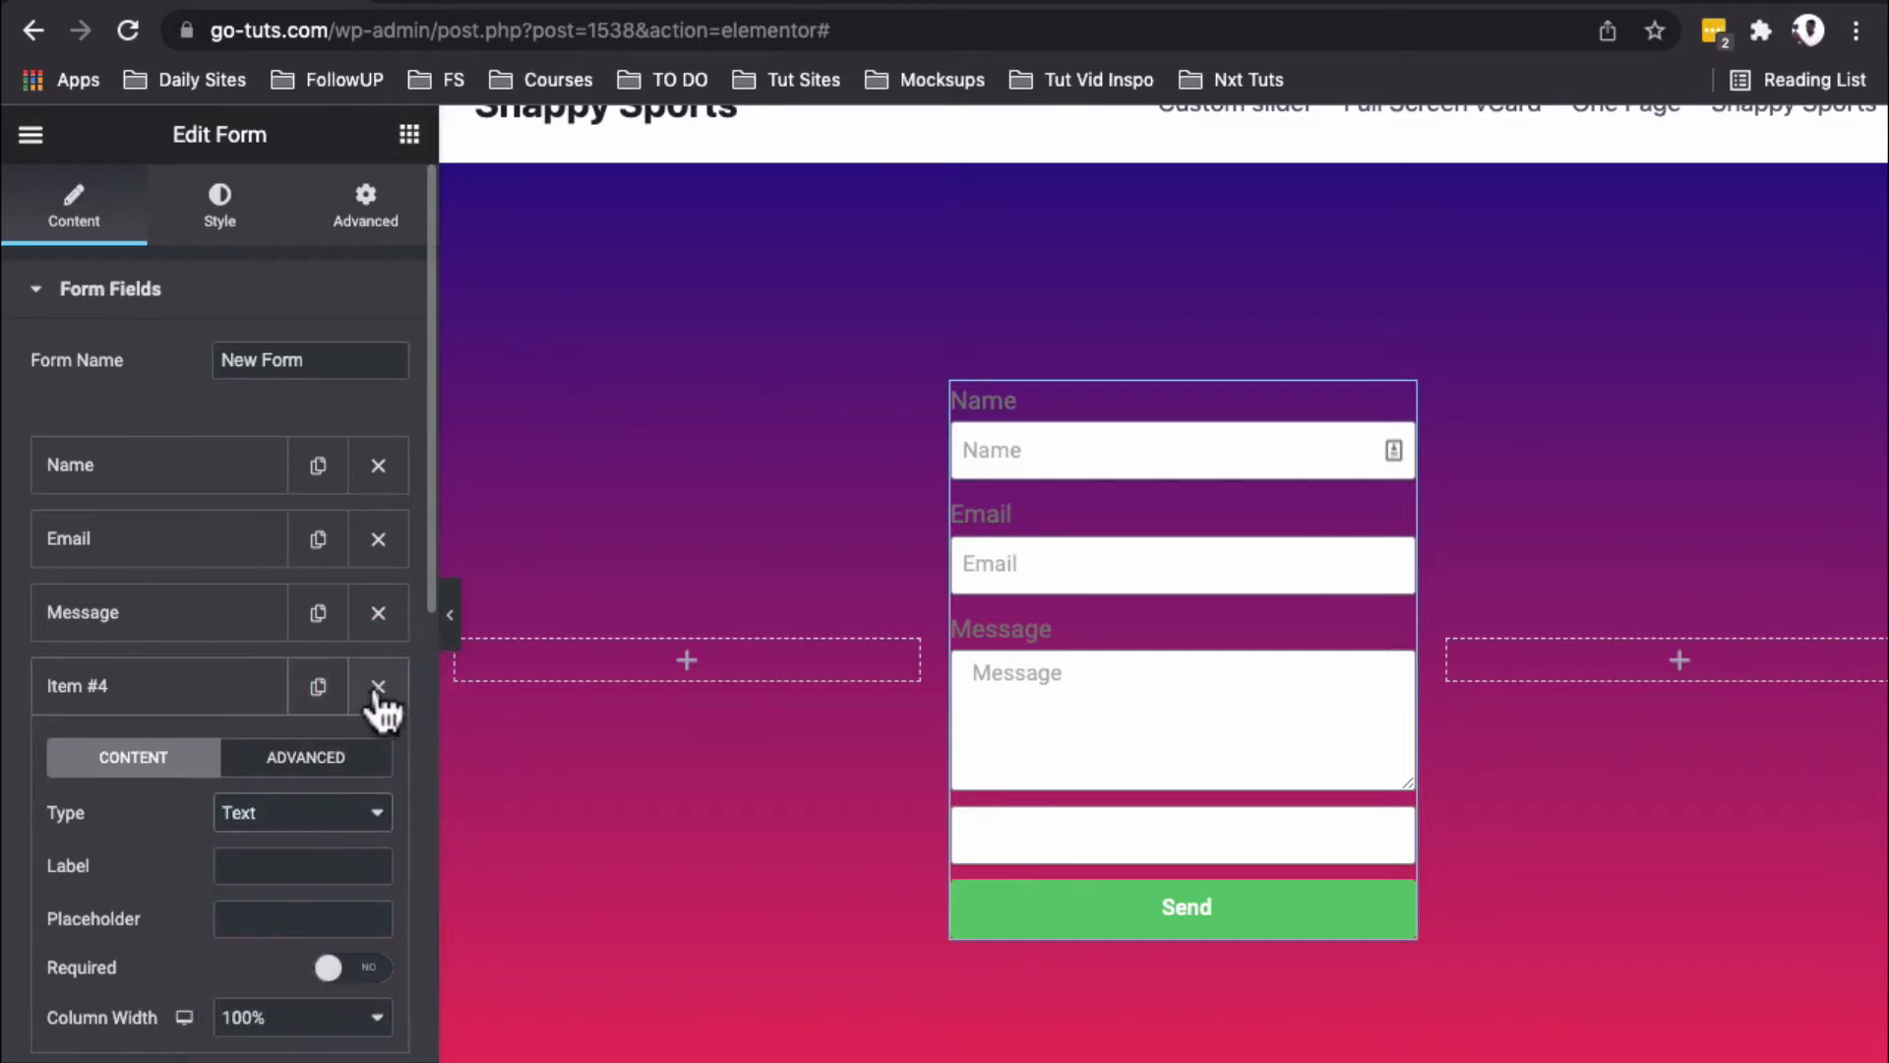
click(378, 685)
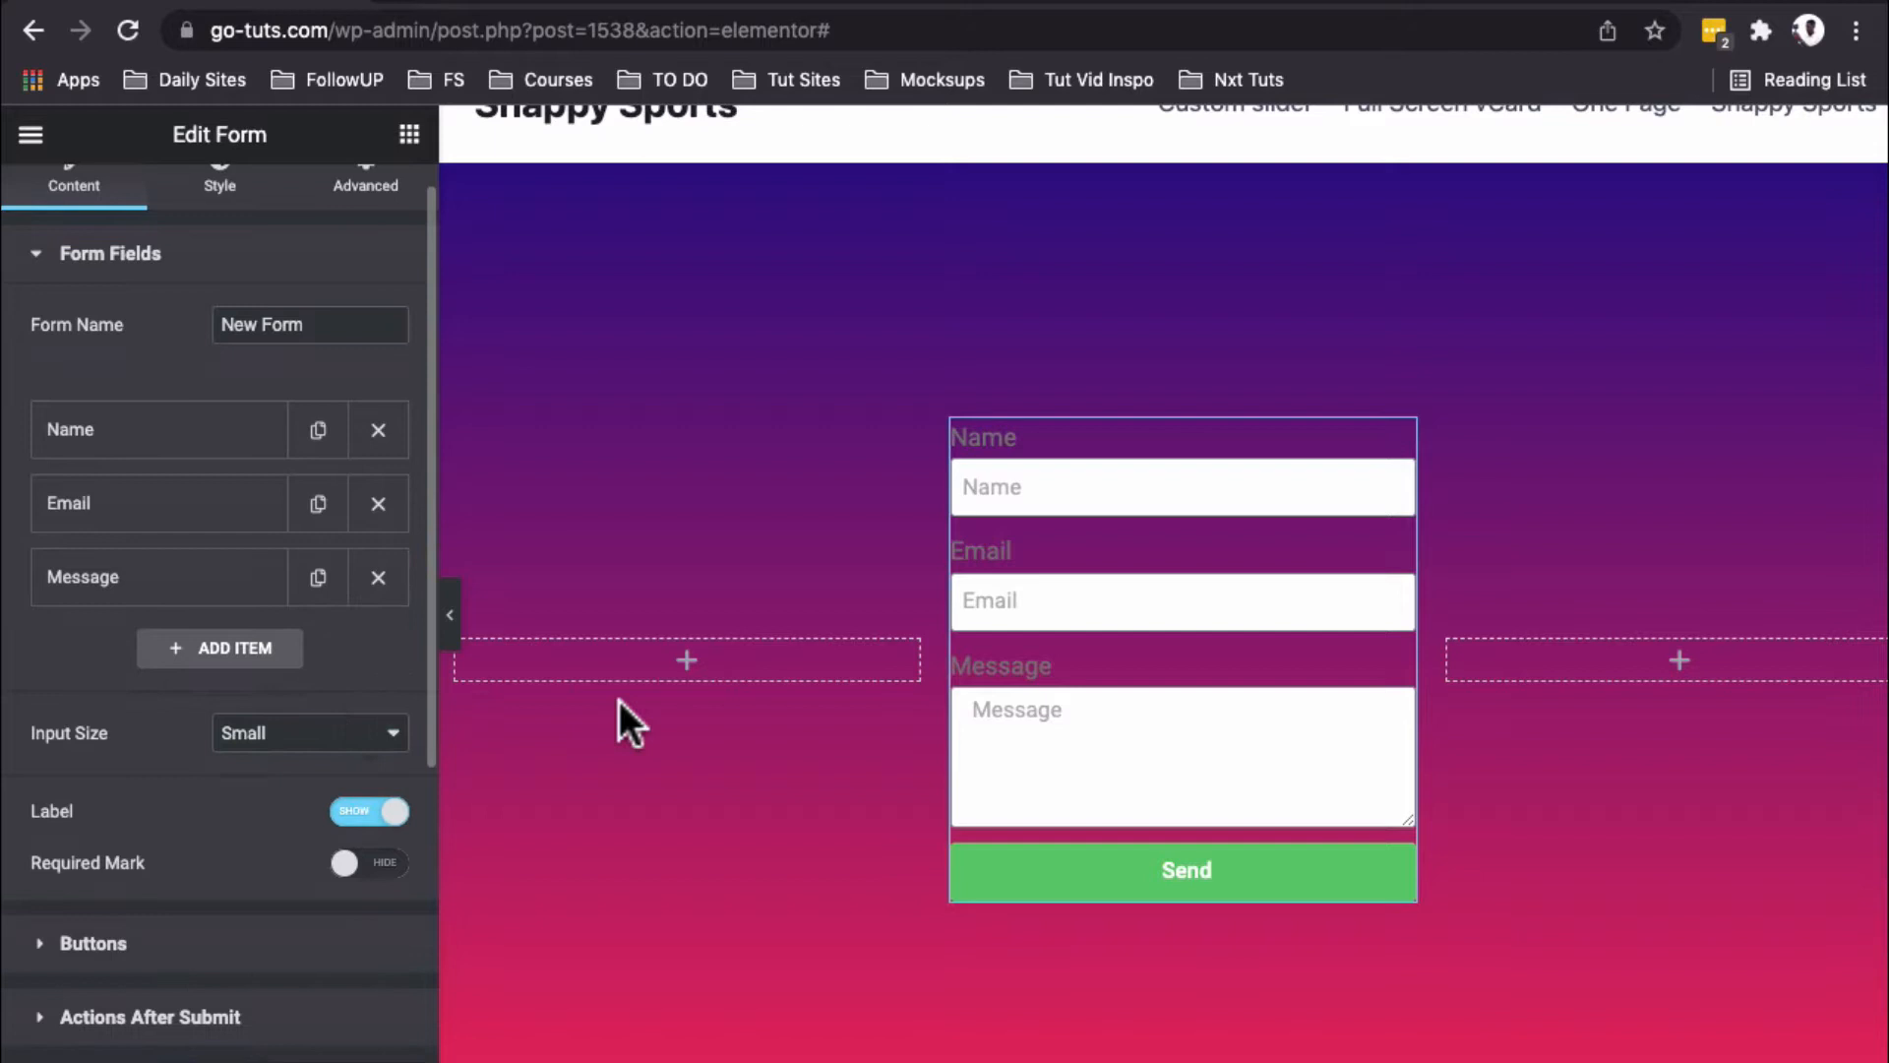
click(1181, 748)
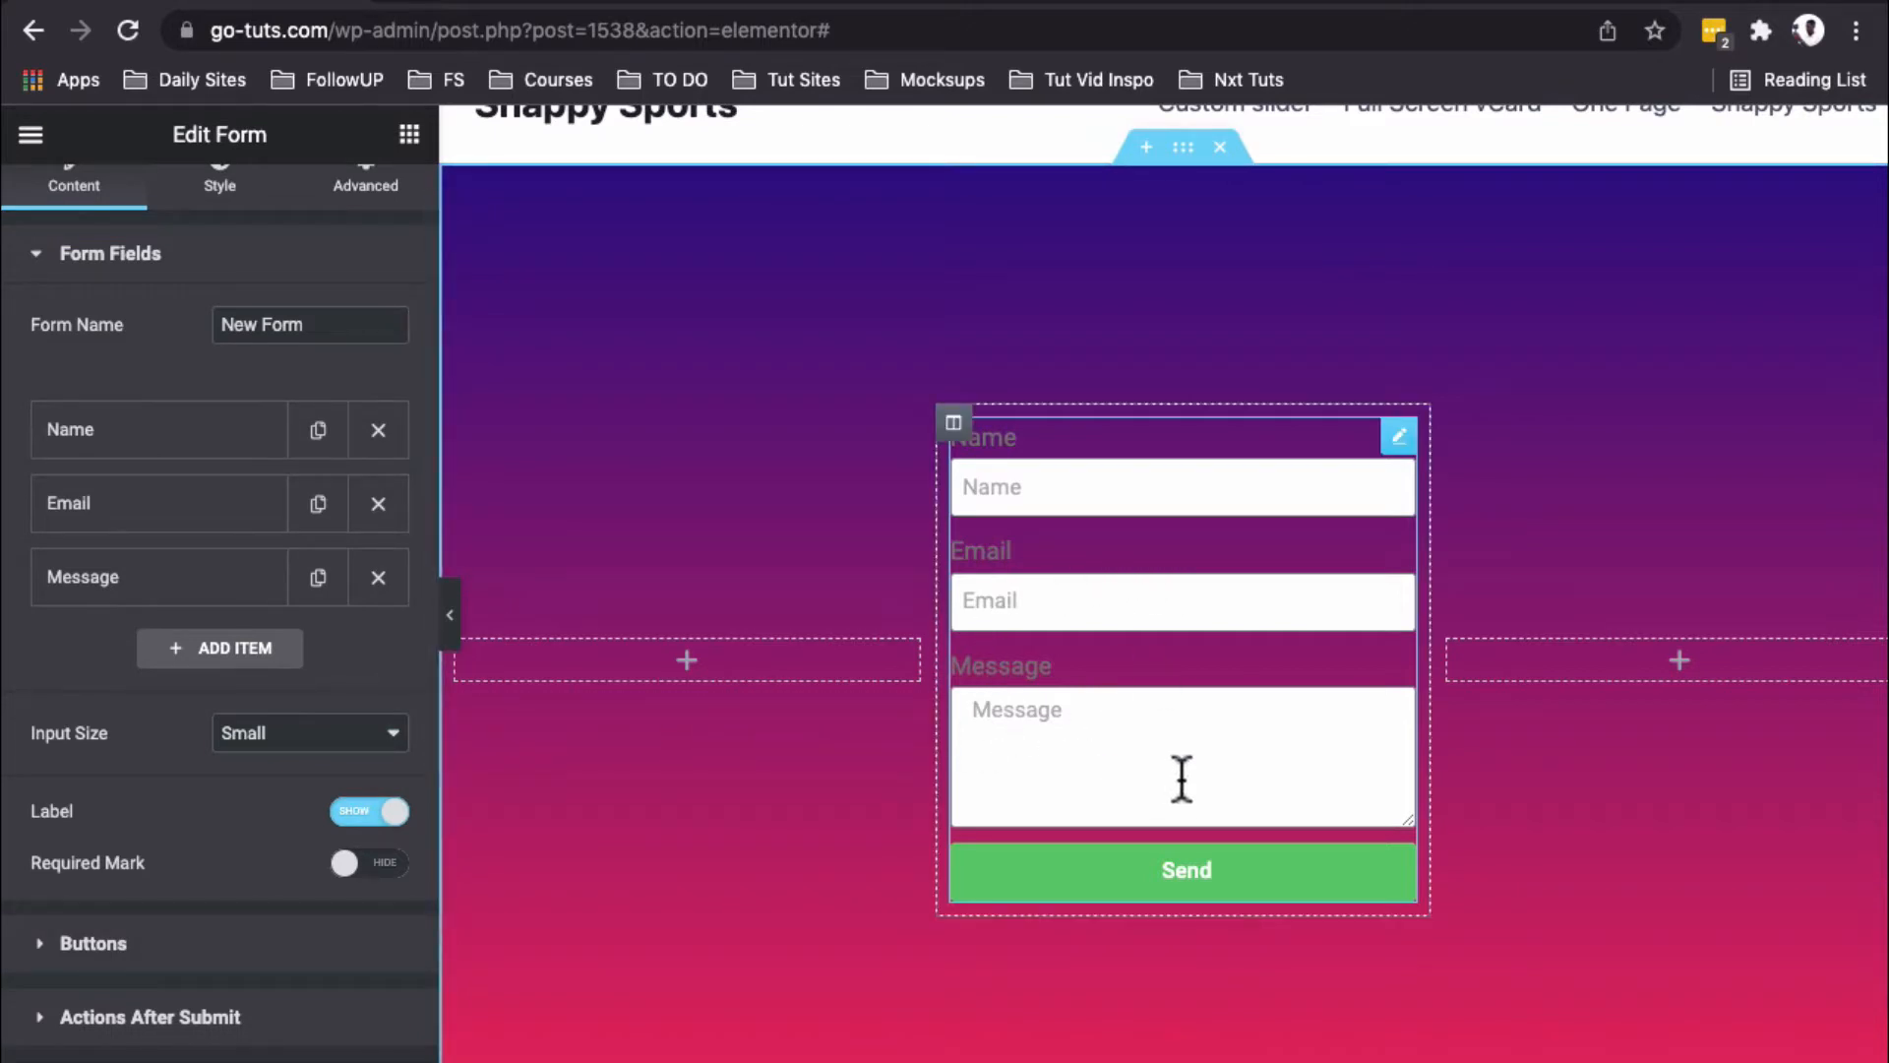
mouse_move(878, 608)
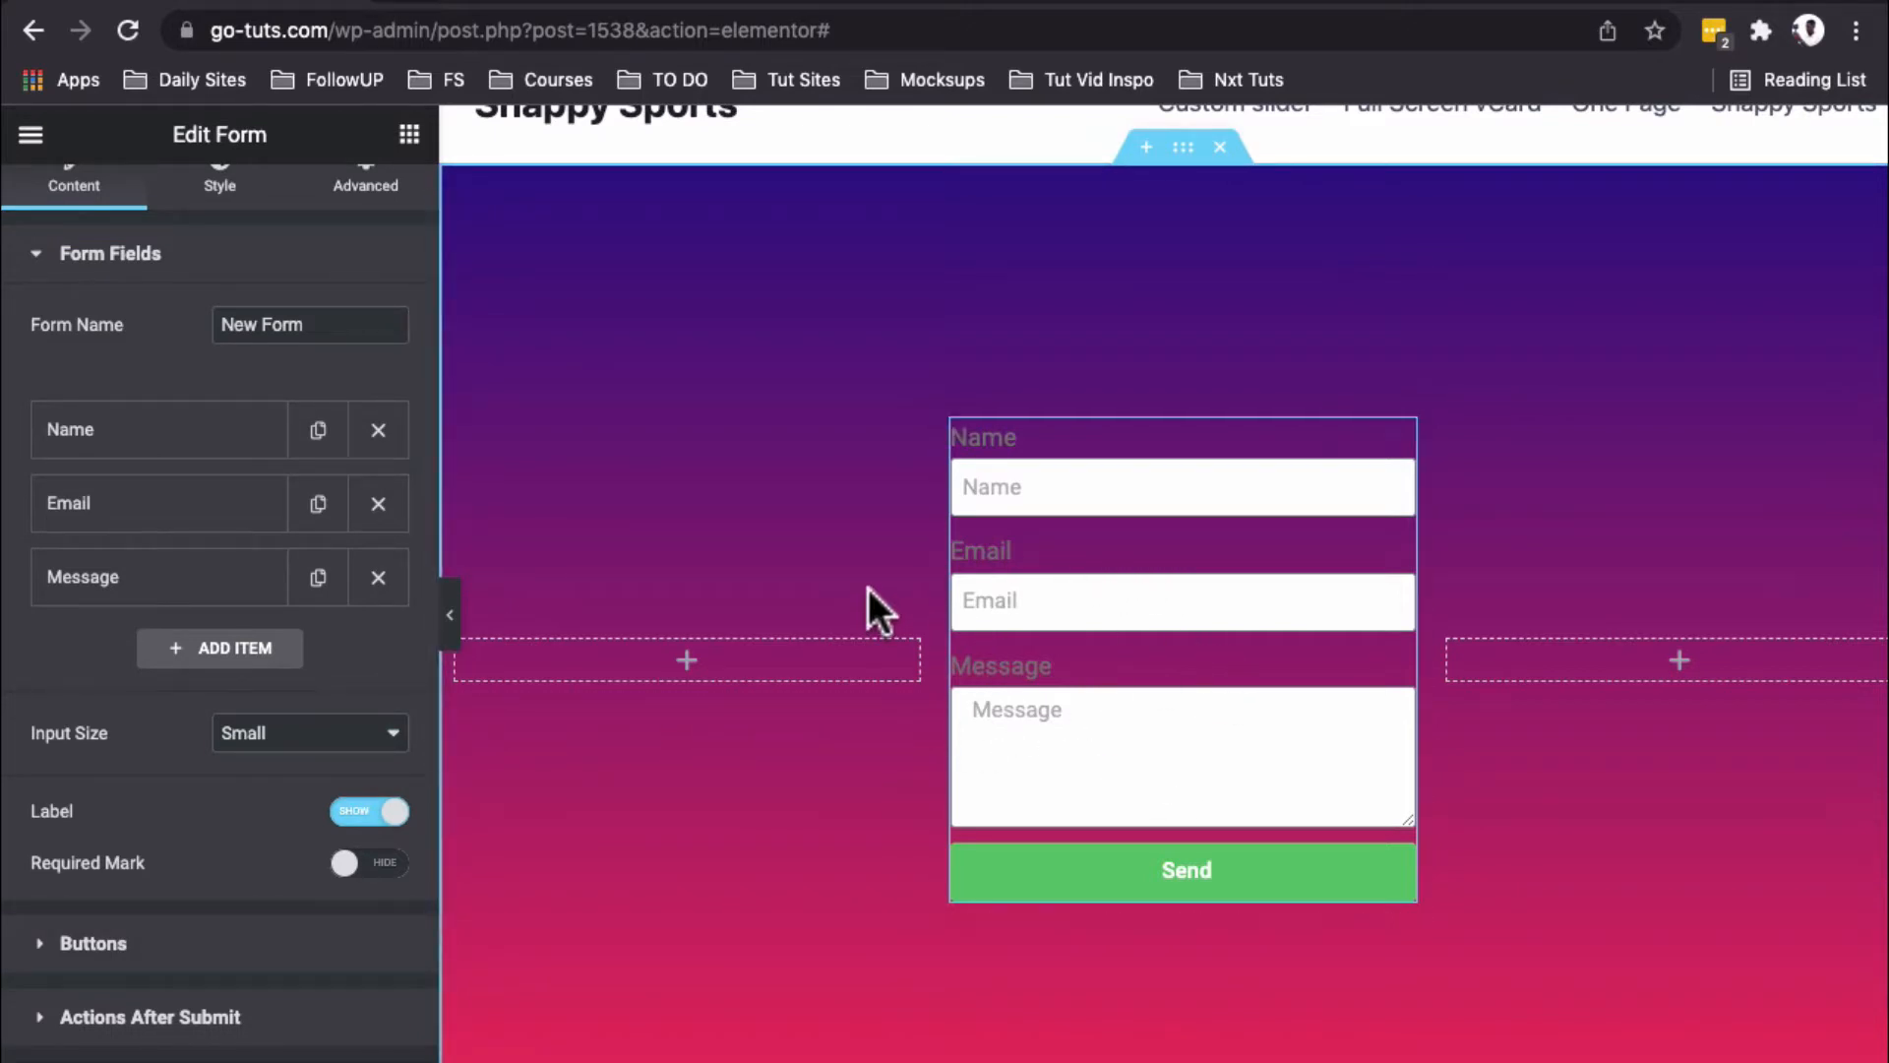
mouse_move(933, 590)
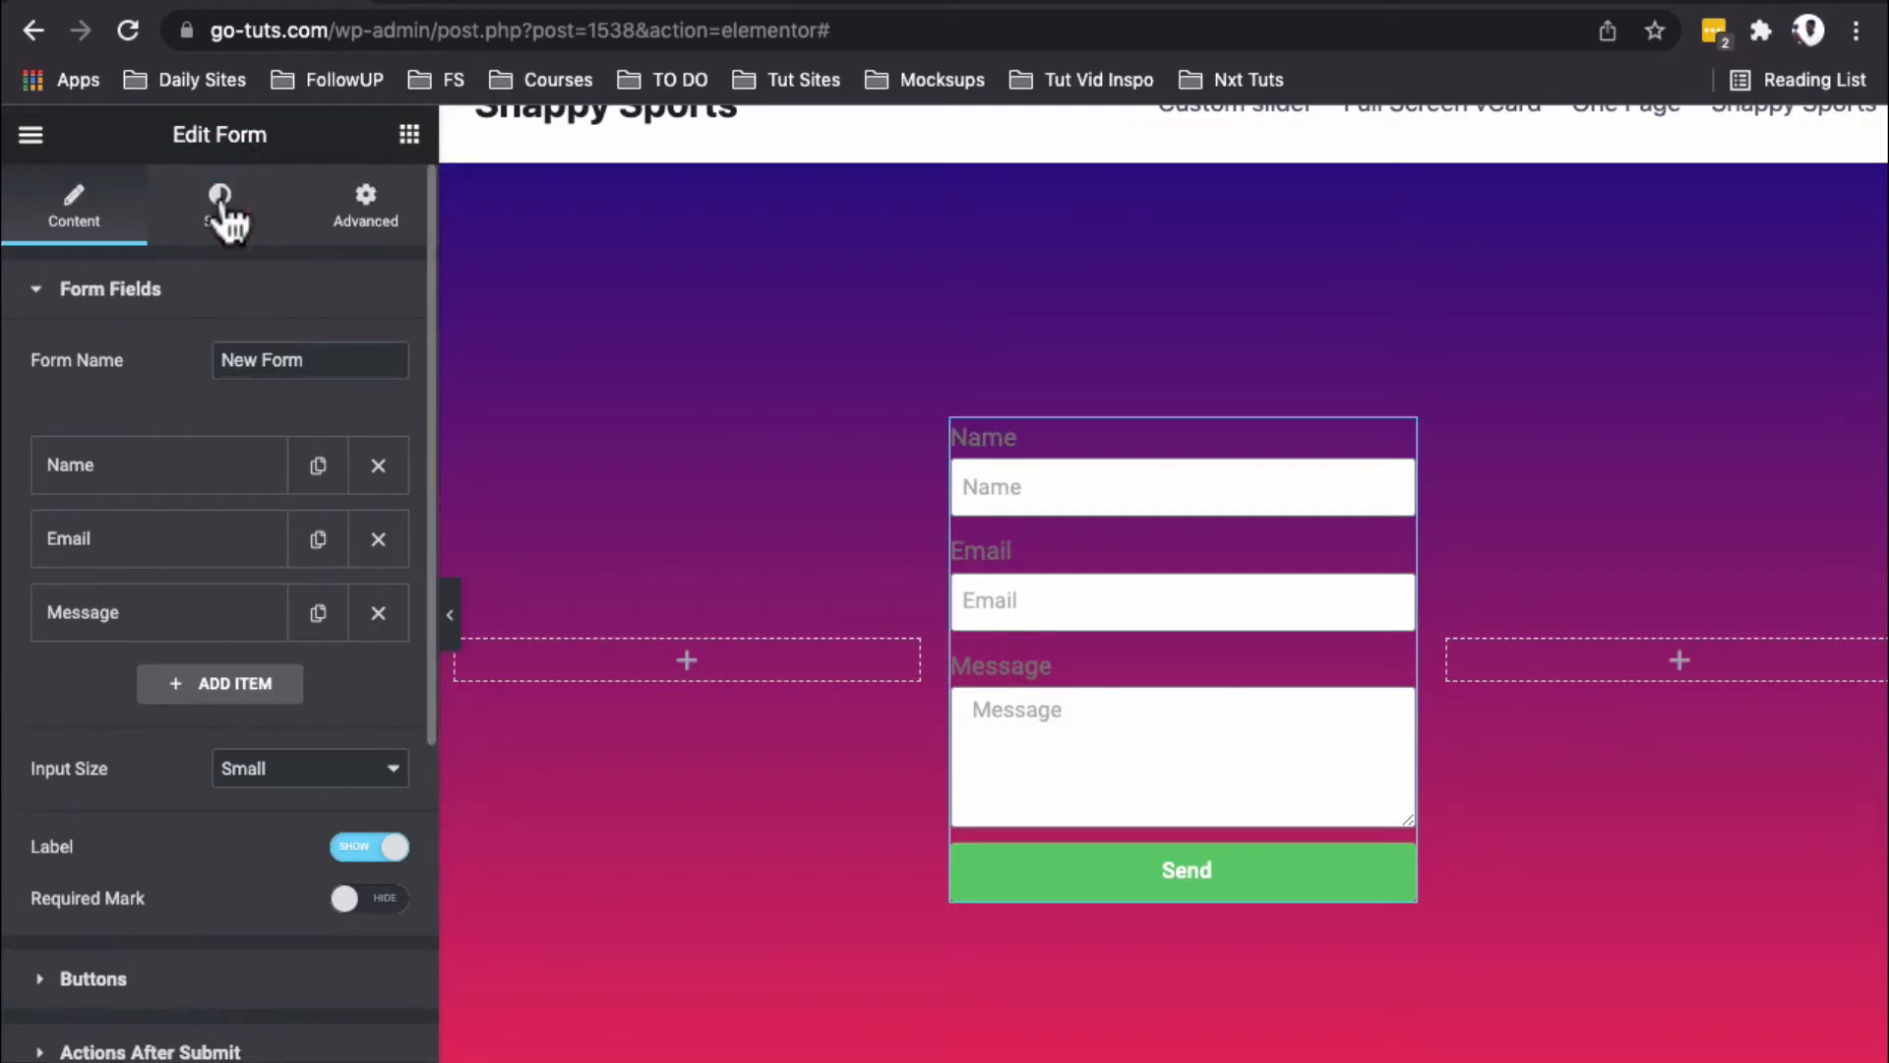
Step: Set Rows Gap to 25 and give the fields white text, white borders and 10px radius
click(219, 205)
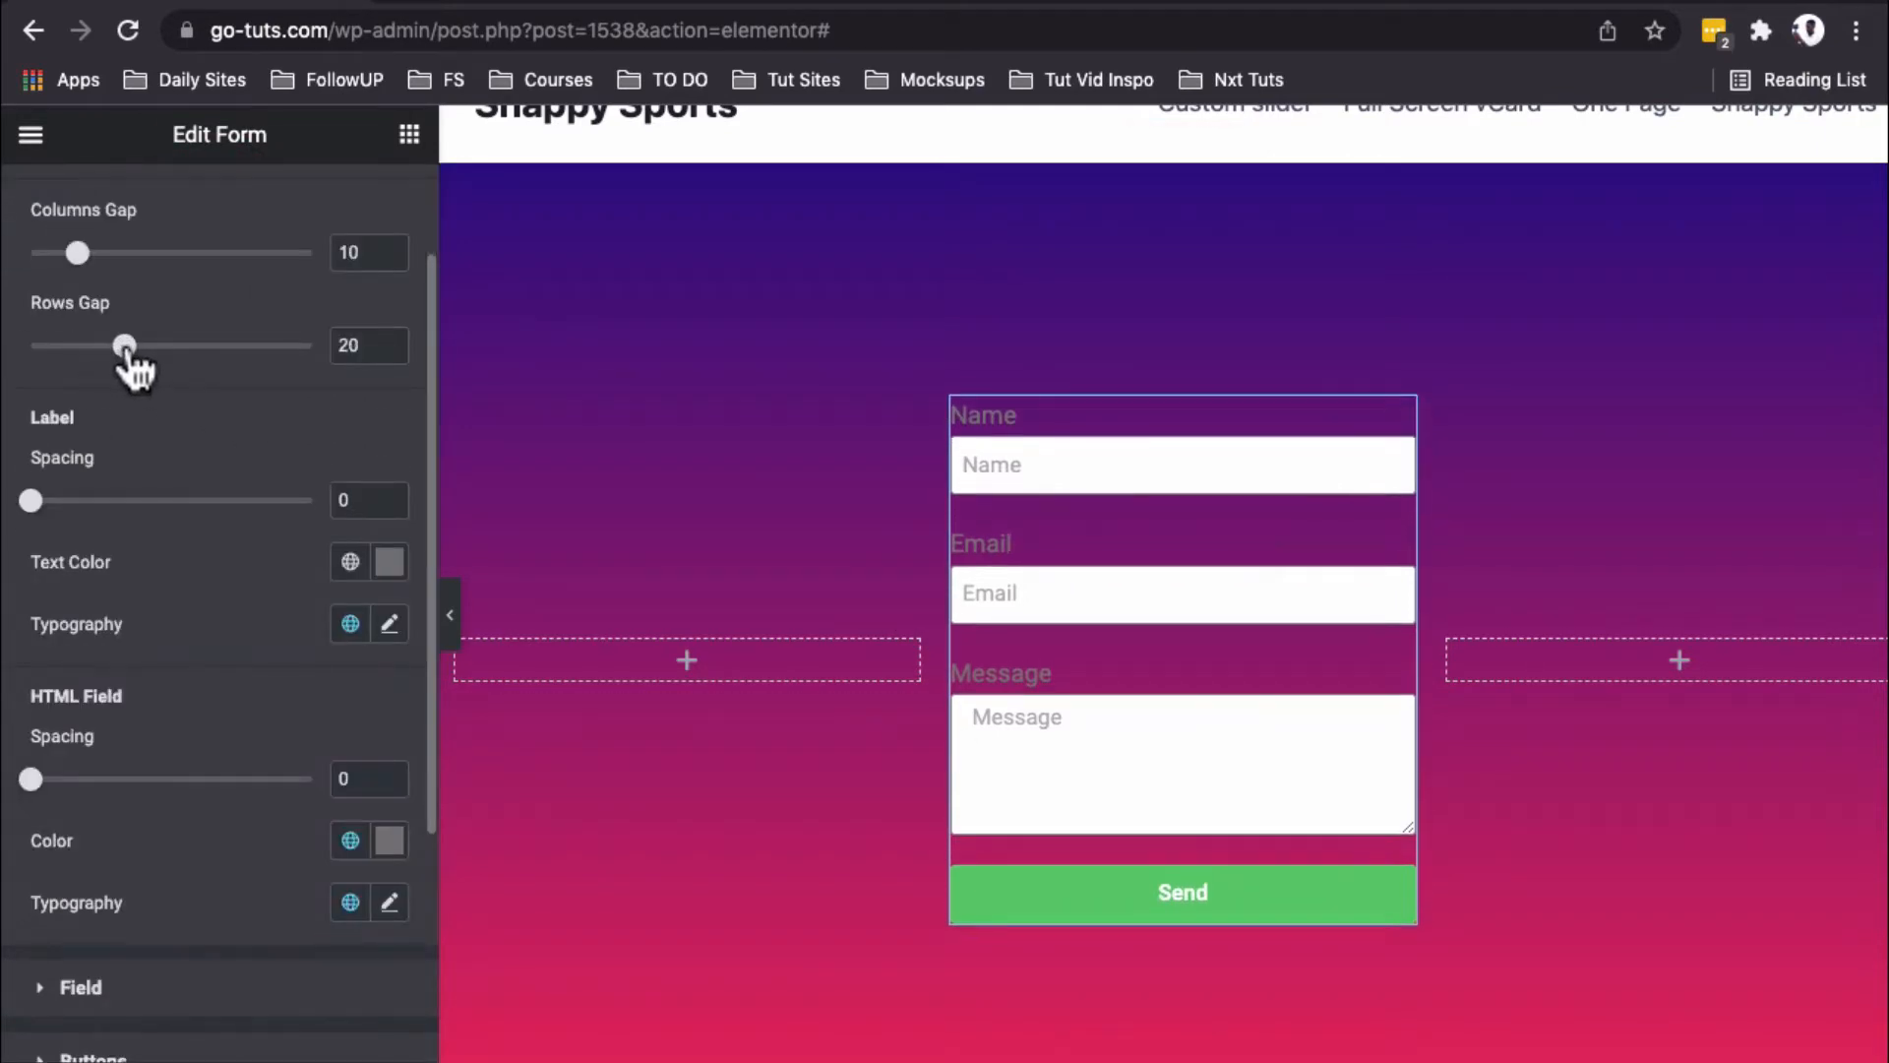
drag(126, 347, 148, 346)
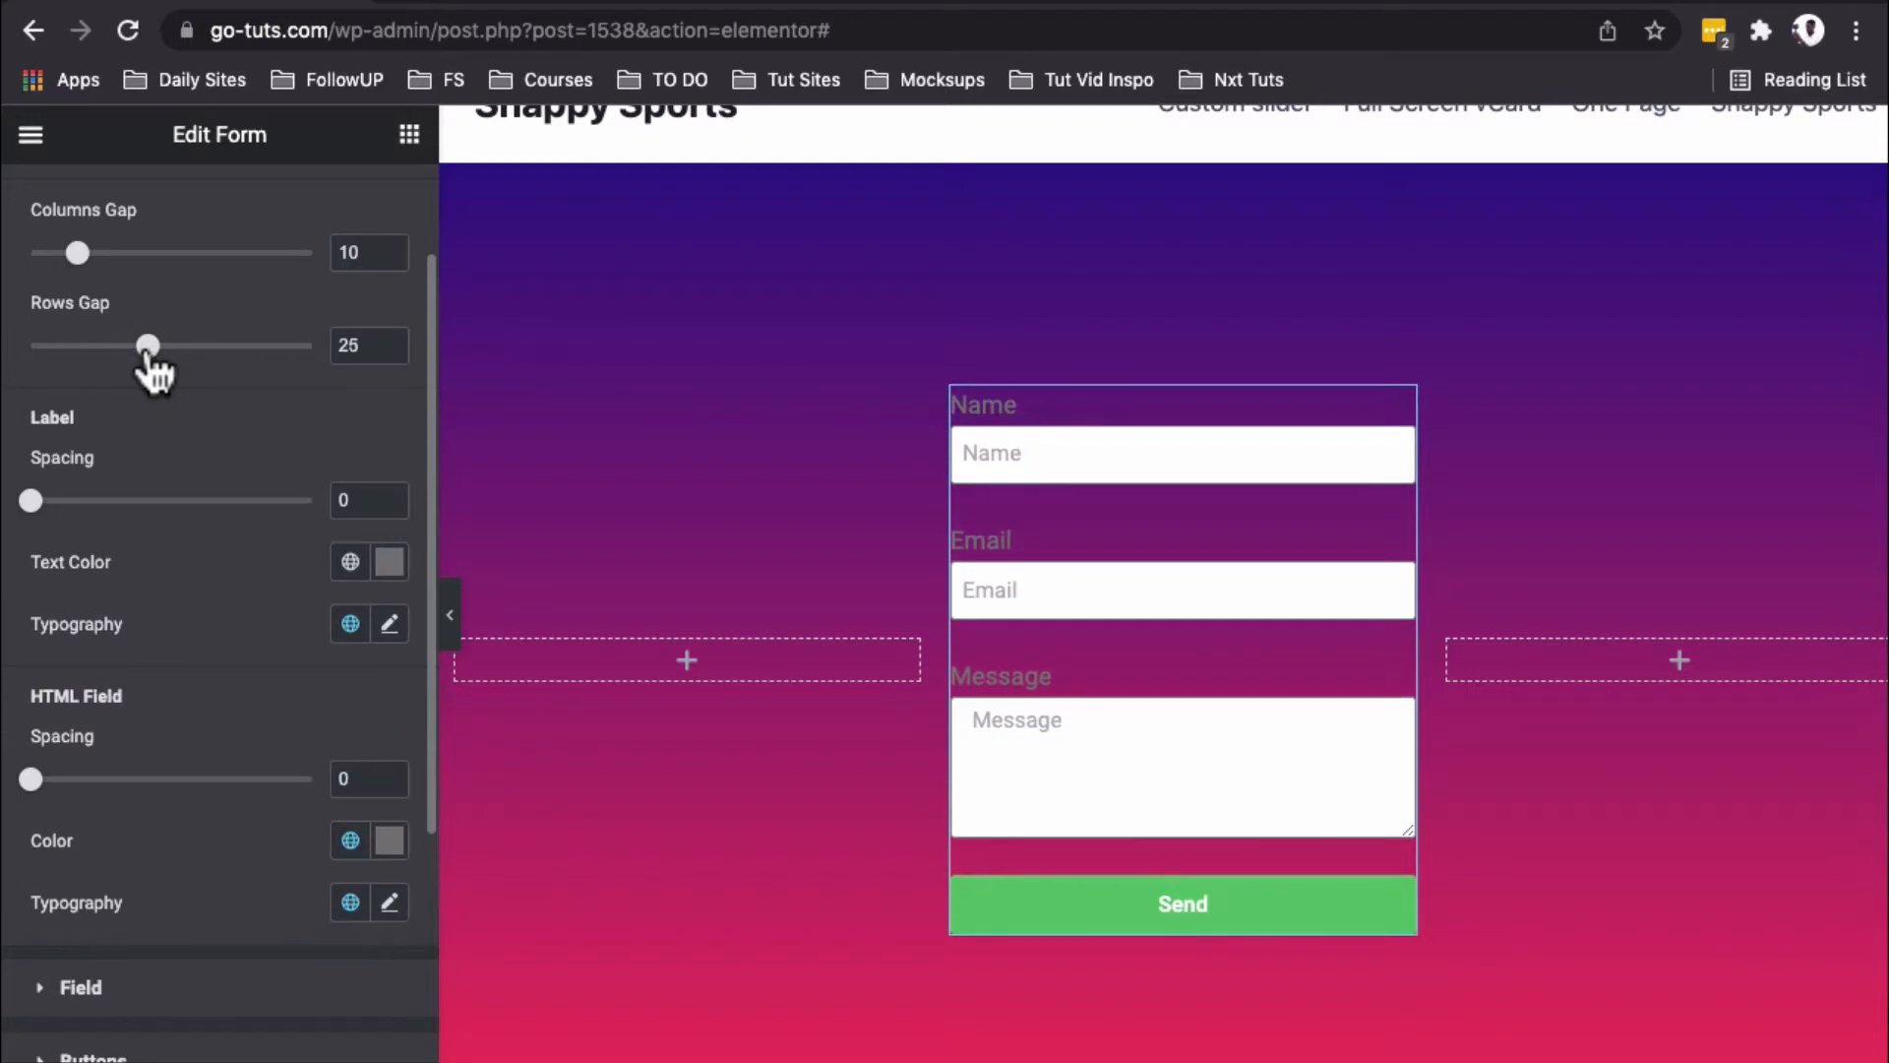
mouse_move(421, 596)
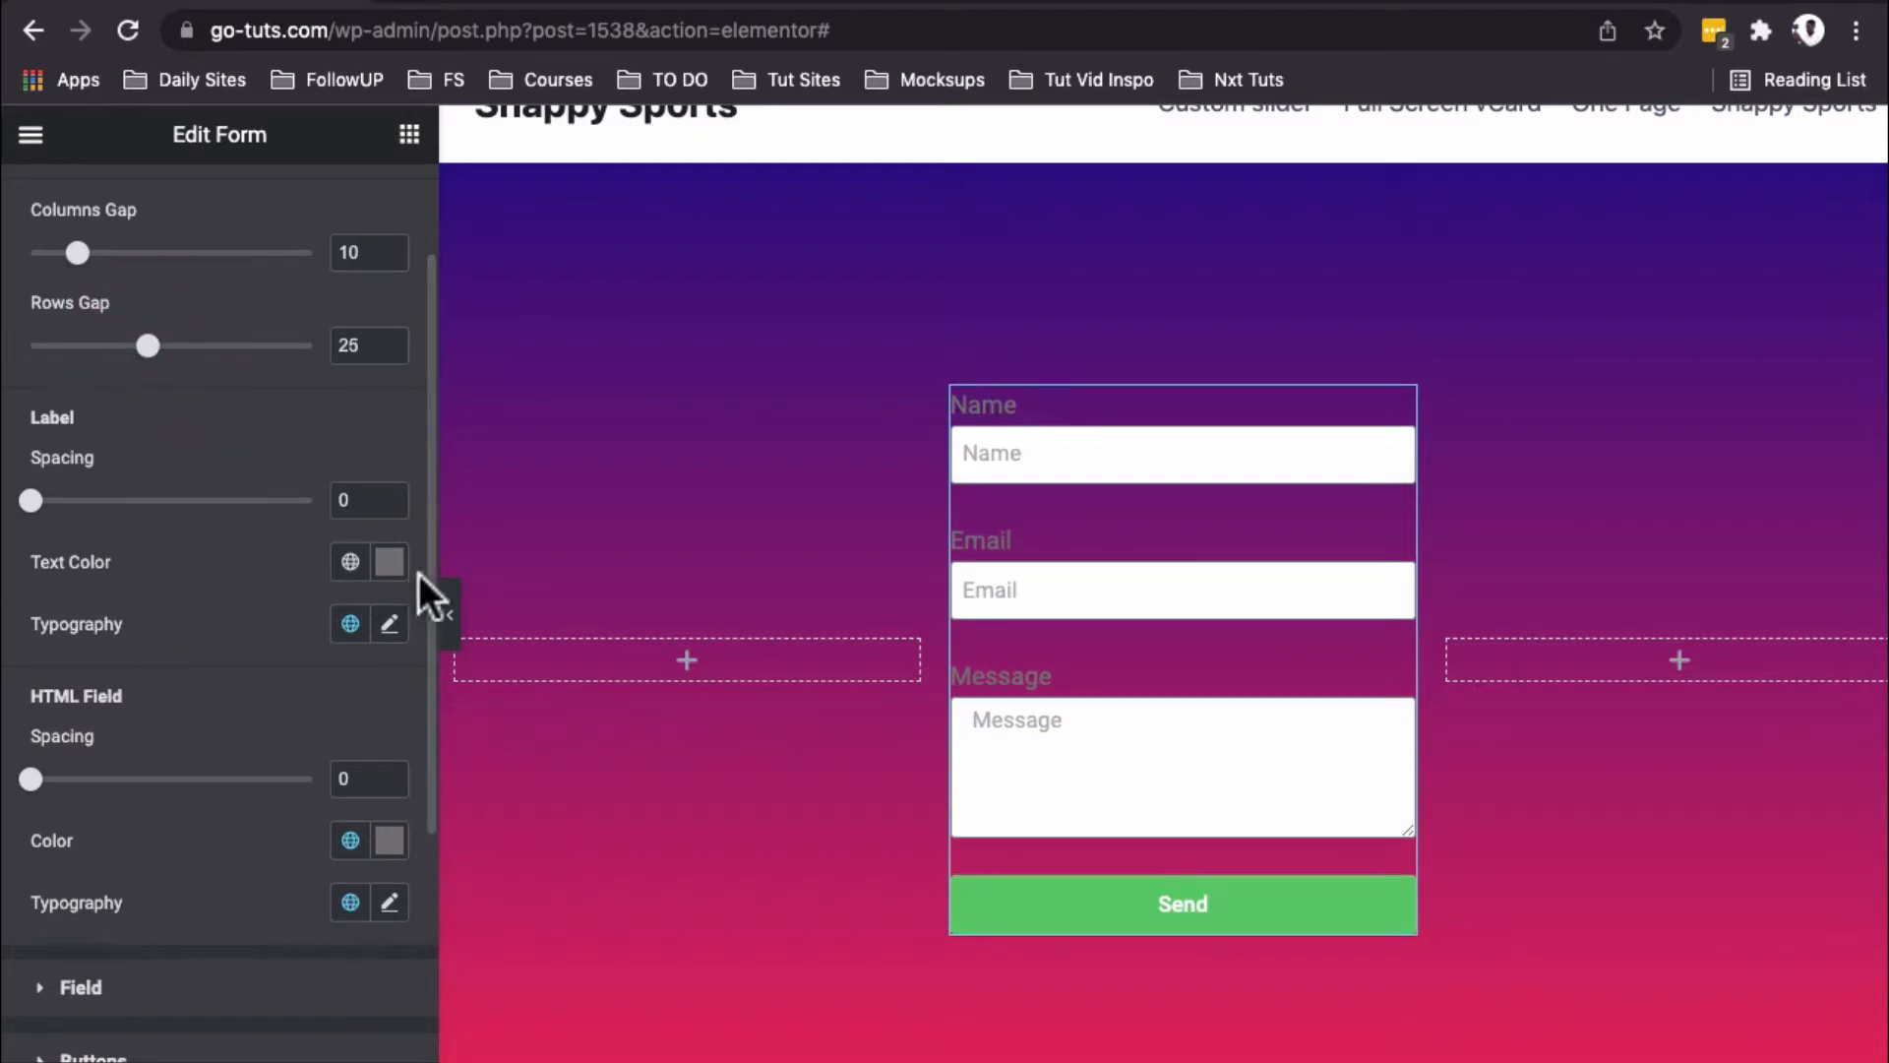
click(388, 560)
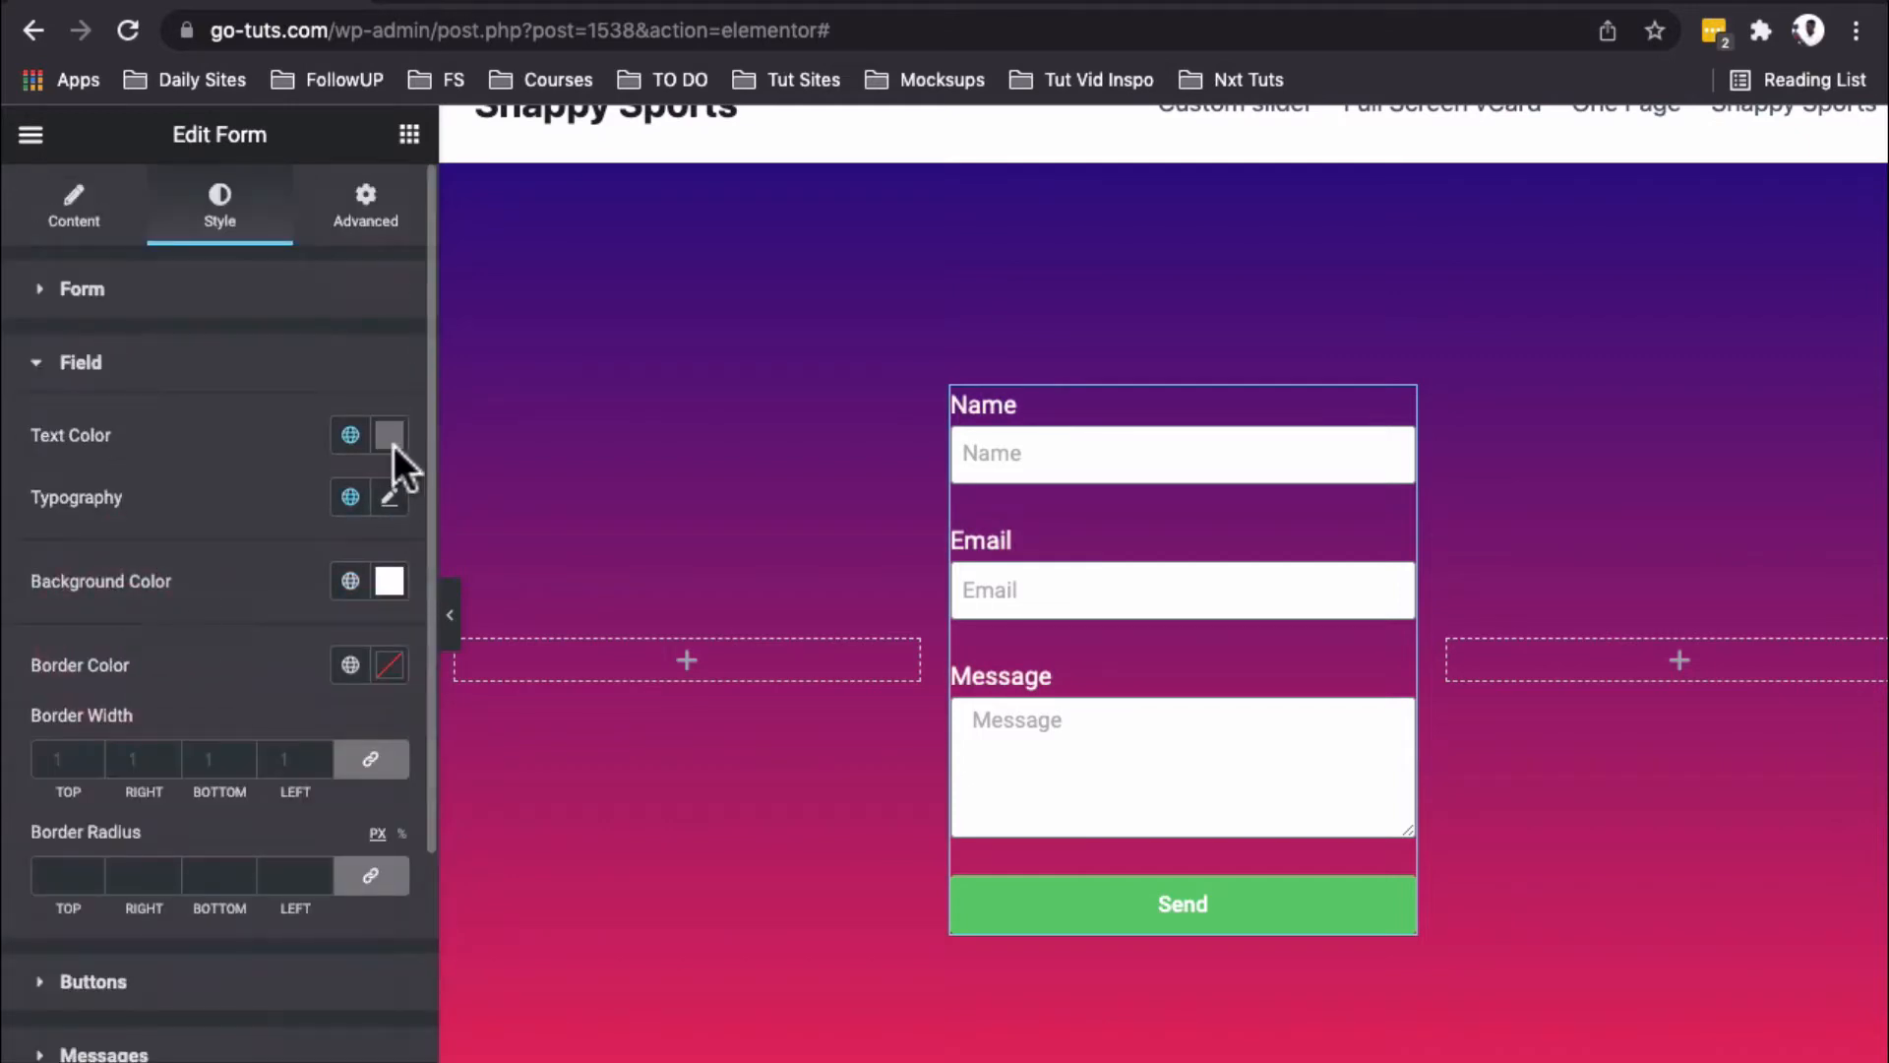
click(390, 435)
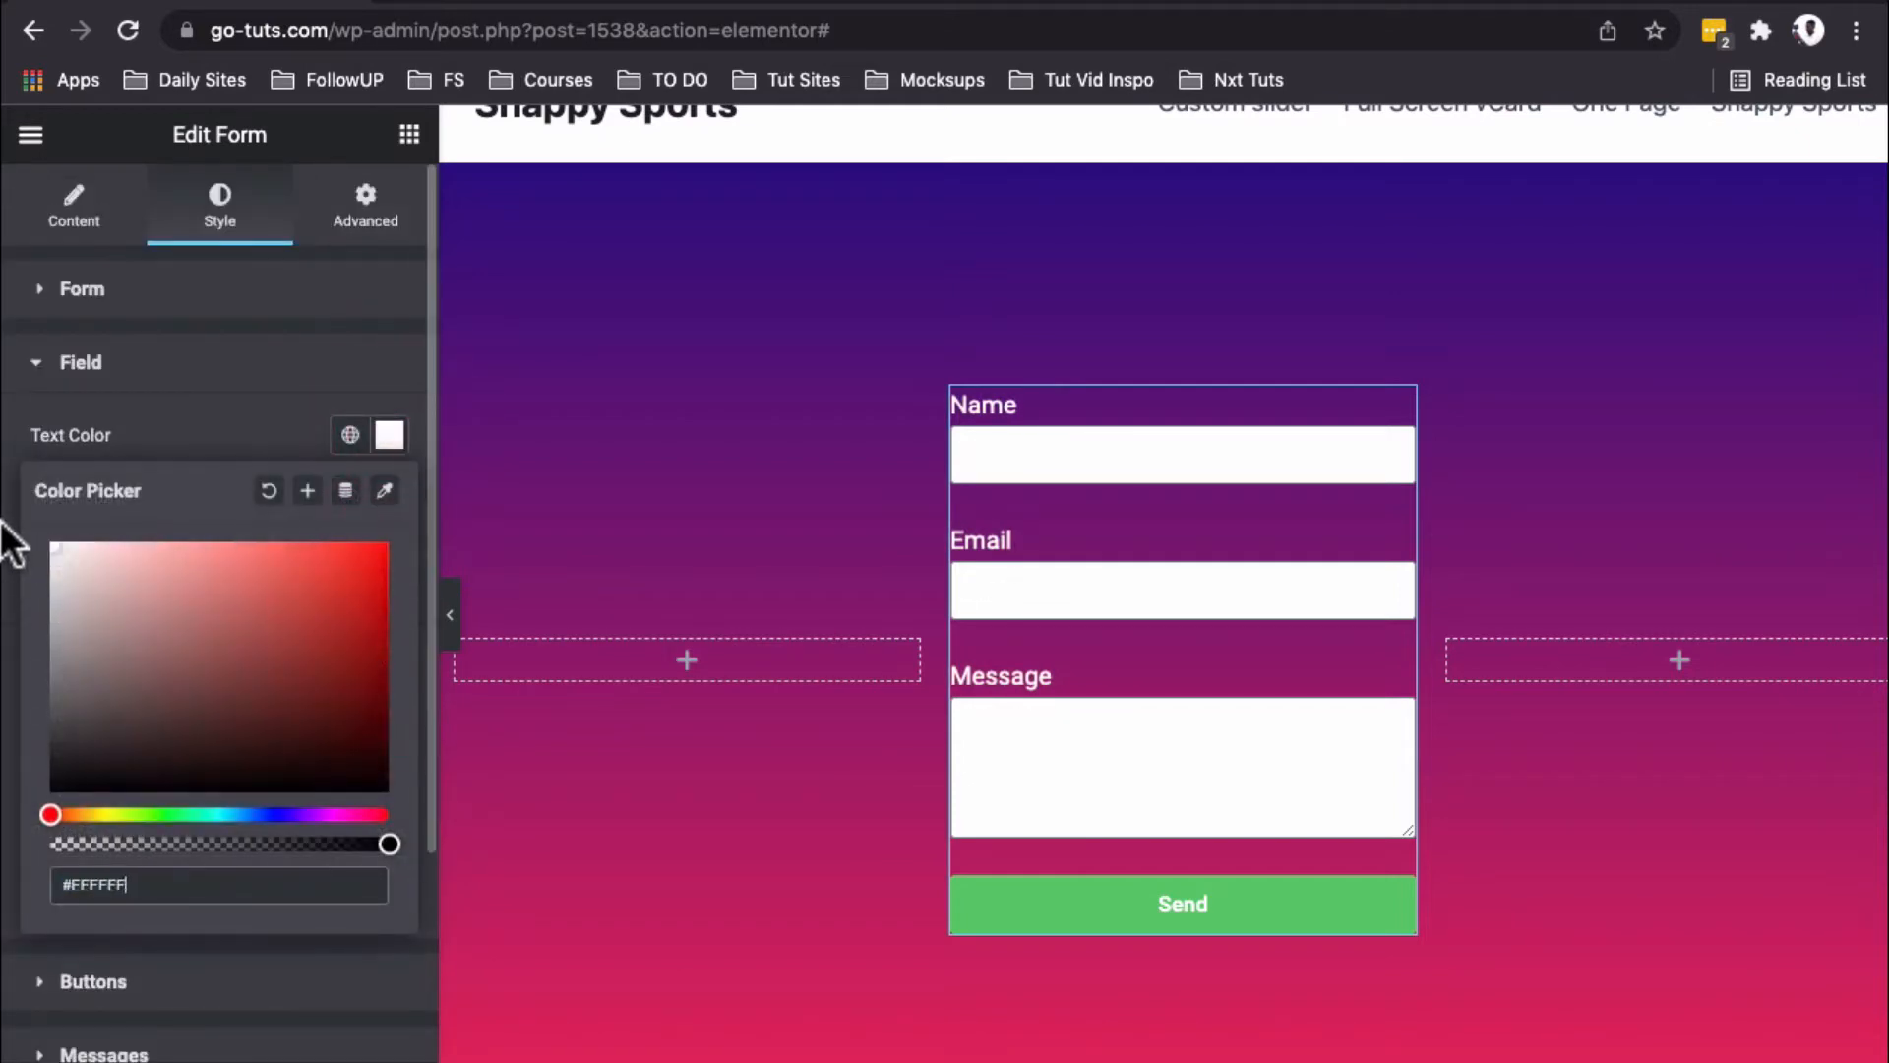
click(388, 496)
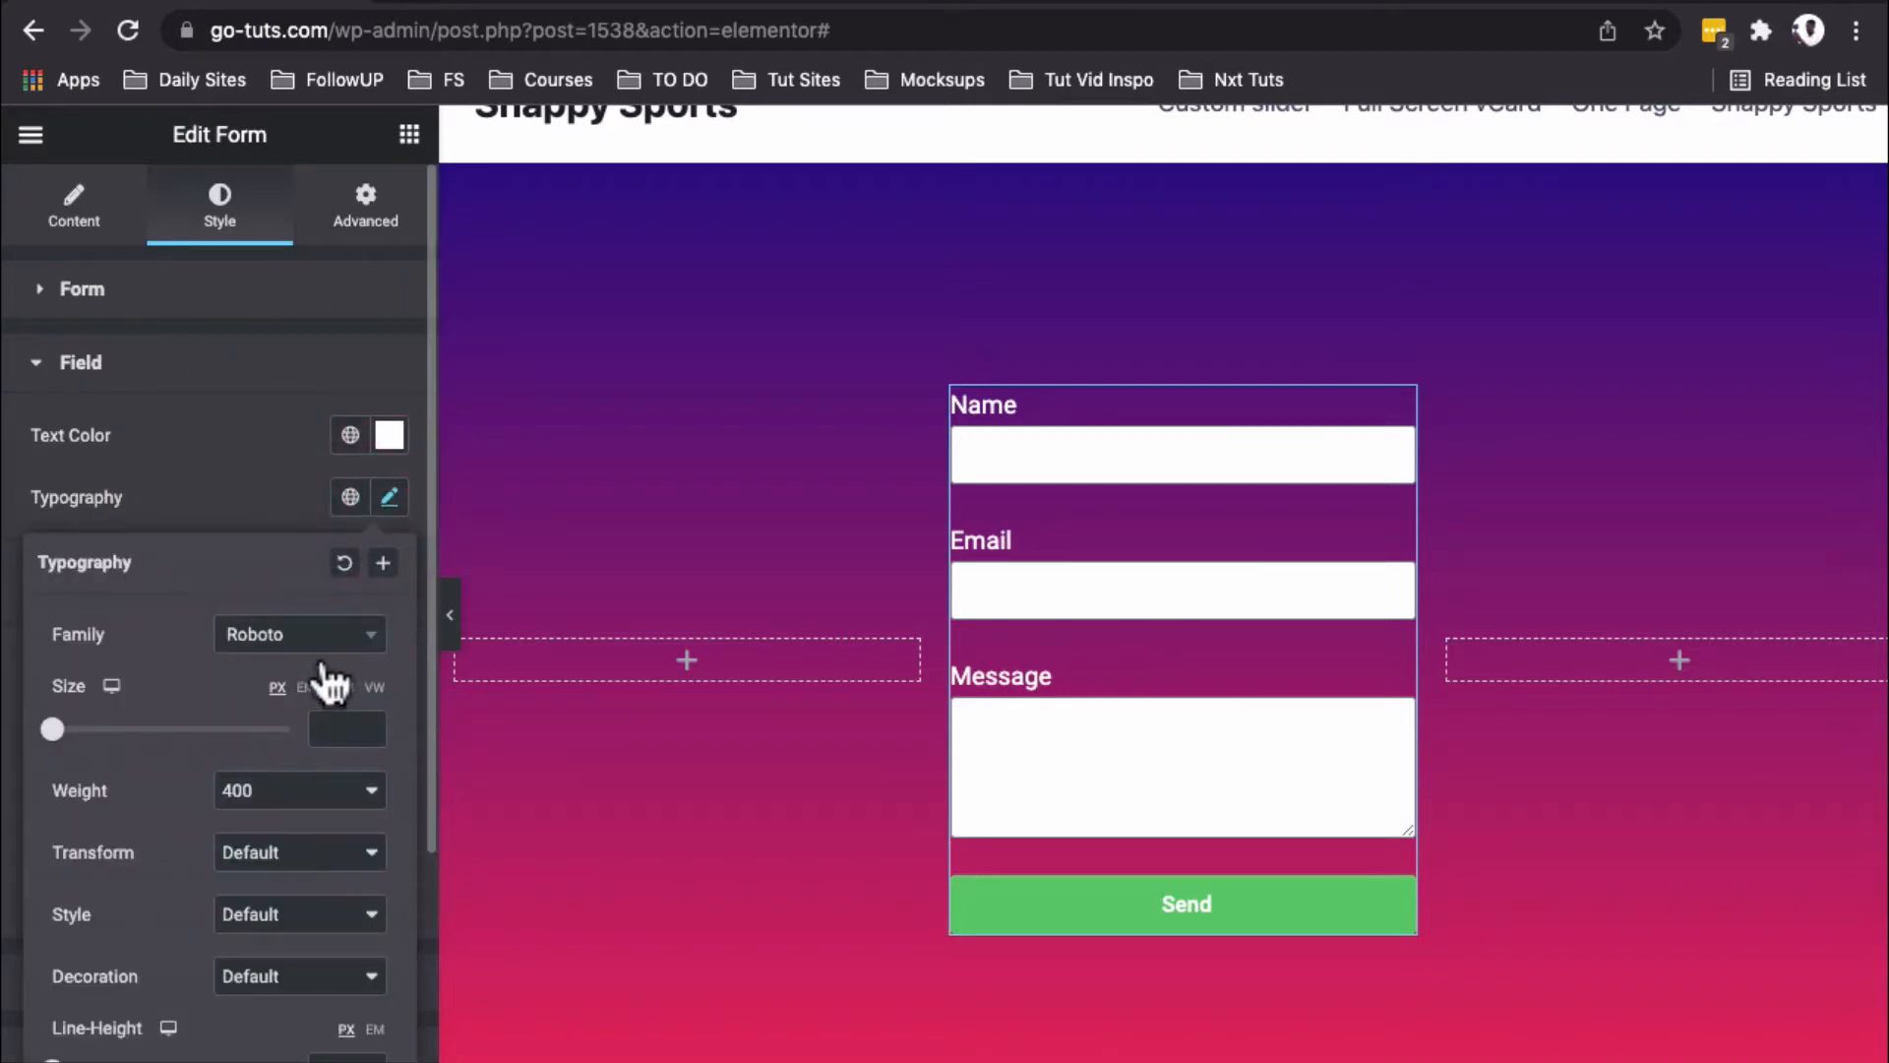
click(388, 544)
text(10)
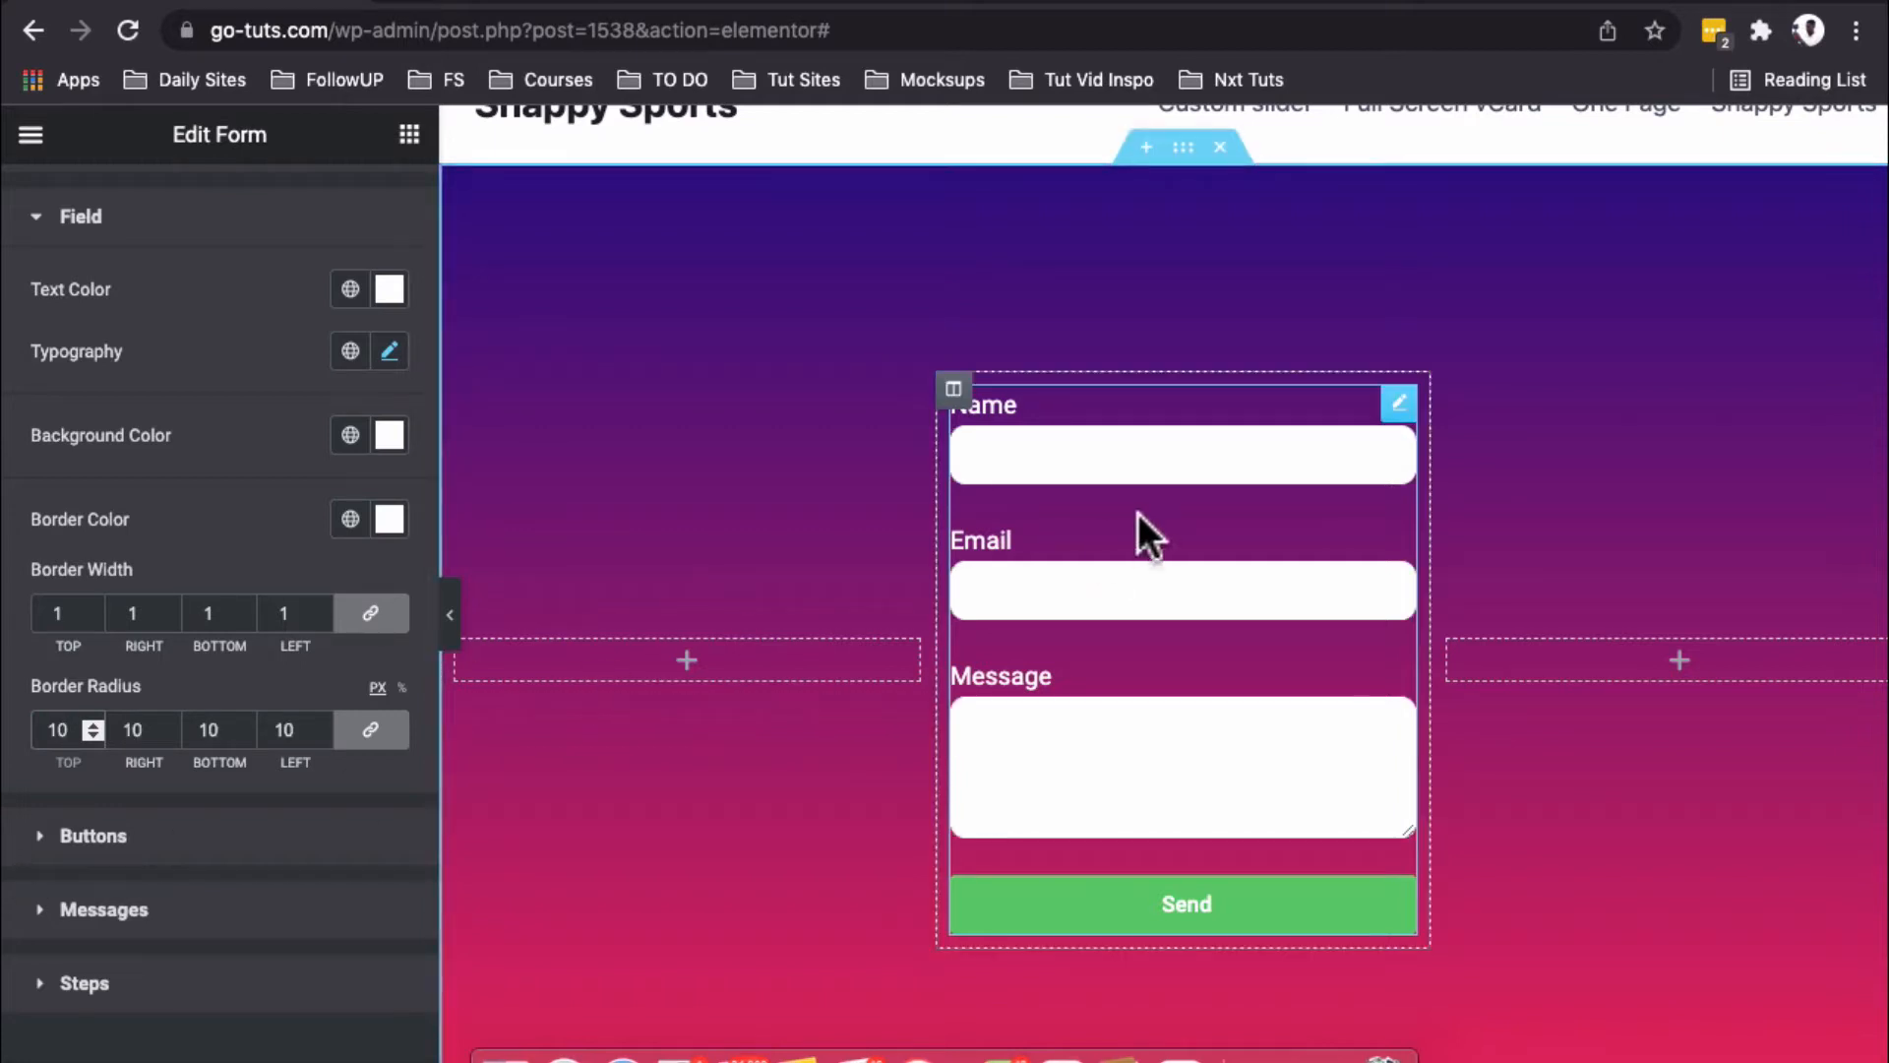
mouse_move(958, 488)
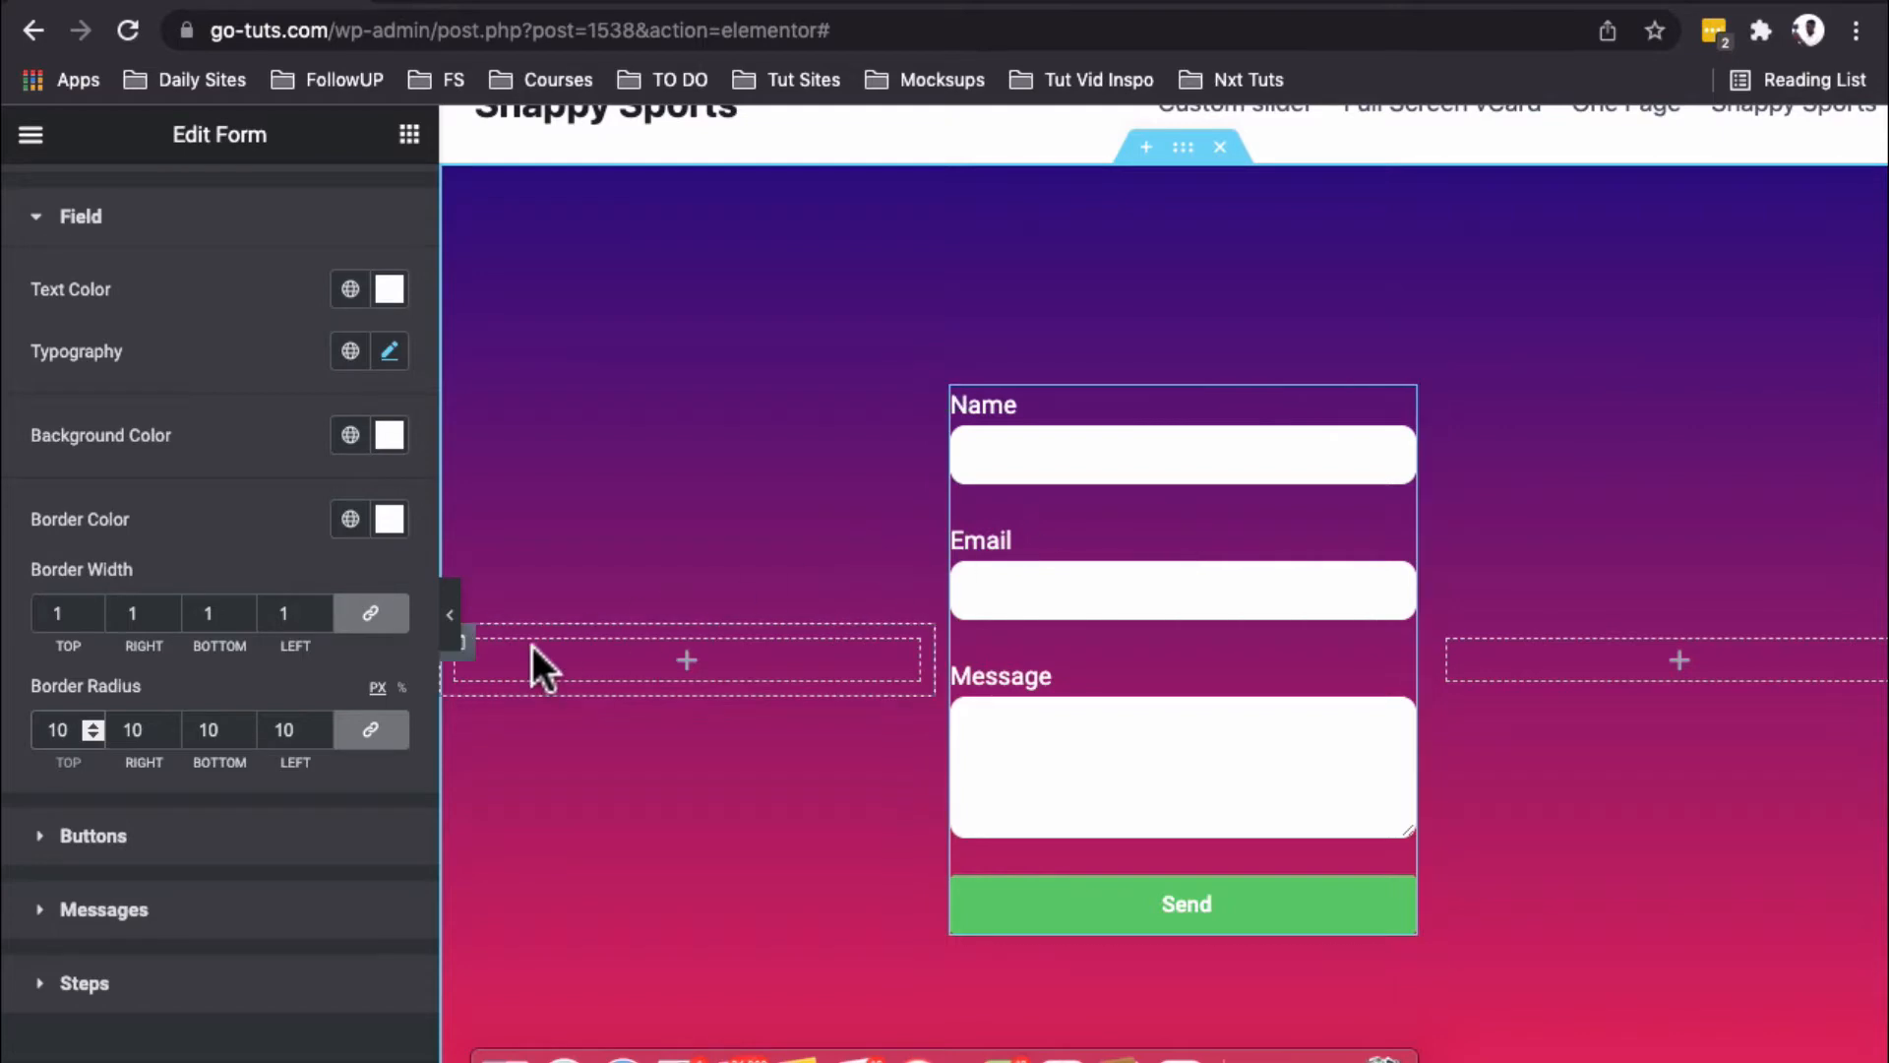
Step: Style the Send button with Poppins font, white background, black text and 35px radius
click(92, 834)
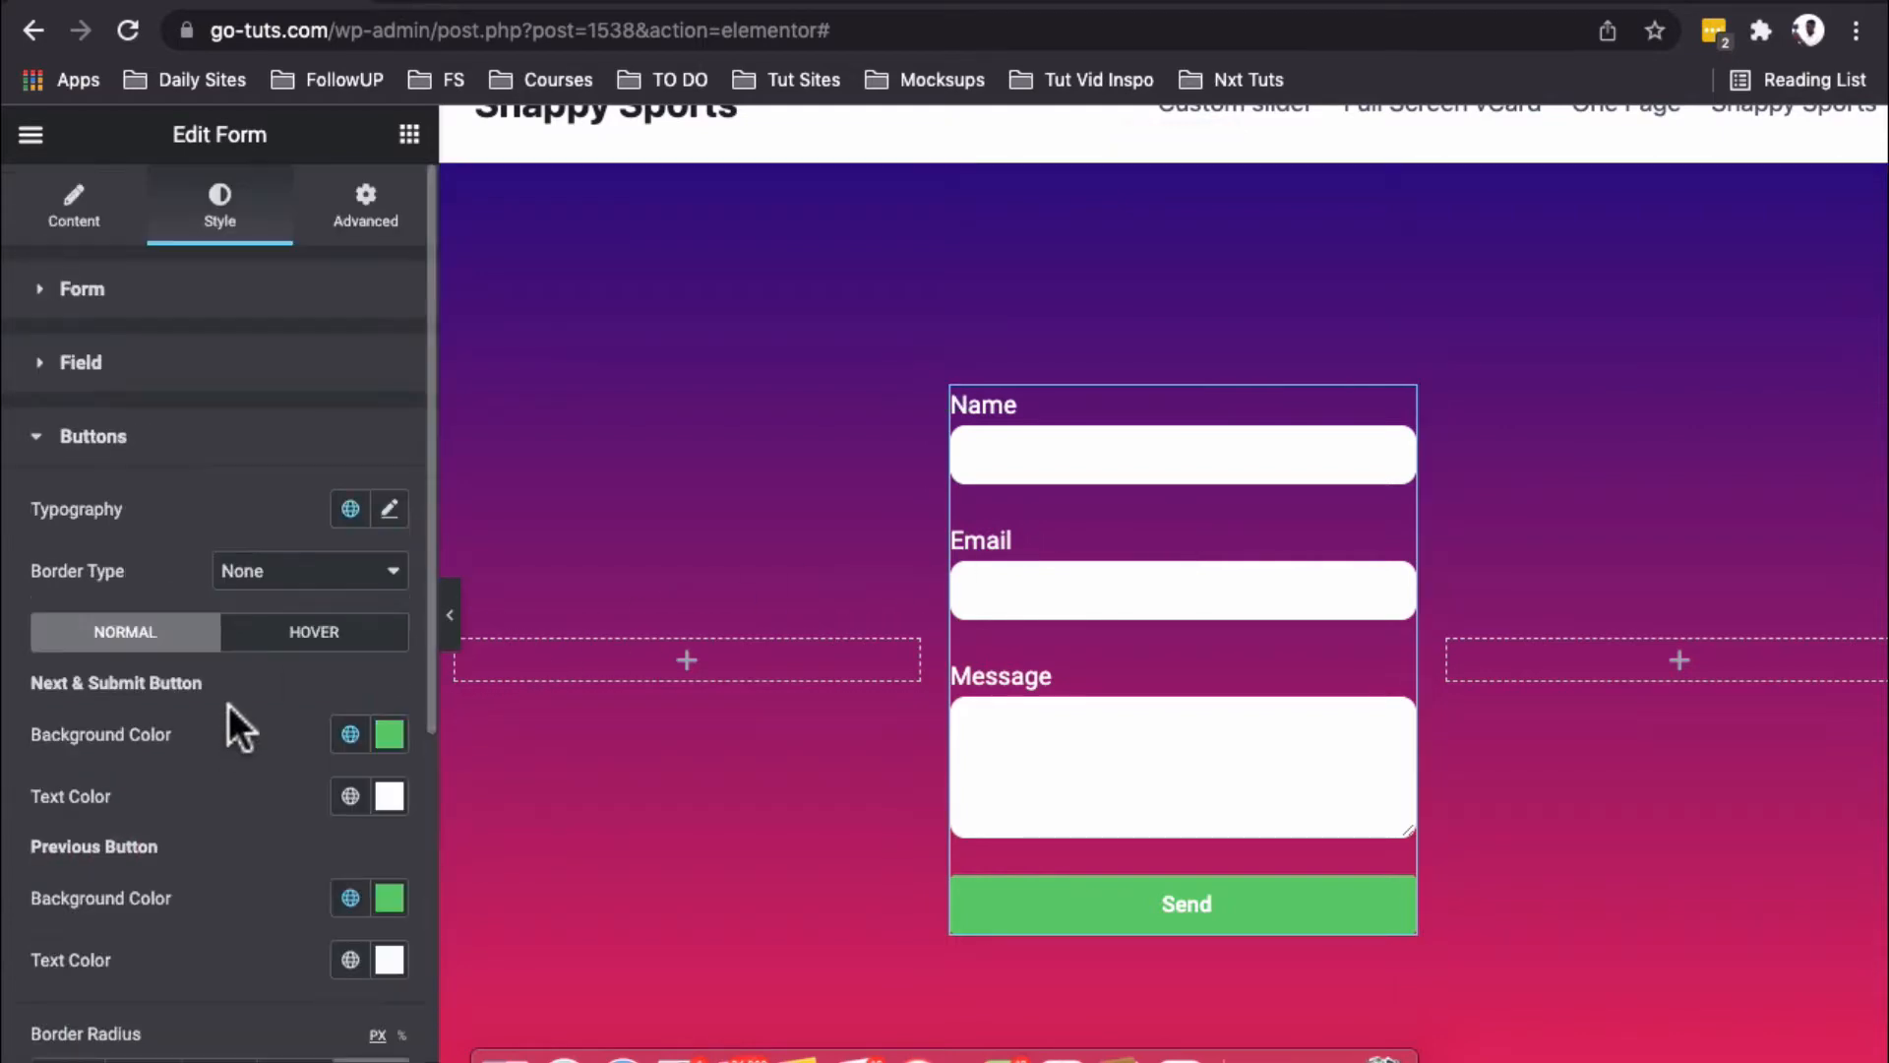
scroll(down, 3)
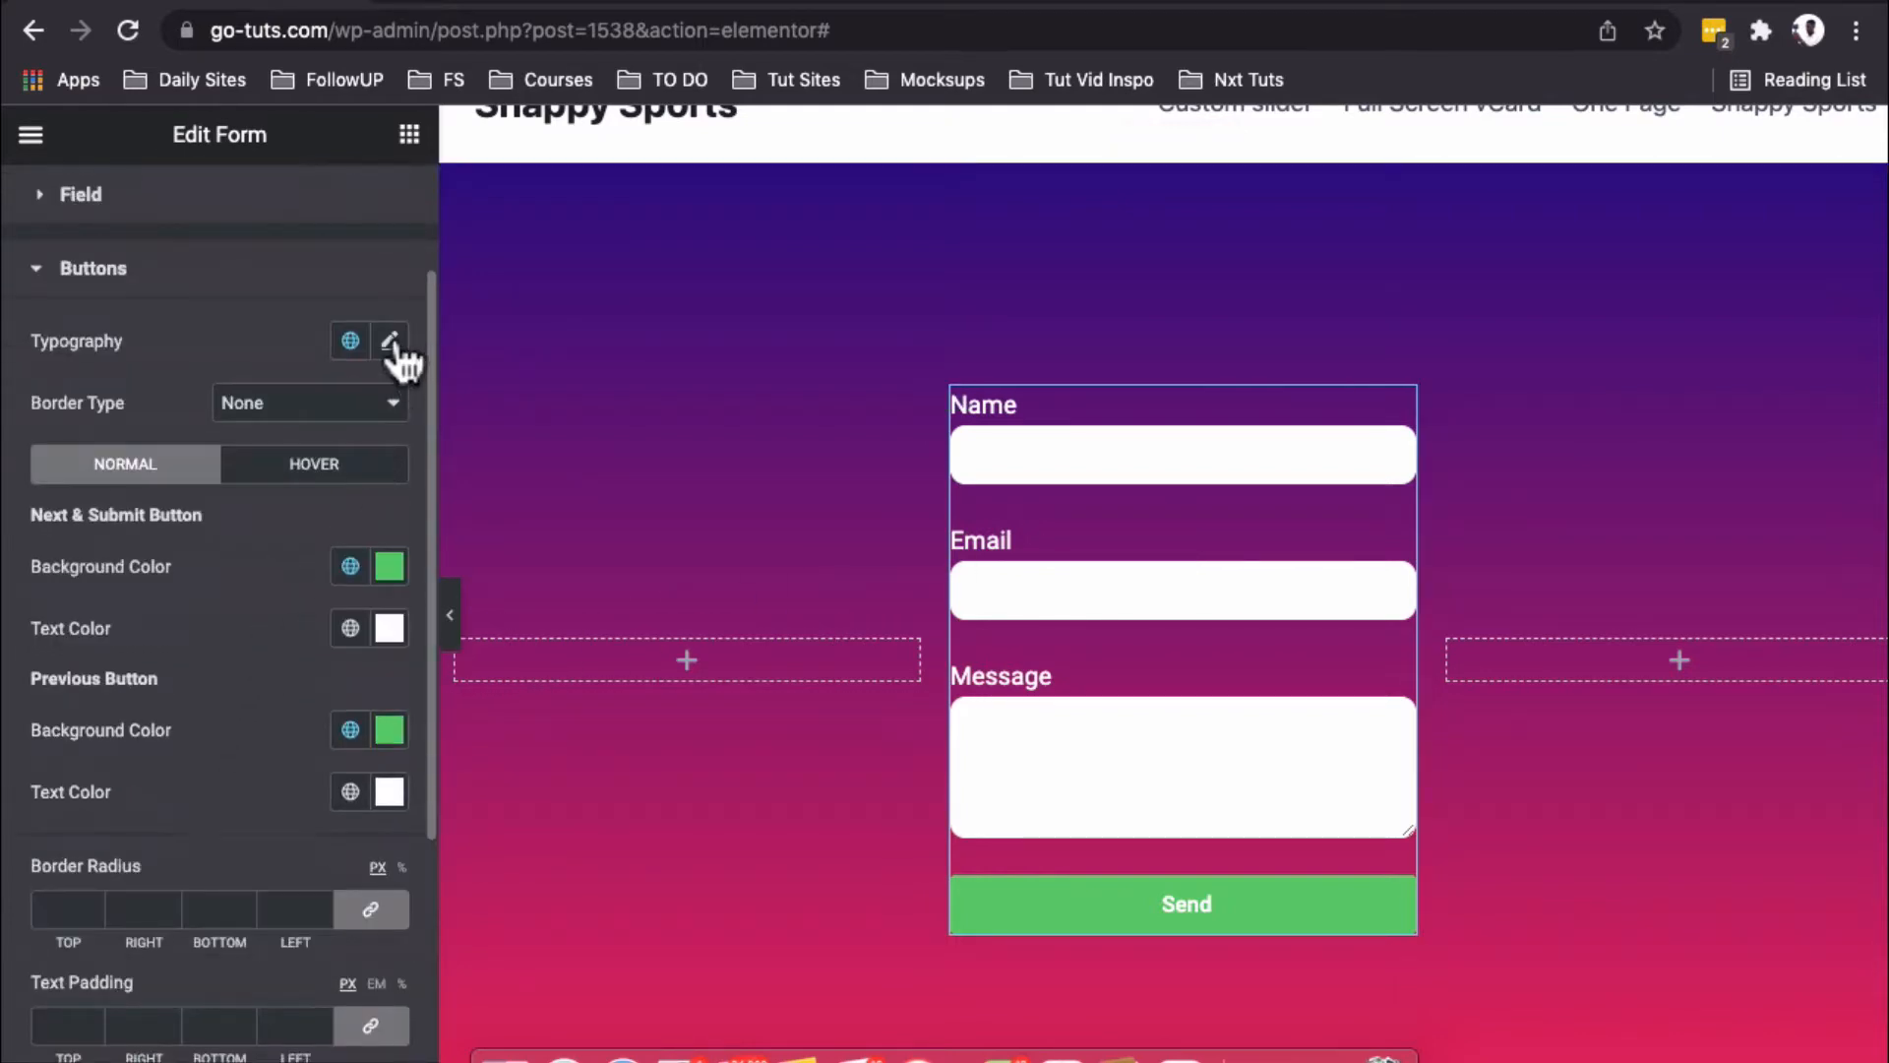
click(389, 340)
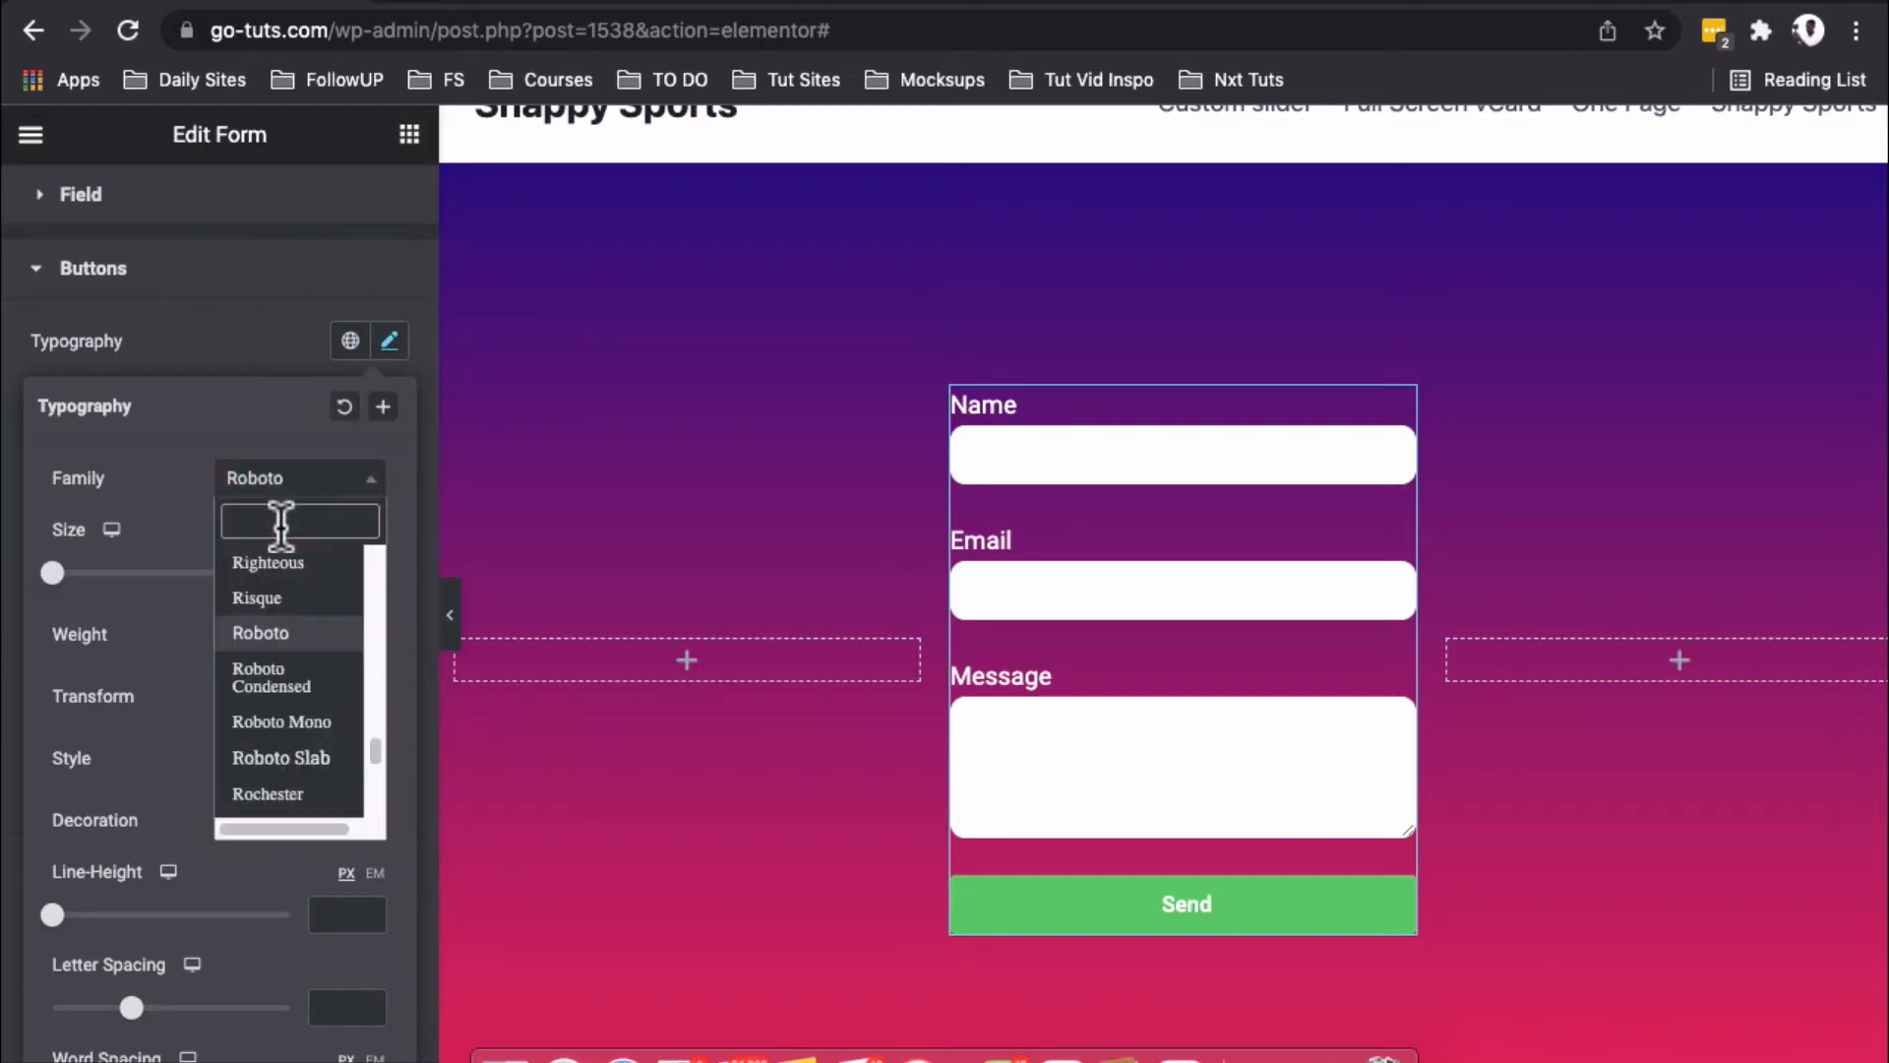
text(pop)
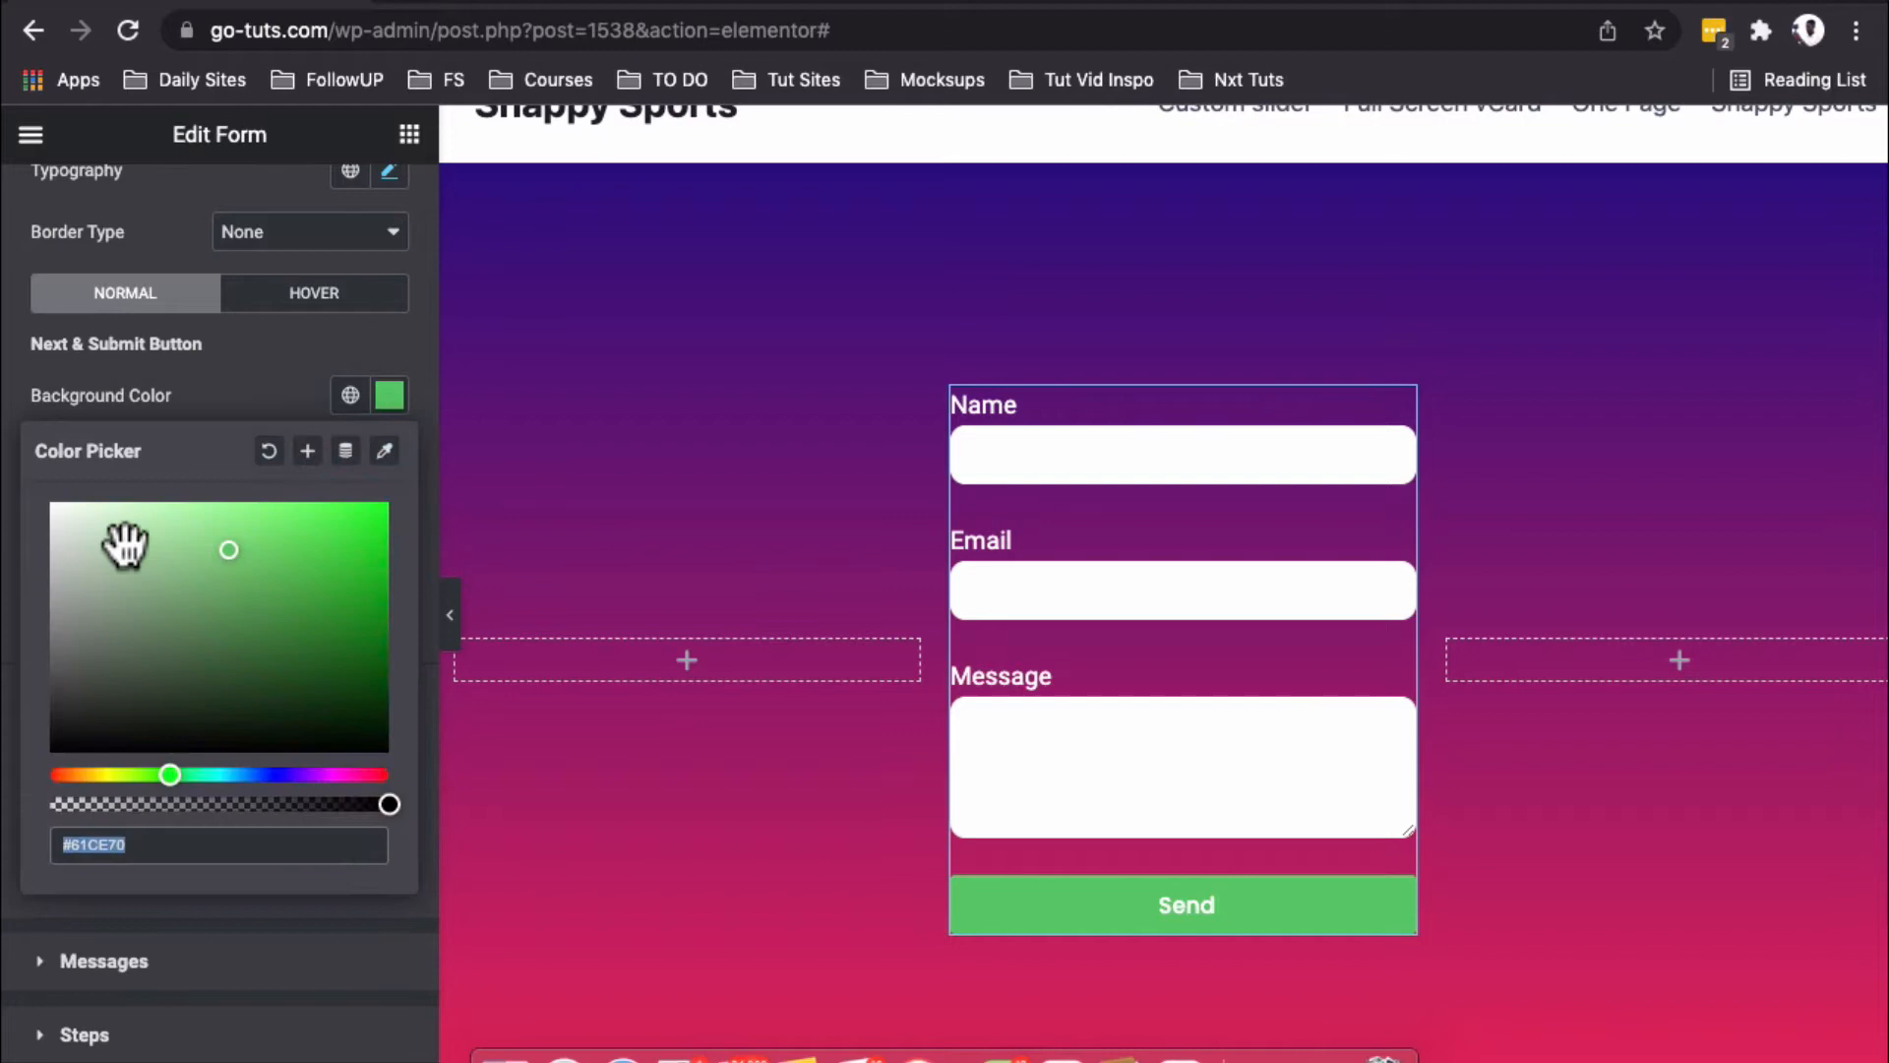
click(390, 395)
text(35)
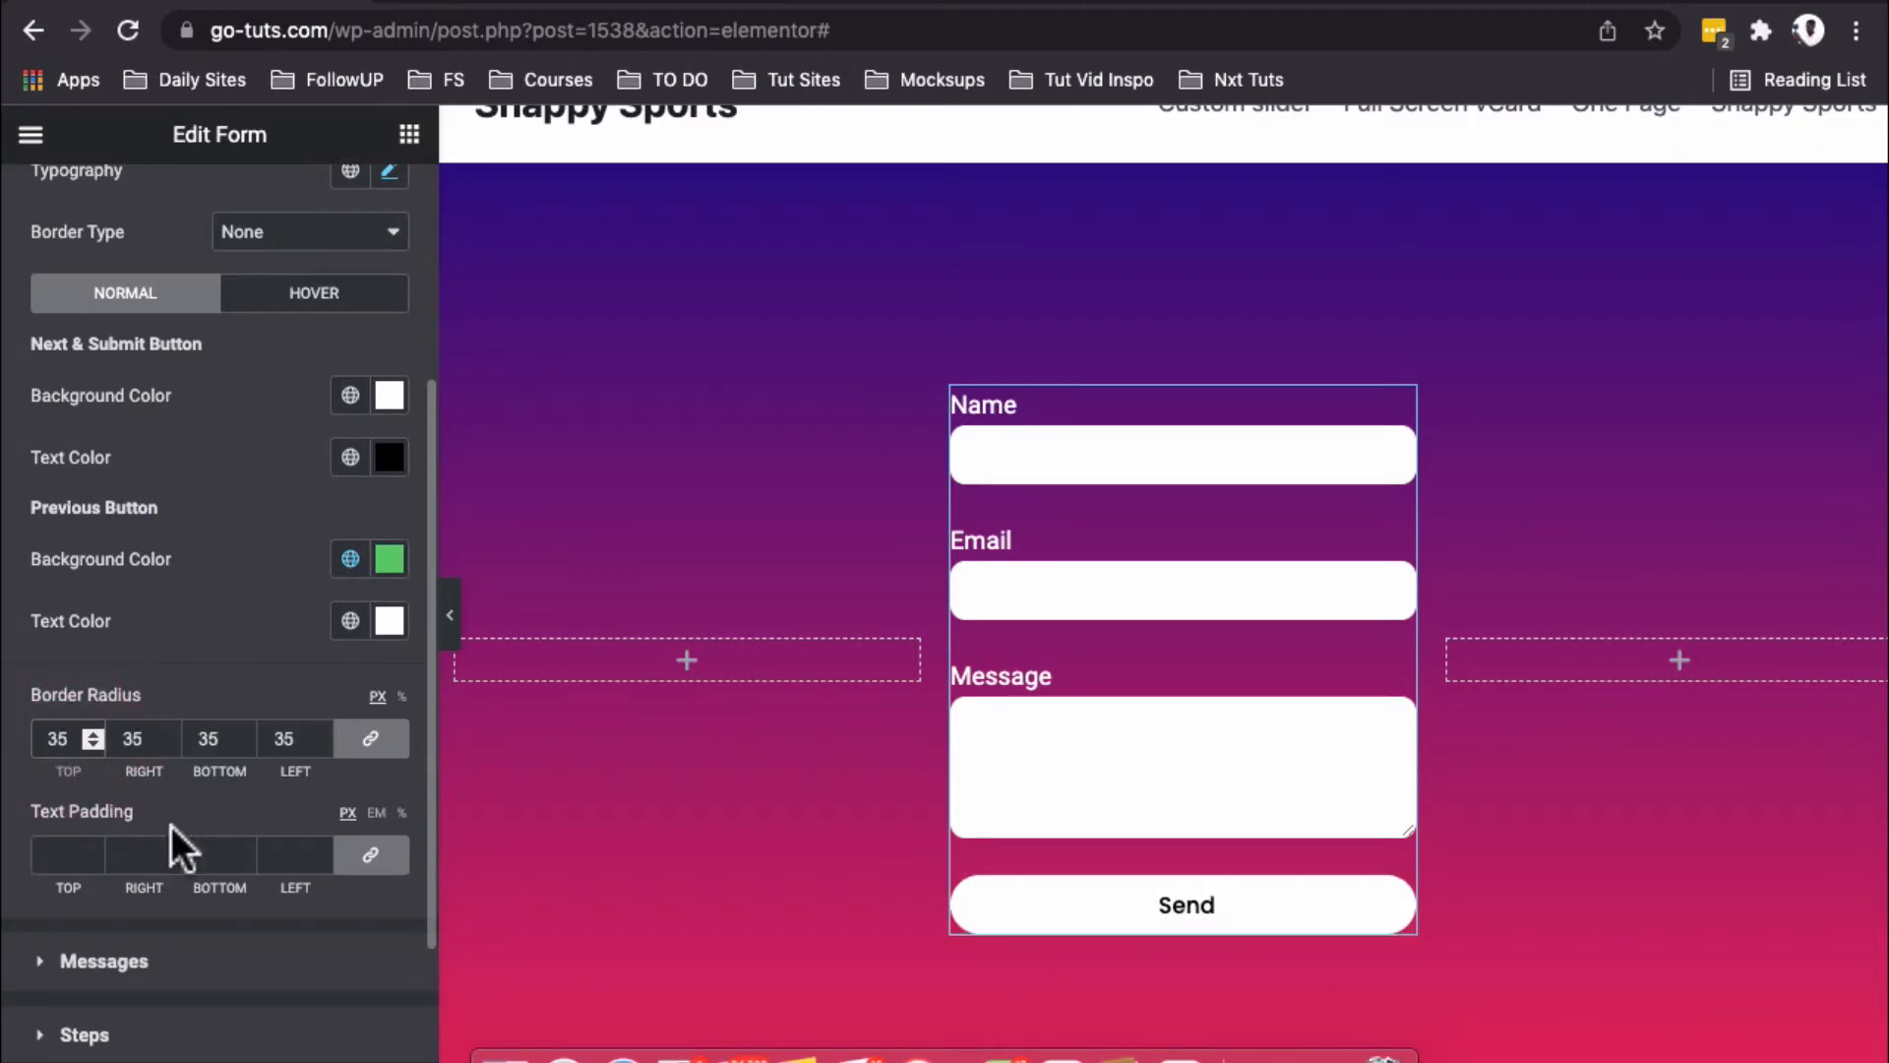
Step: Set the button's hover background to orange-yellow
click(313, 294)
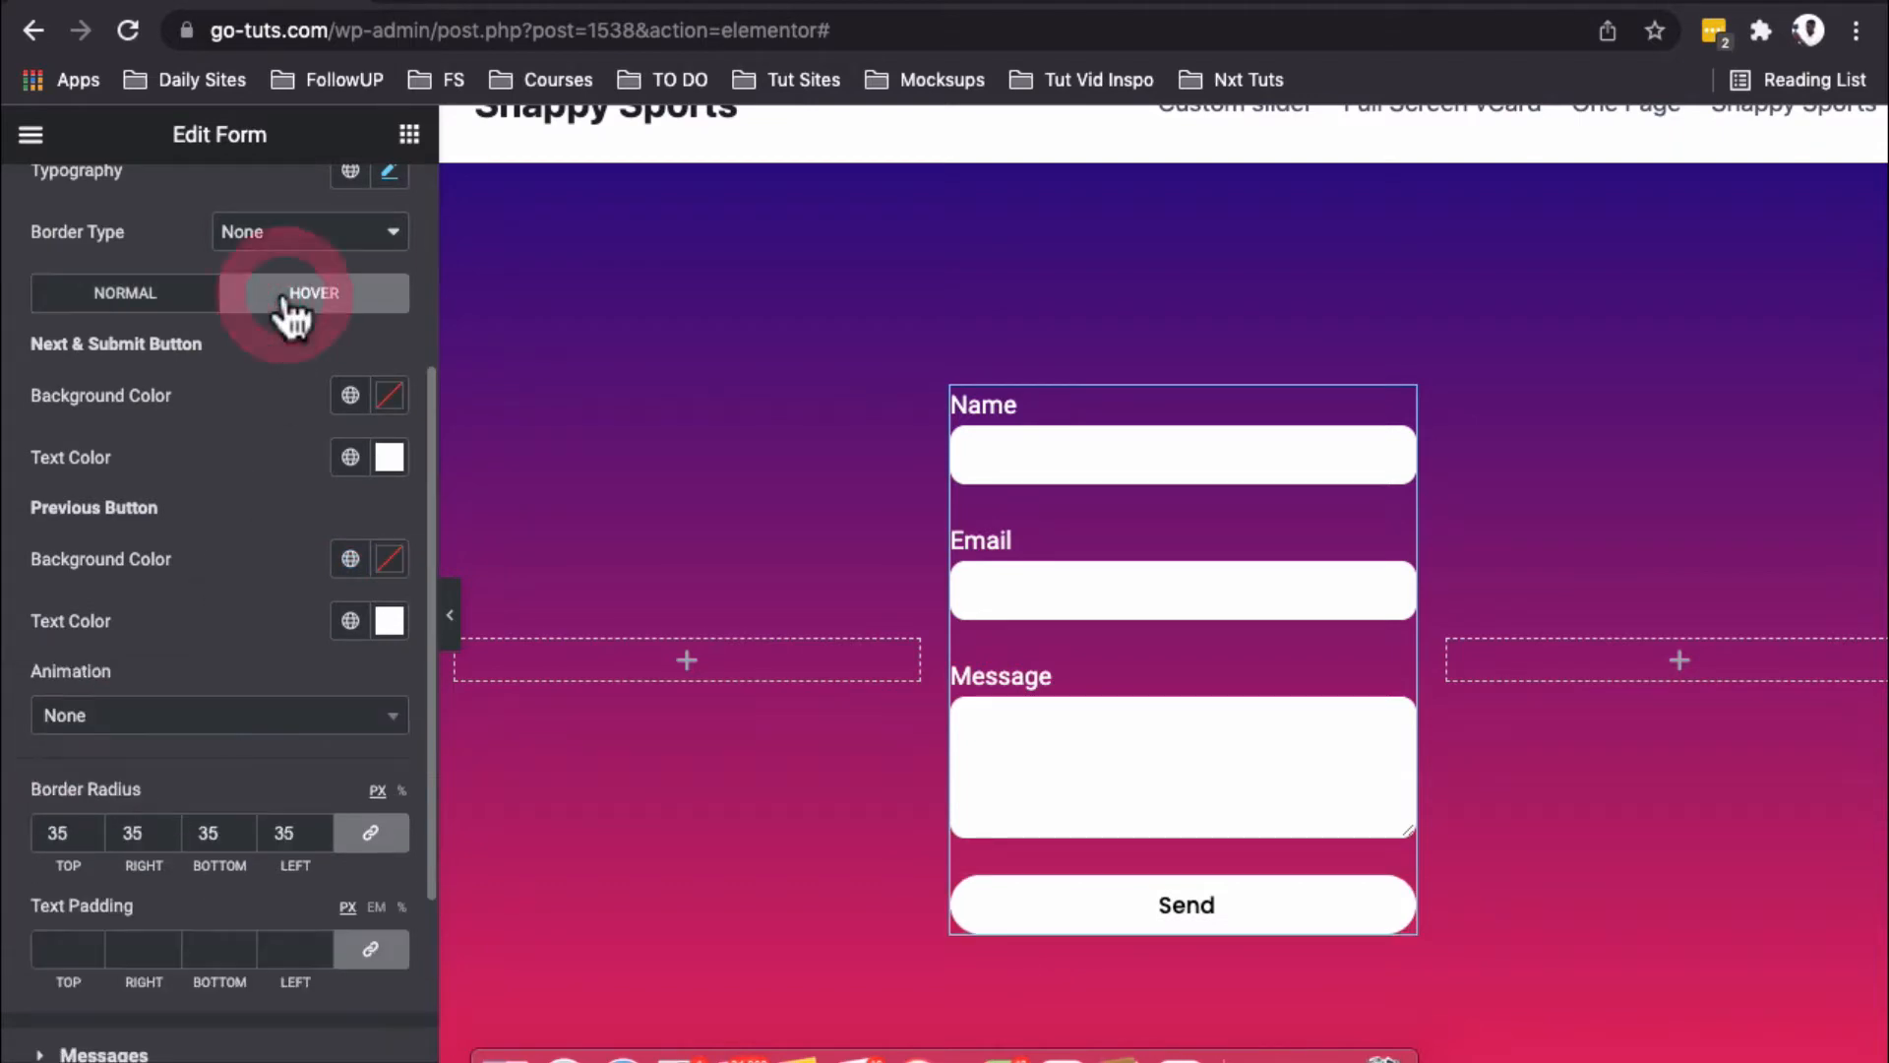
click(313, 293)
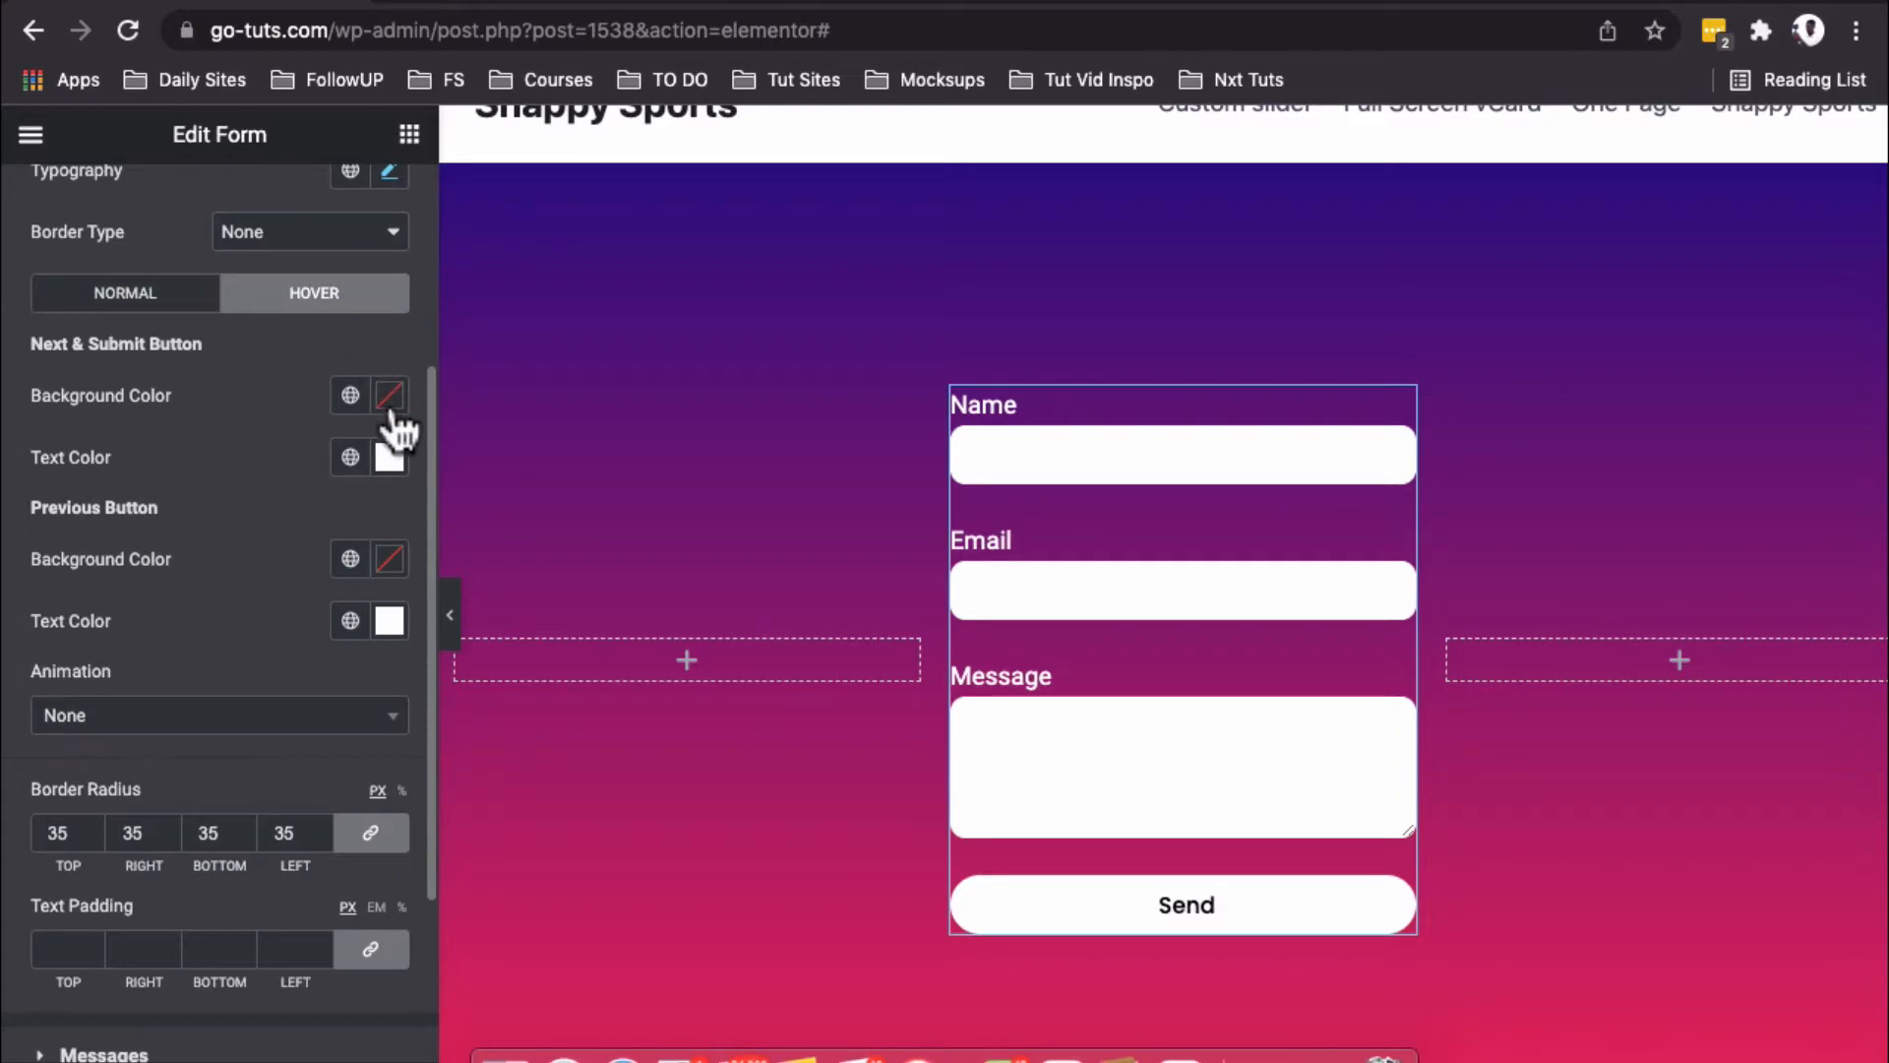
click(387, 396)
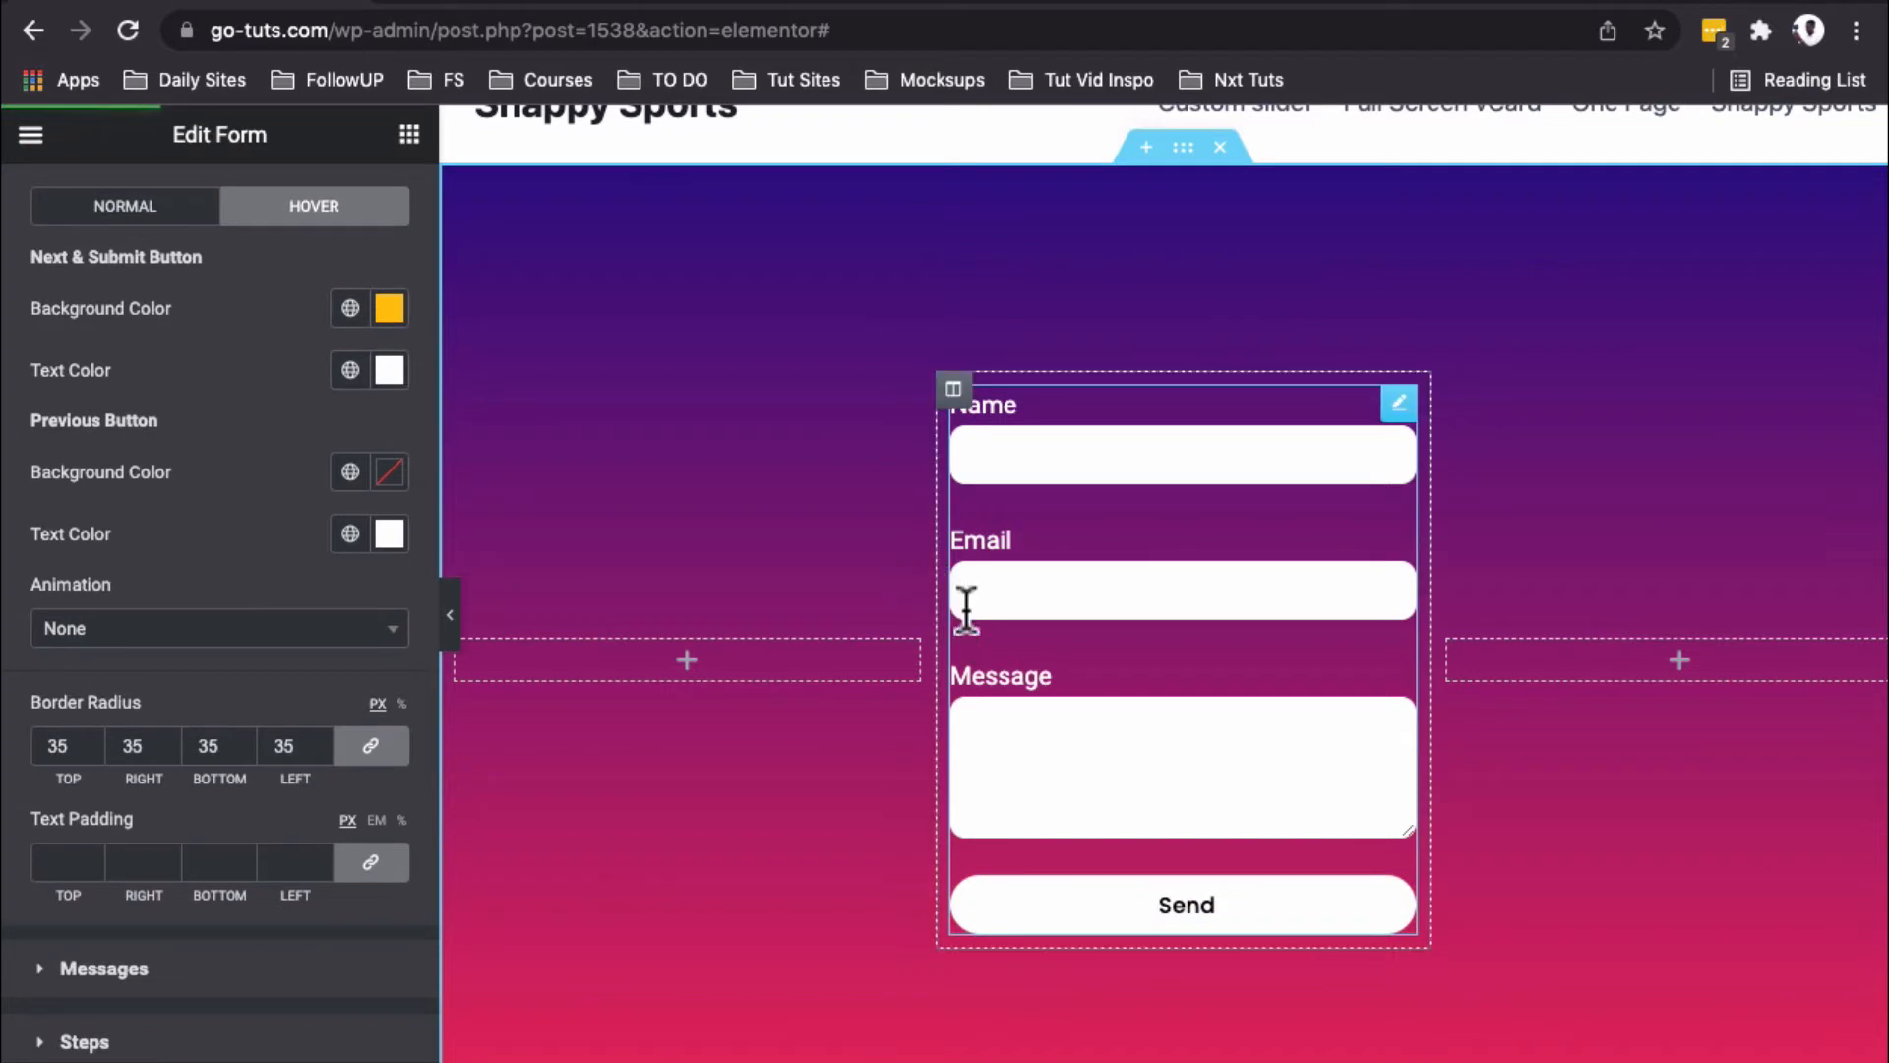
mouse_move(965, 421)
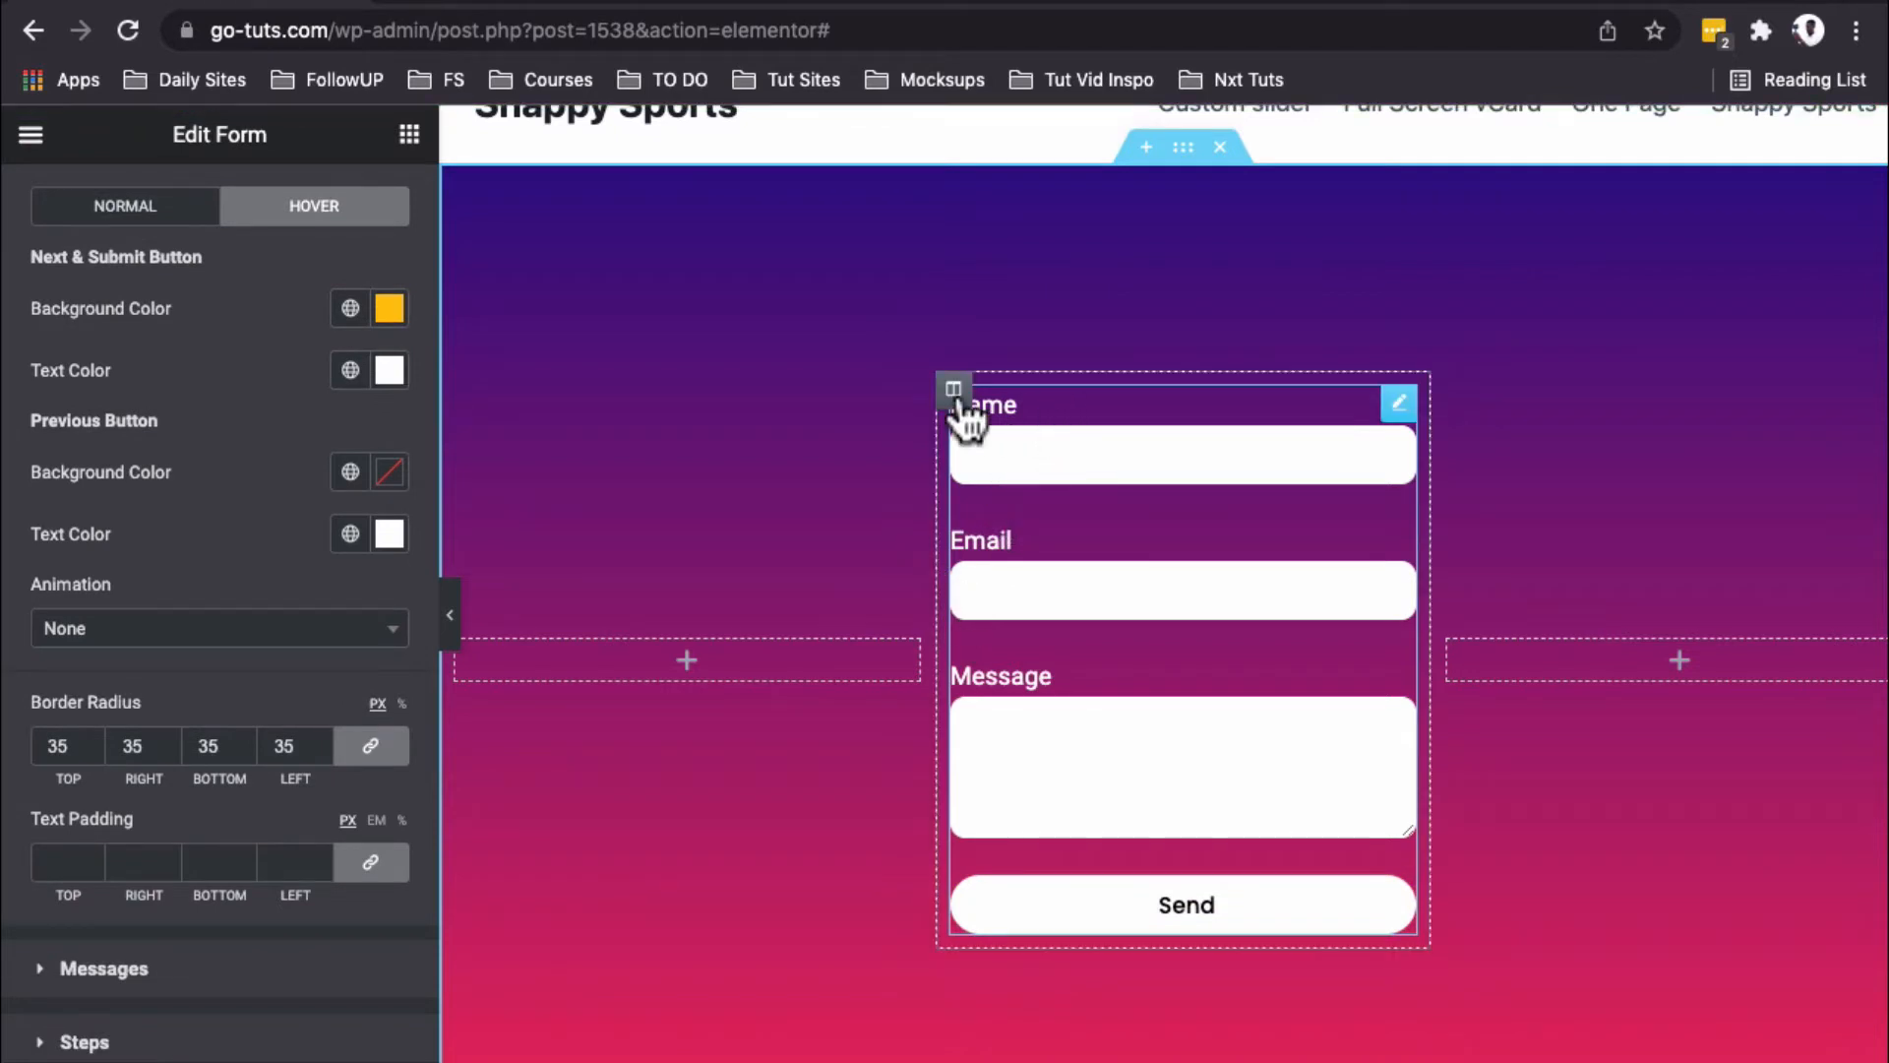
mouse_move(990, 454)
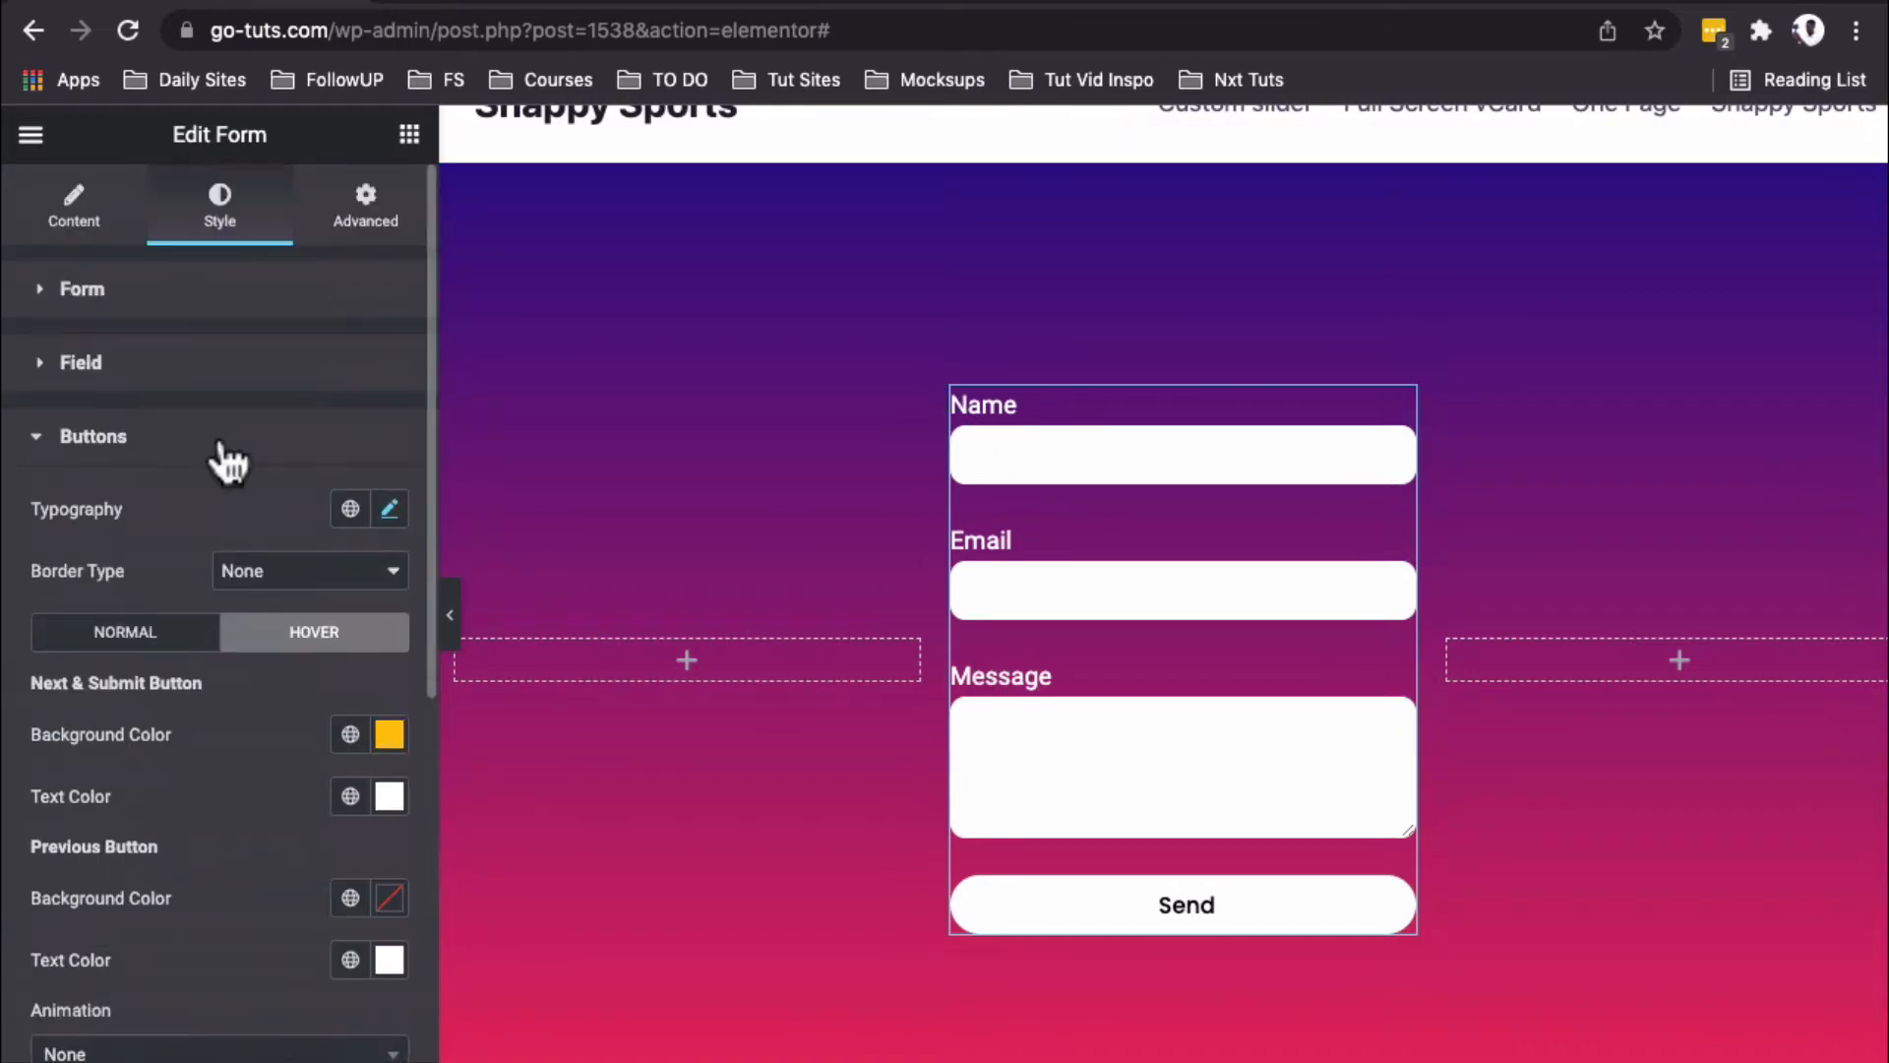
Step: Hide the field labels and make the field background transparent (#FFFFFF00)
click(73, 205)
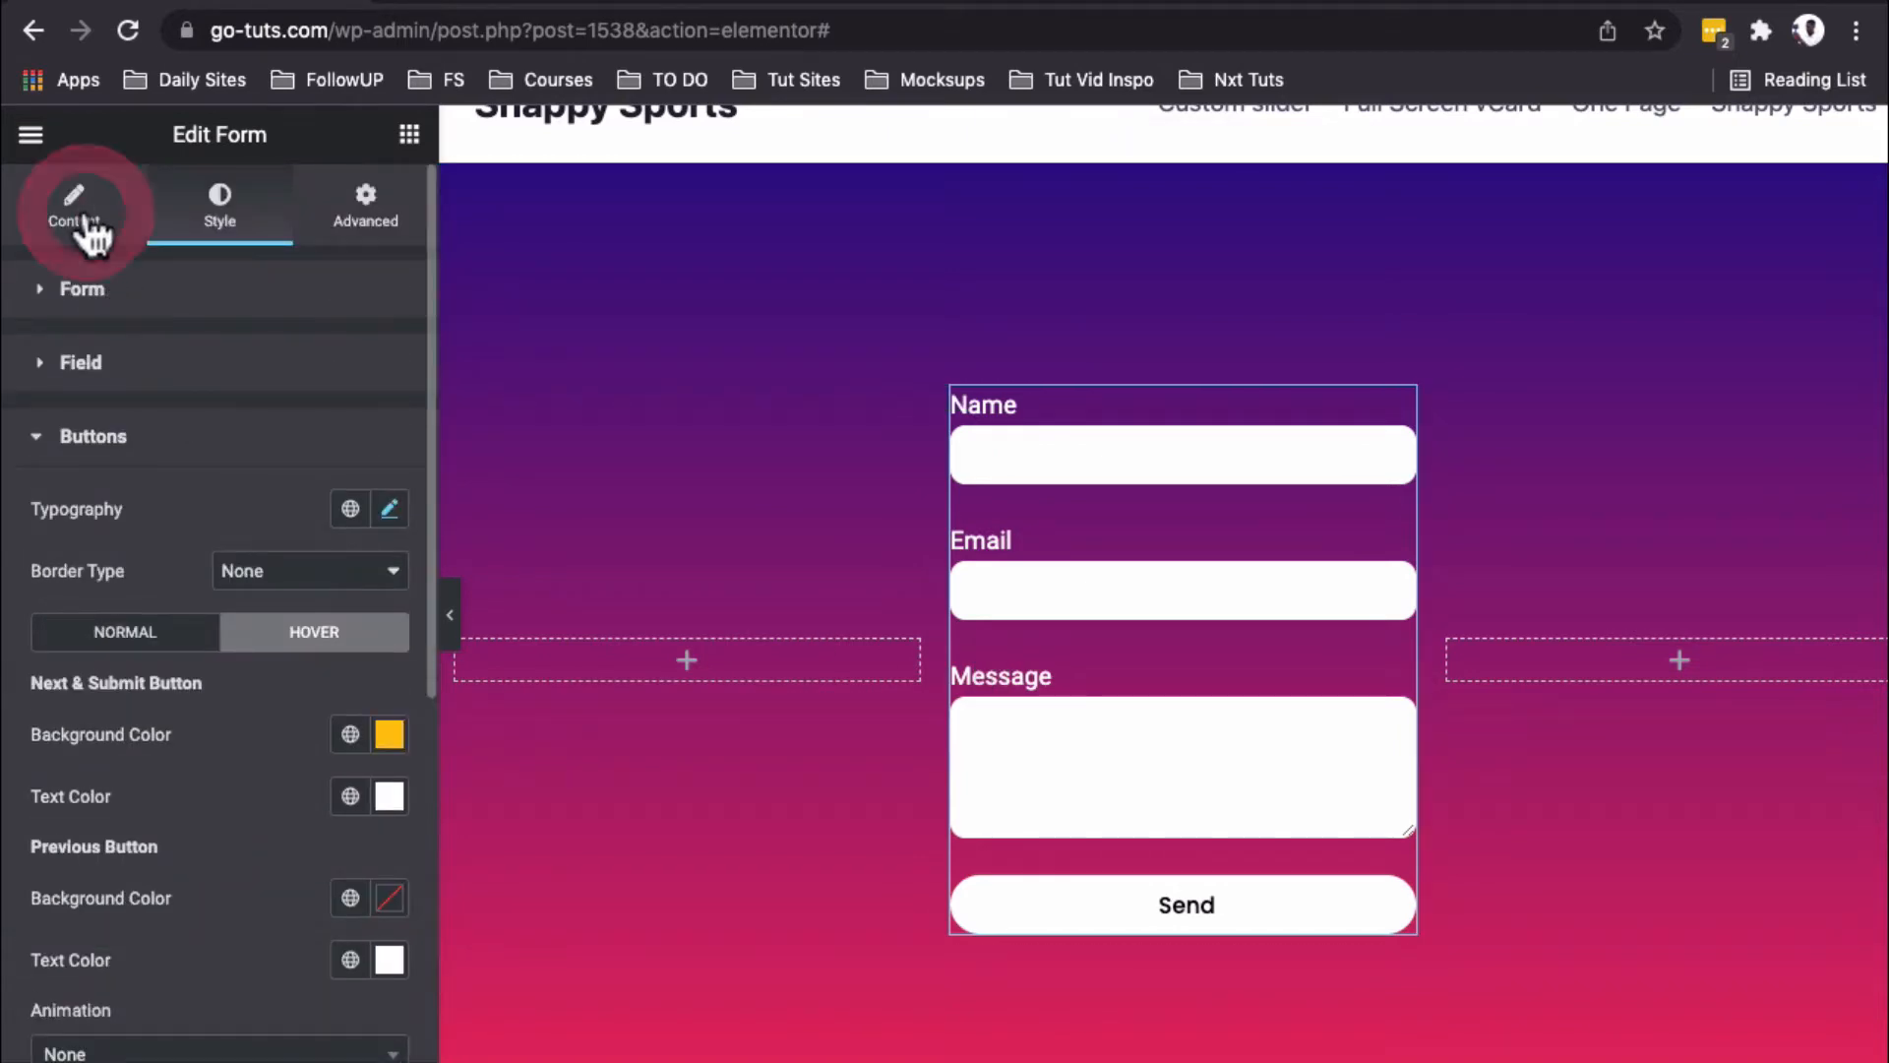
click(73, 205)
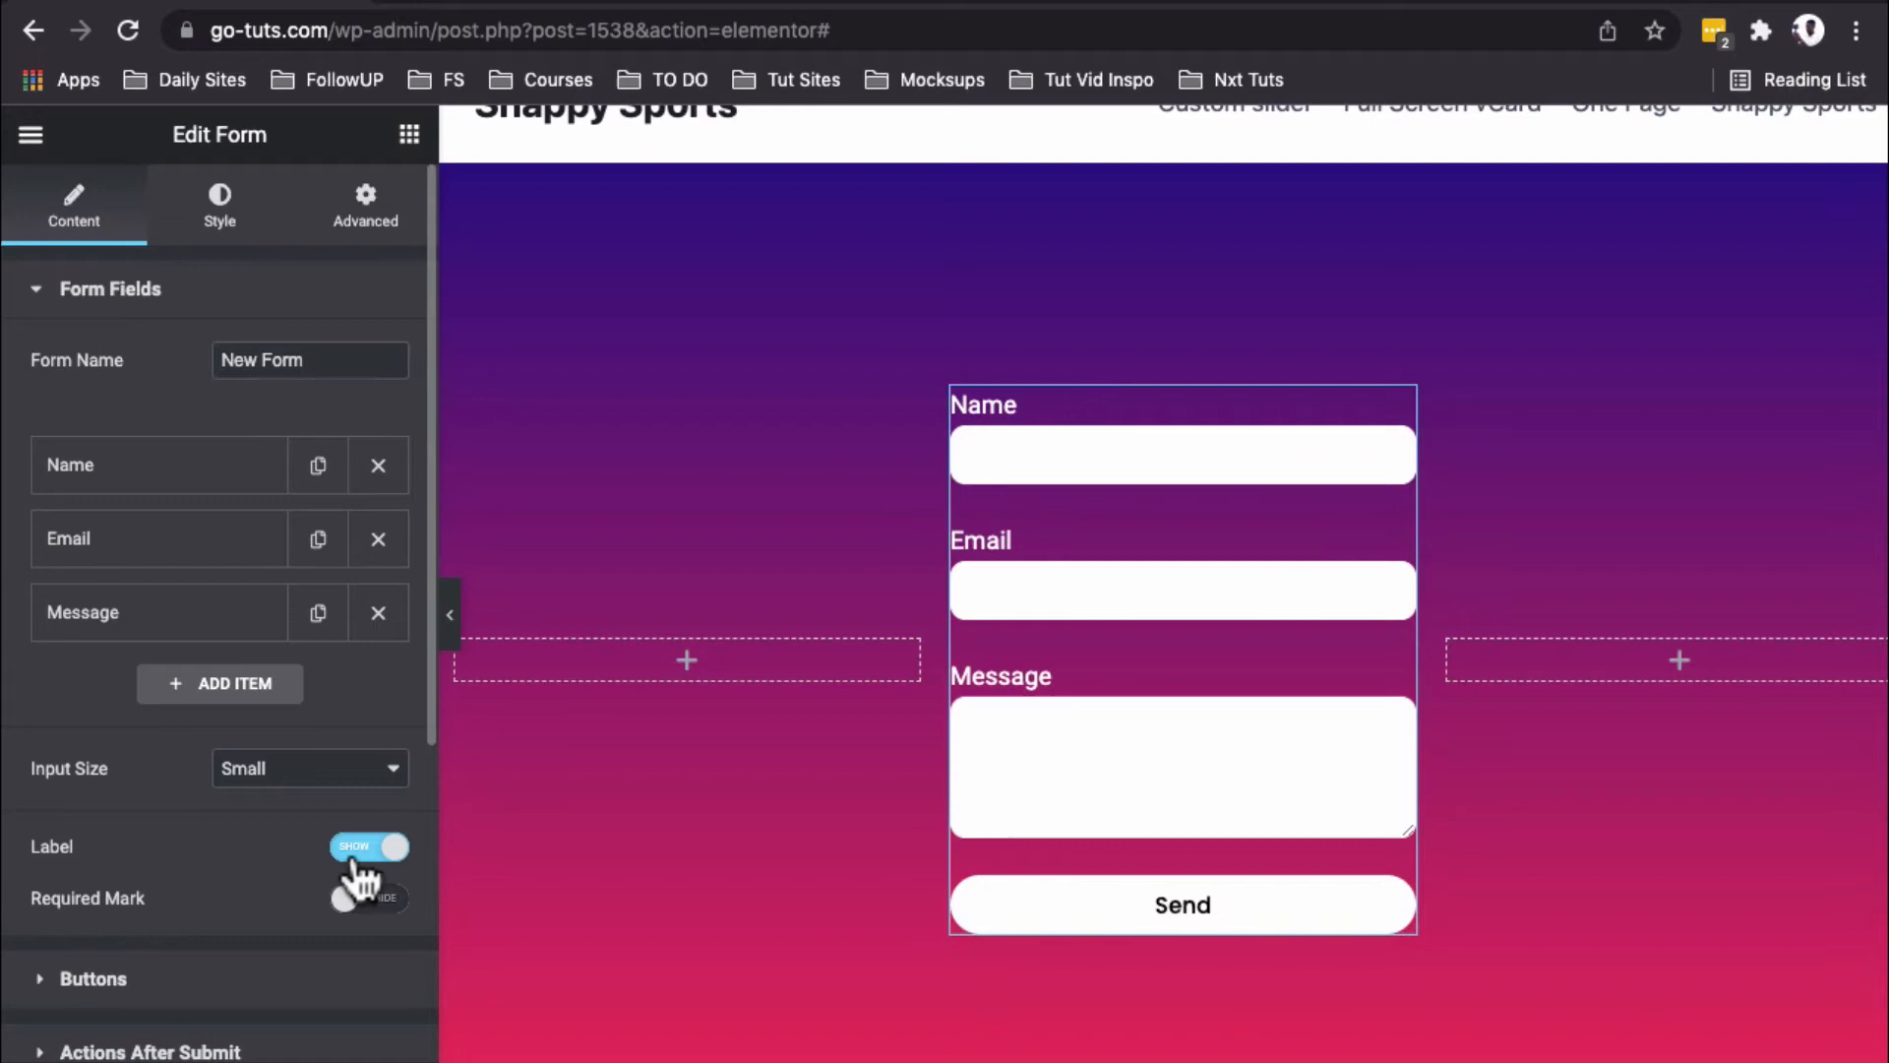
click(219, 205)
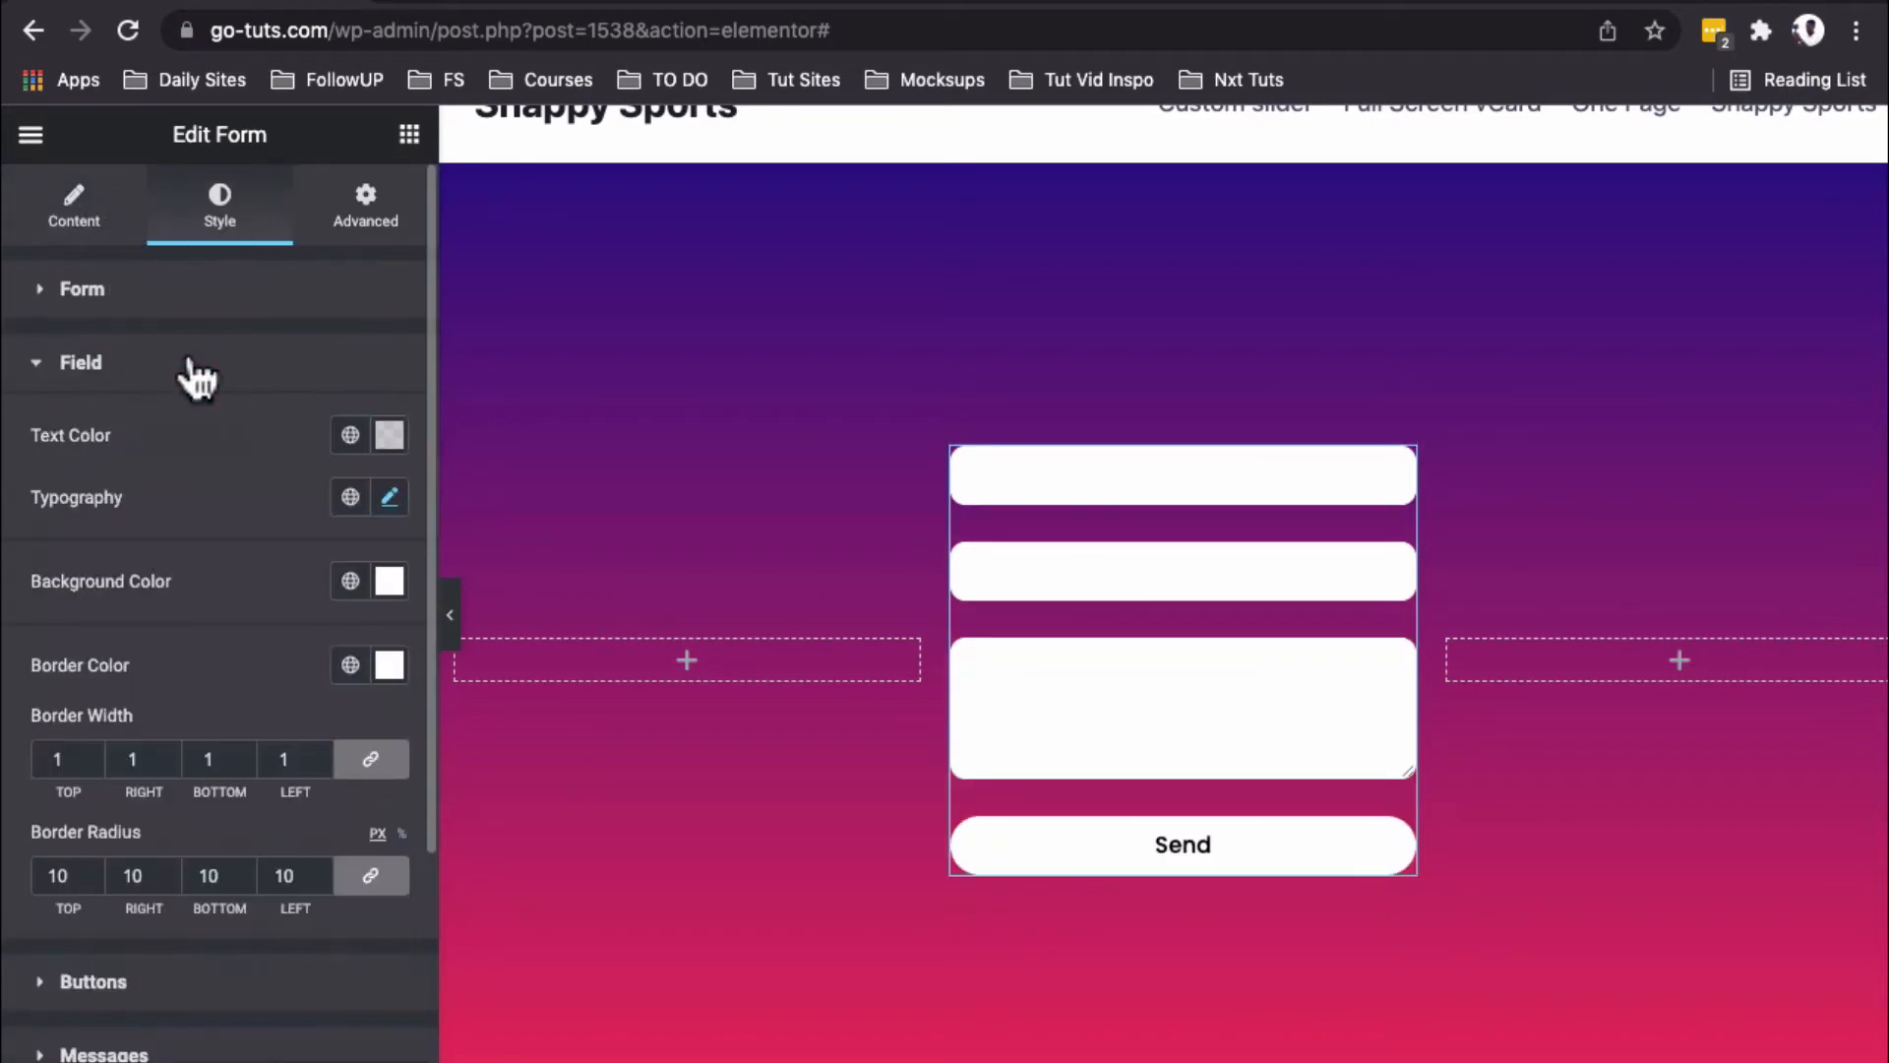
mouse_move(388, 581)
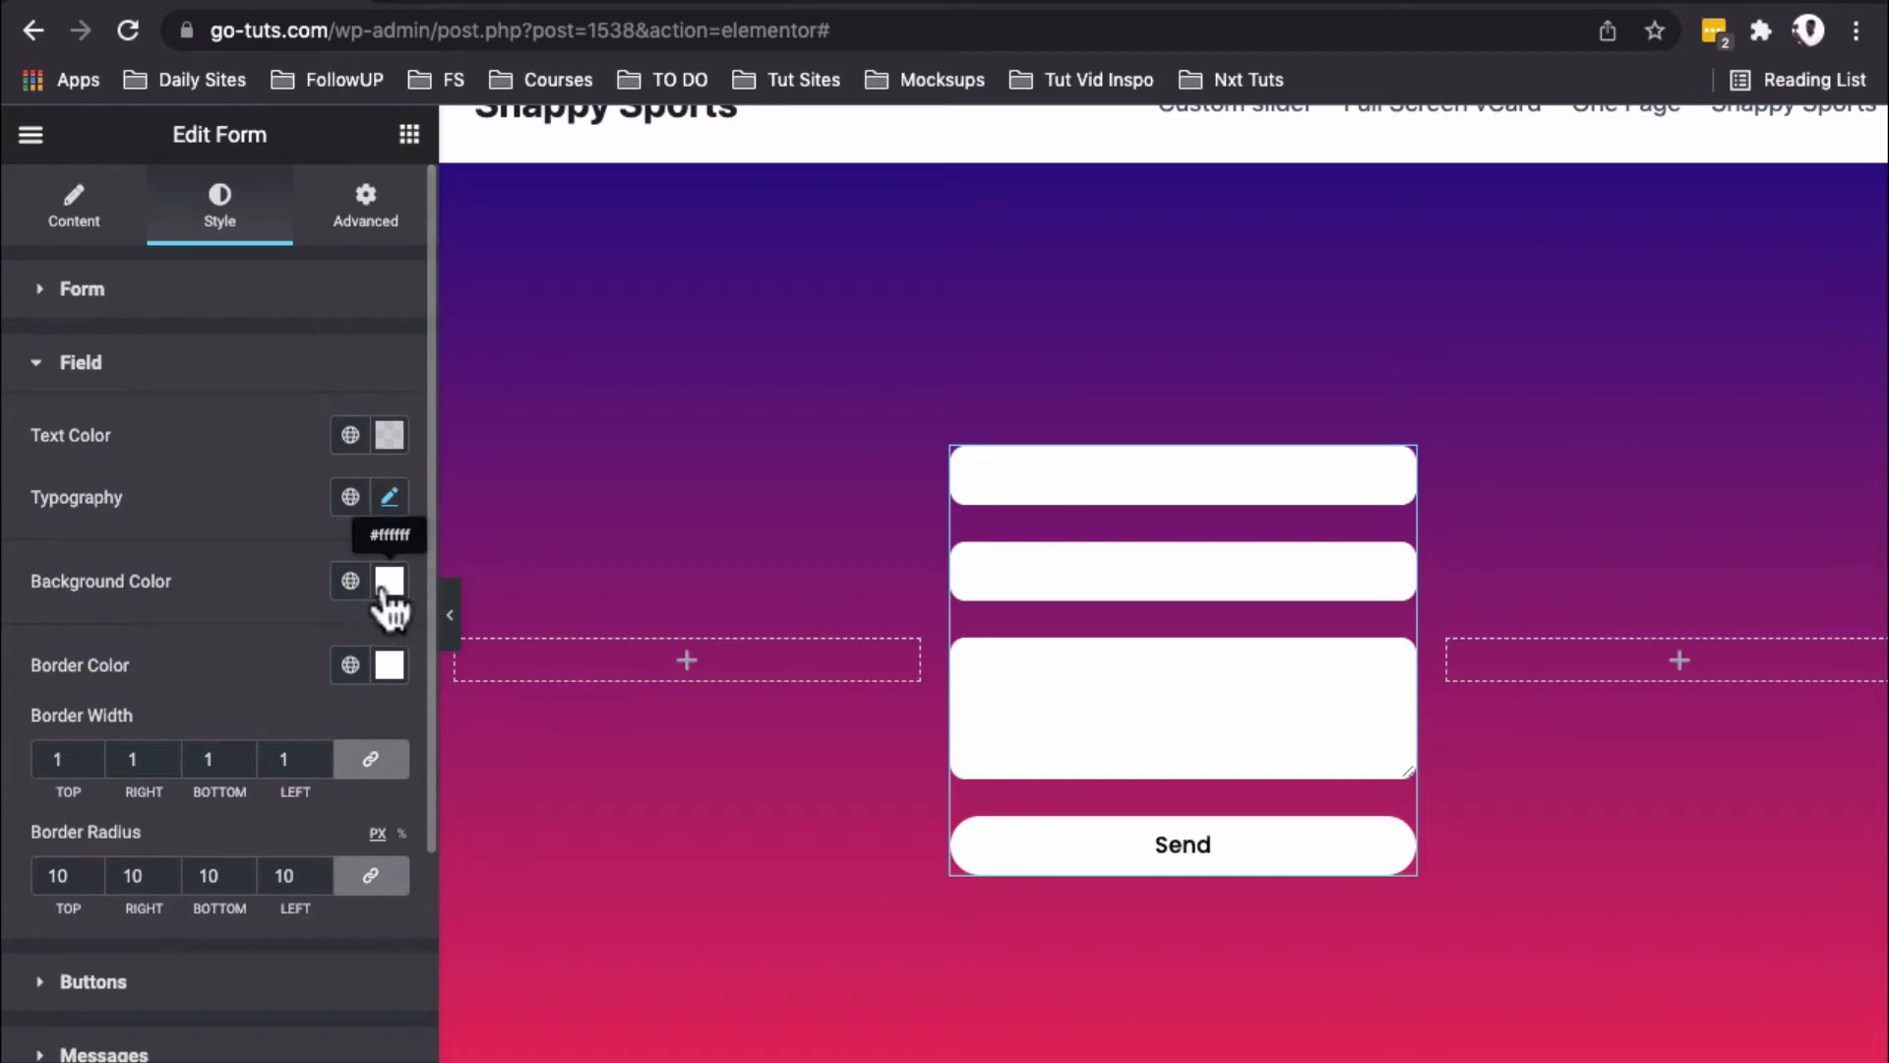
click(390, 581)
text(#FFFFFF00)
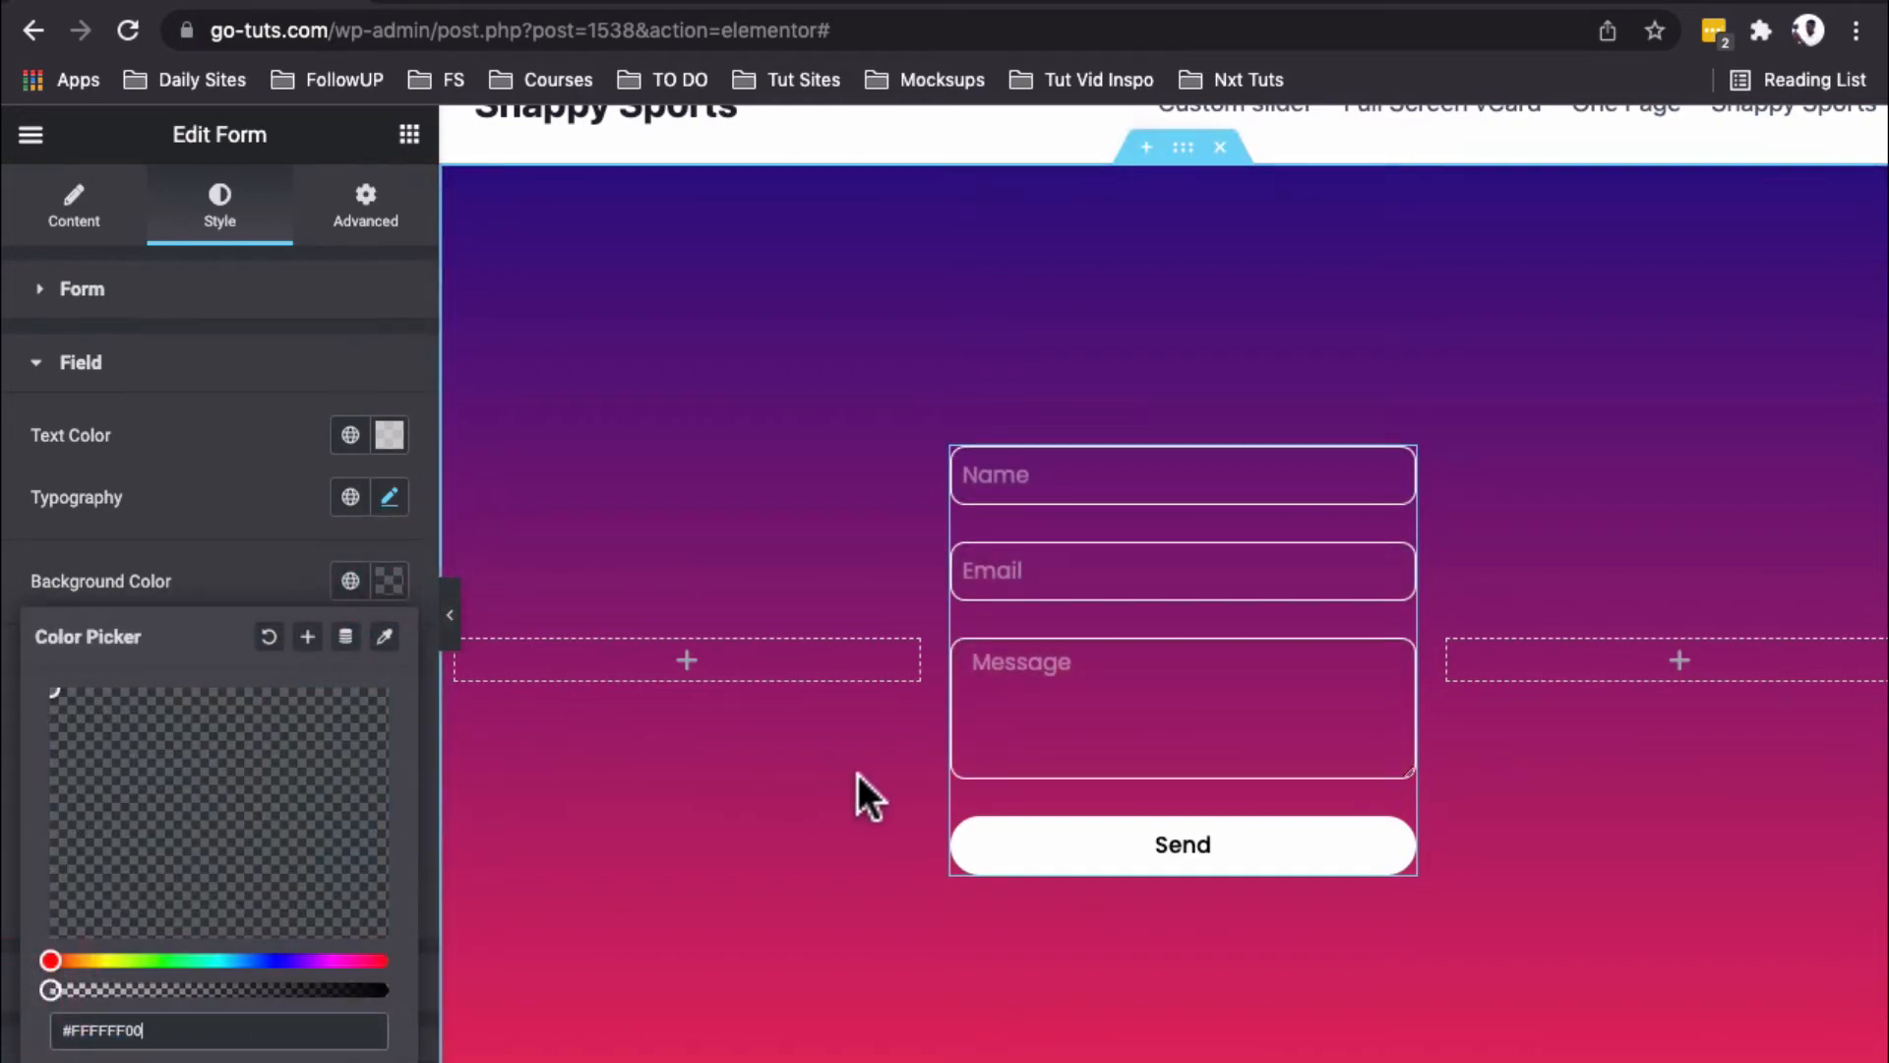
Step: Give the form's column unlinked padding of 70 top/bottom and 30 left/right
click(953, 449)
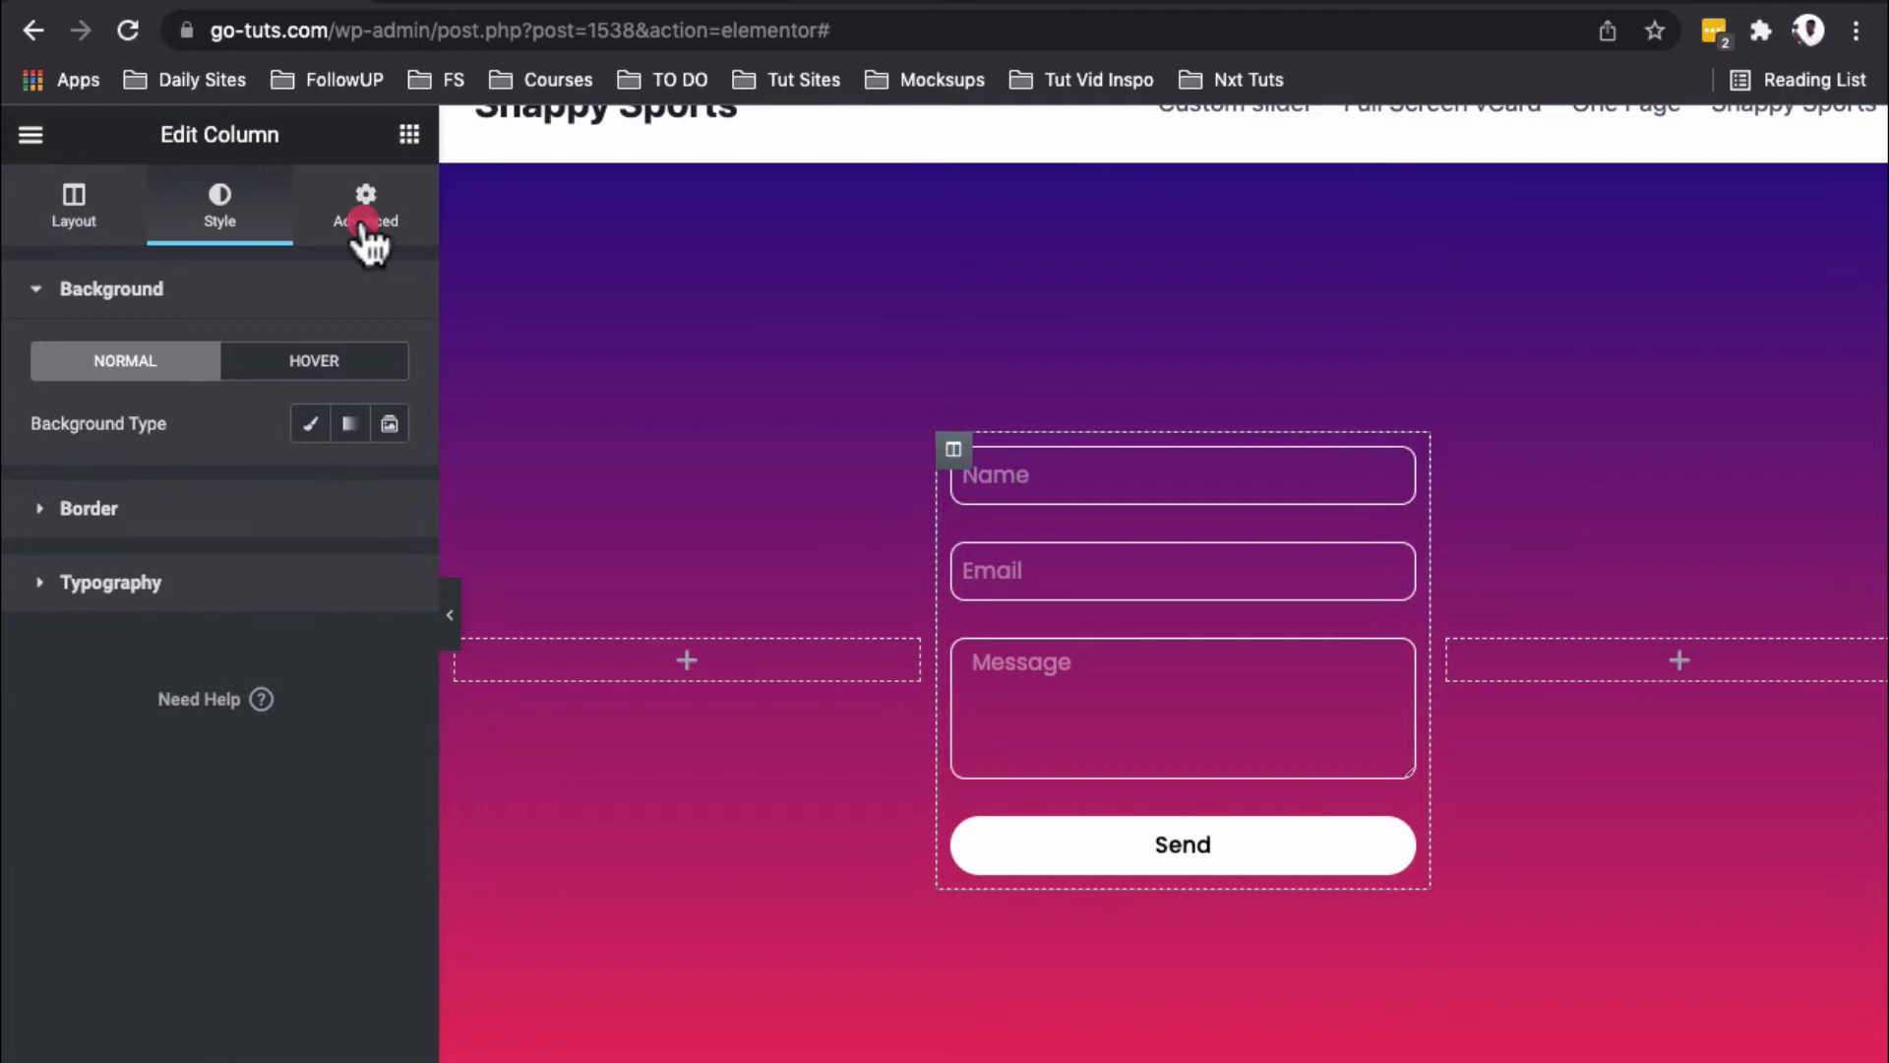
click(364, 205)
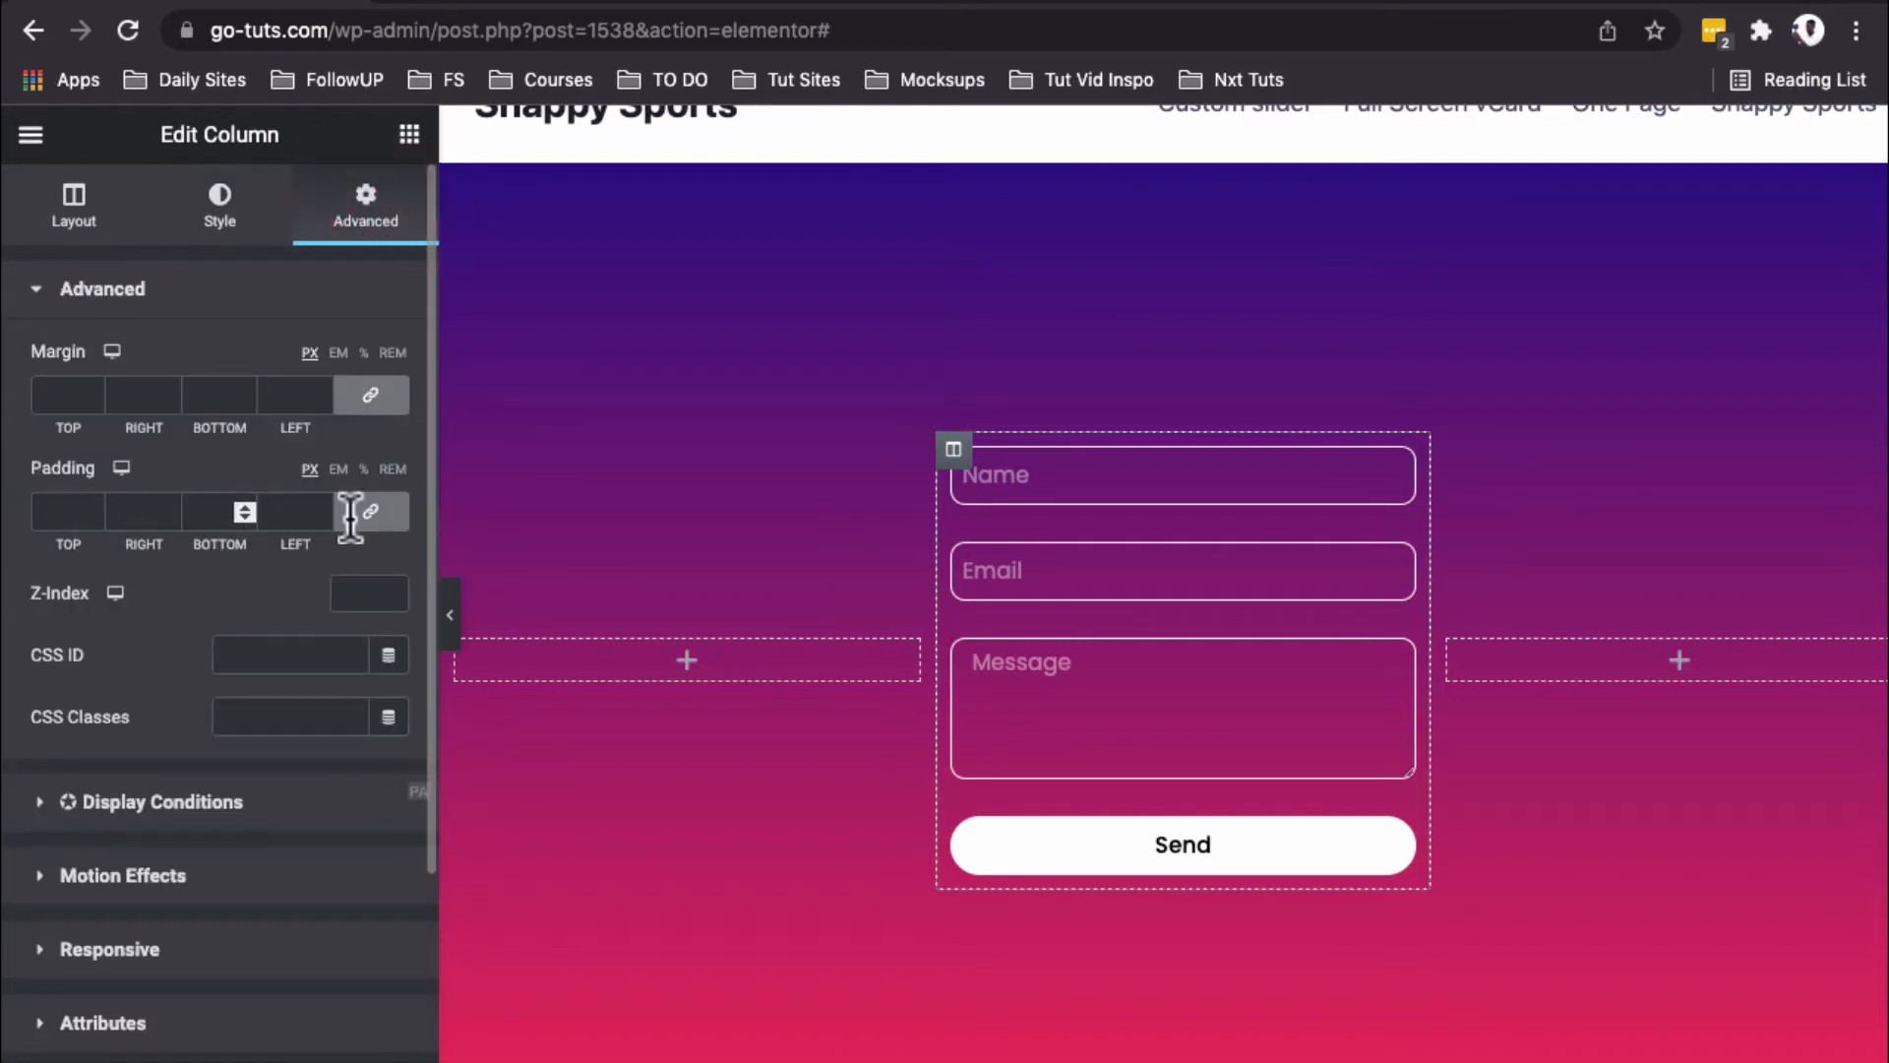
click(370, 512)
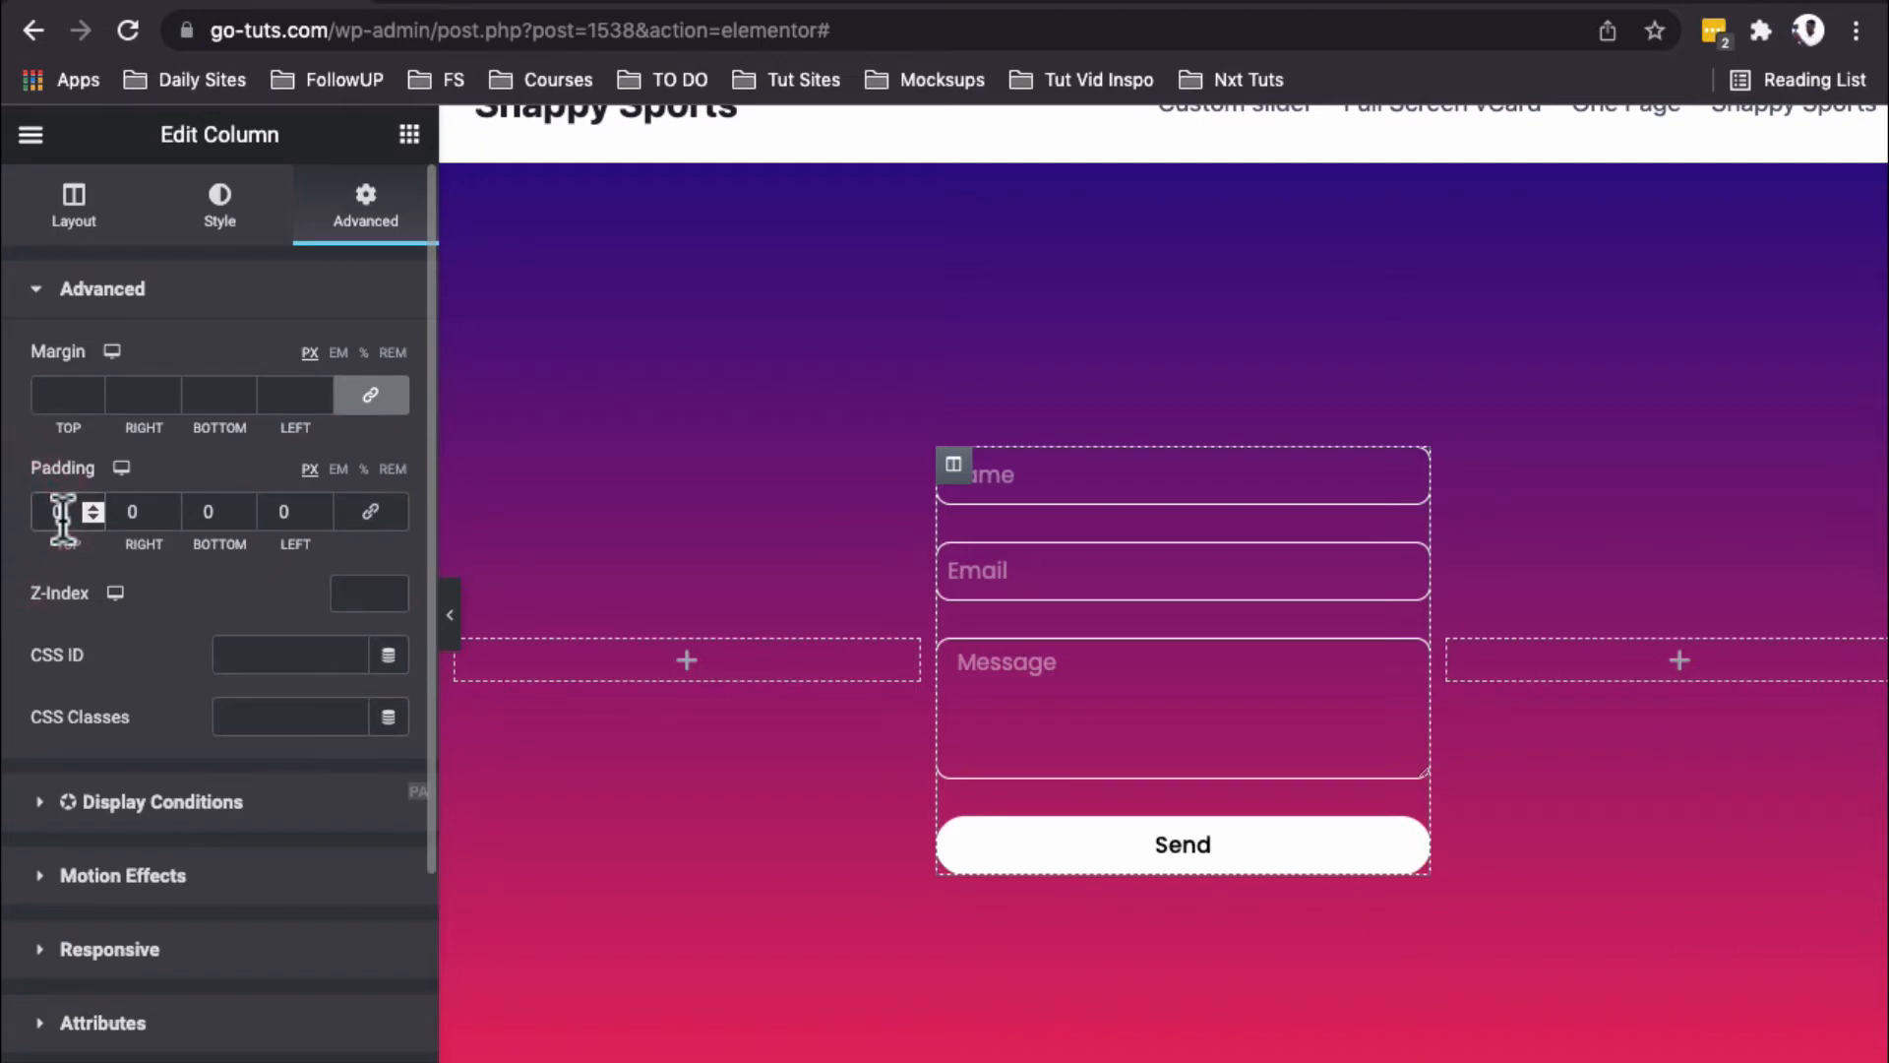
text(70)
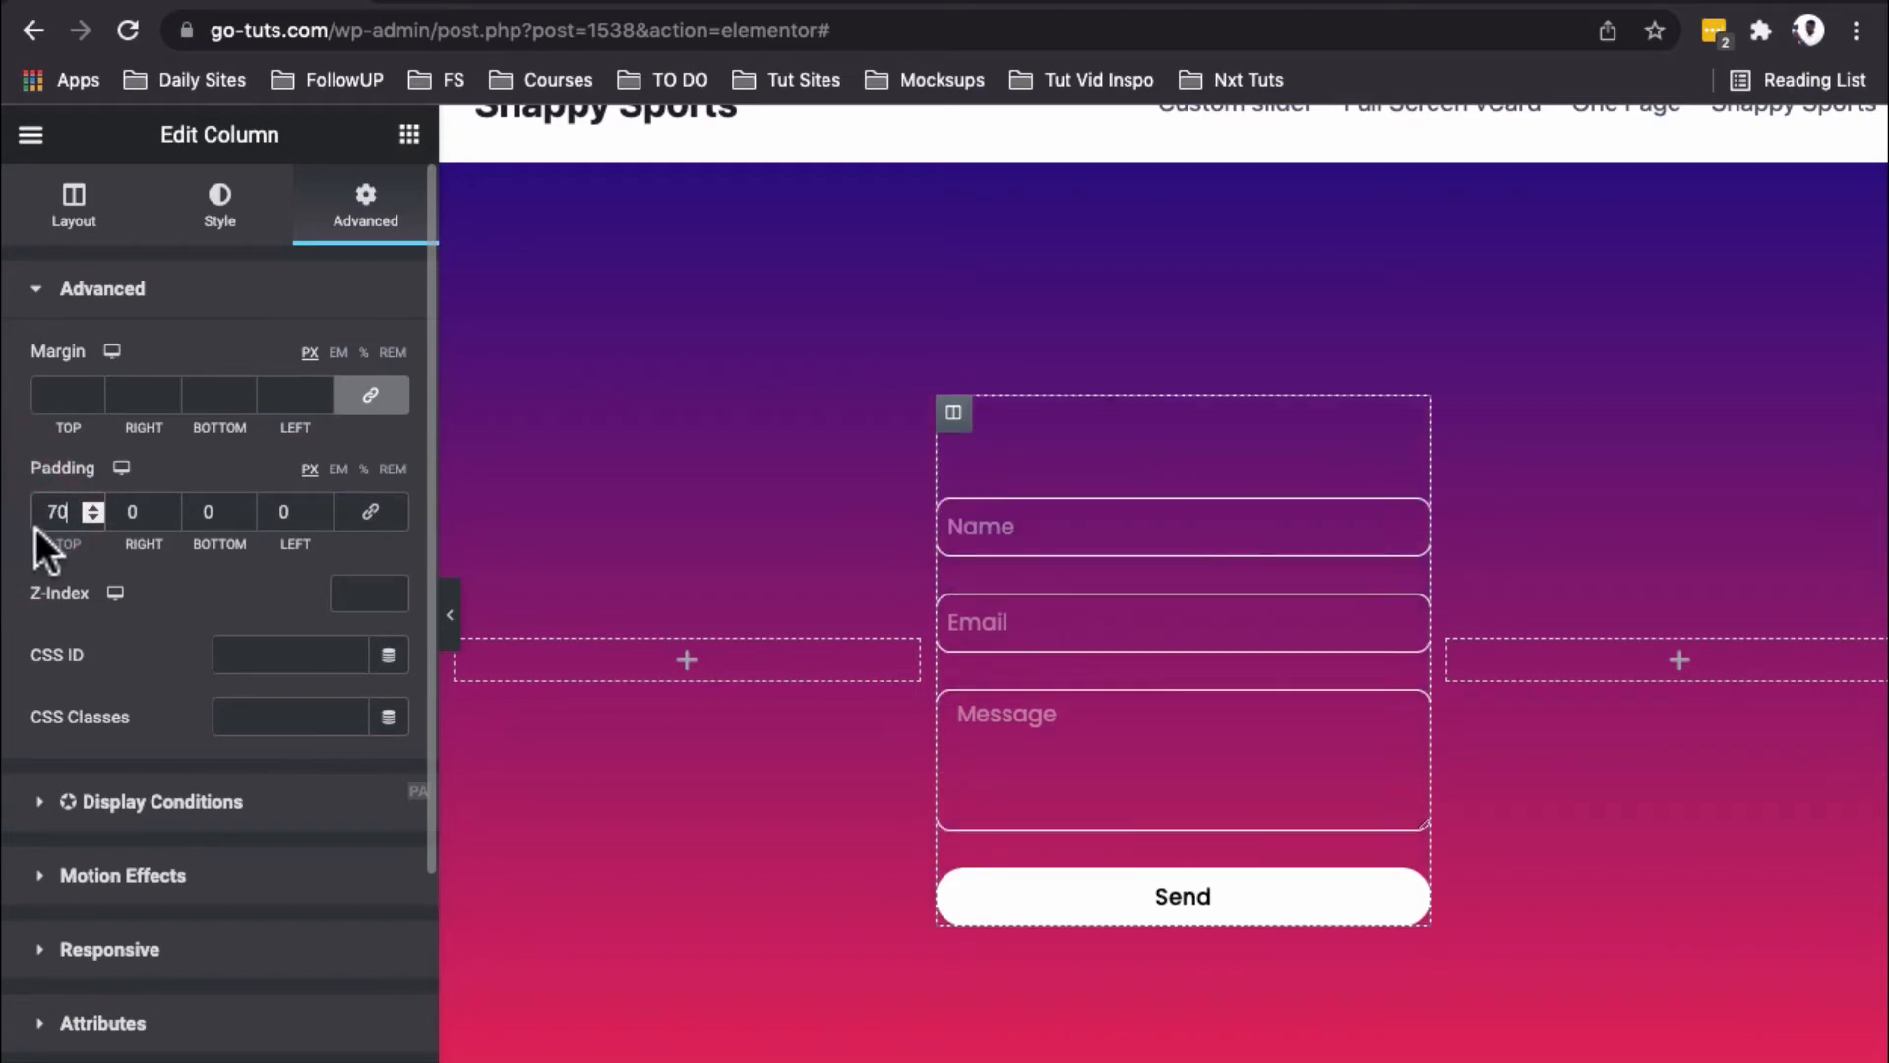
mouse_move(132, 512)
text(30)
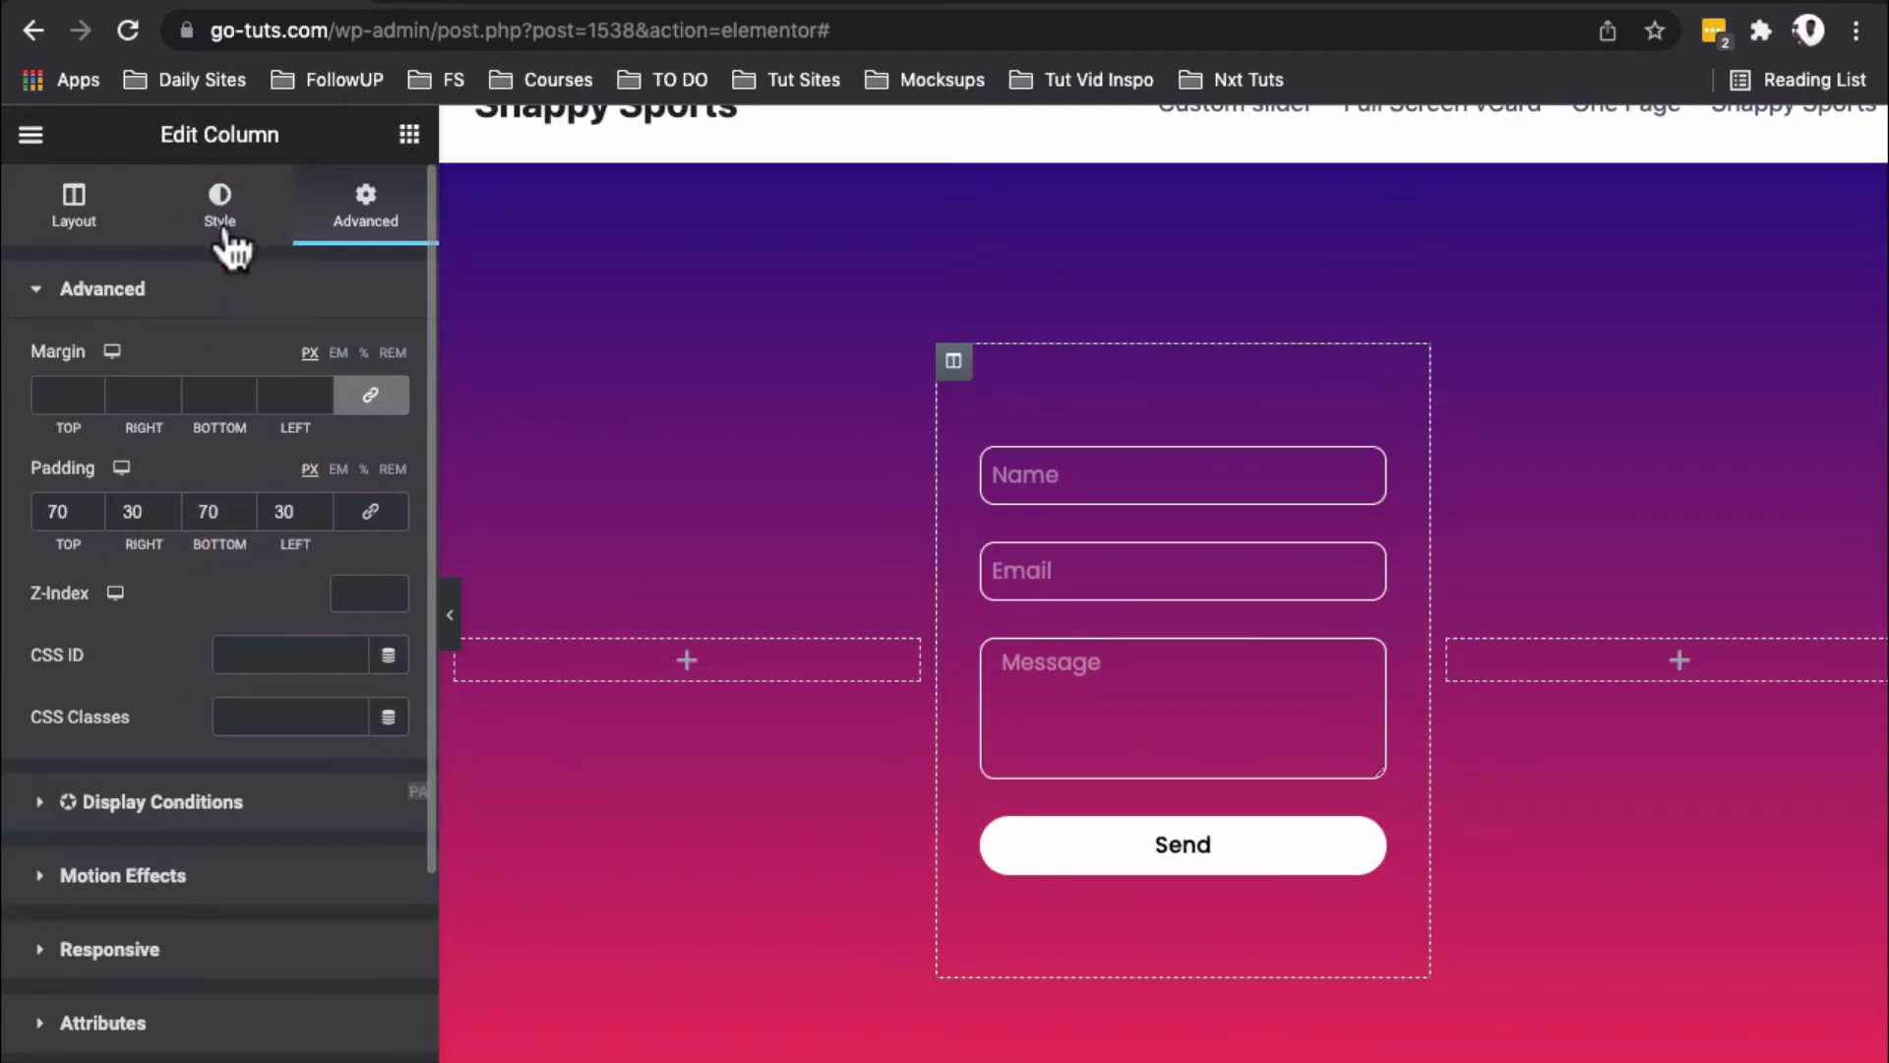
Step: Give the form's column a 2px solid white border with 25px border radius
click(218, 203)
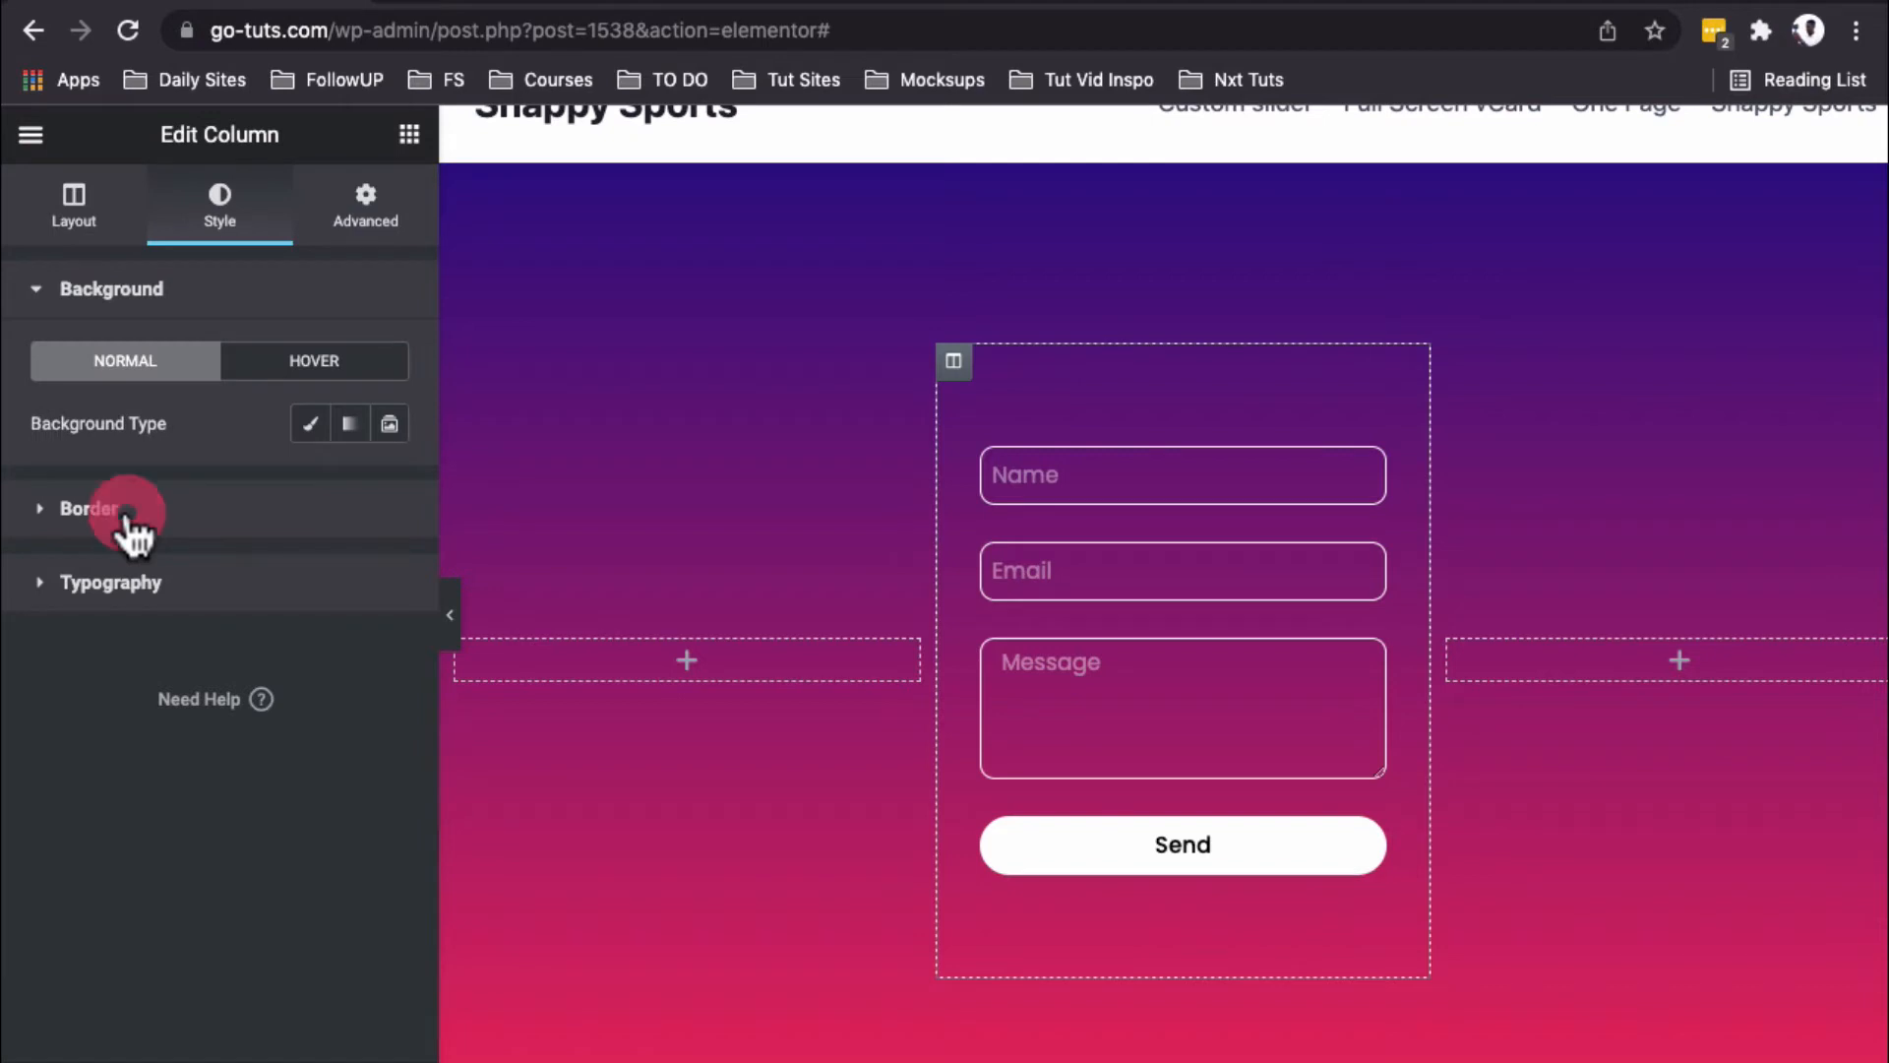
click(86, 508)
text(2)
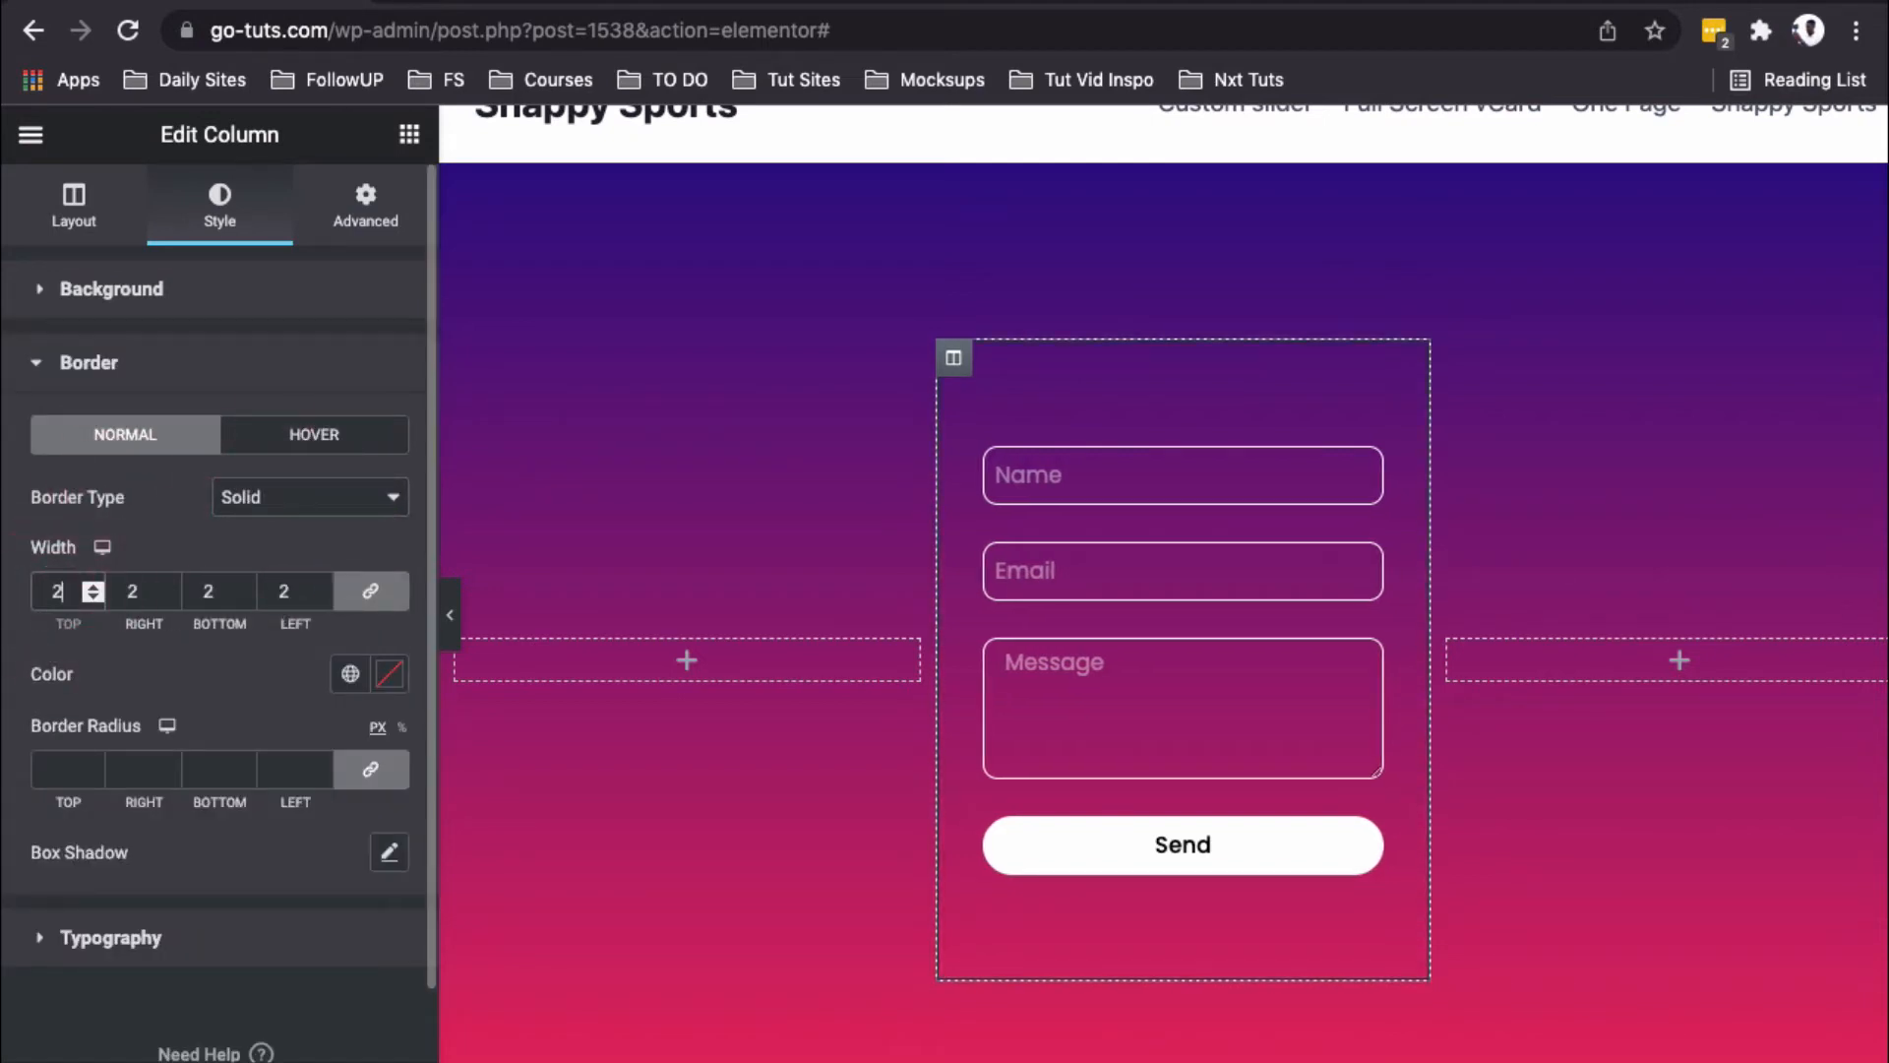
click(388, 675)
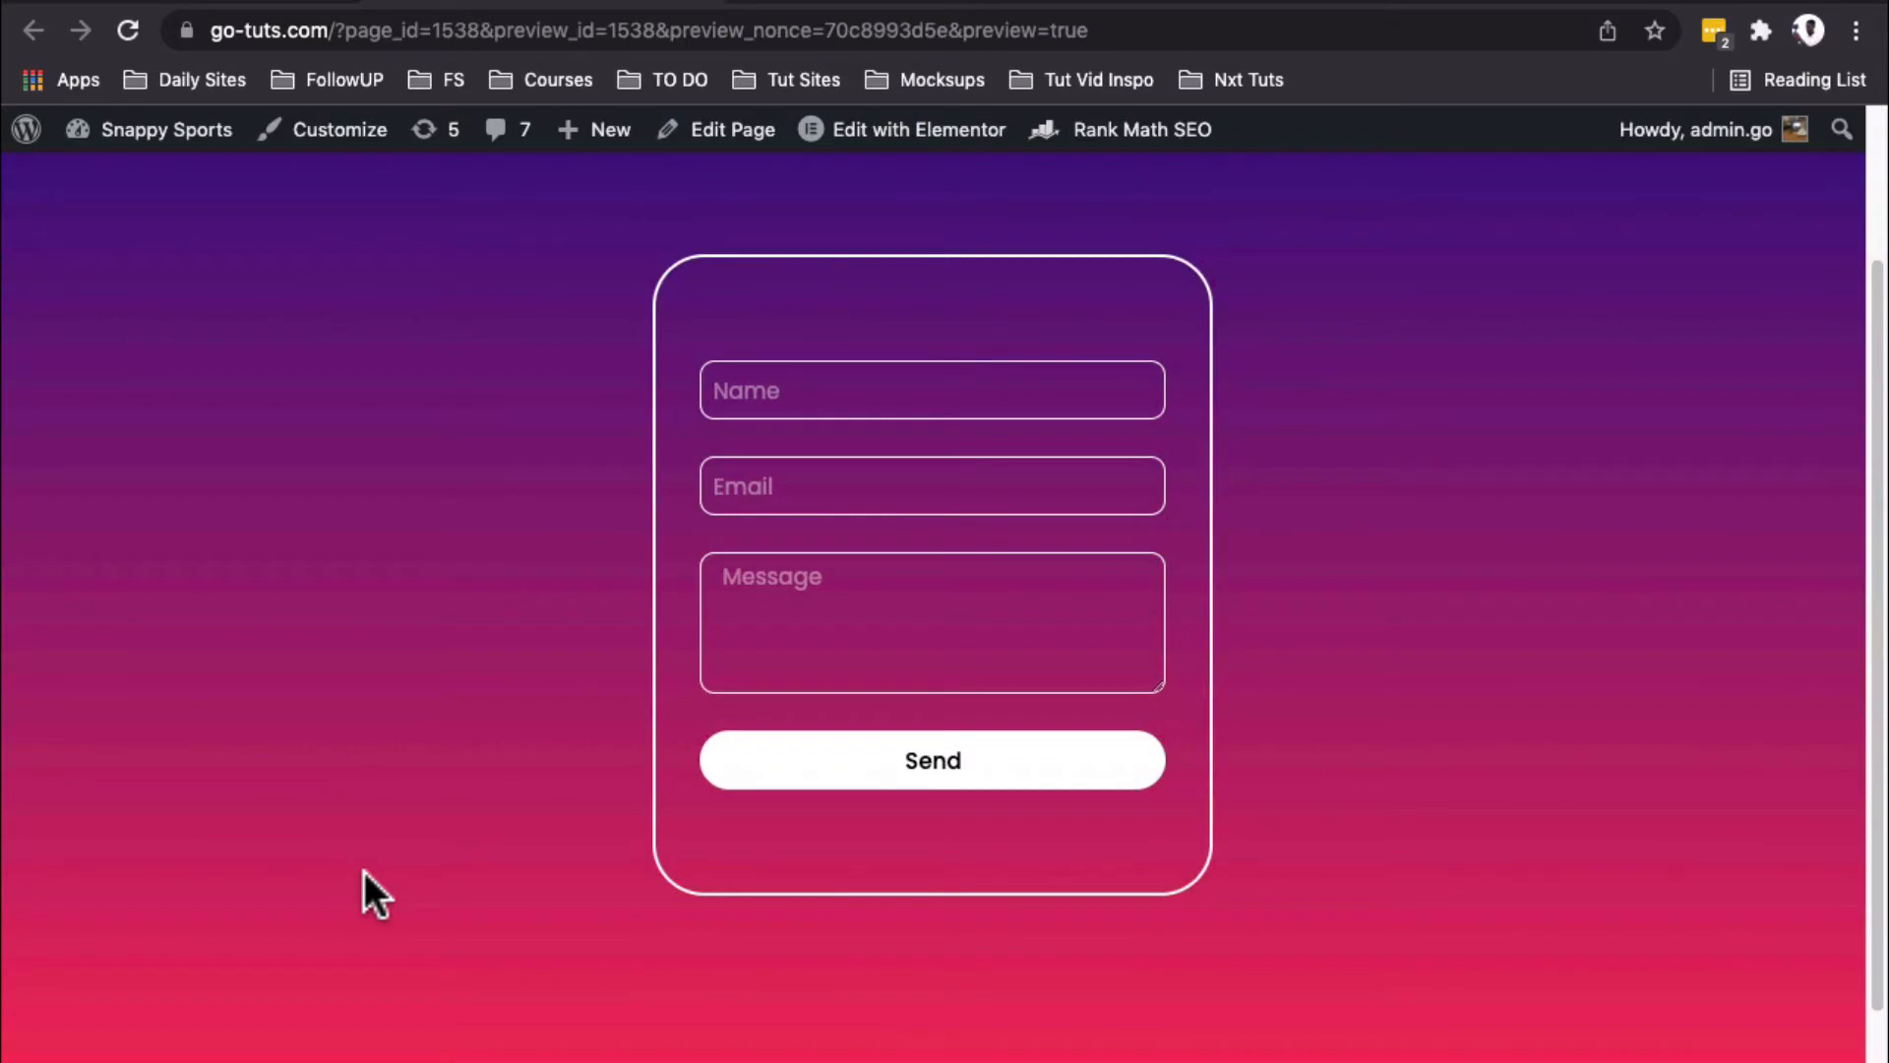
click(917, 130)
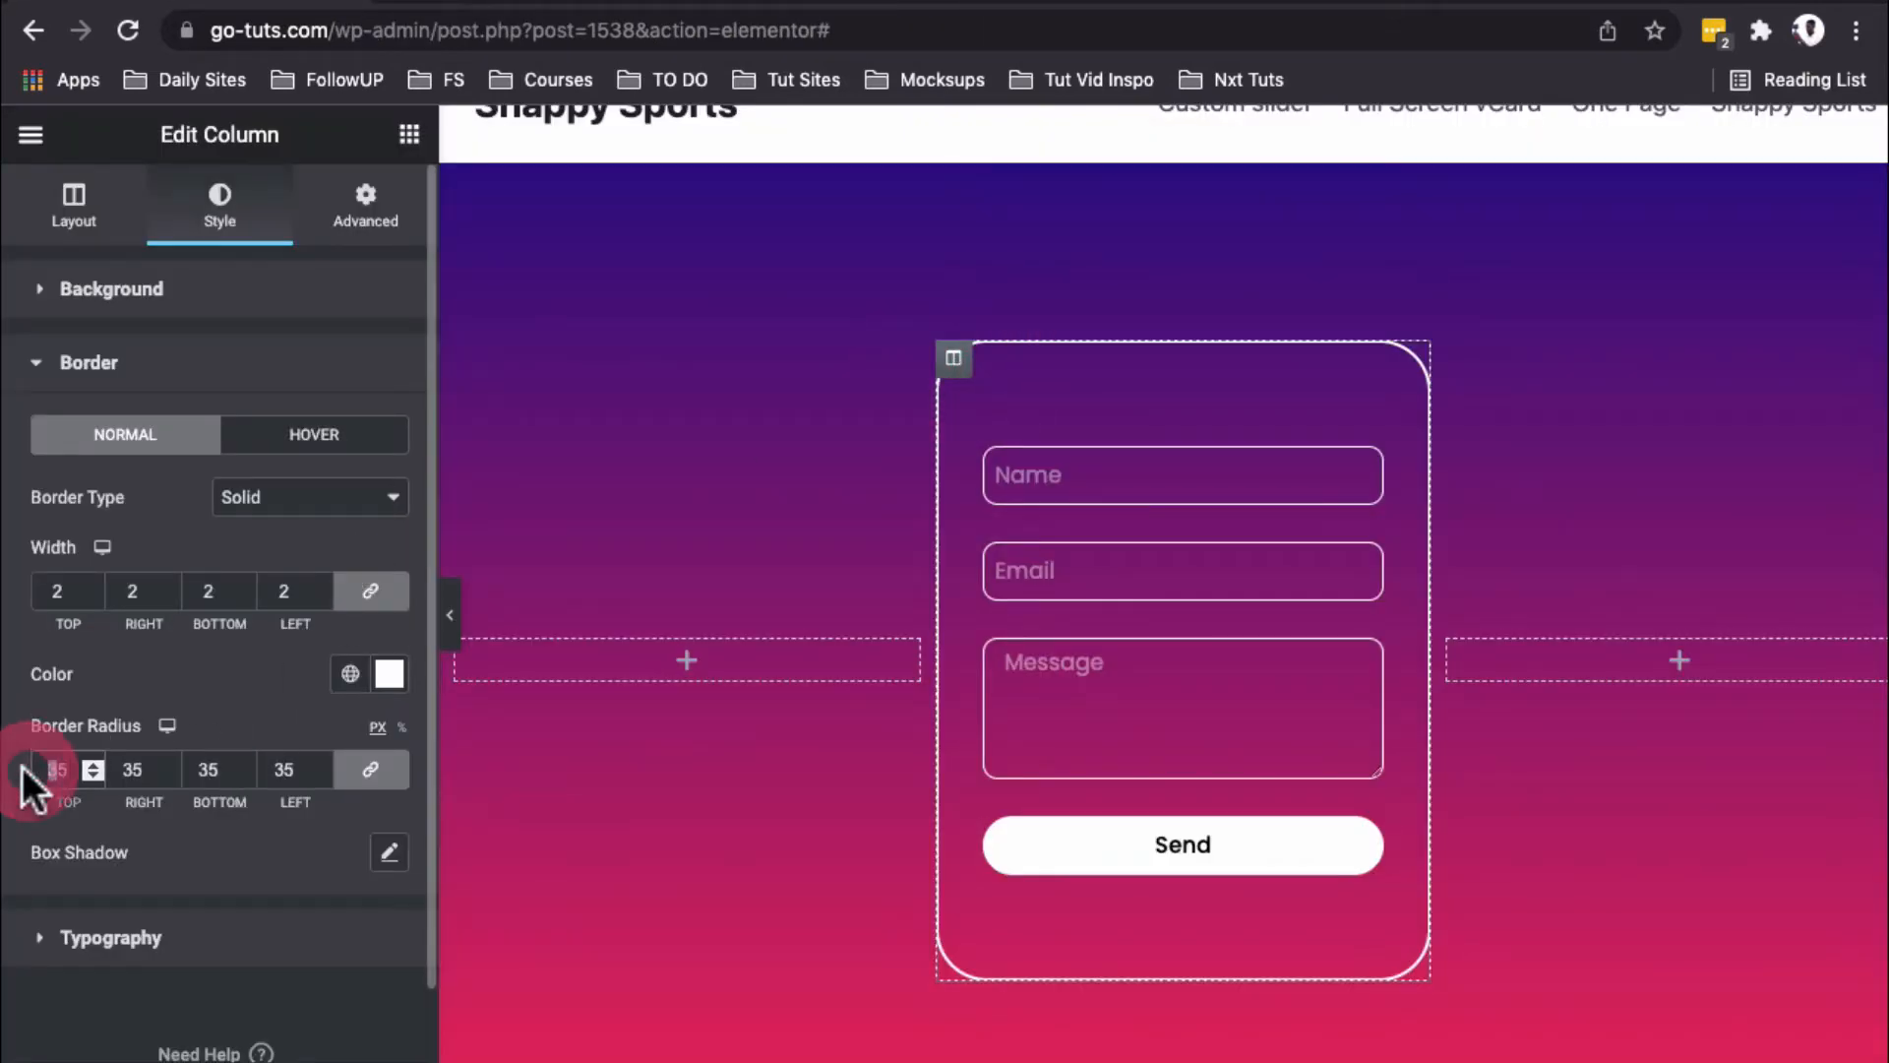
click(92, 775)
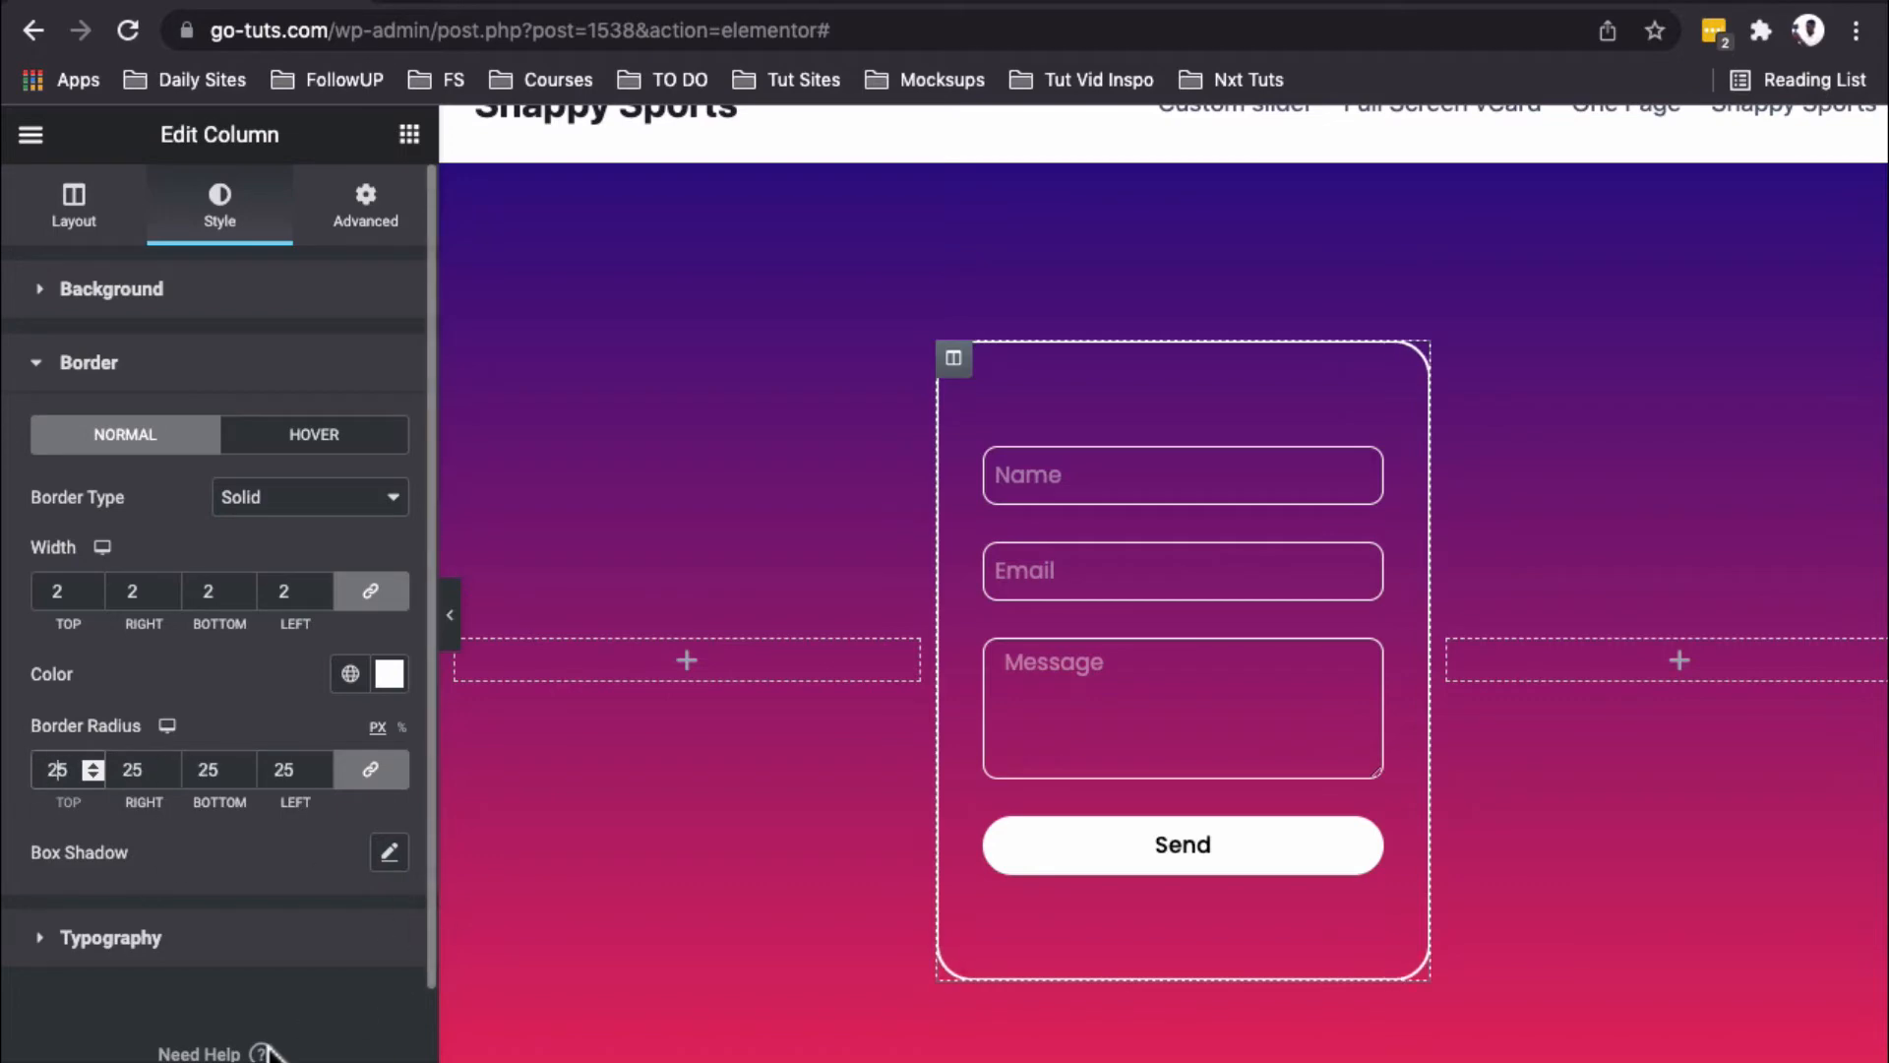
mouse_move(325, 1030)
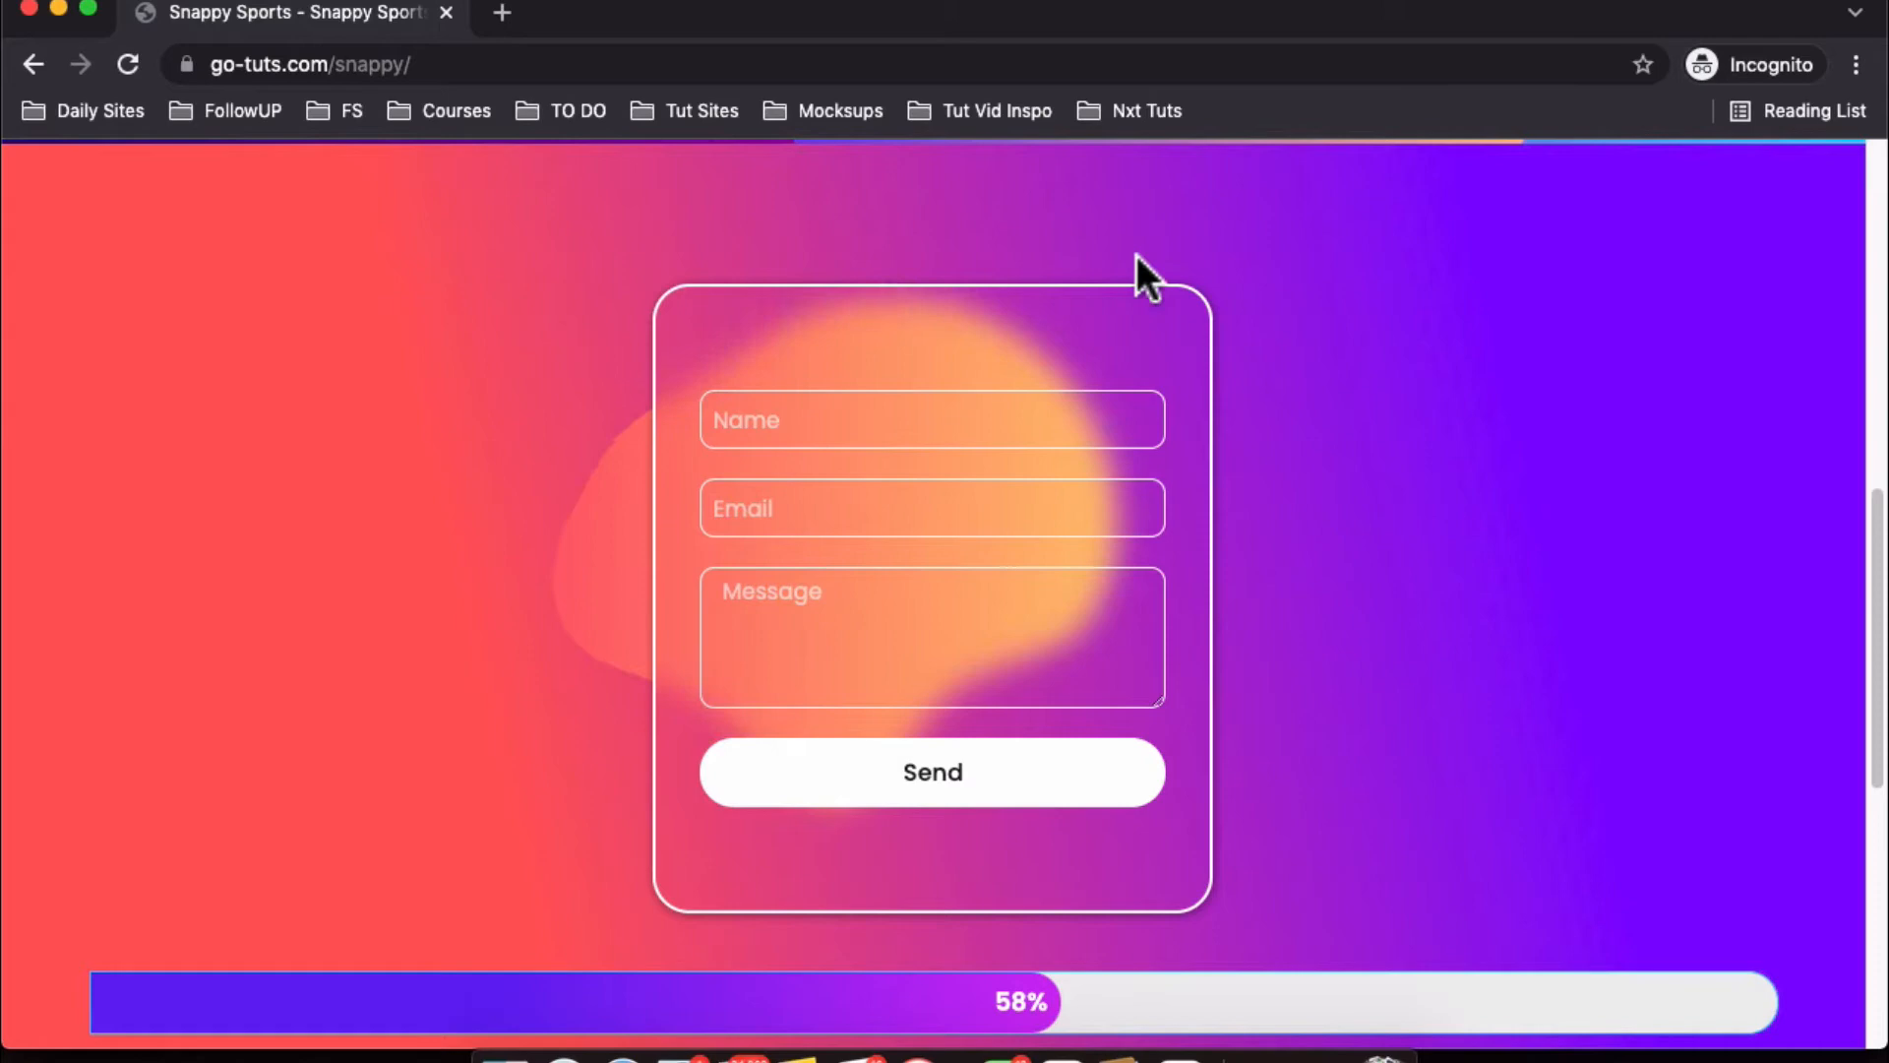
mouse_move(597, 500)
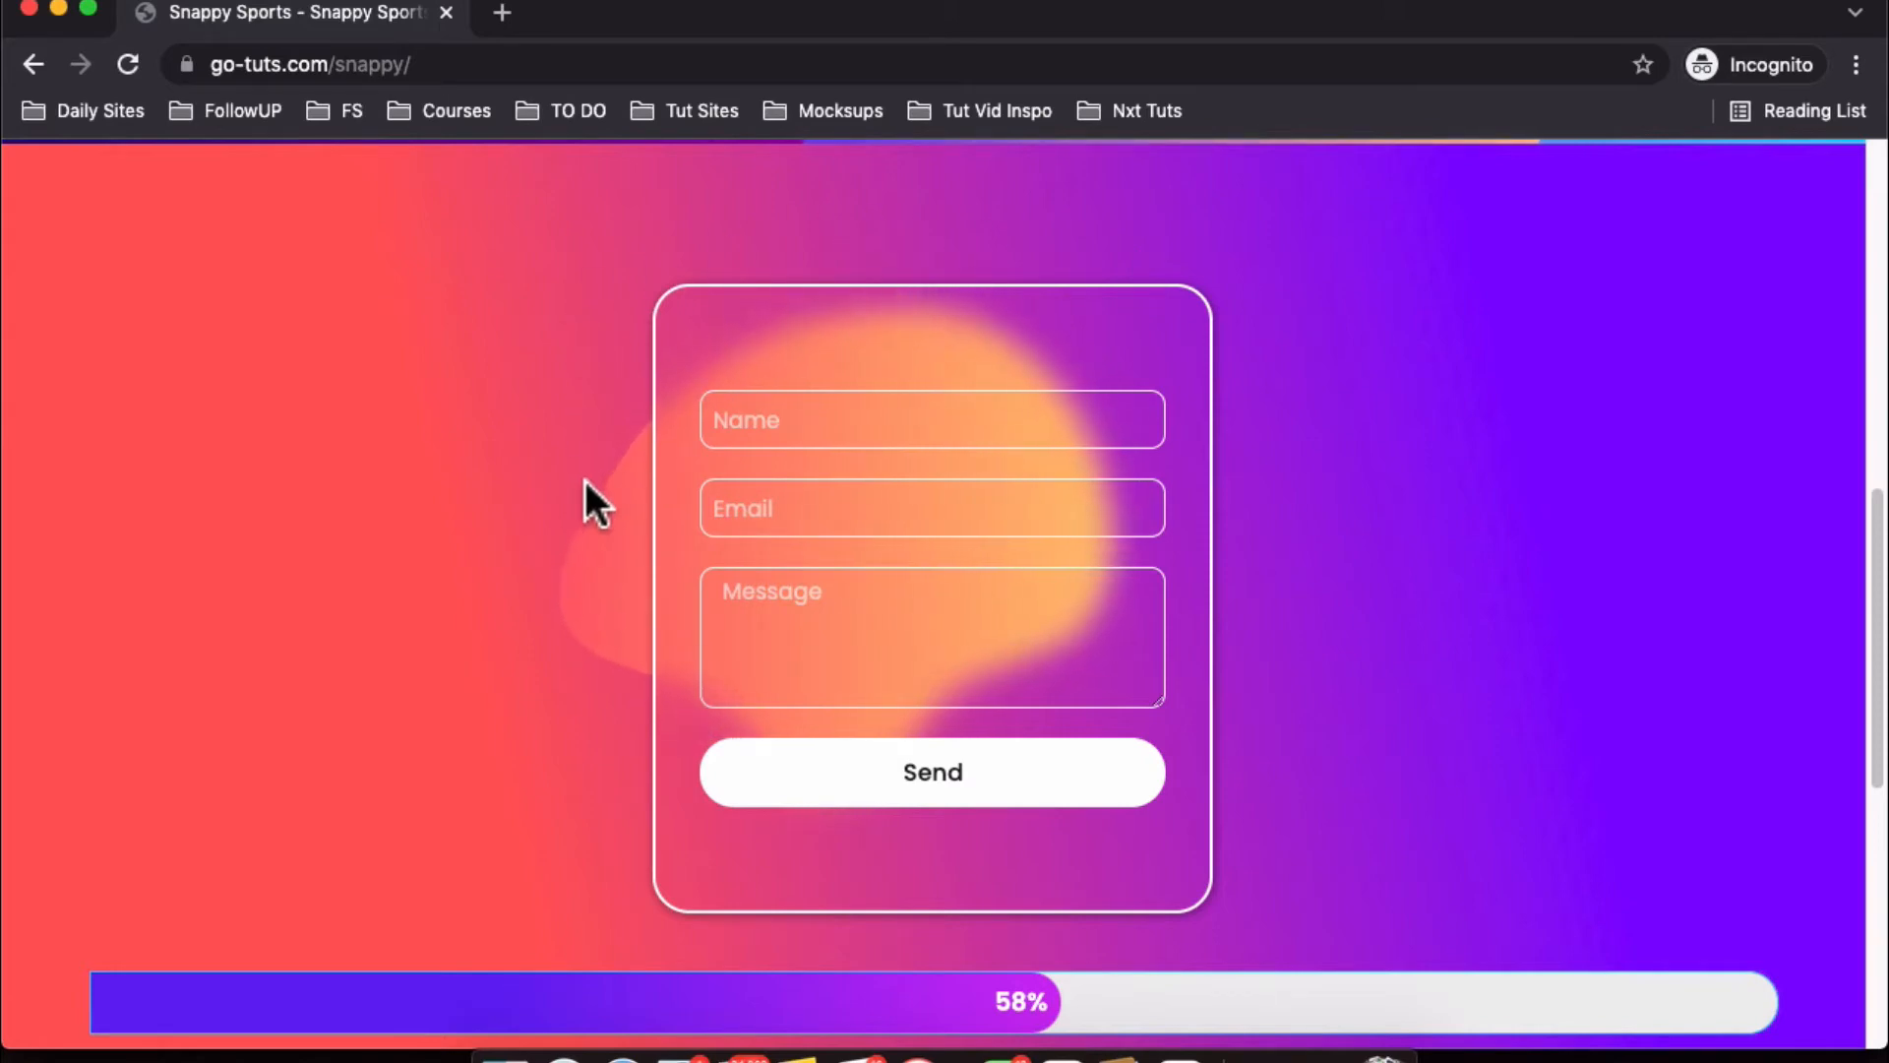
mouse_move(1226, 614)
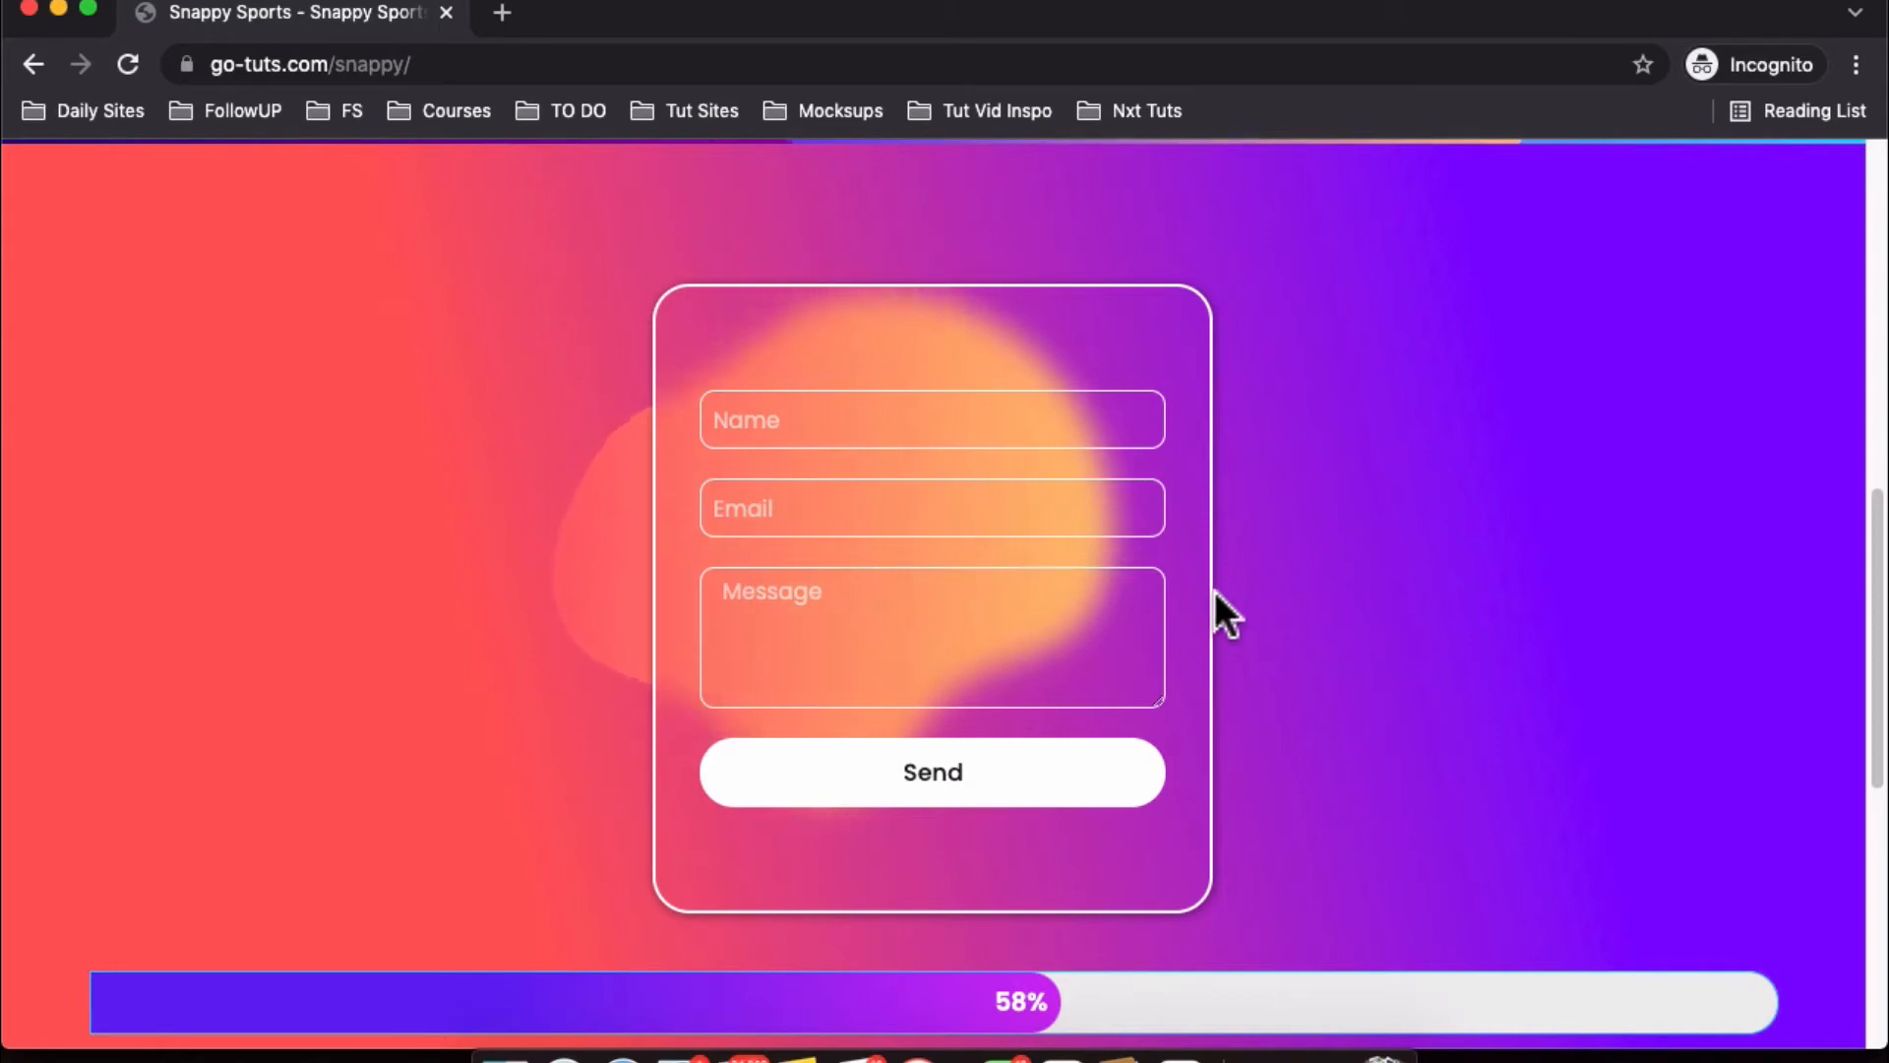
mouse_move(567, 533)
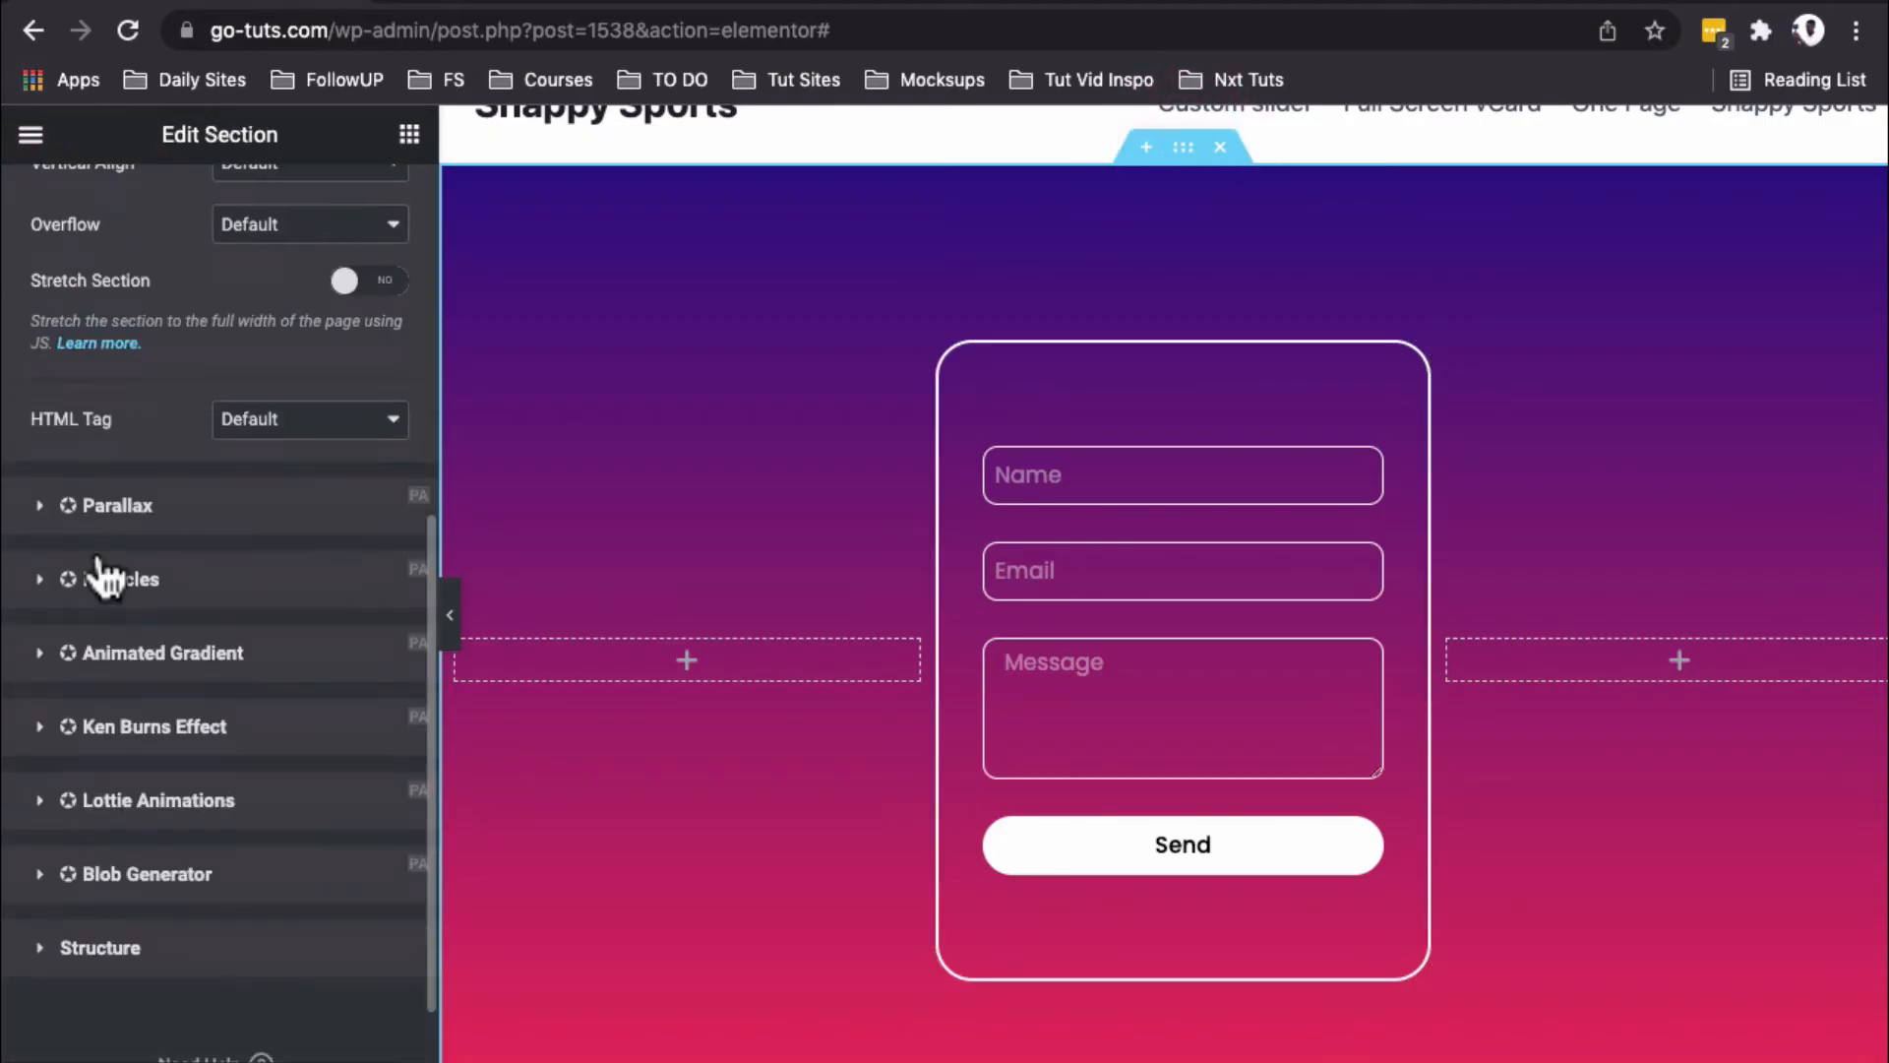
mouse_move(126, 889)
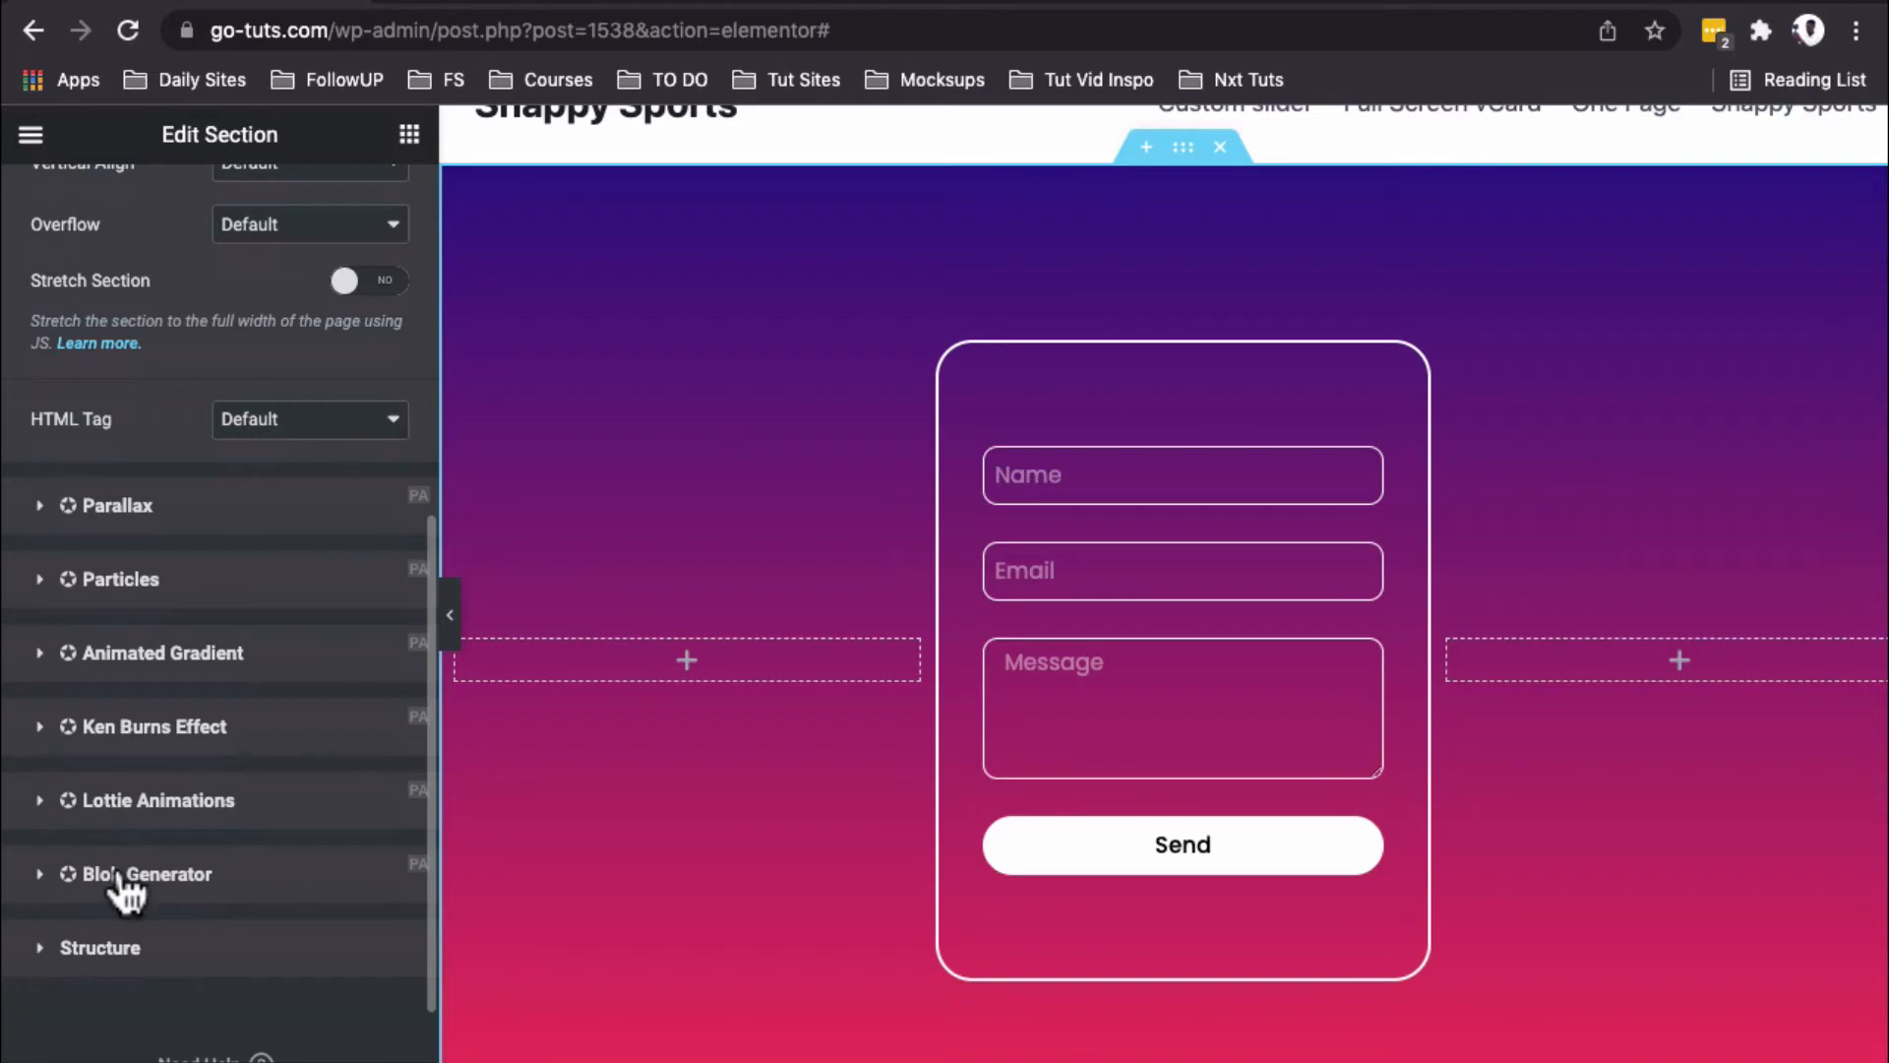
Step: Enable the section's Blob Generator and add one blob with source Create Your Own
click(138, 874)
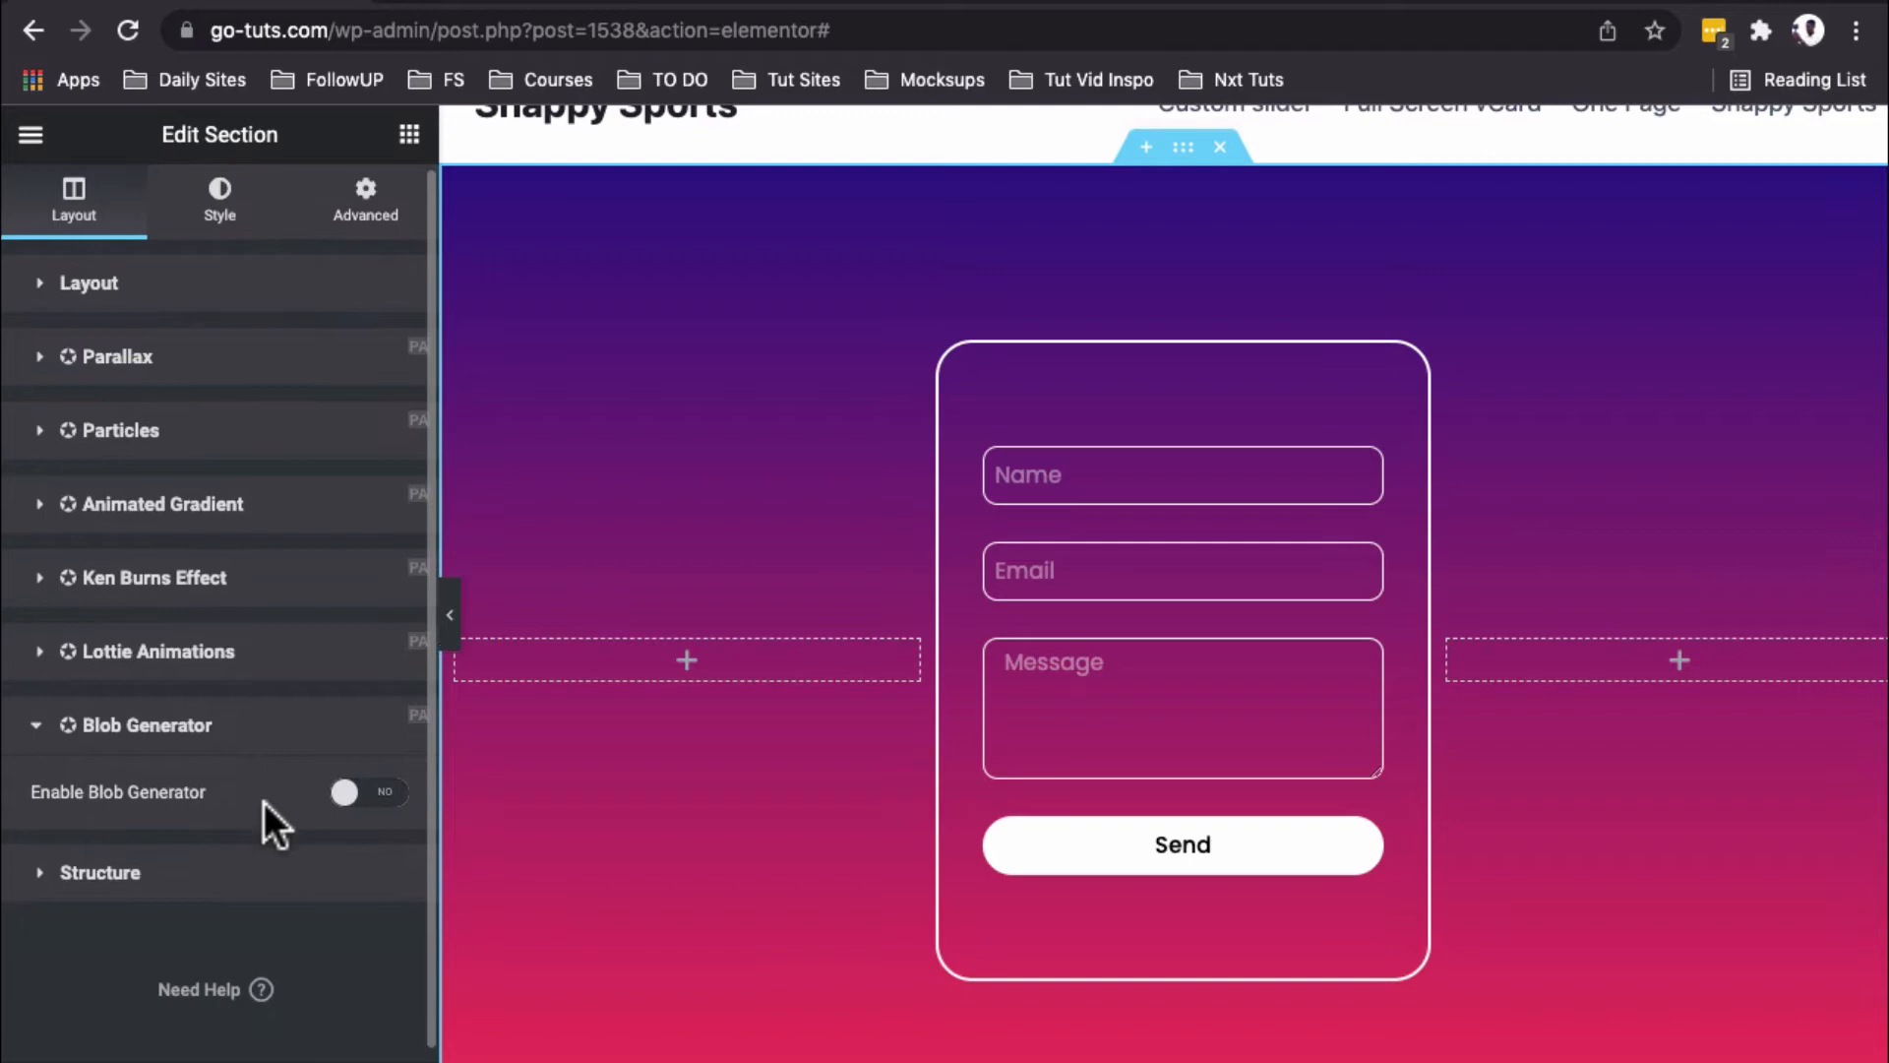
click(368, 791)
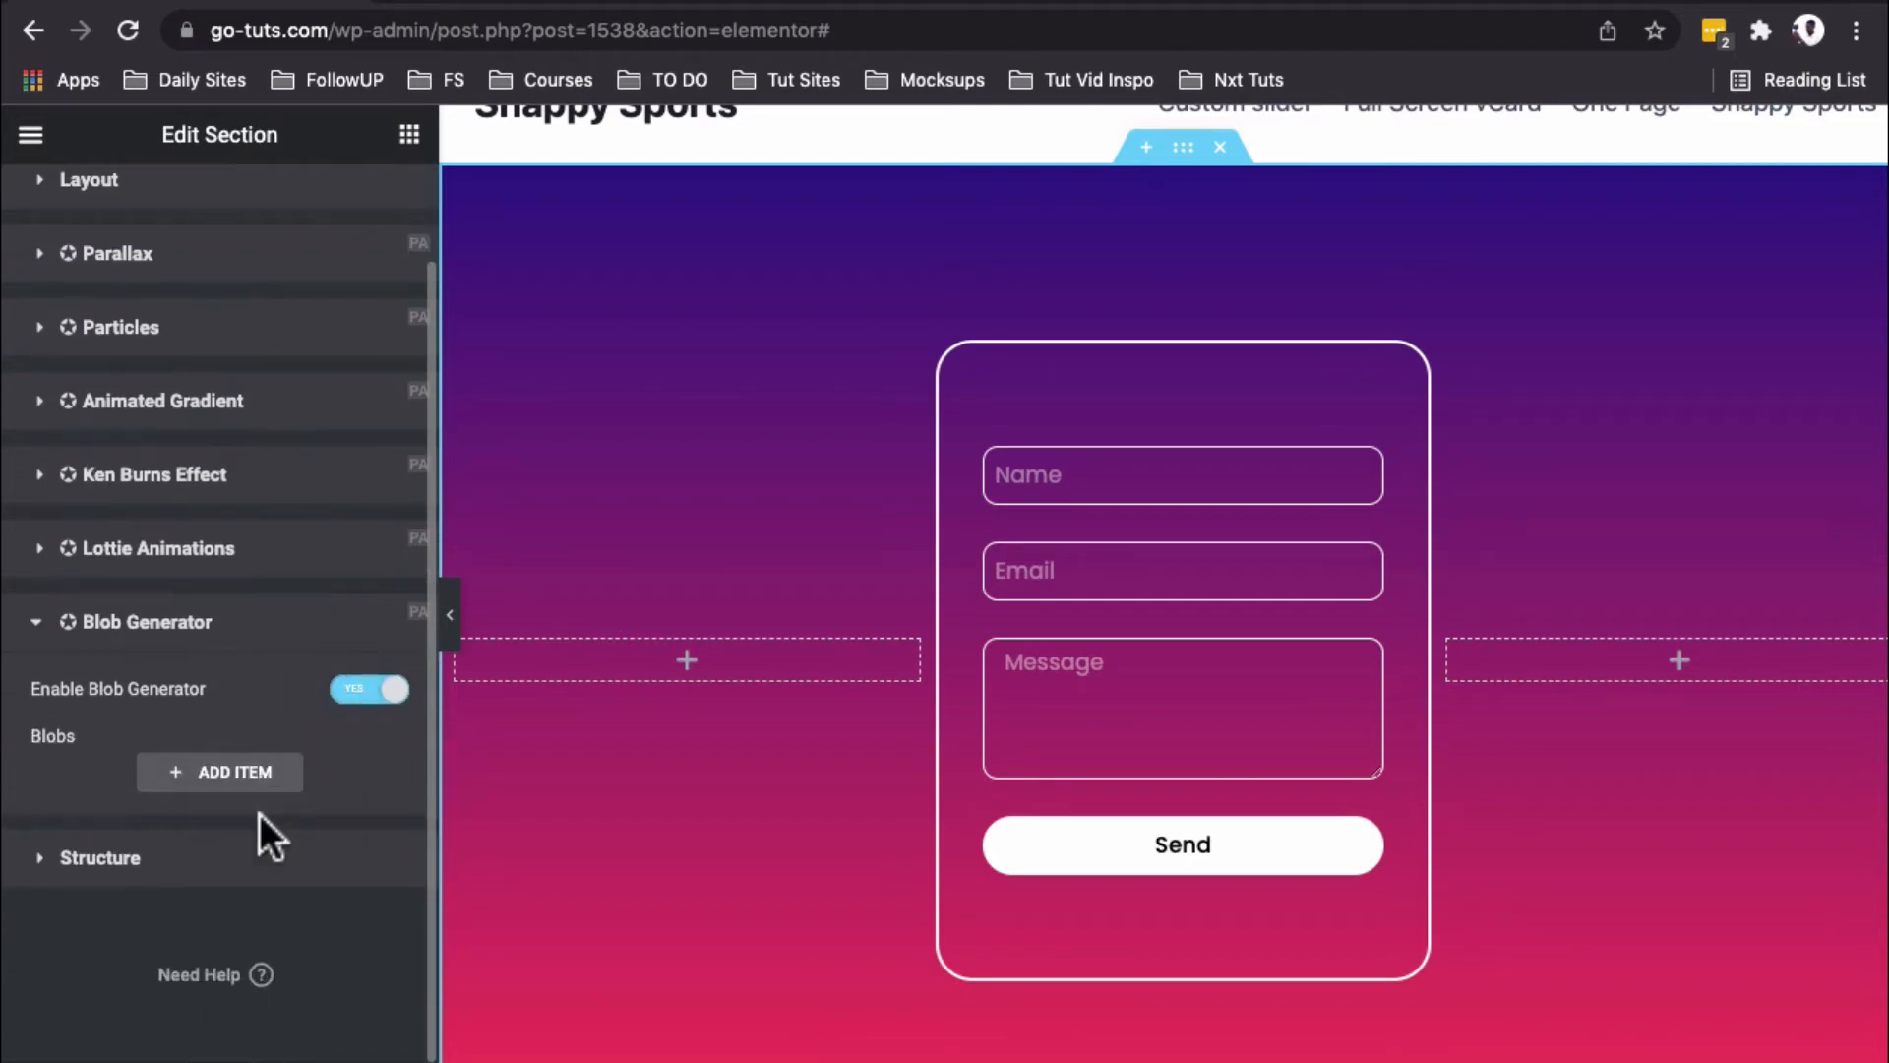
click(218, 771)
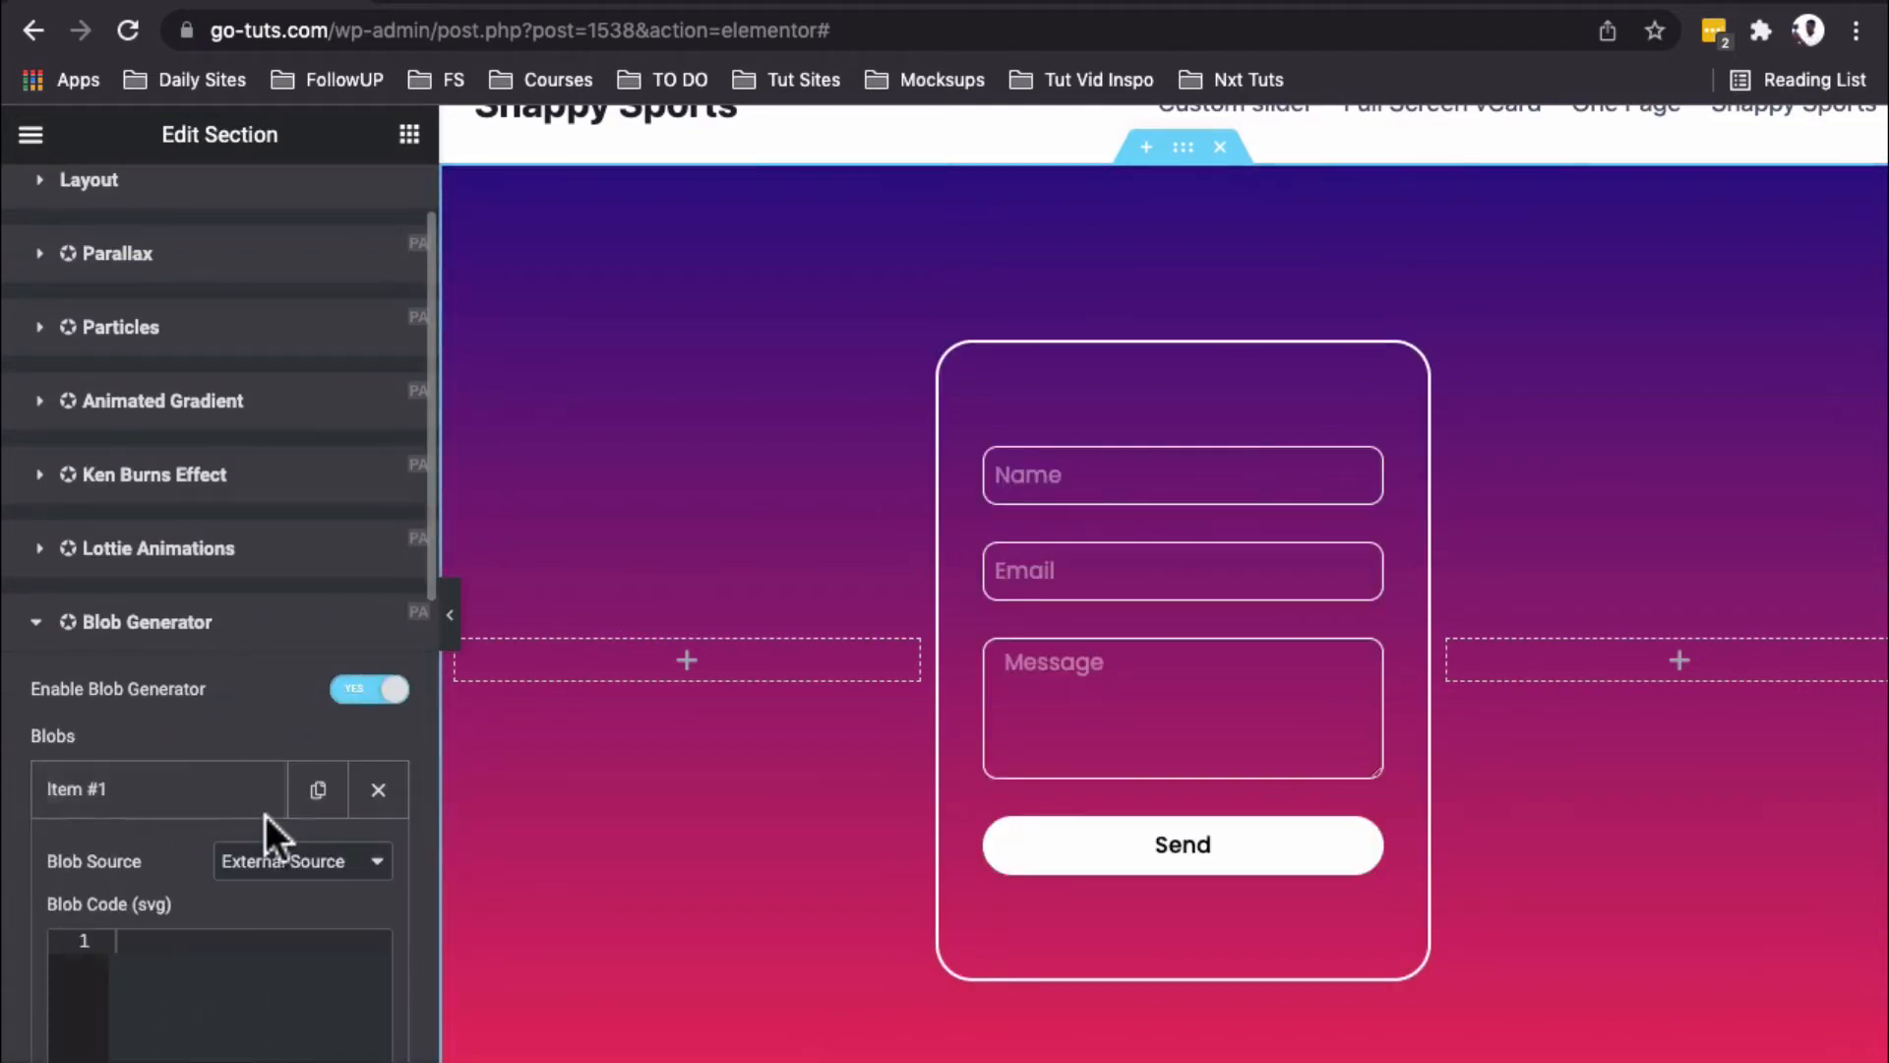
click(301, 860)
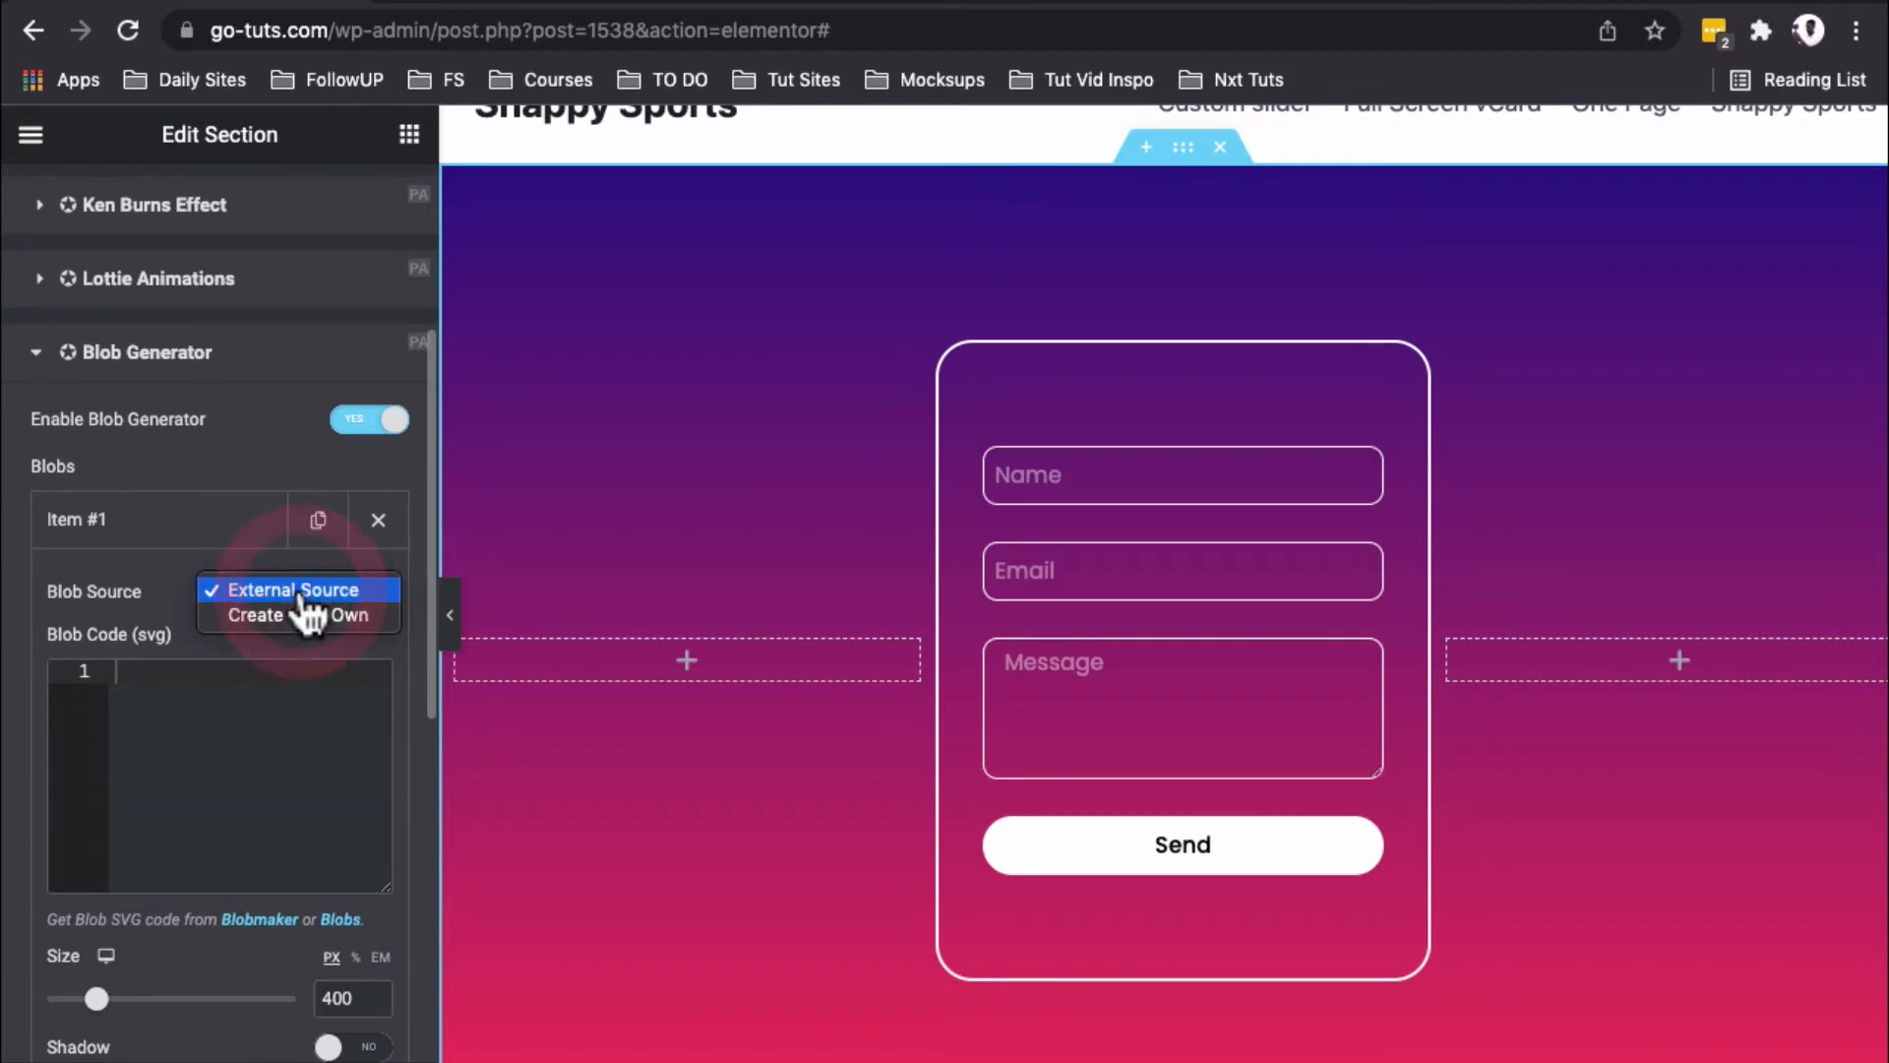
click(295, 590)
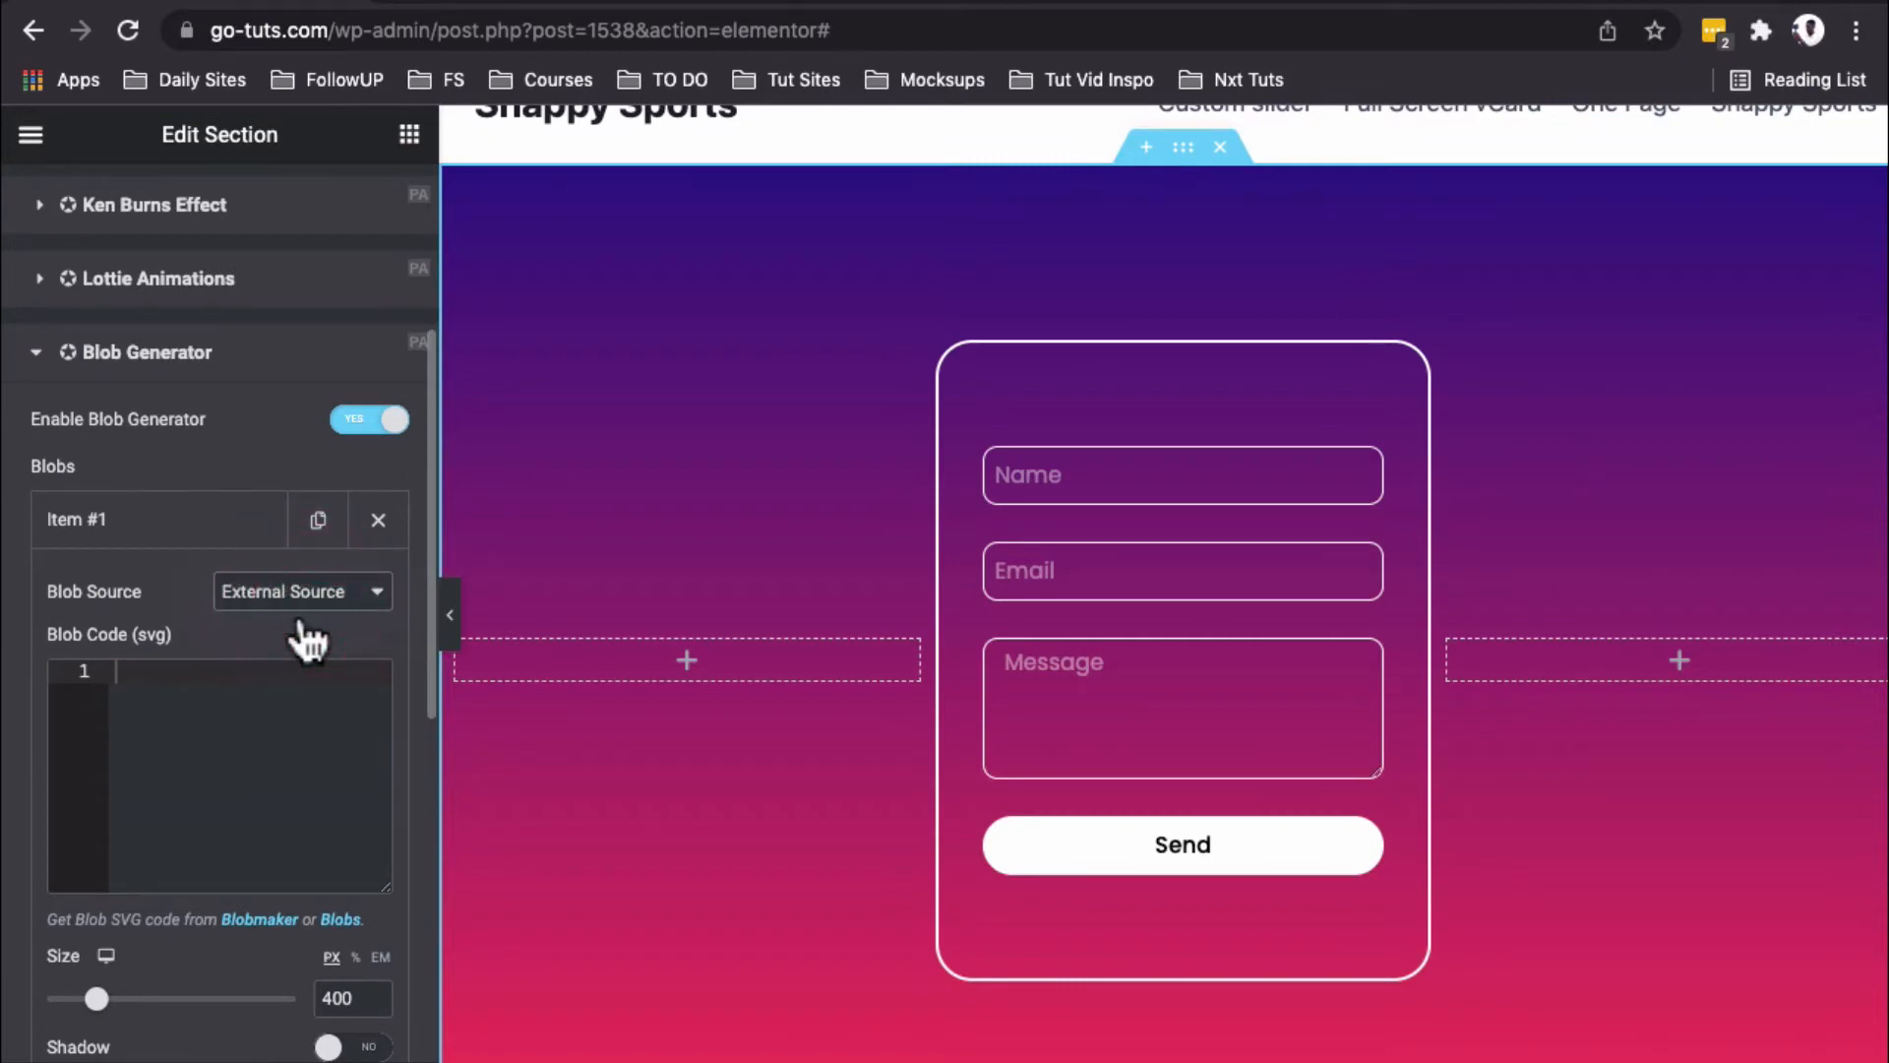
click(300, 590)
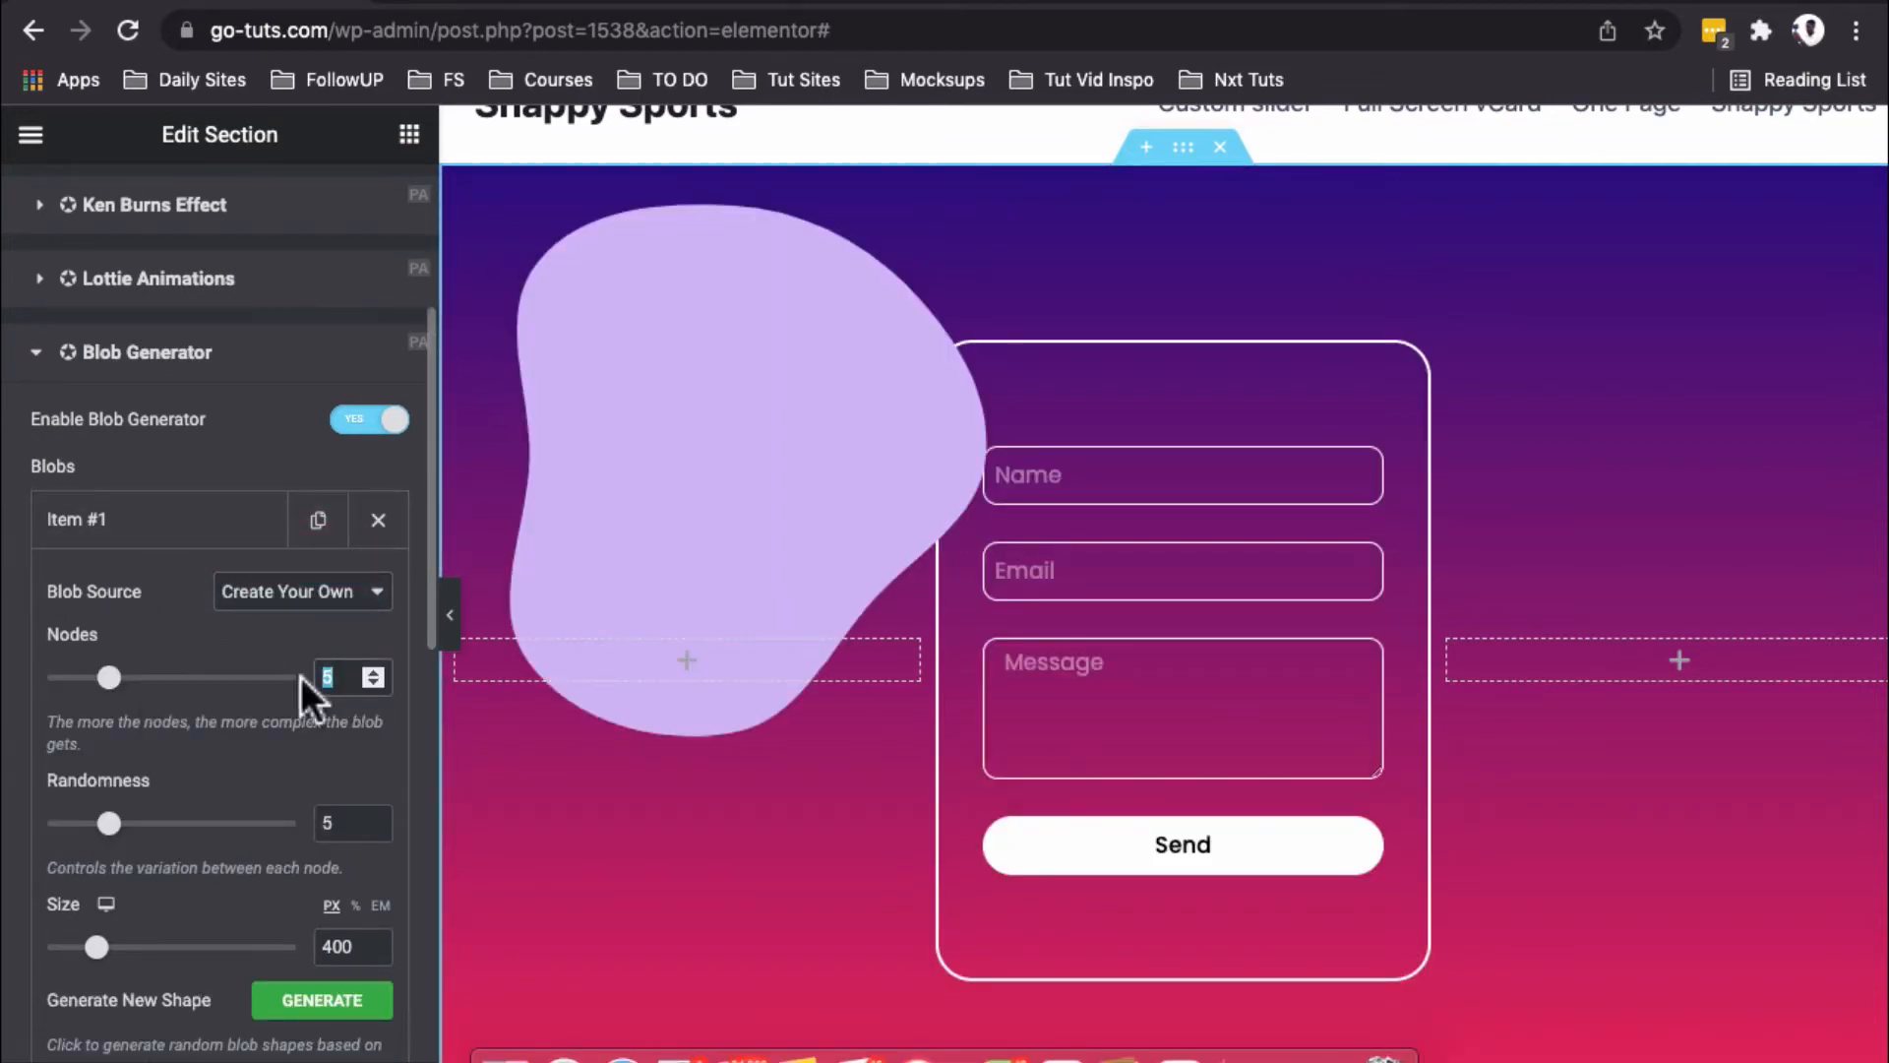
Step: Set the blob to 7 nodes, size 400, with a gradient fill
click(374, 670)
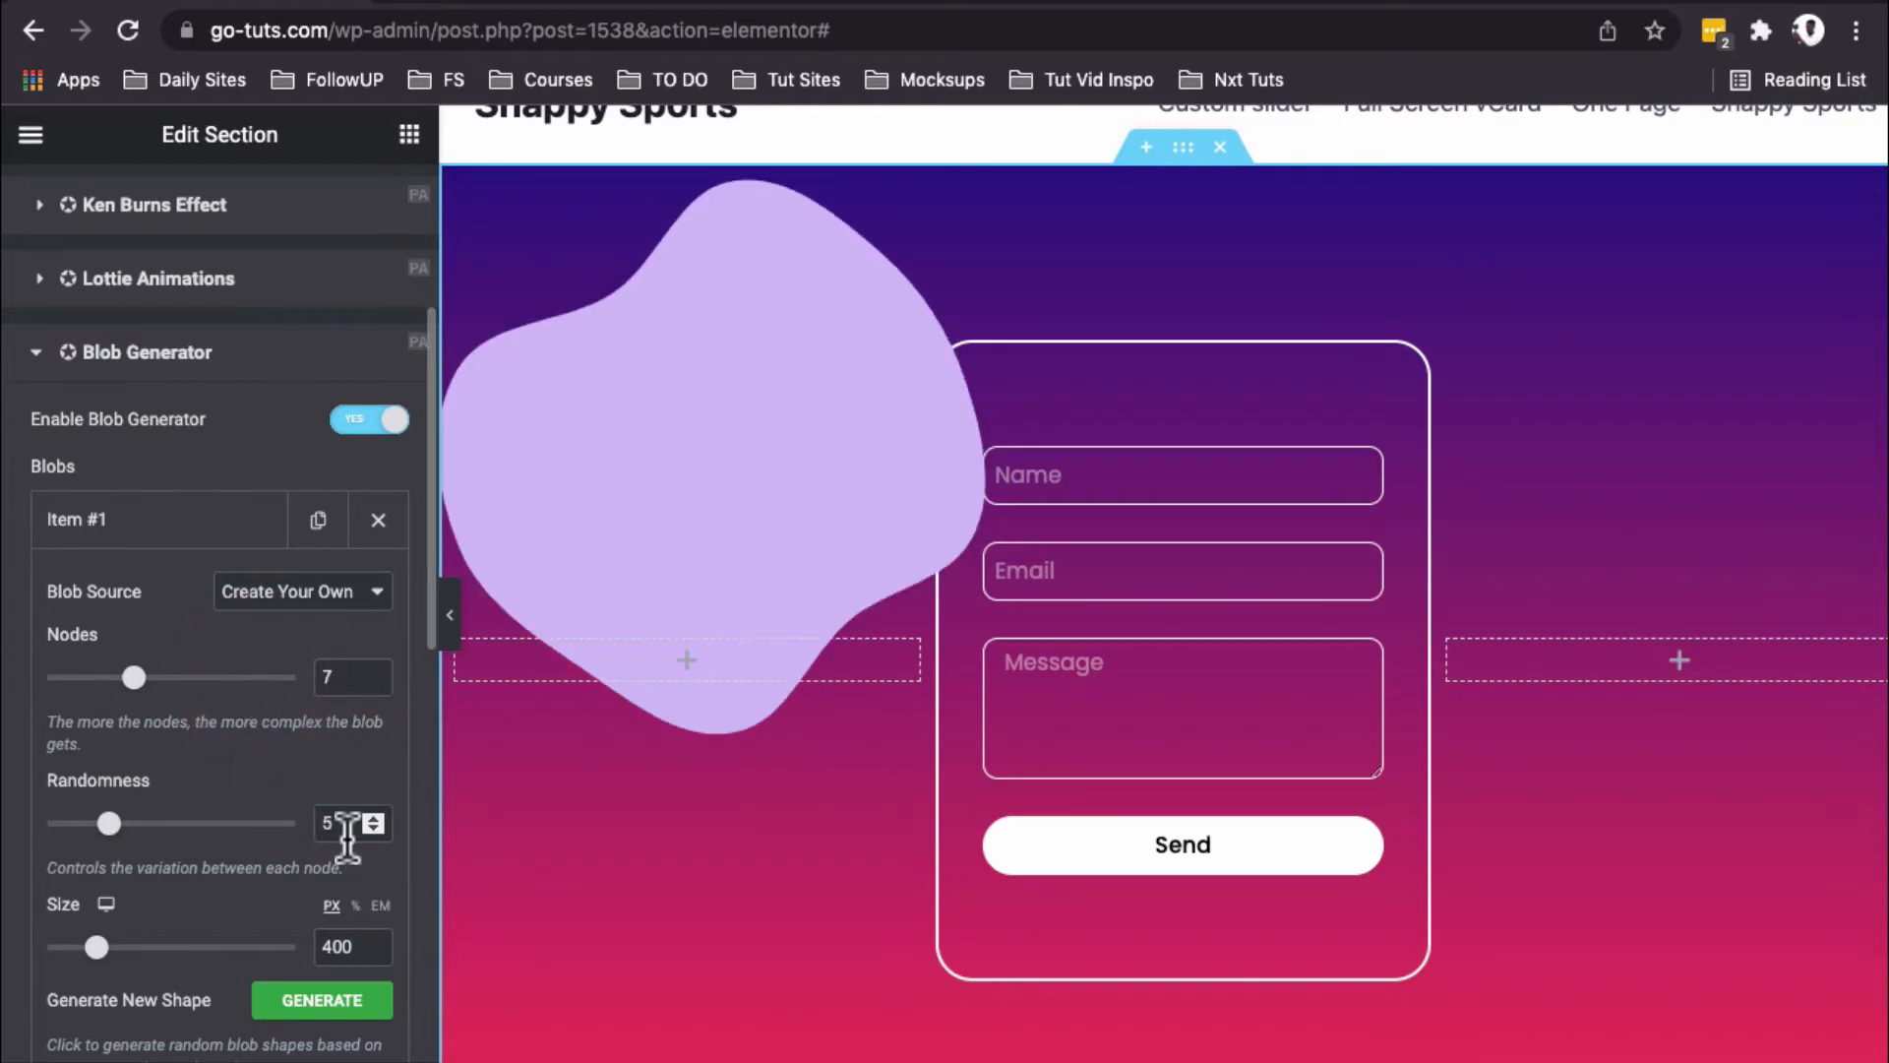
scroll(down, 3)
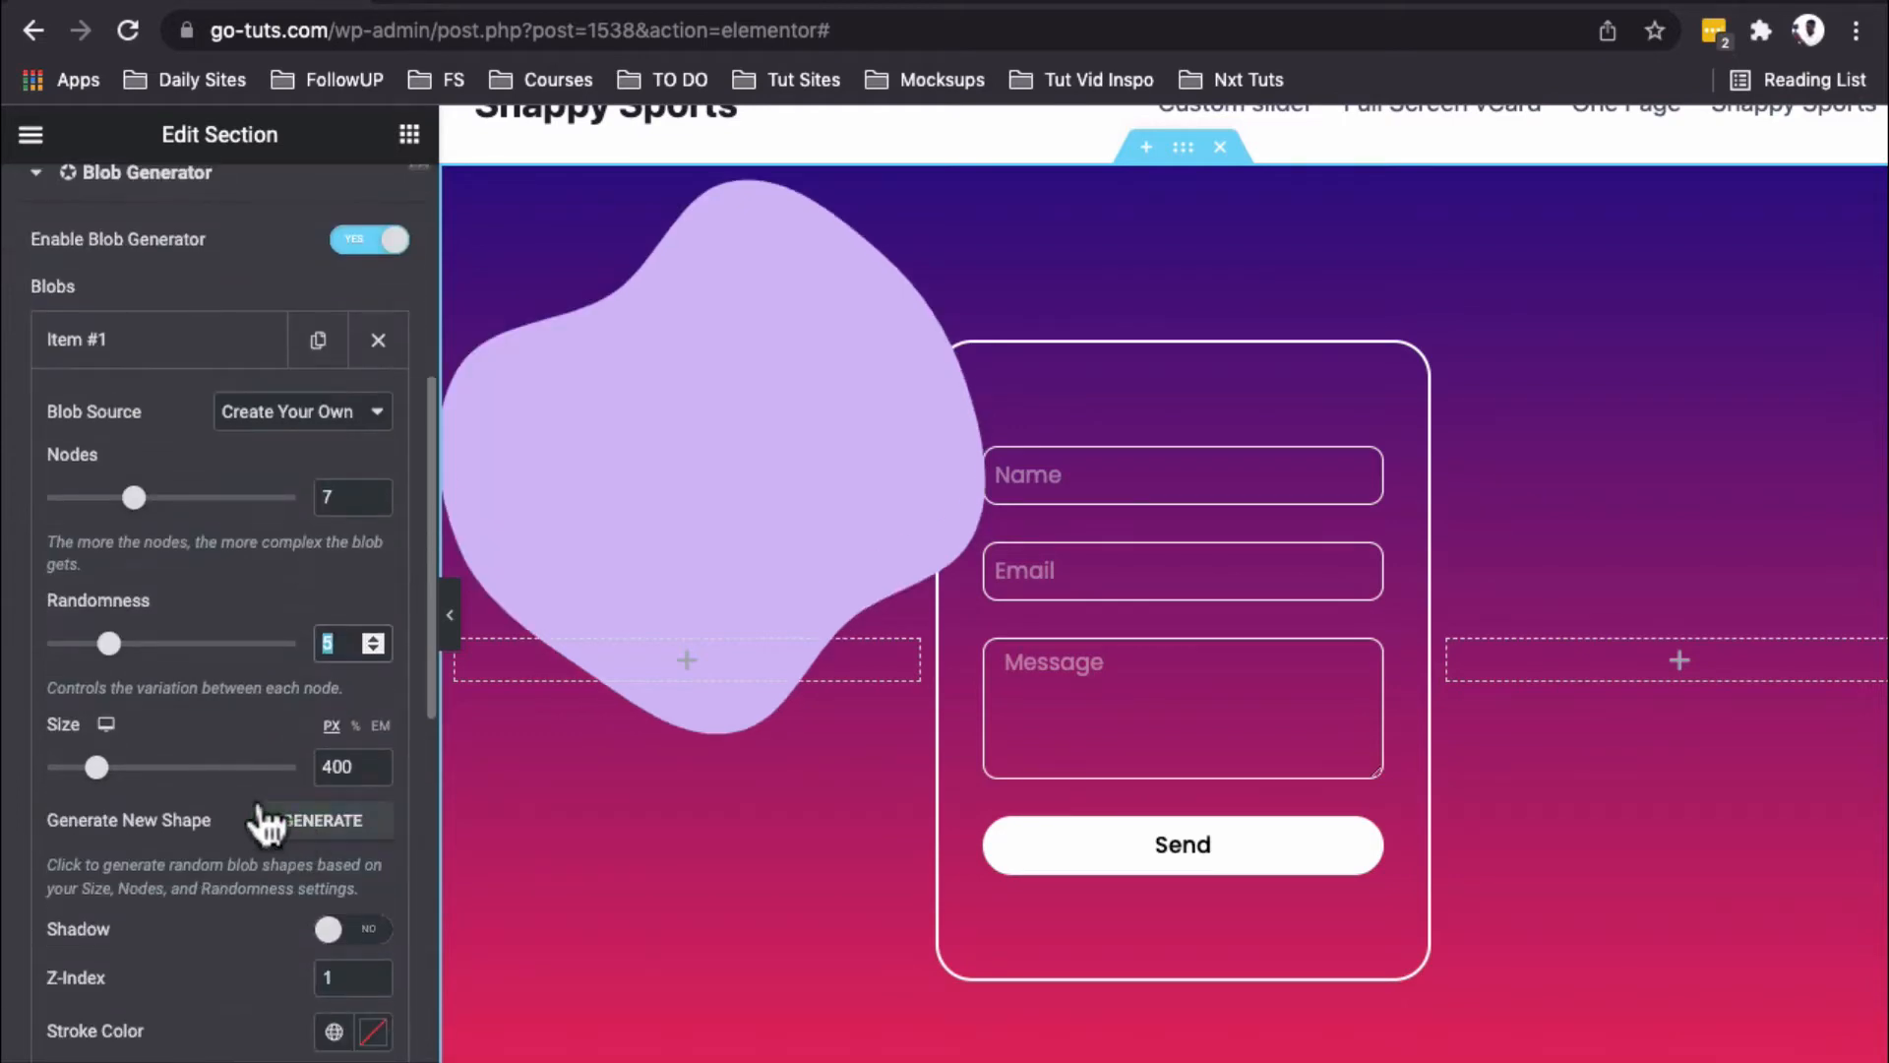
scroll(down, 3)
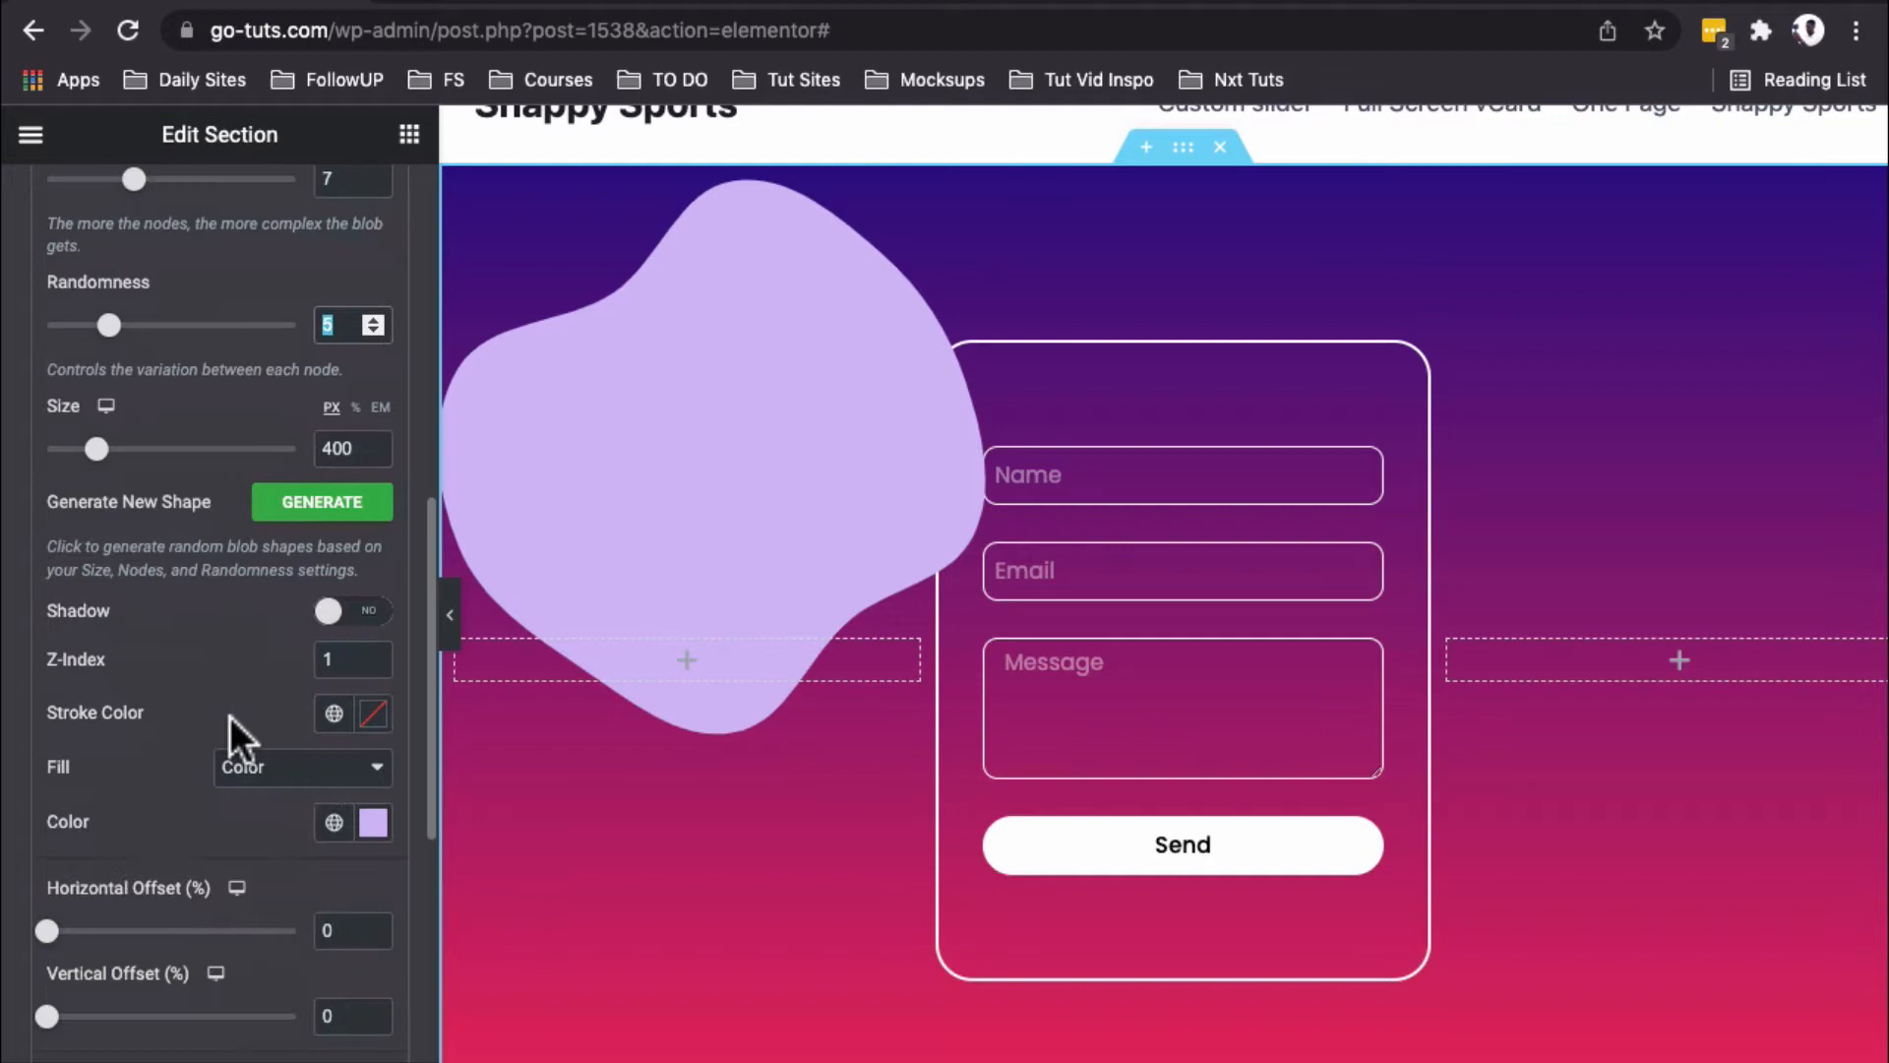
click(301, 768)
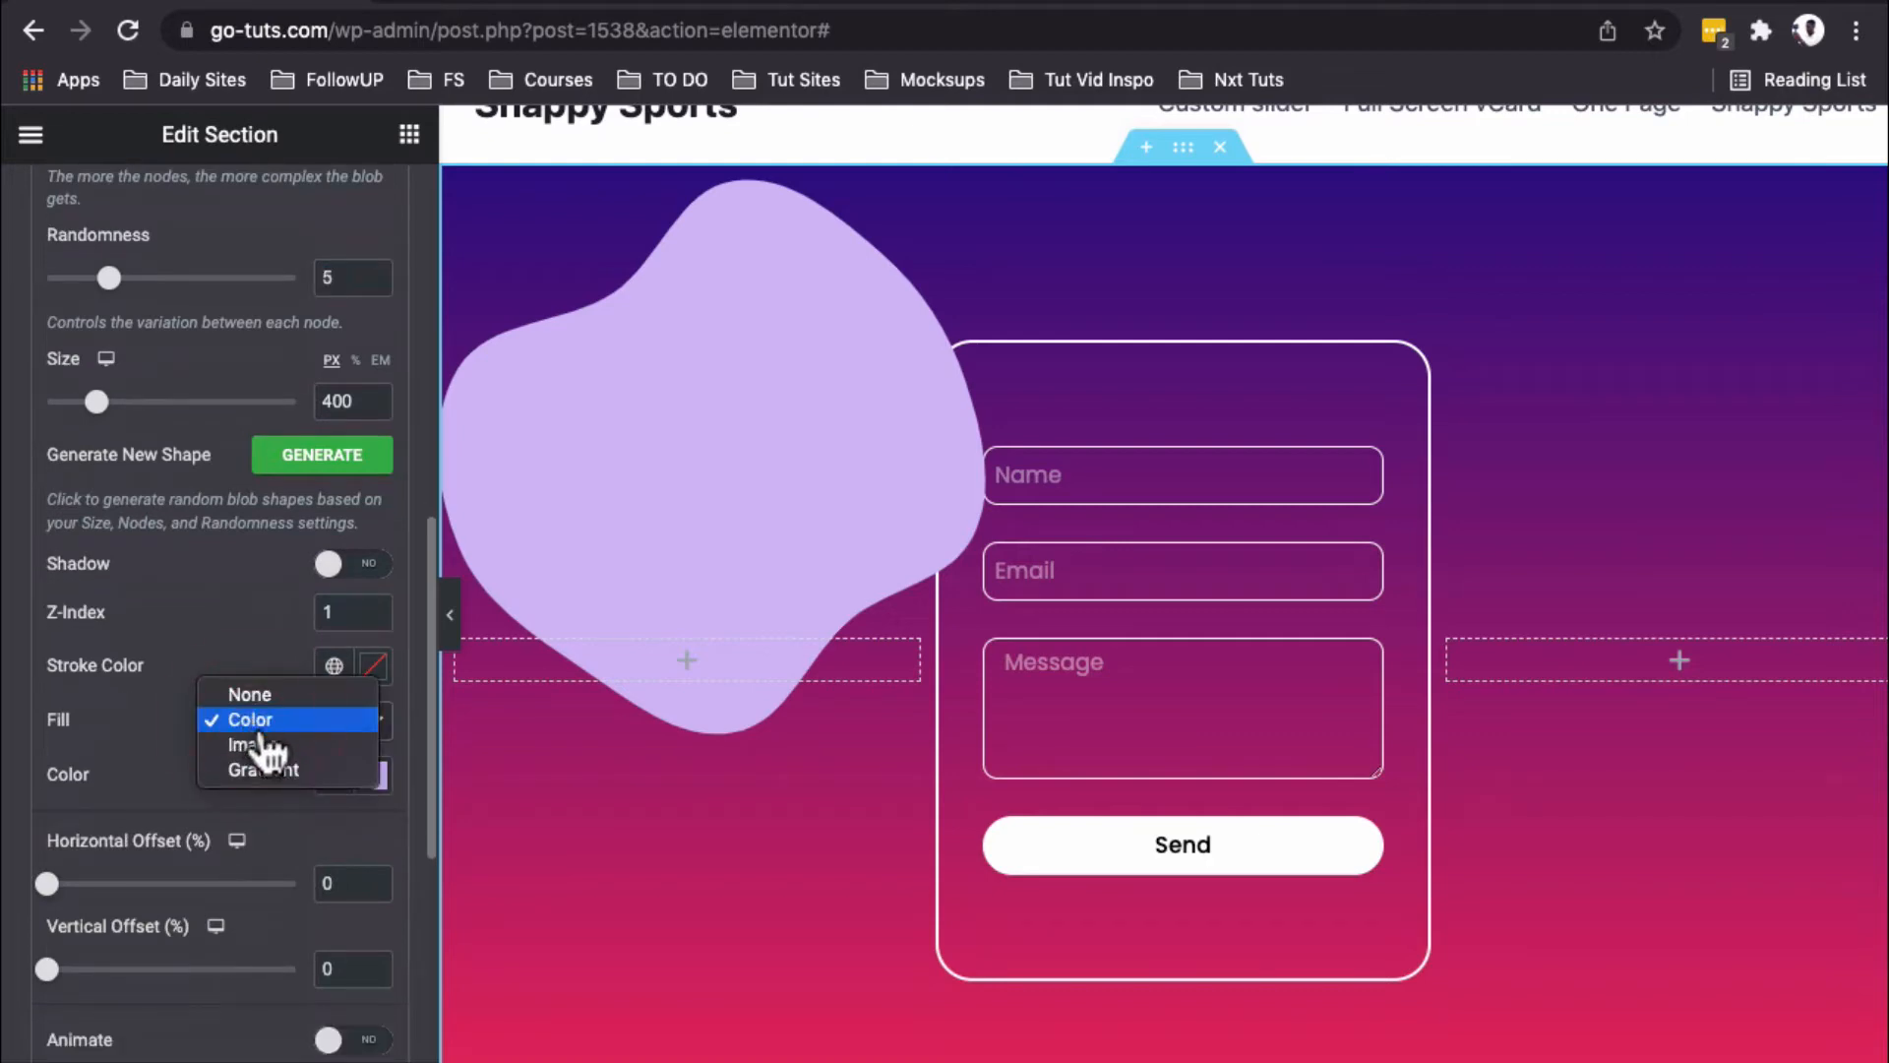
click(262, 770)
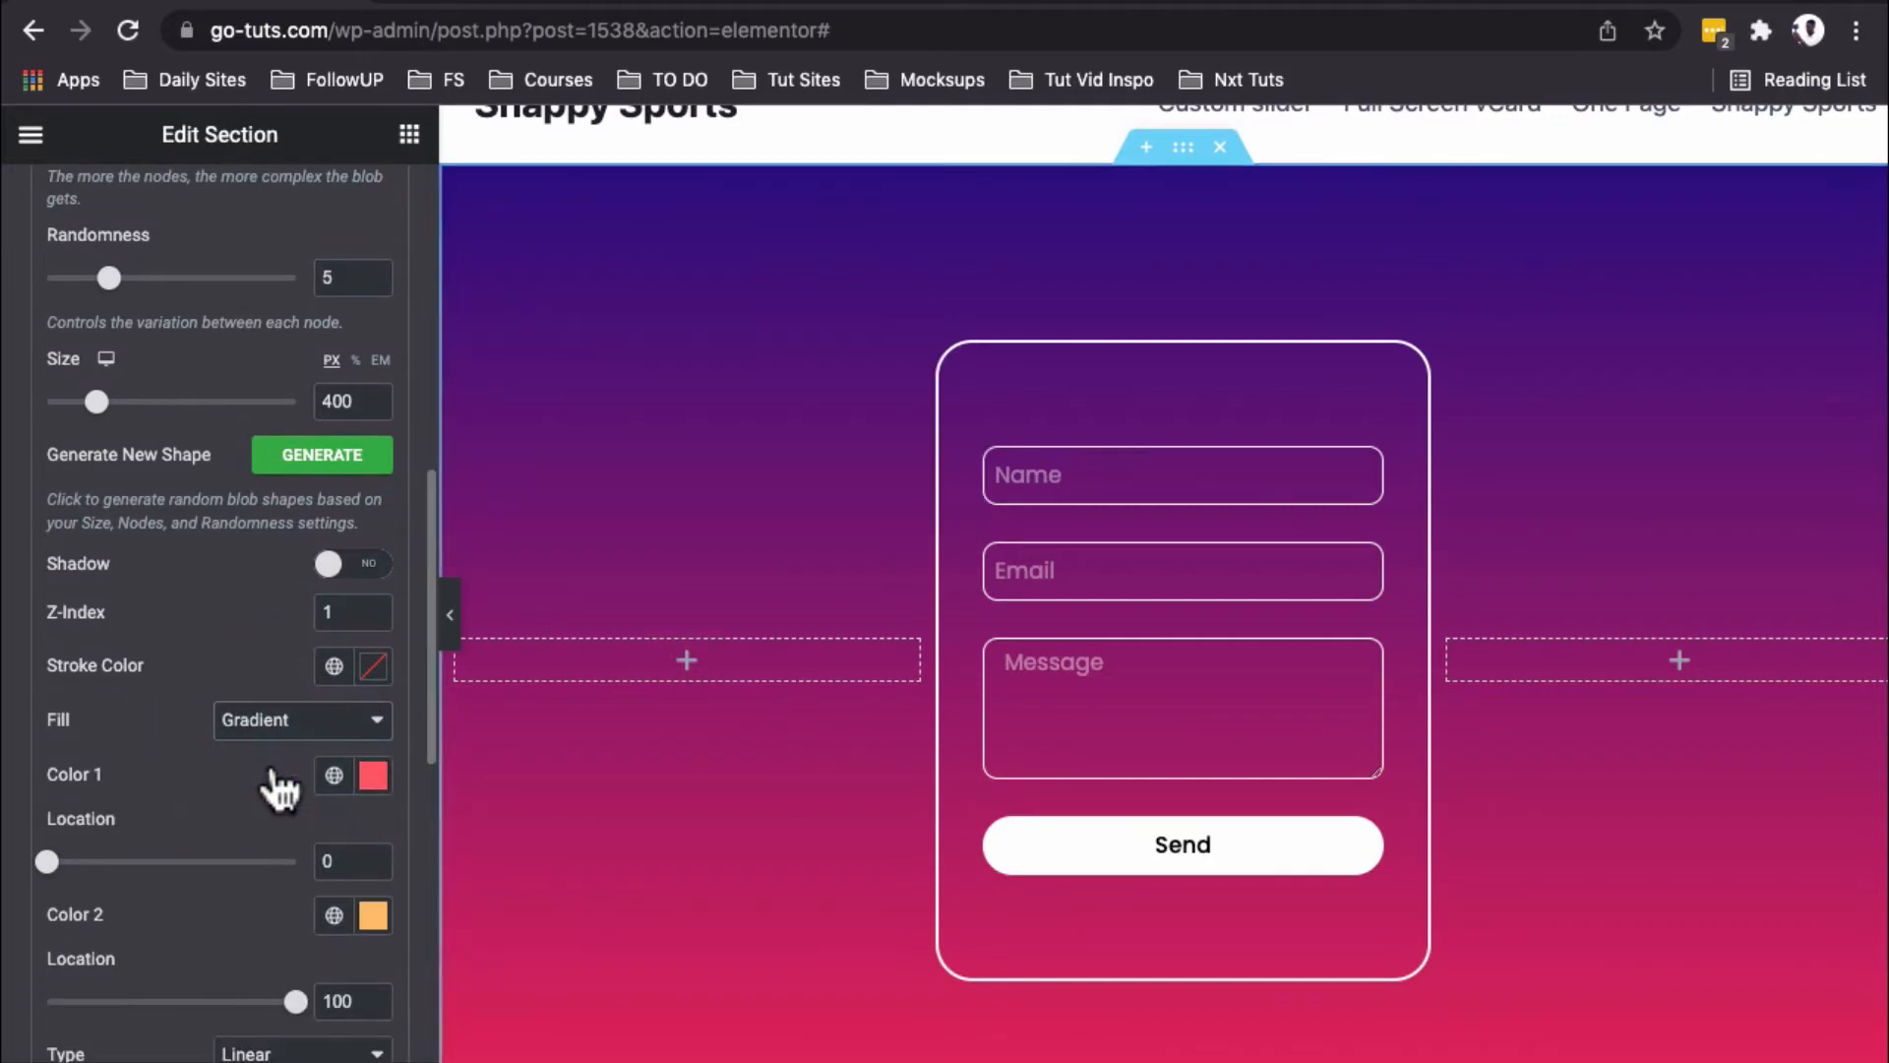
Step: Offset the blob horizontally and vertically, turn on animation, set its stacking order and preview the page
click(321, 455)
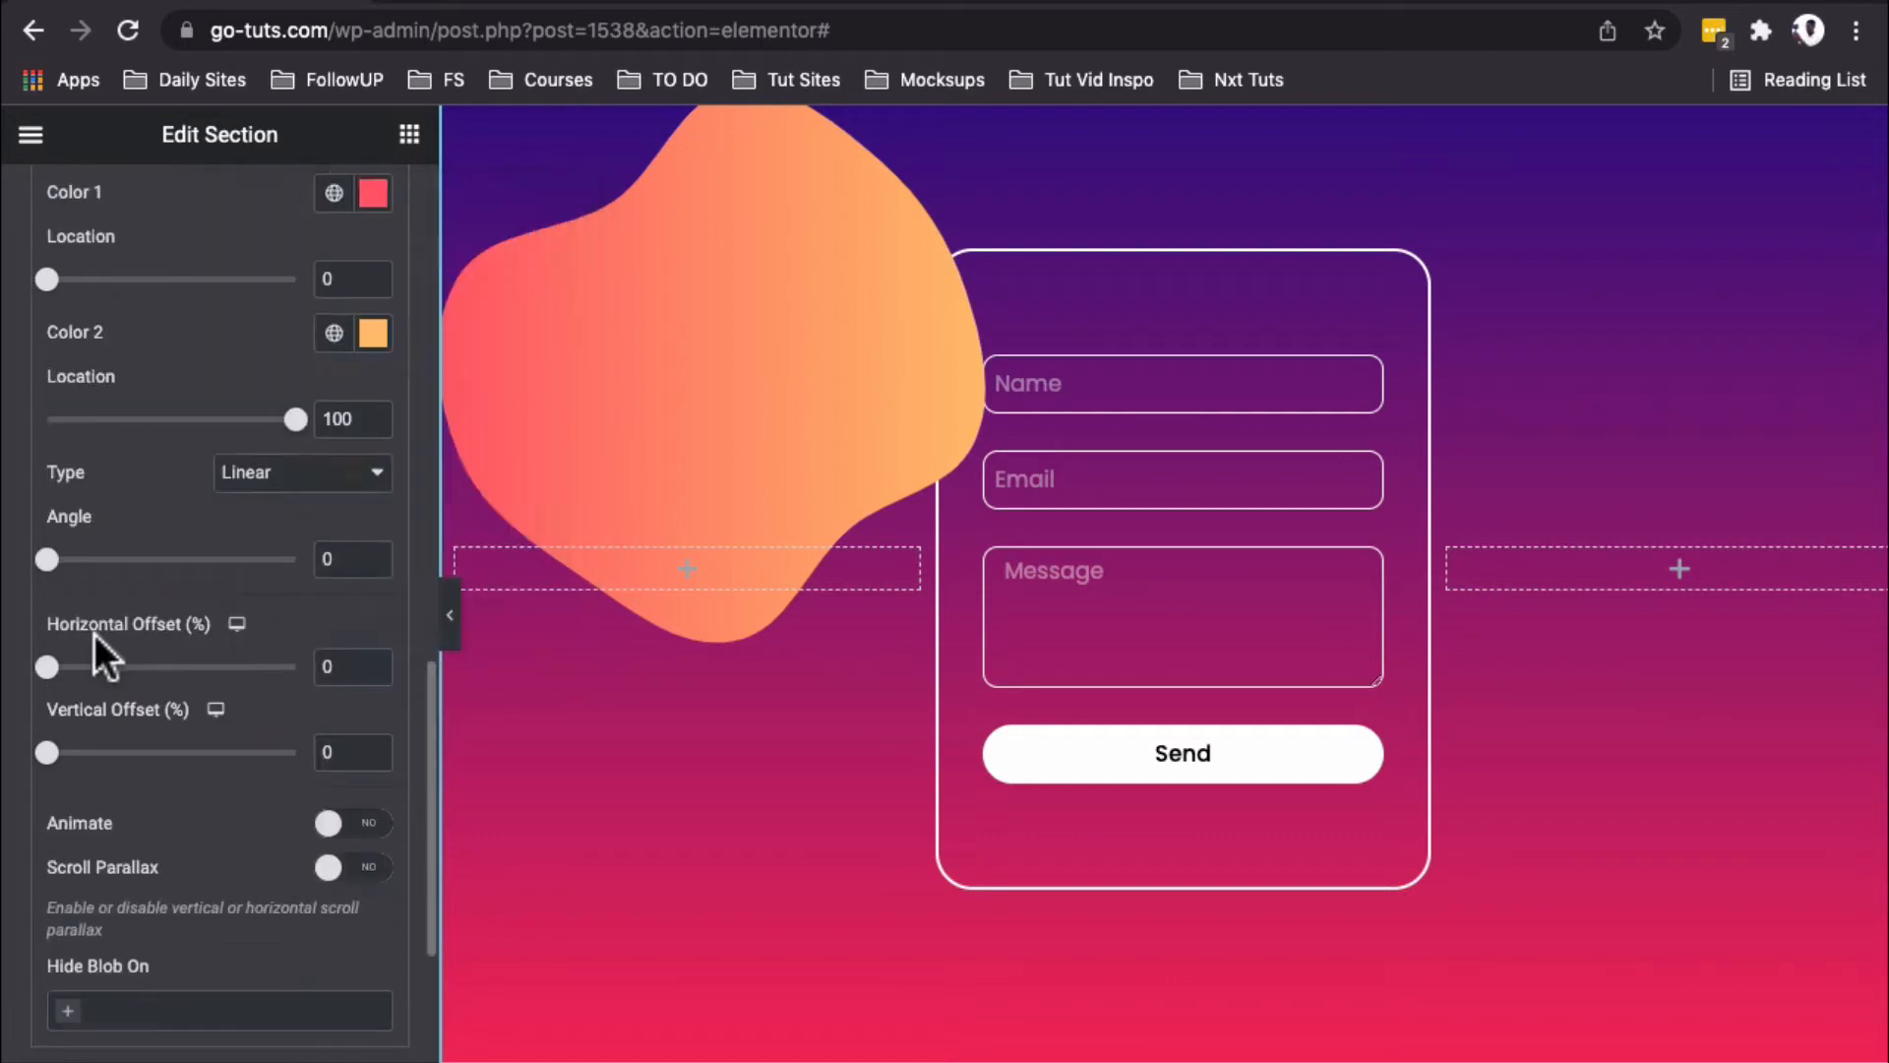
click(340, 668)
text(29)
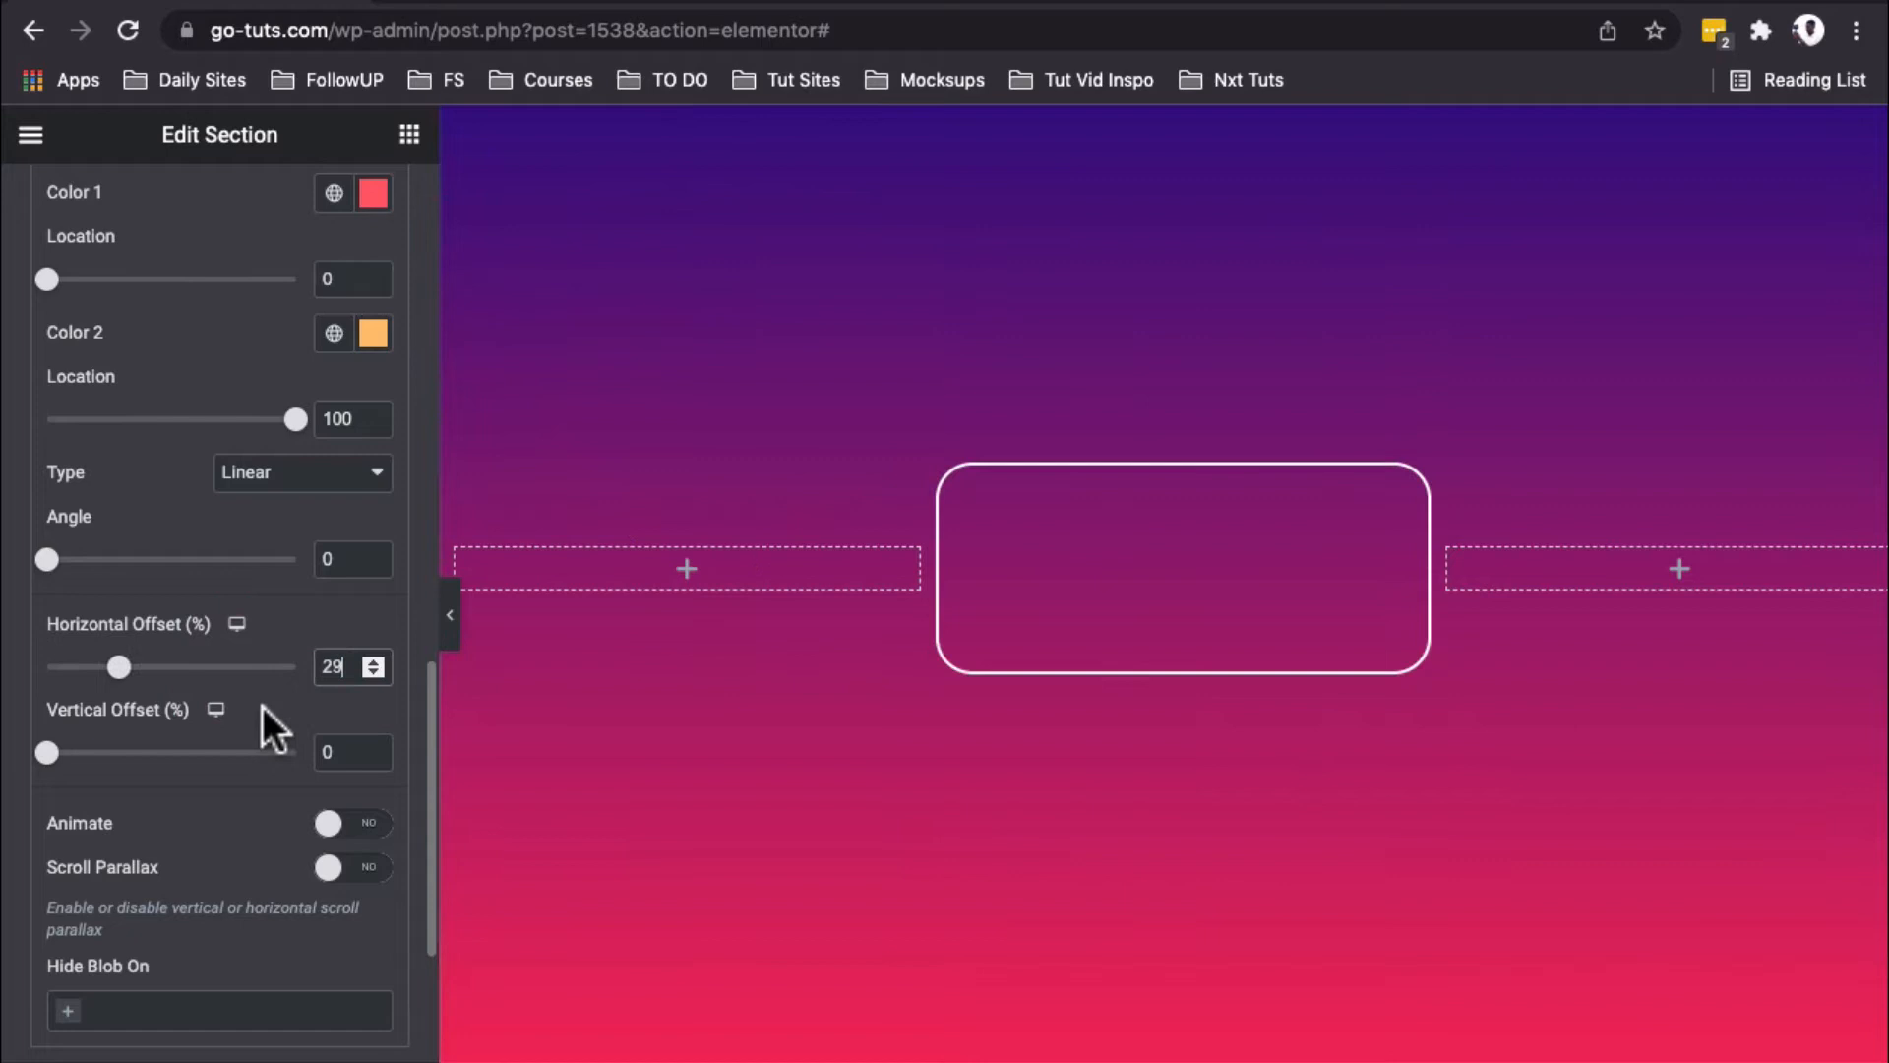
click(337, 752)
text(10)
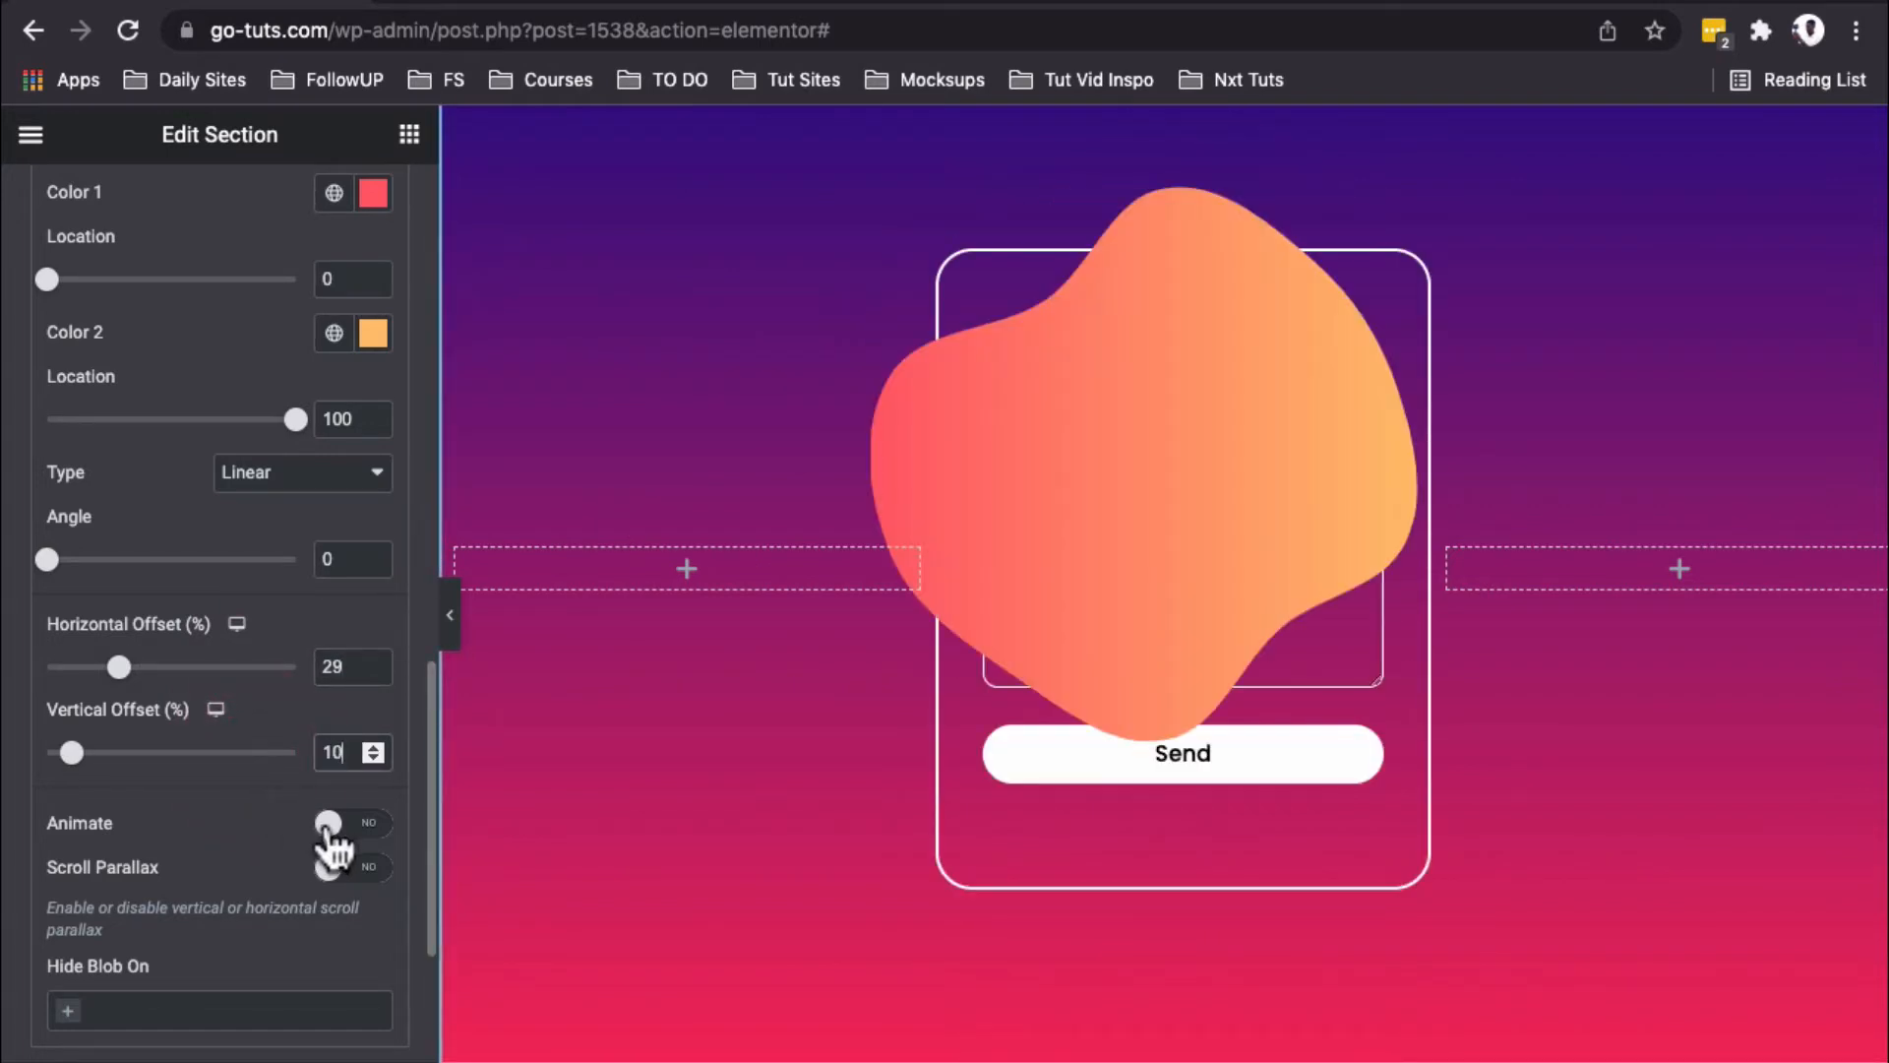
click(352, 823)
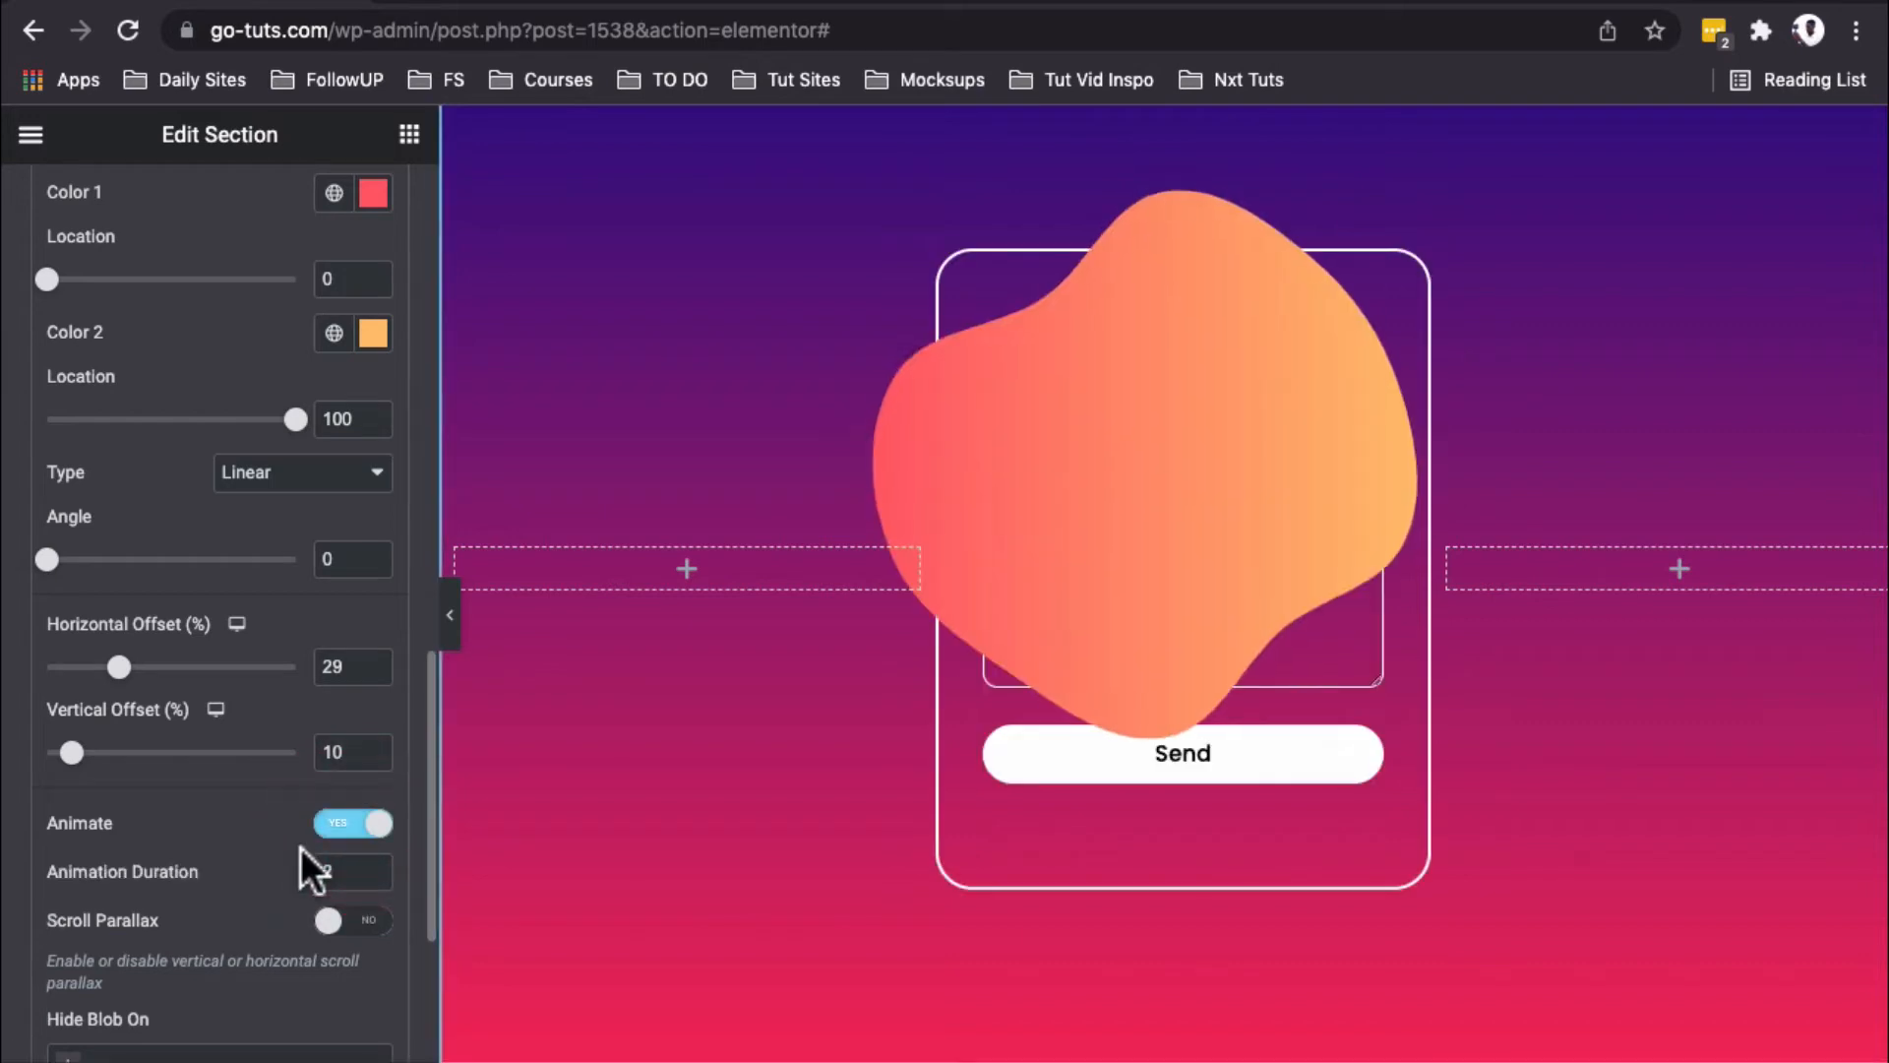
scroll(down, 3)
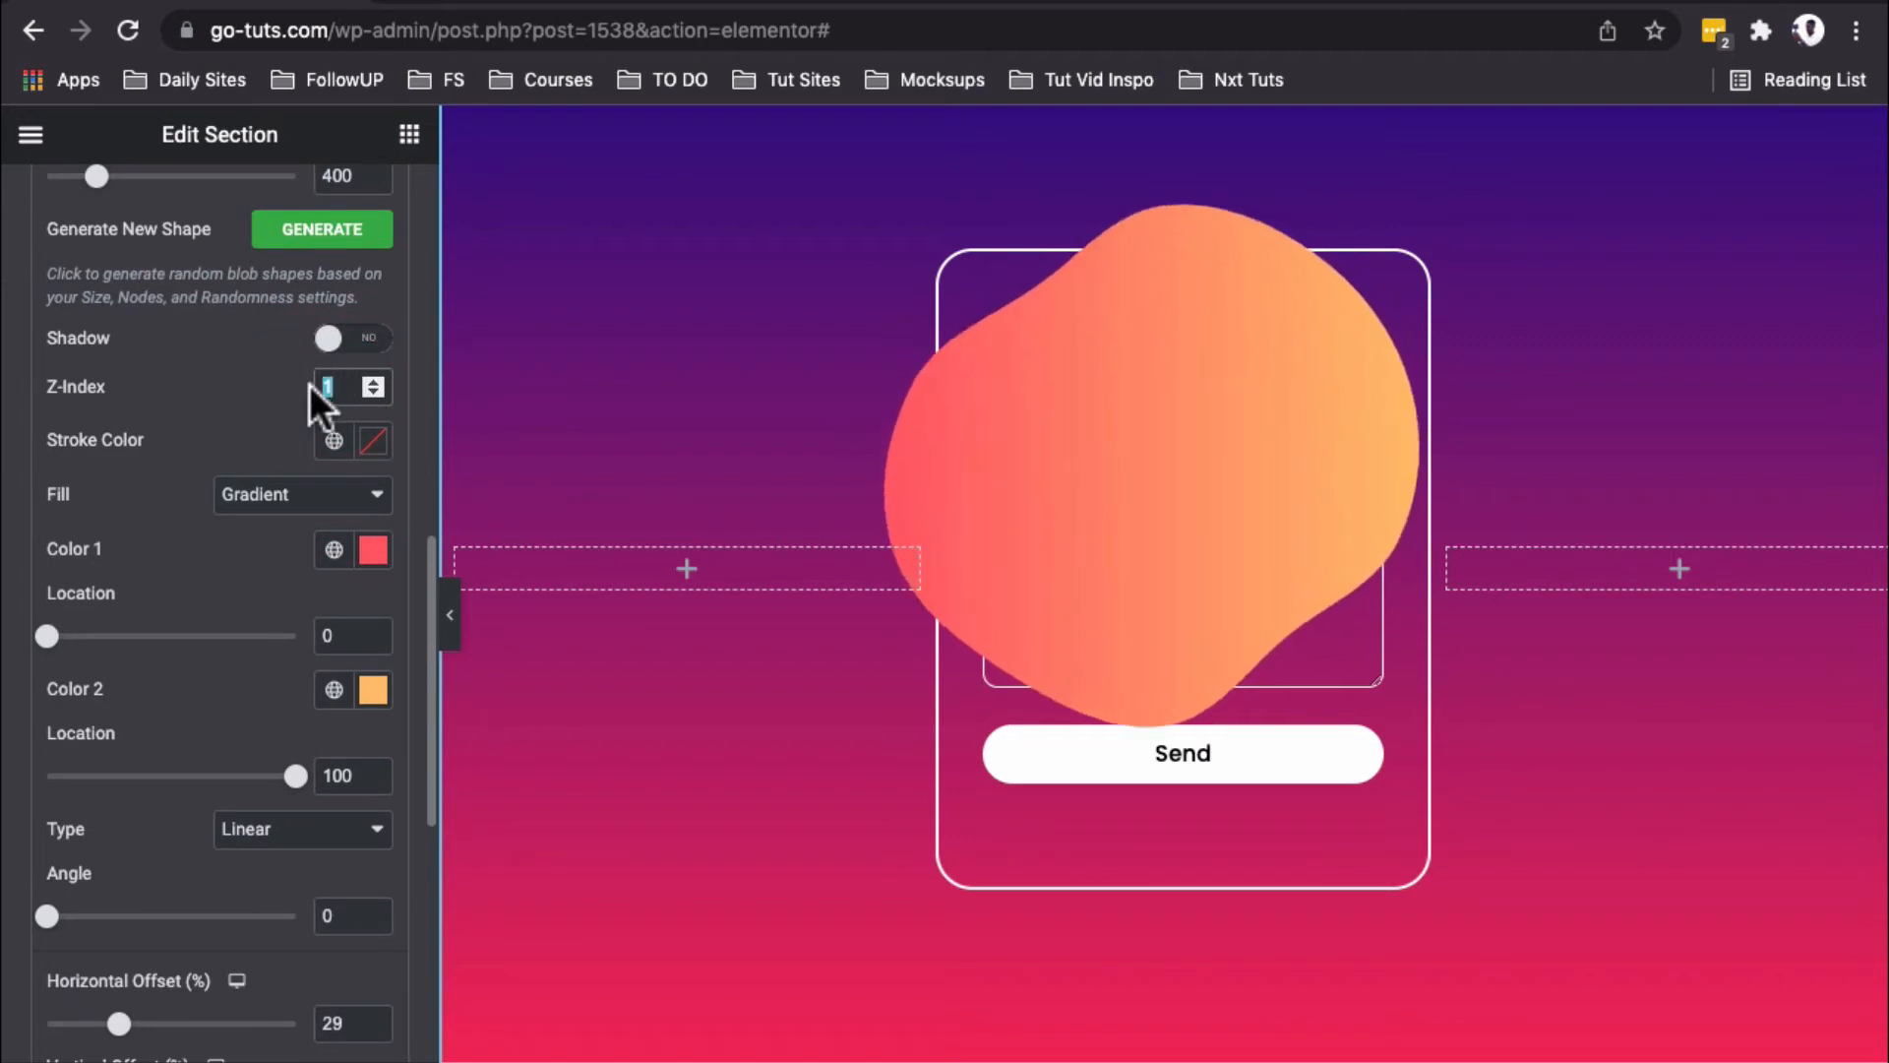
click(372, 394)
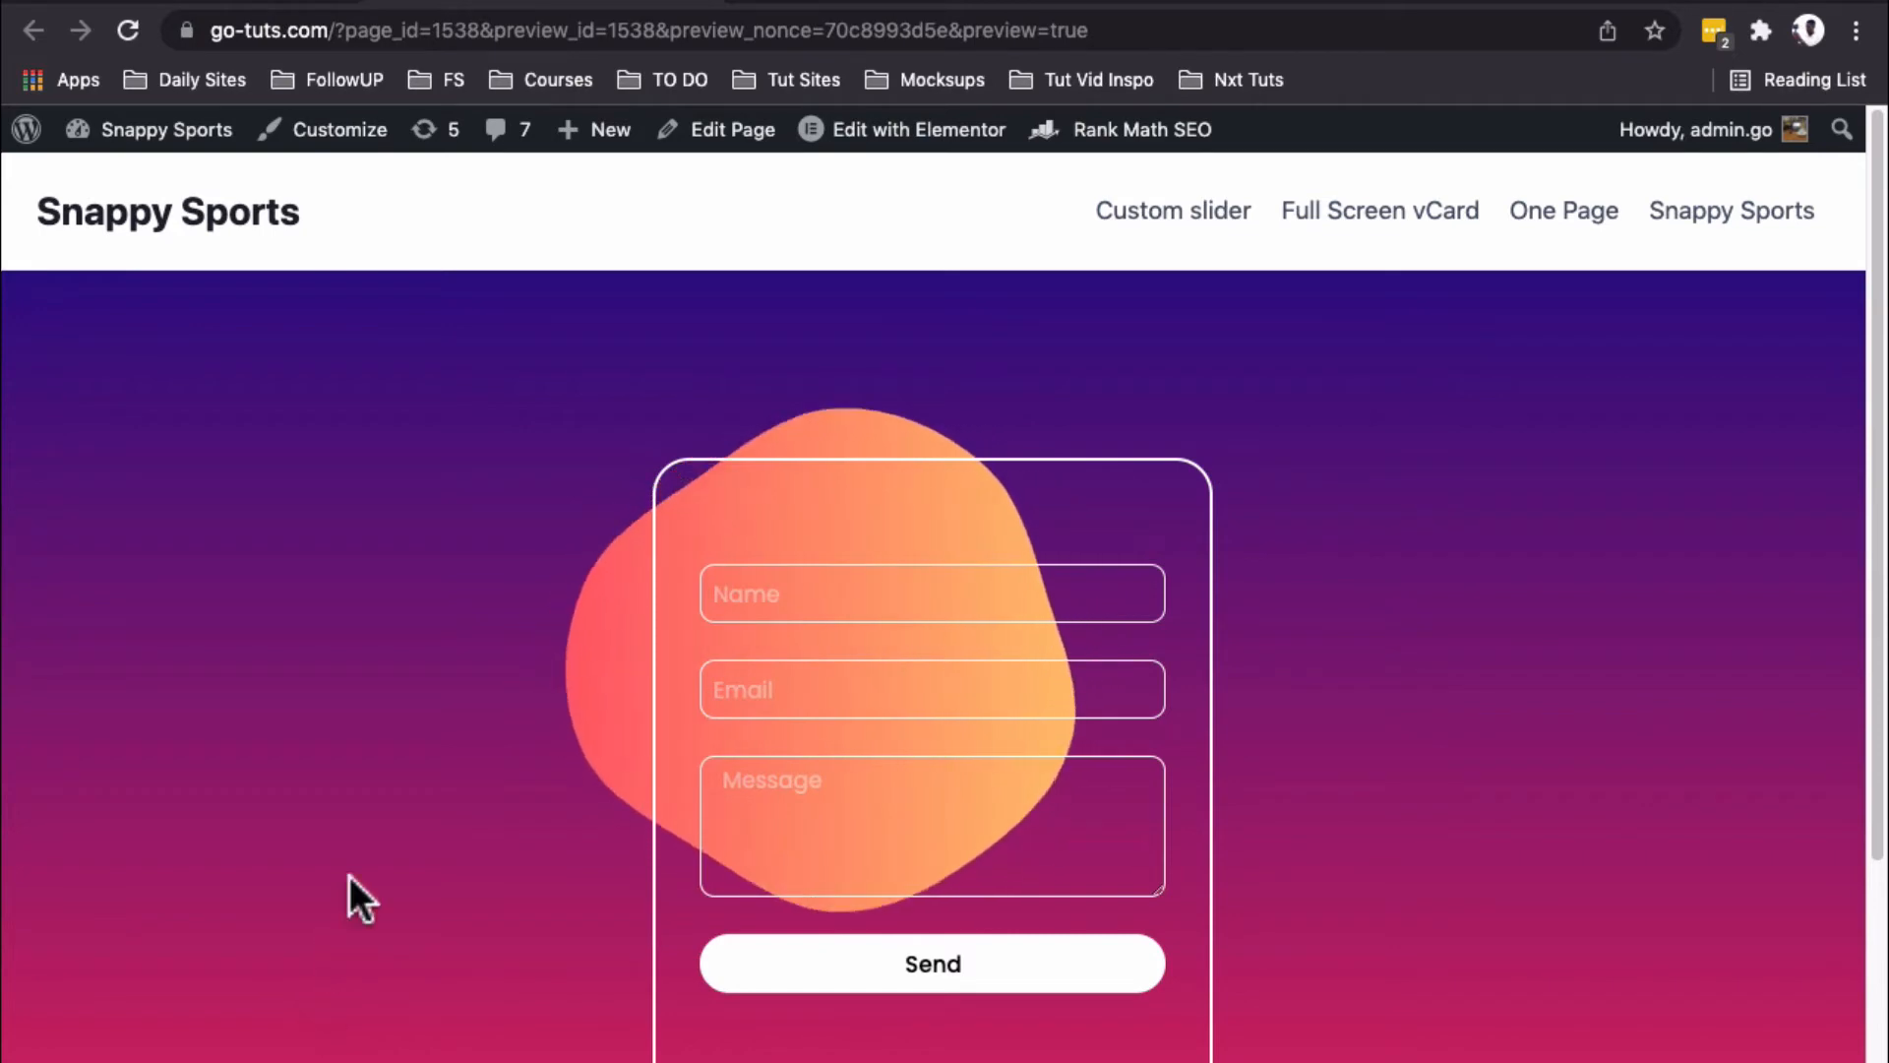
Step: Add custom CSS selector{ backdrop-filter: blur(10px); } to the column and preview the frosted result
click(919, 130)
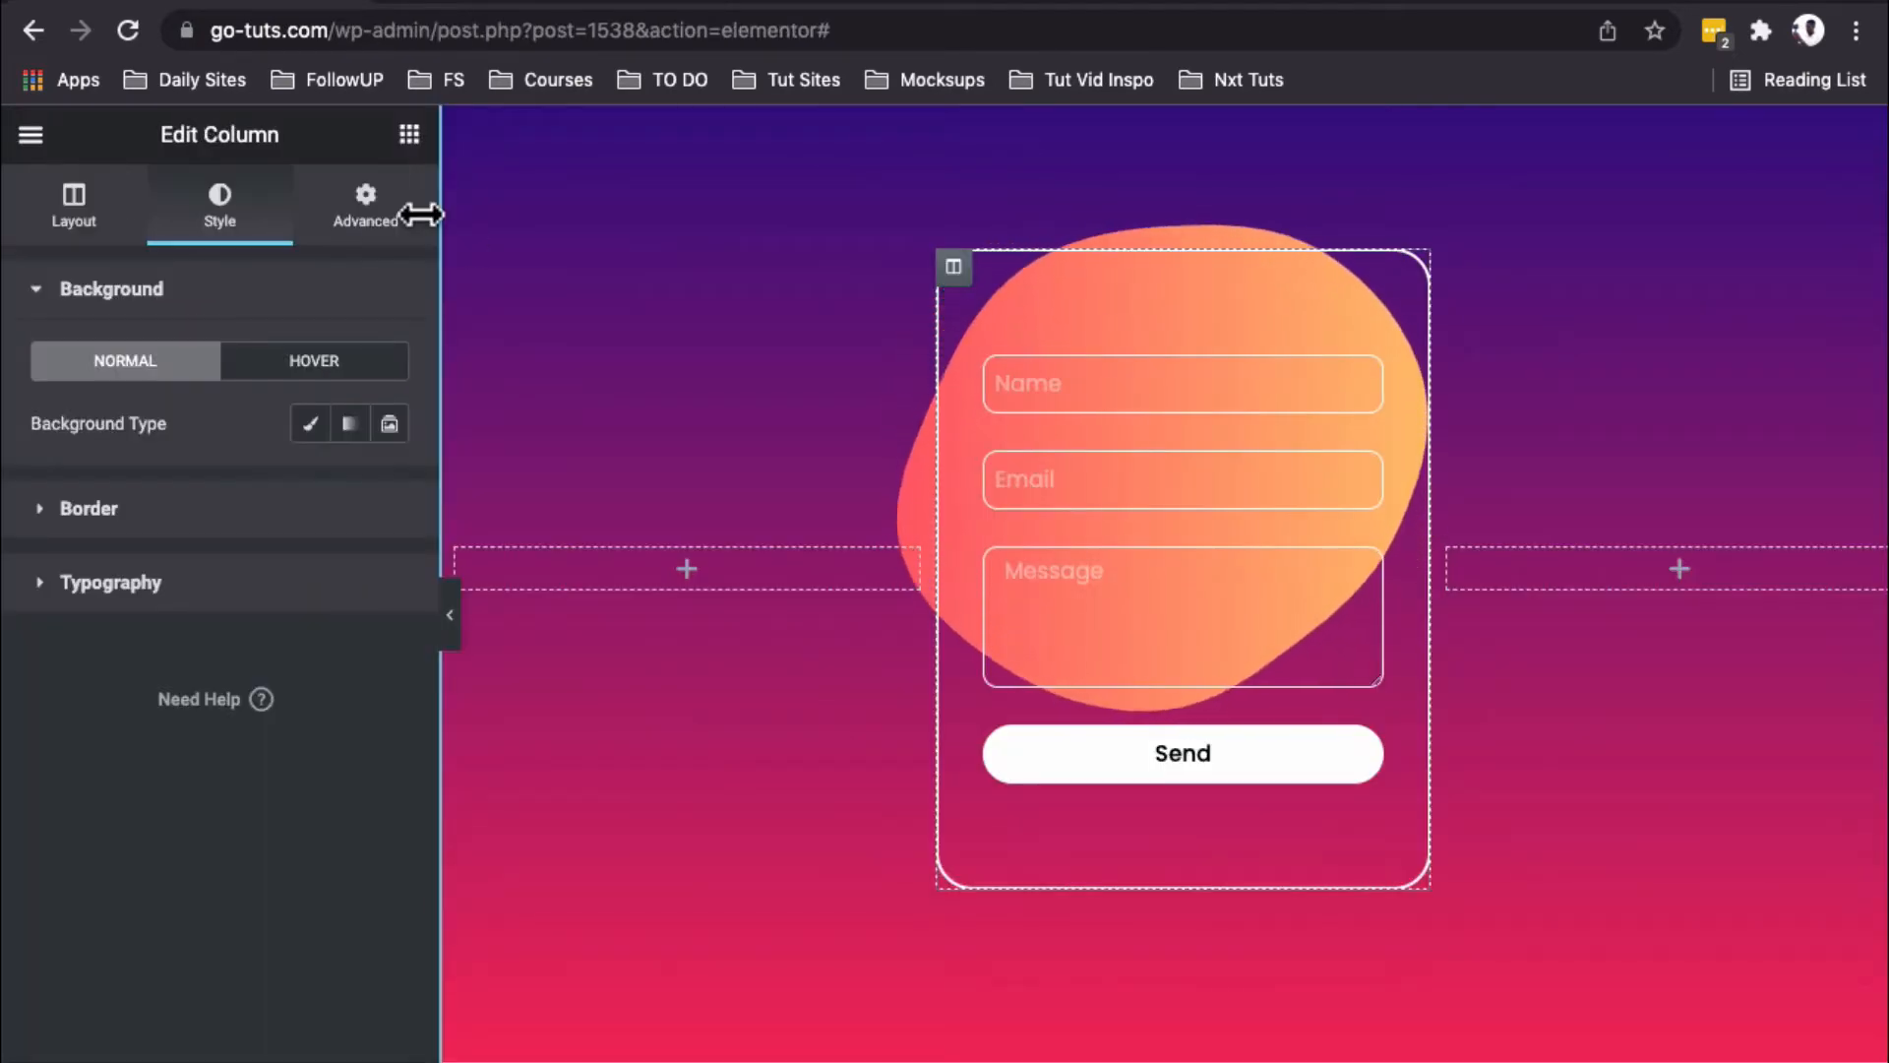
click(364, 204)
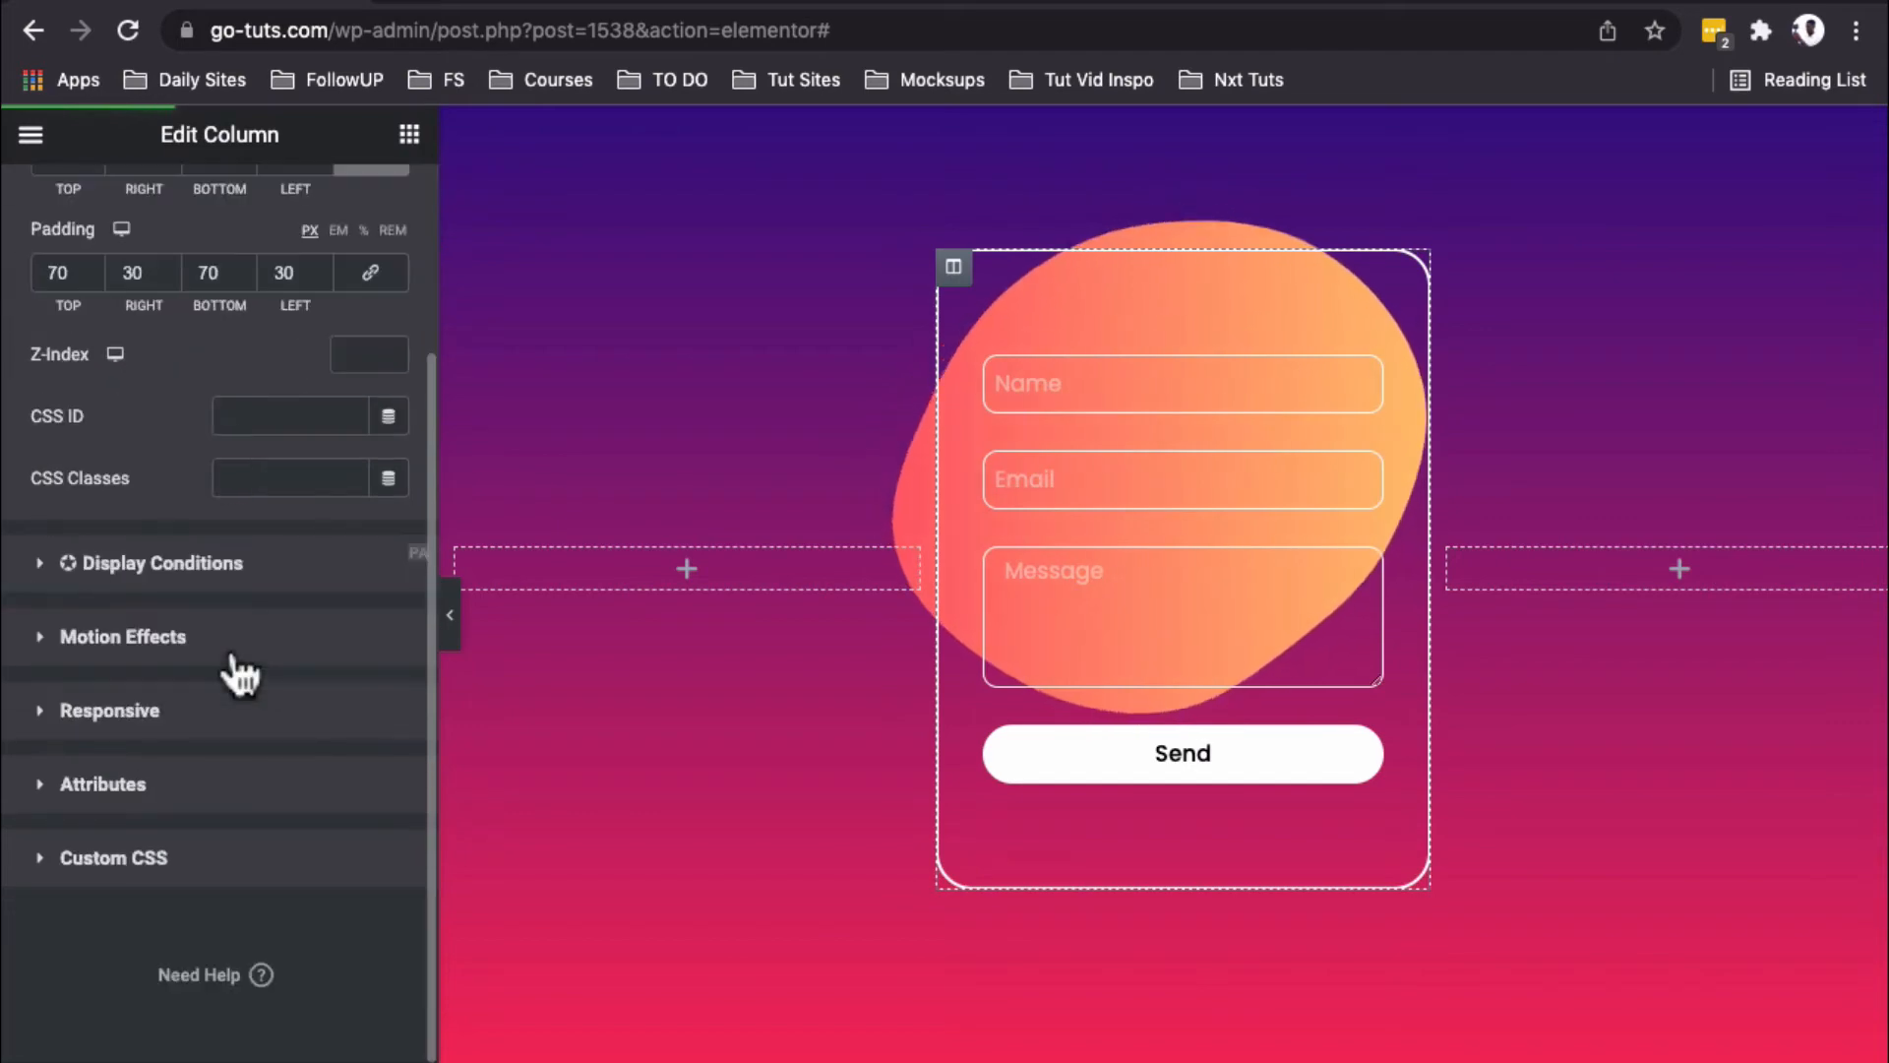
click(114, 856)
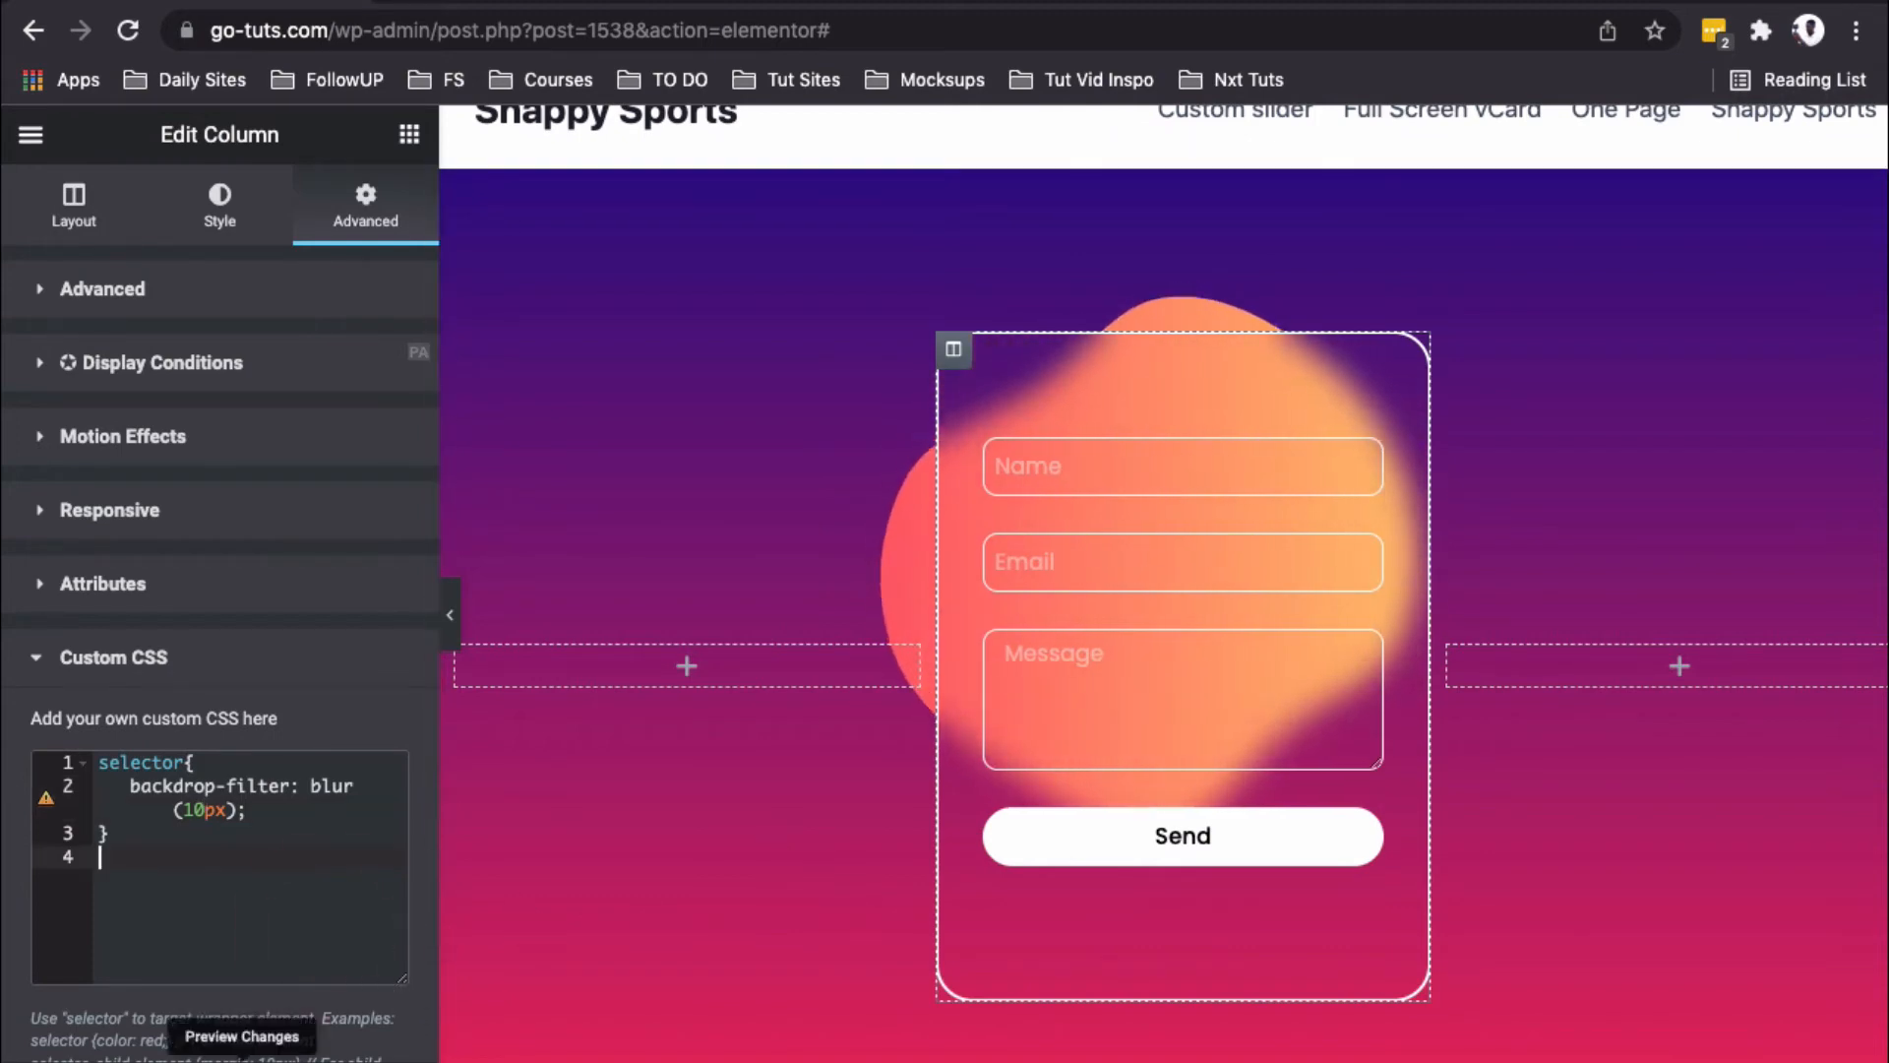
click(241, 1037)
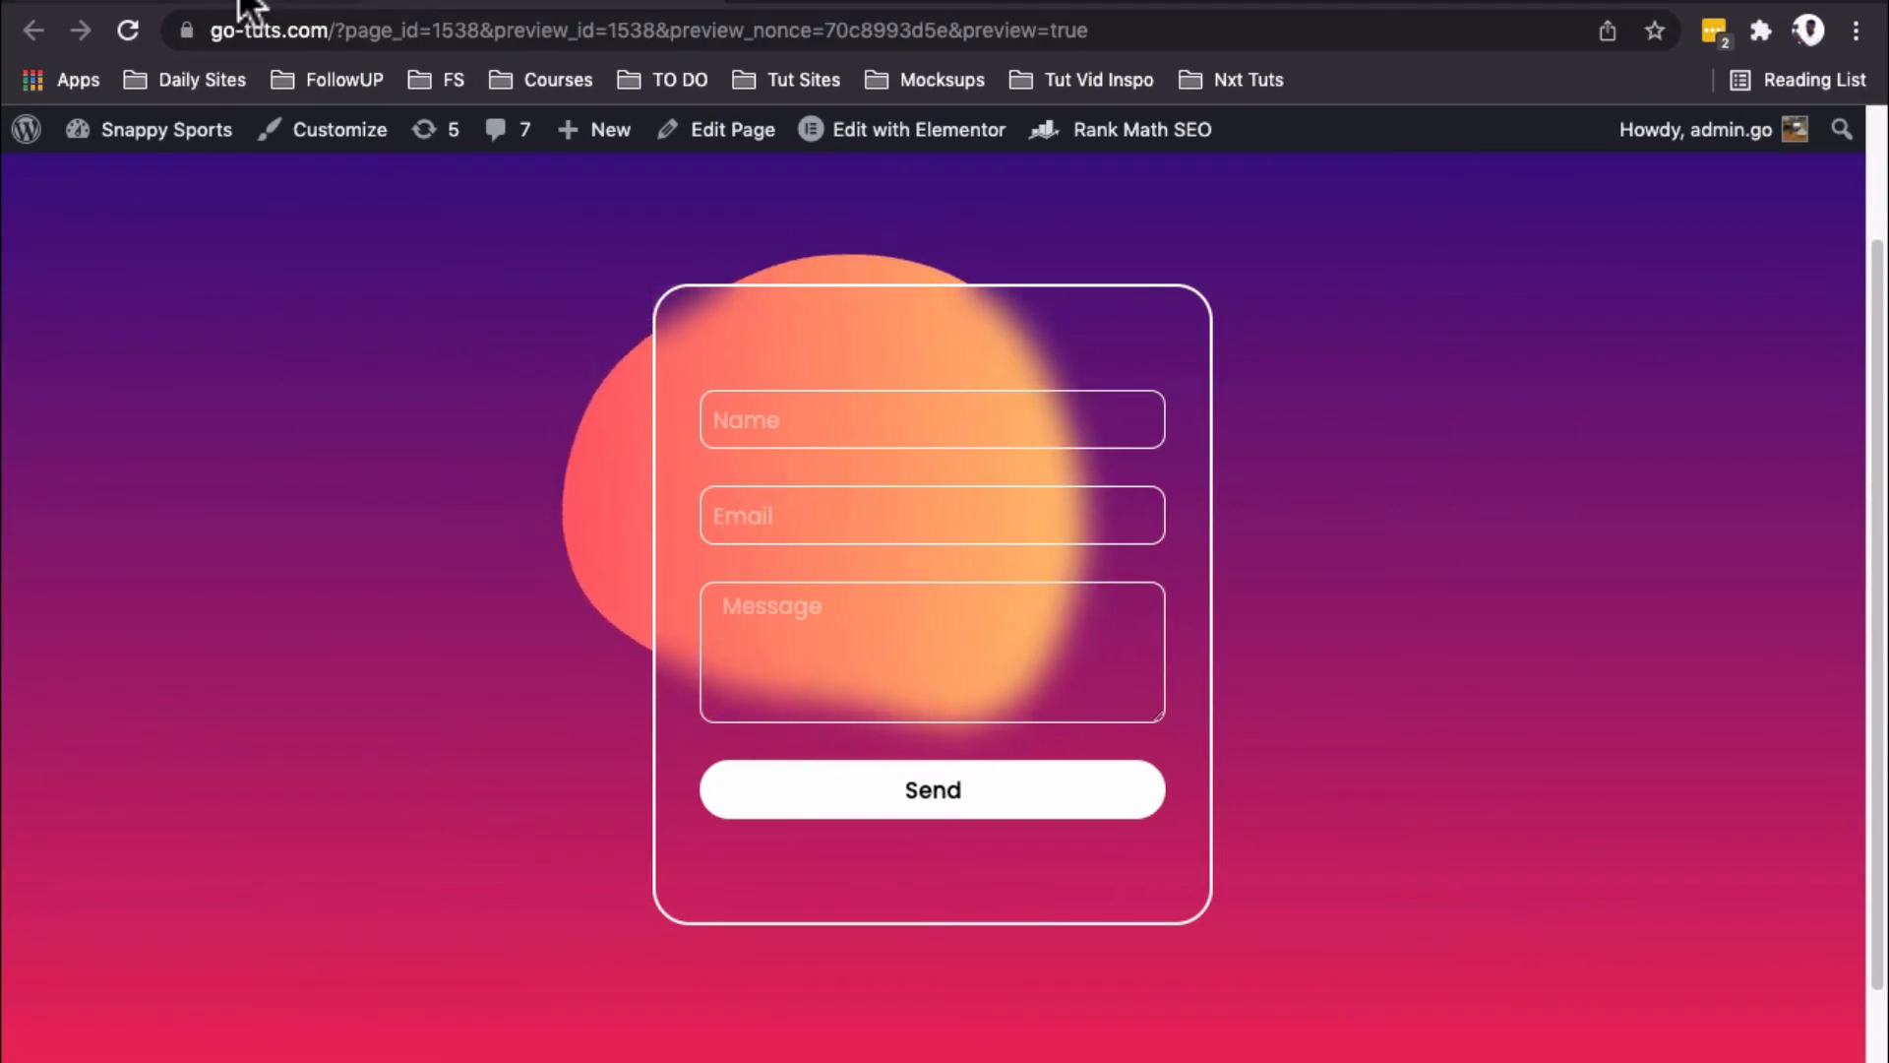
Step: Compare the blurred card with the reference page, then select the outer section for editing
click(915, 130)
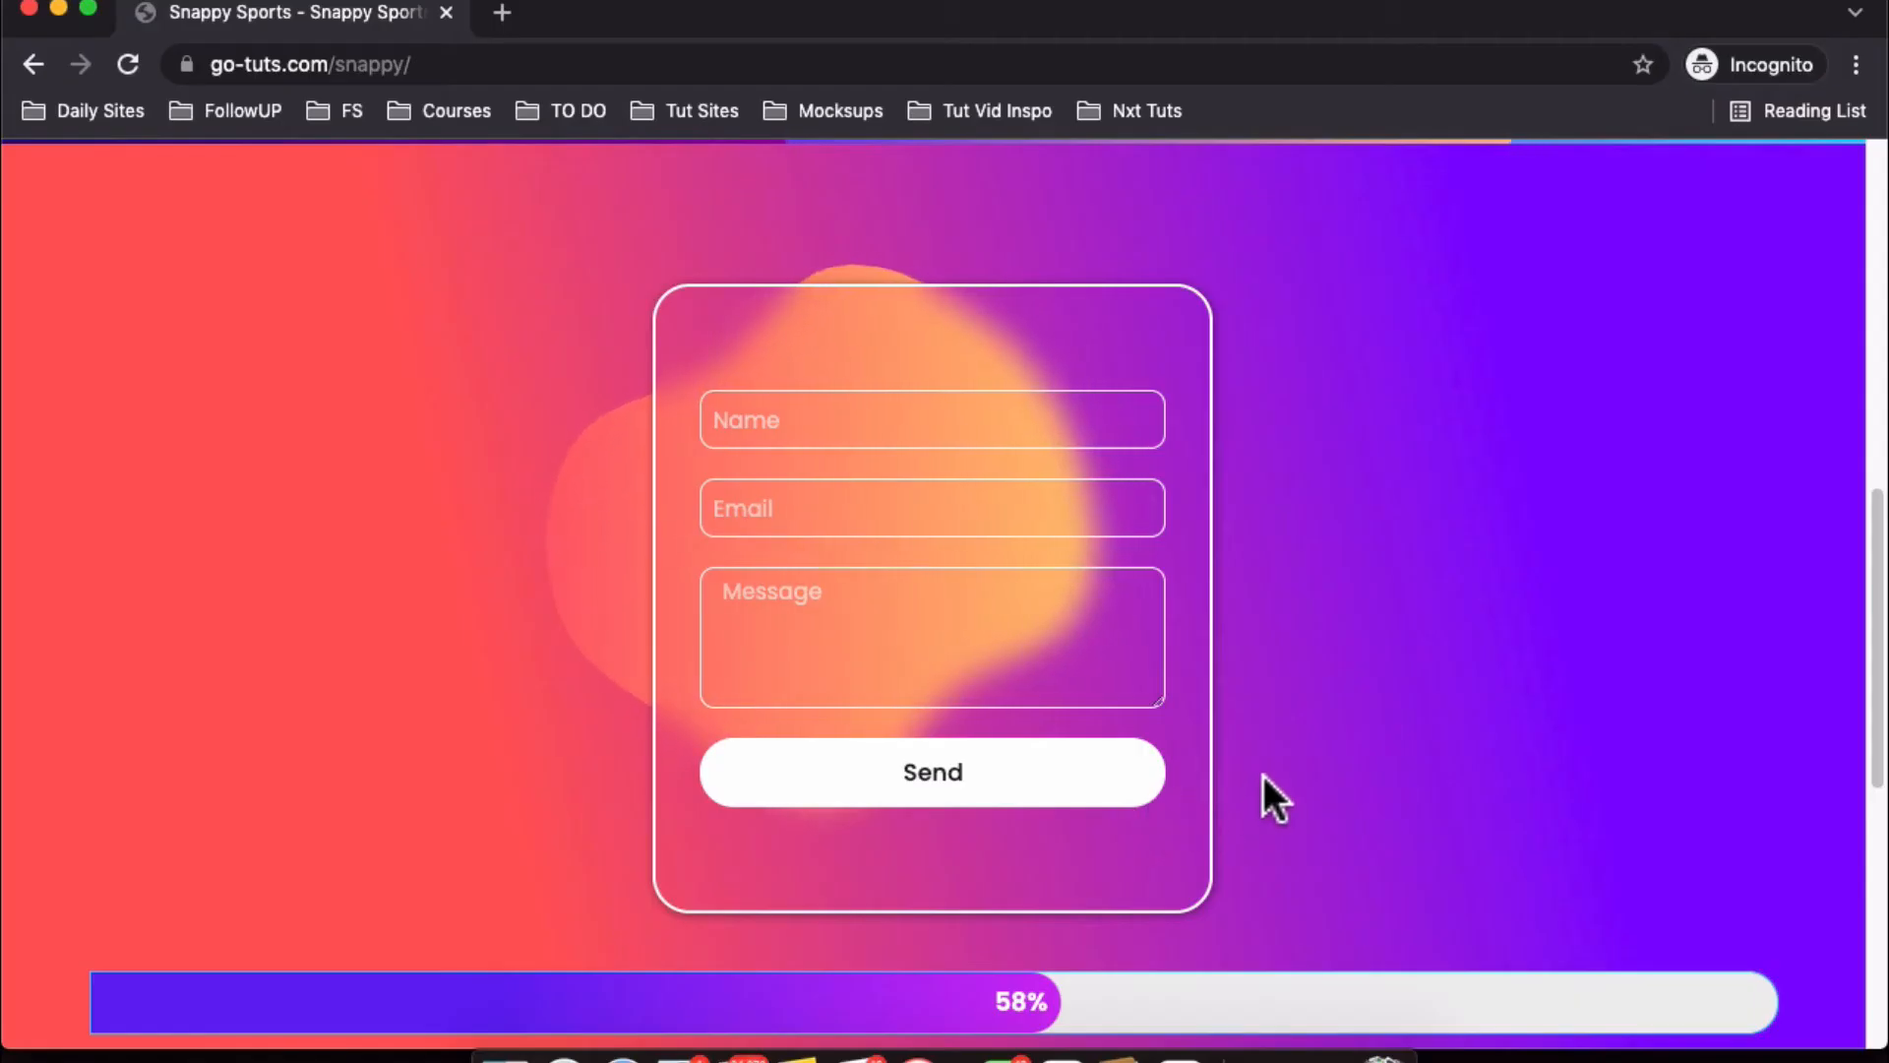
mouse_move(549, 331)
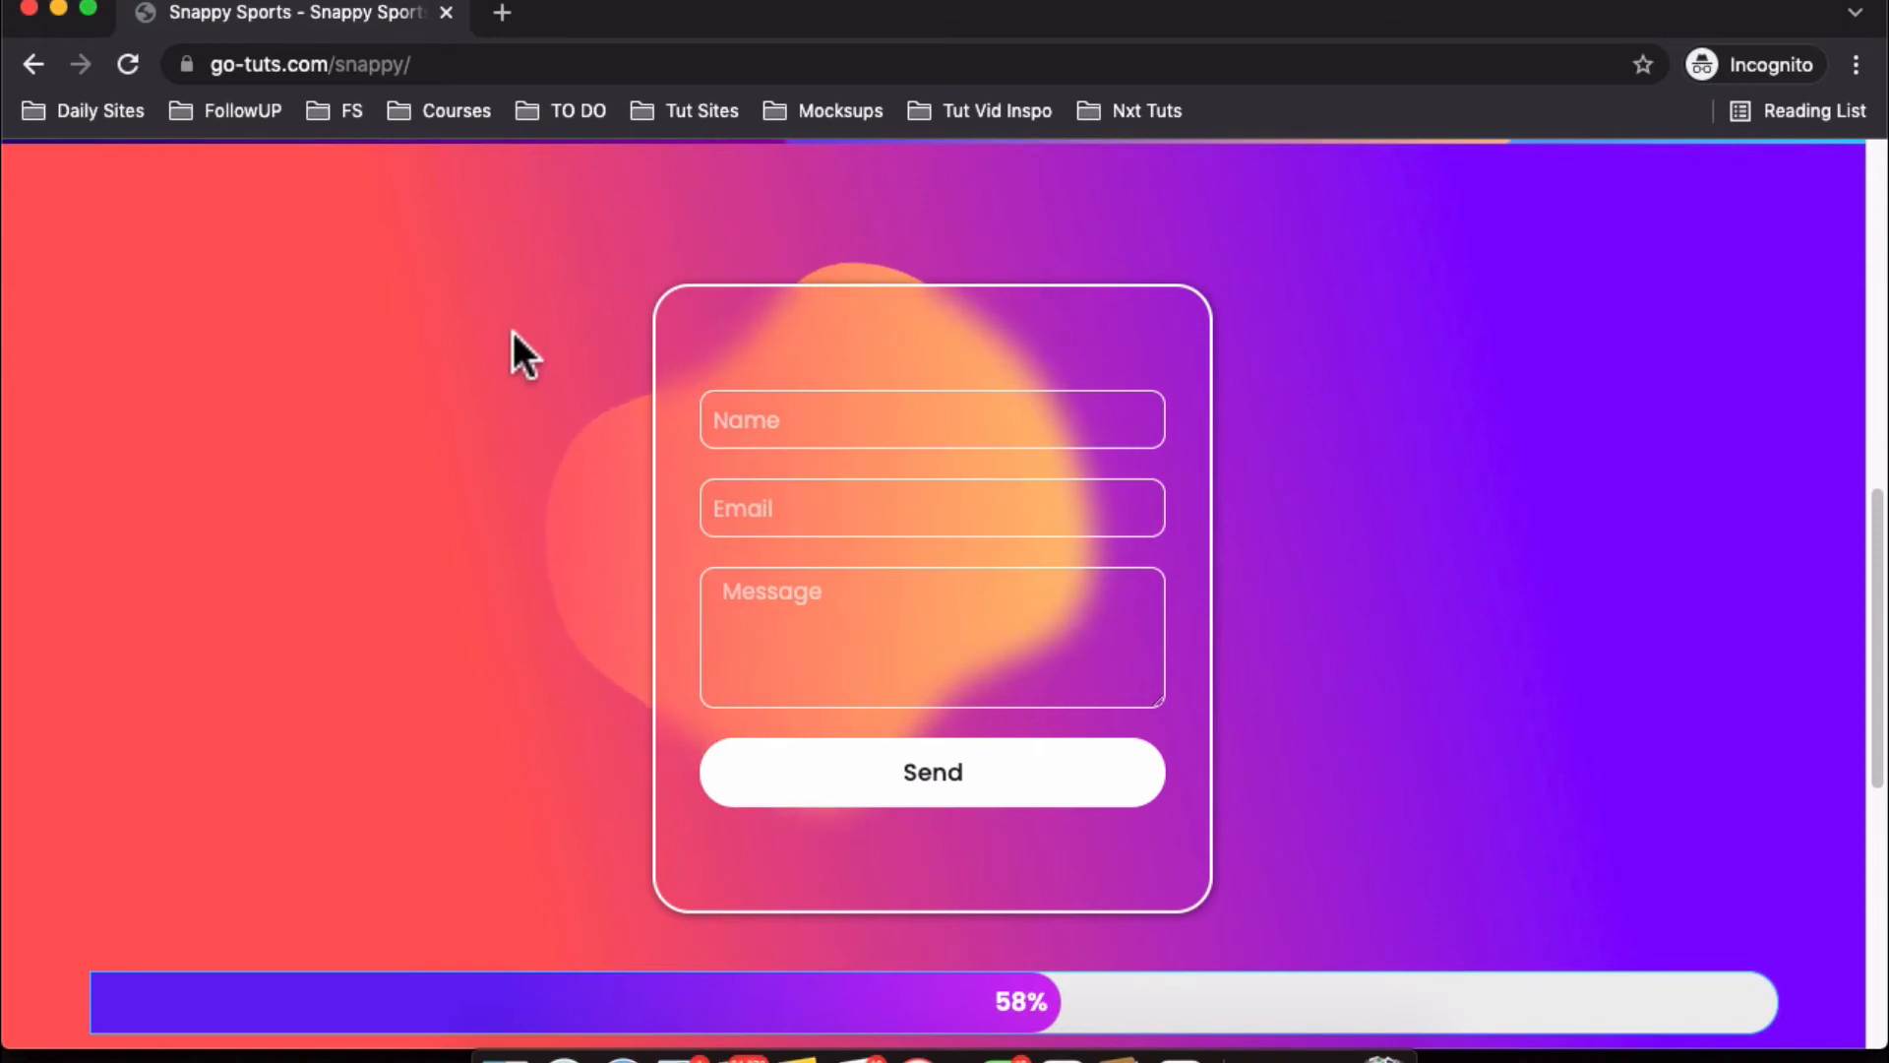
mouse_move(567, 694)
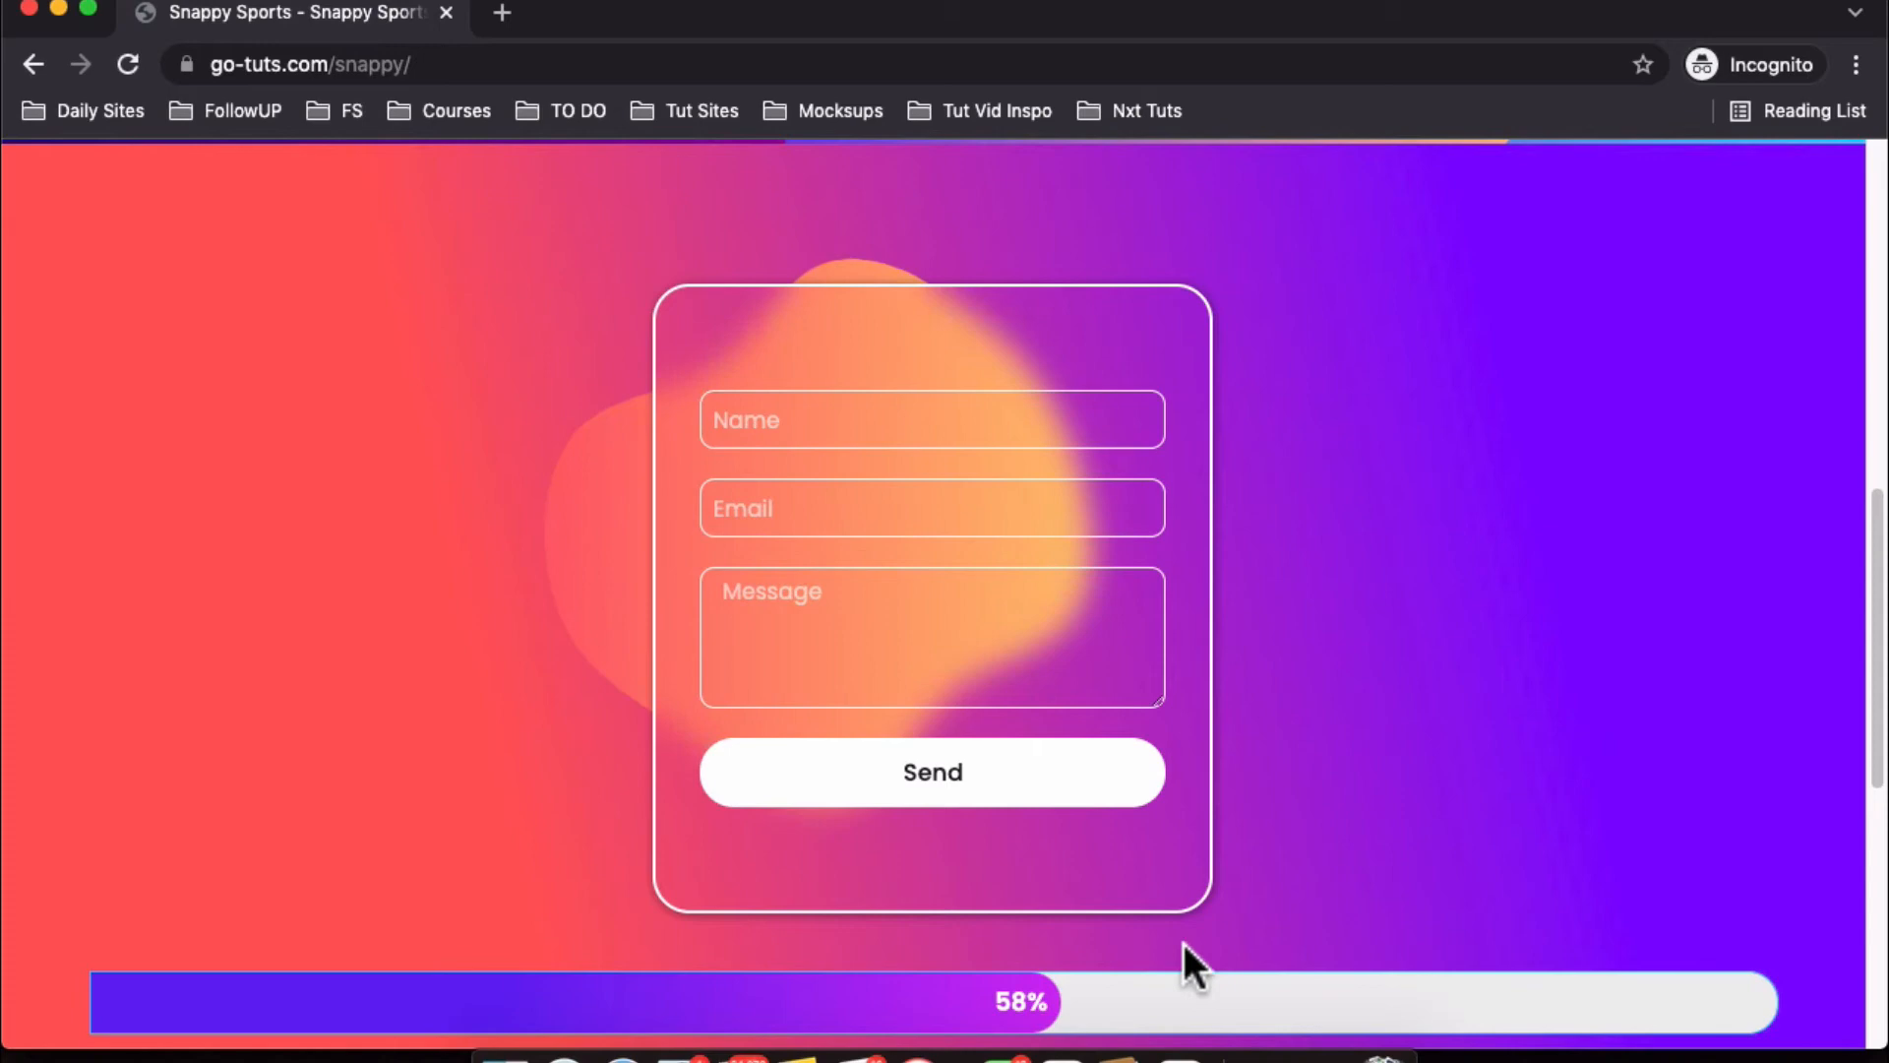
mouse_move(1484, 811)
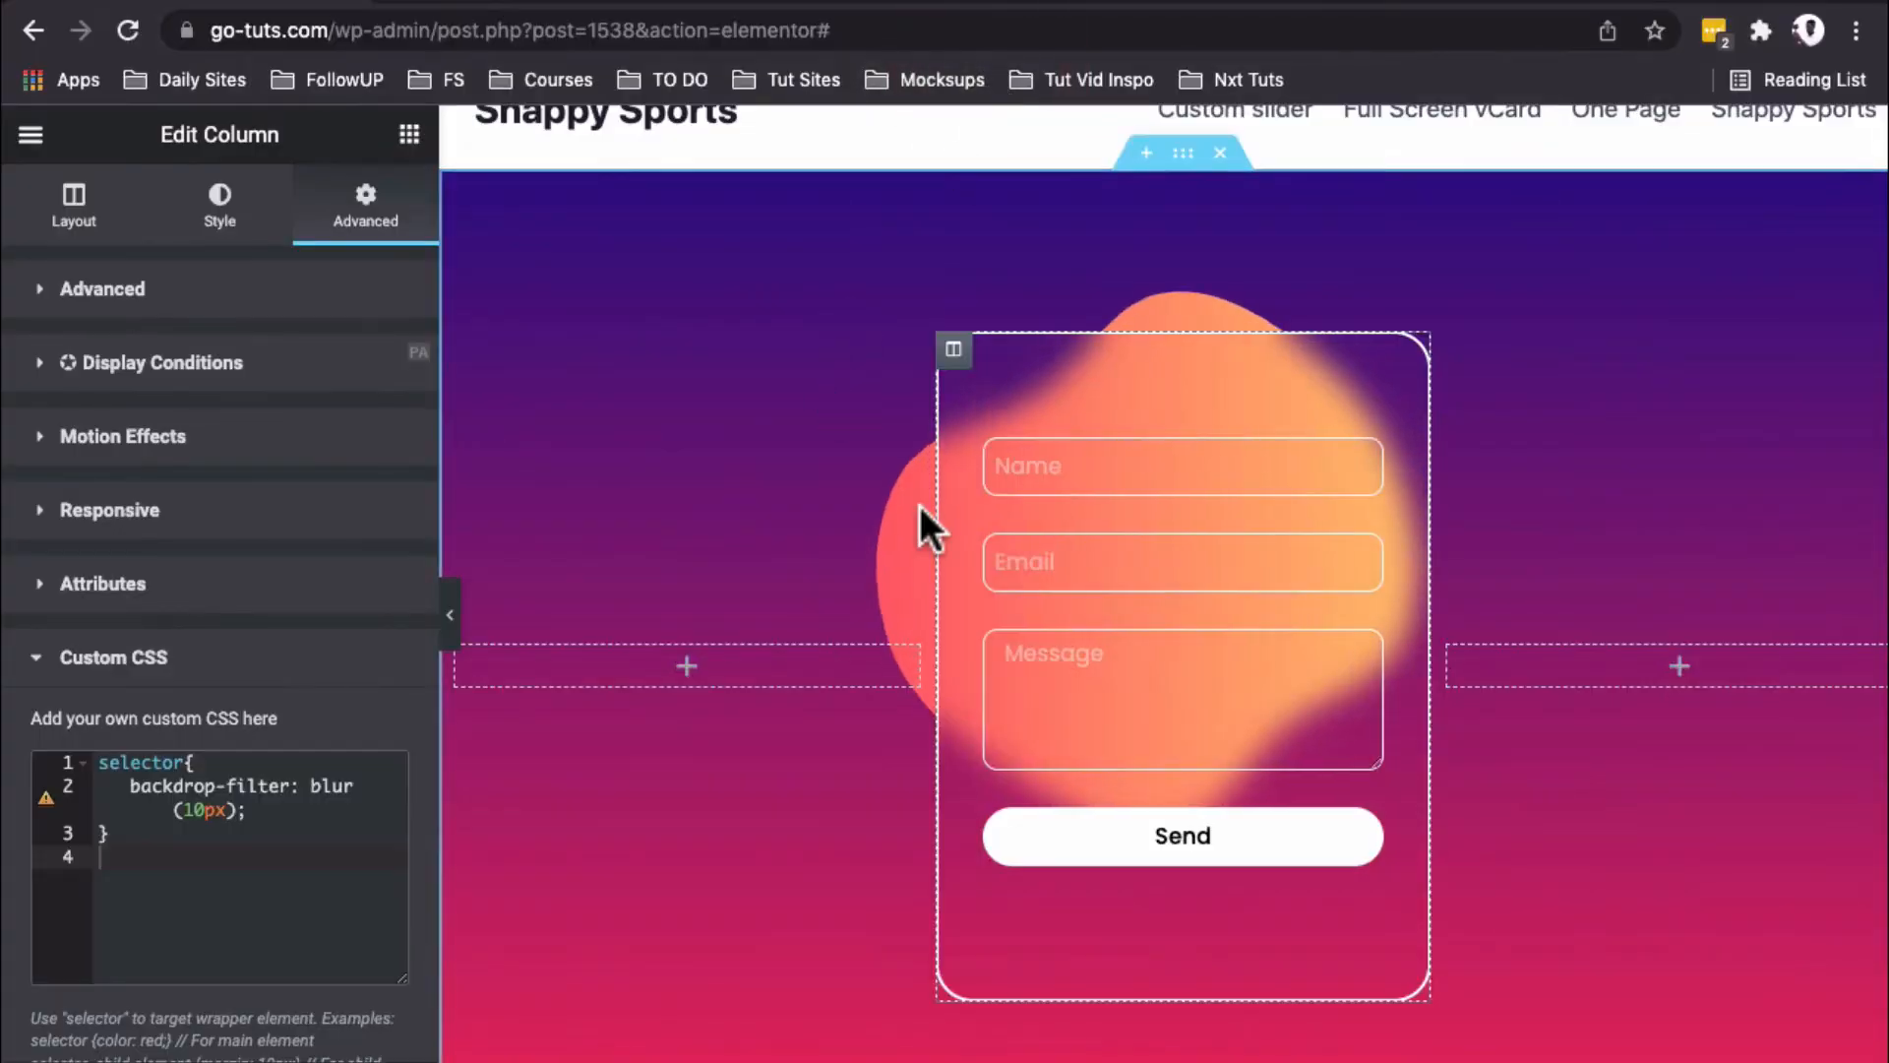
click(590, 217)
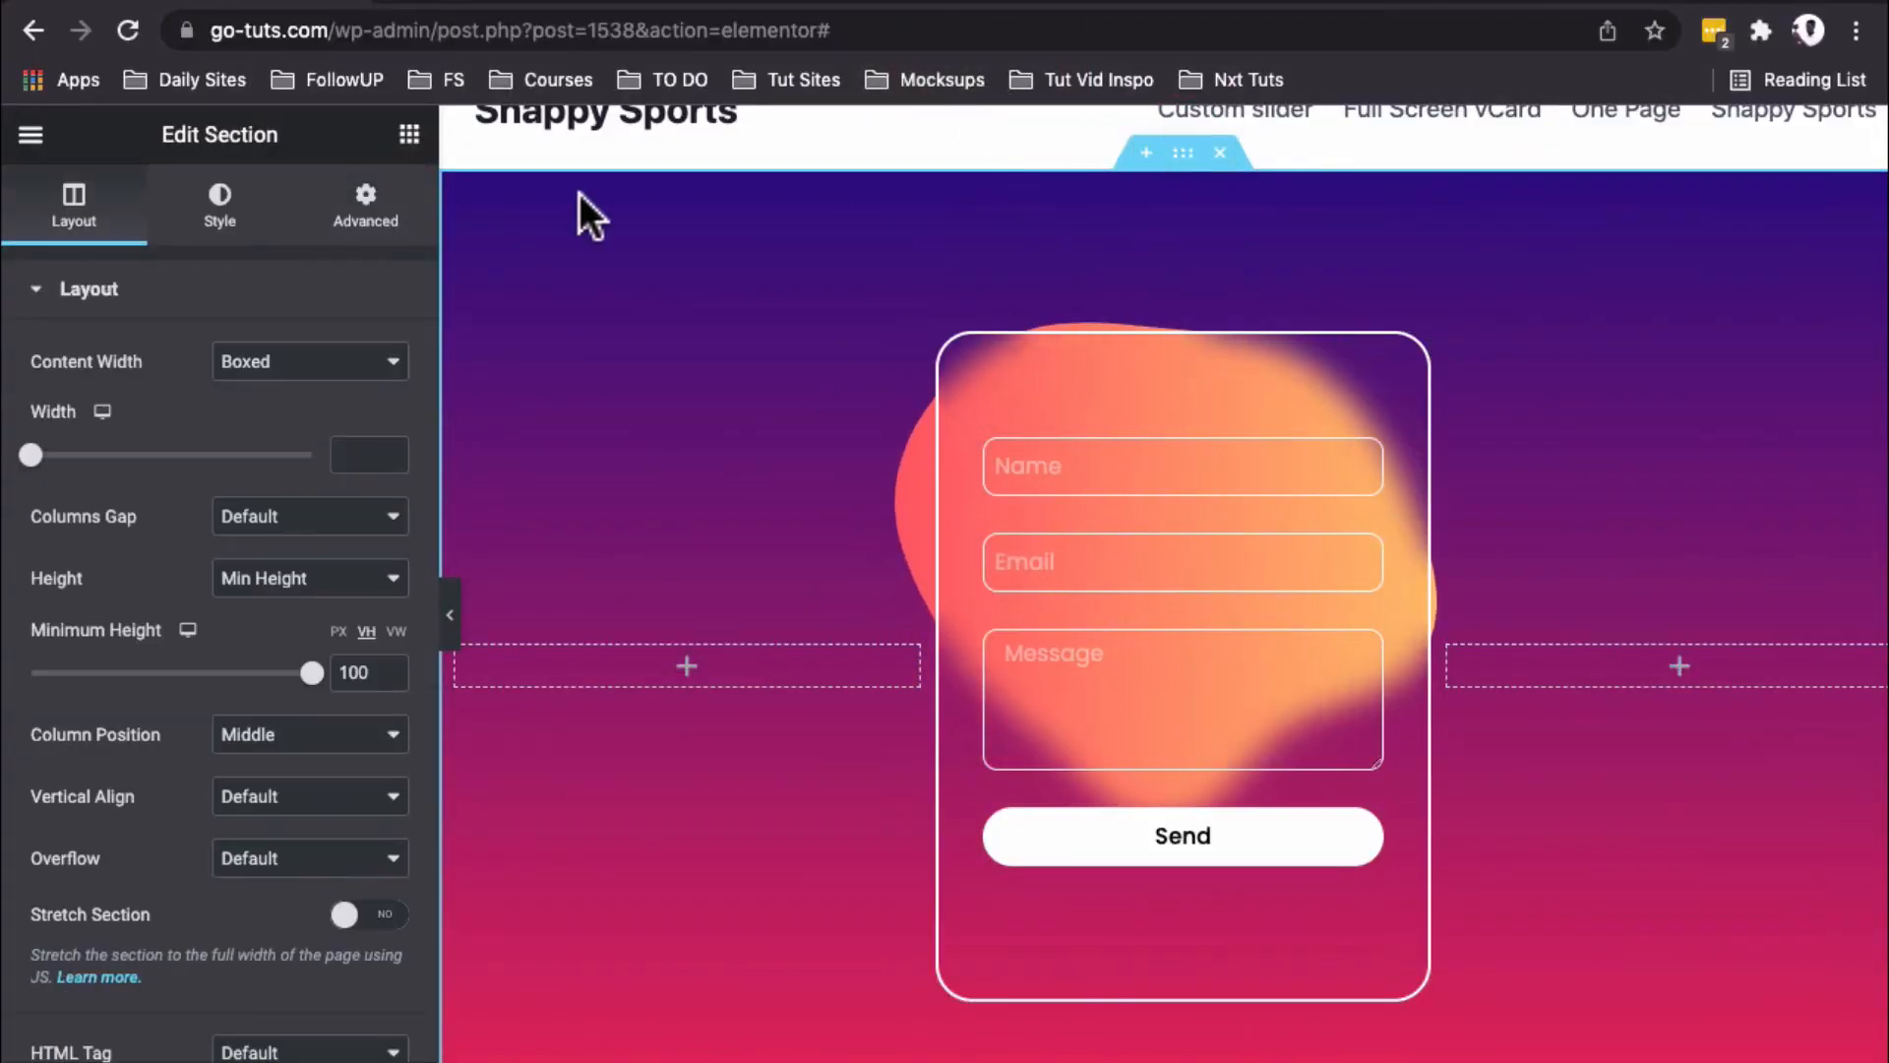
Step: Clear the section's first and second gradient colours, leaving a white background, and move to cssgradient.io
click(218, 202)
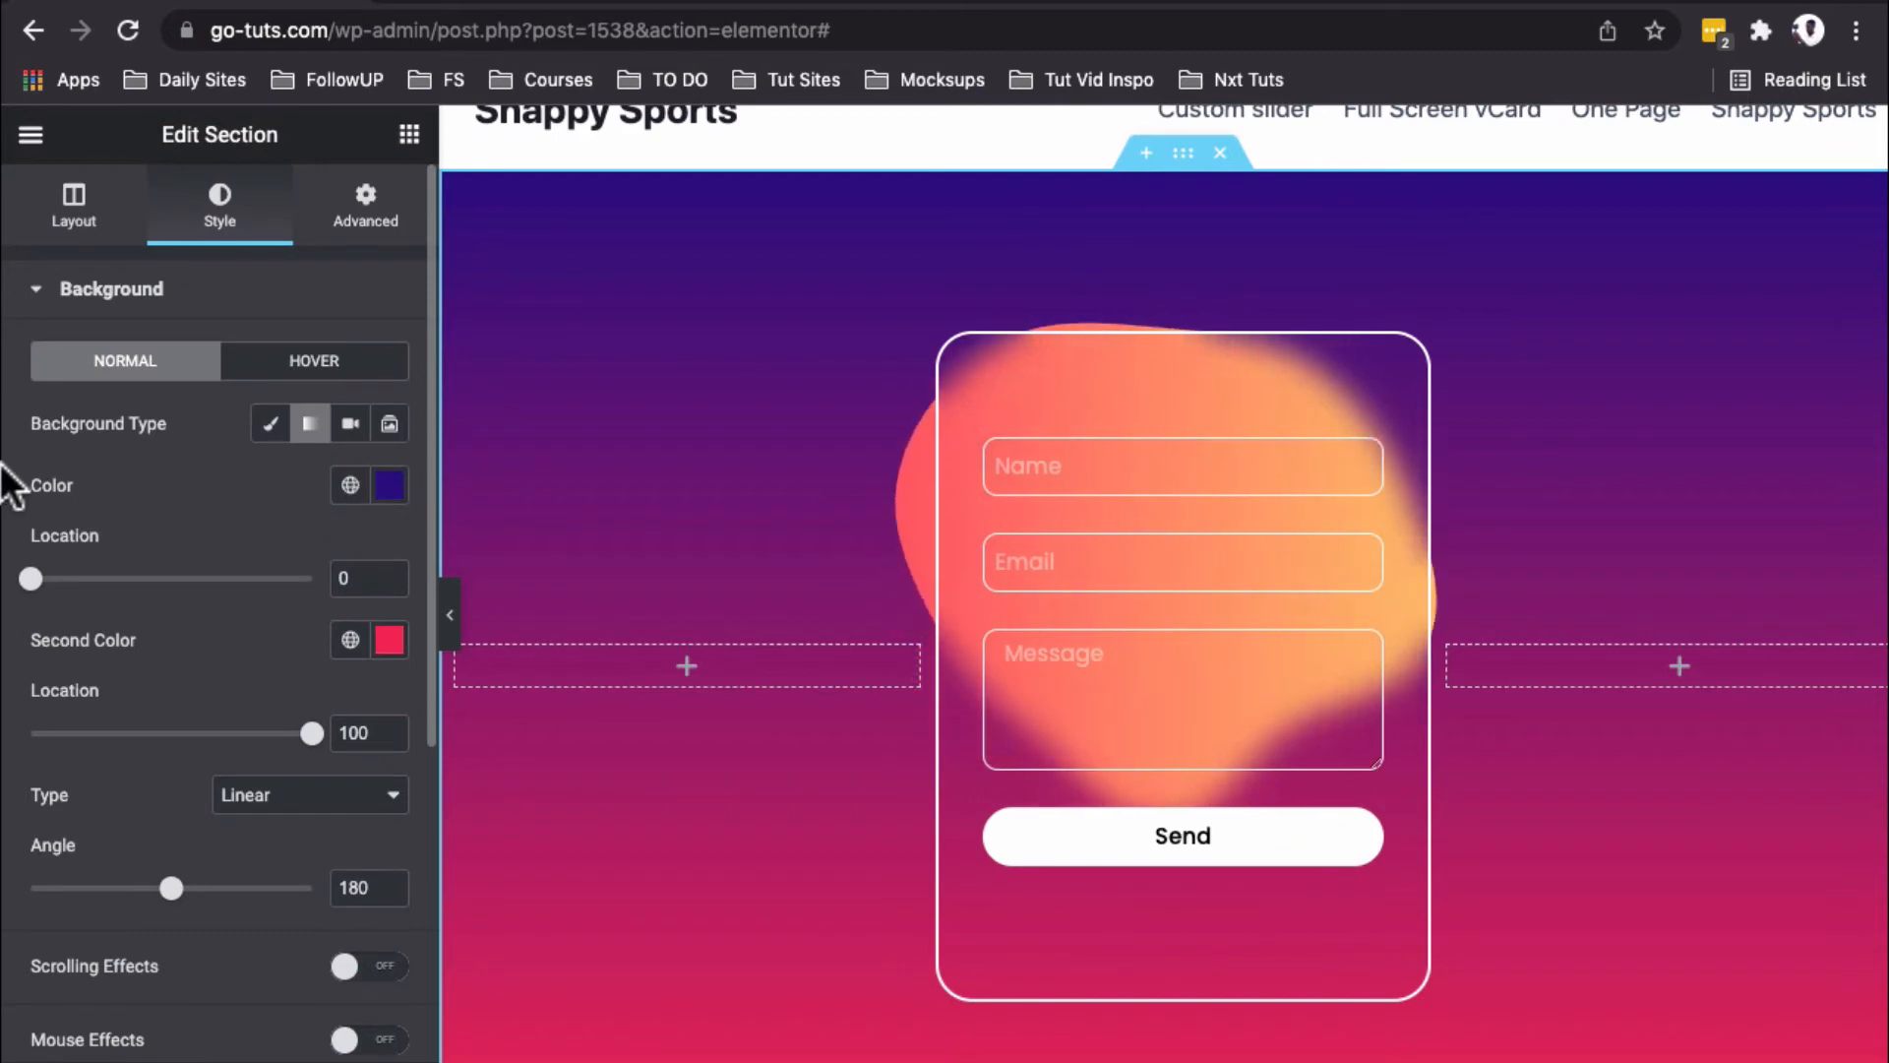
mouse_move(733, 584)
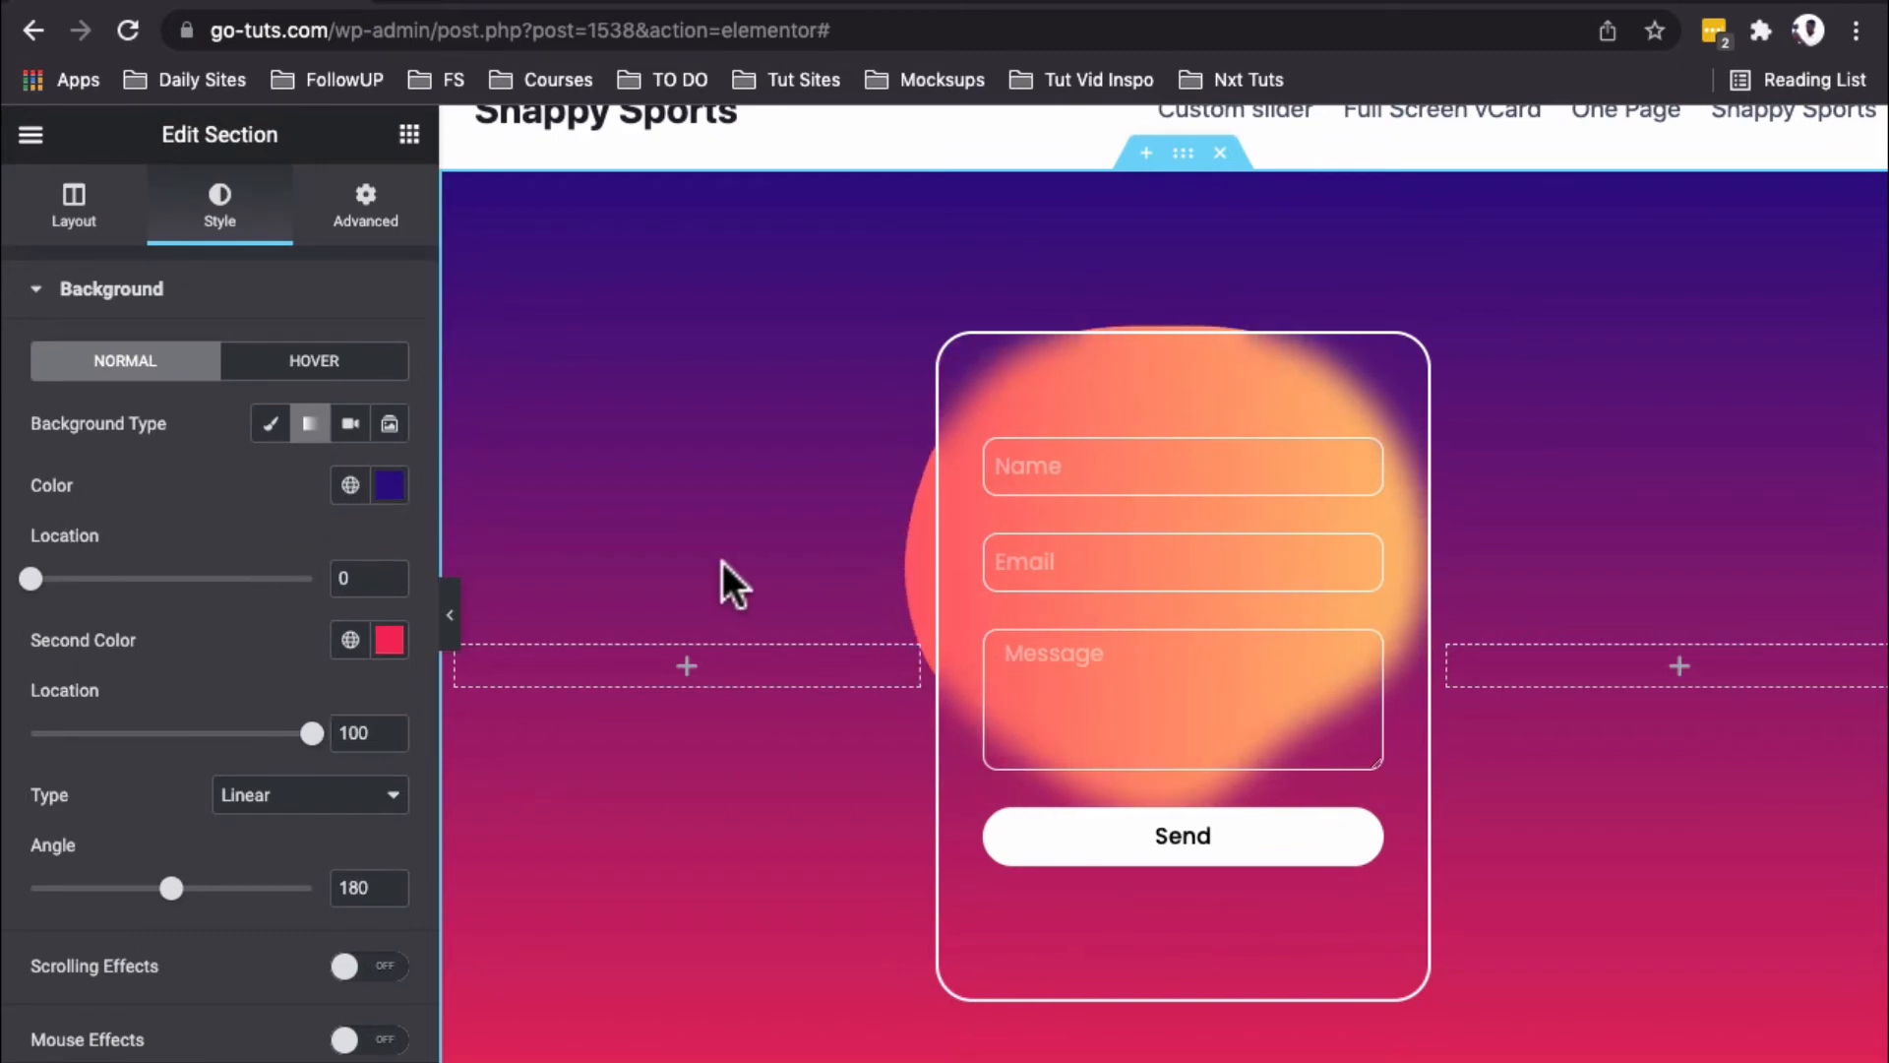
mouse_move(892, 561)
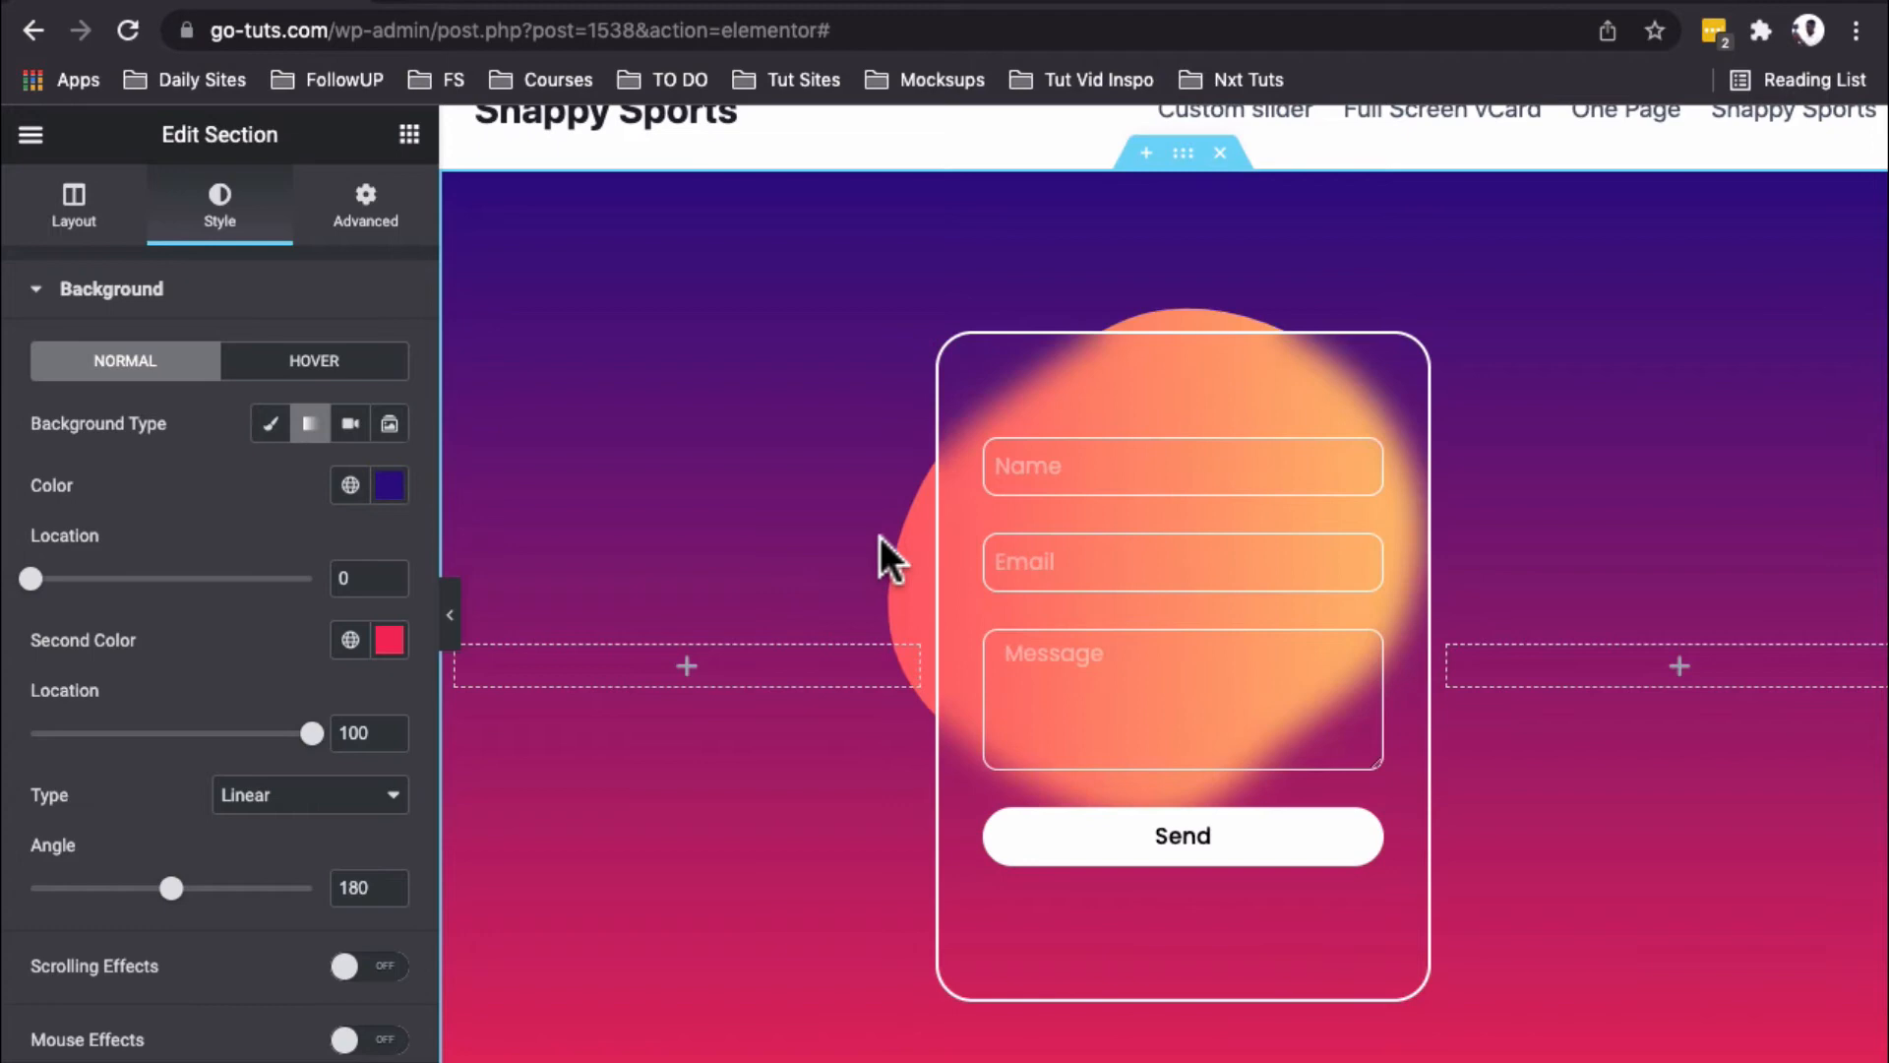
mouse_move(1175, 234)
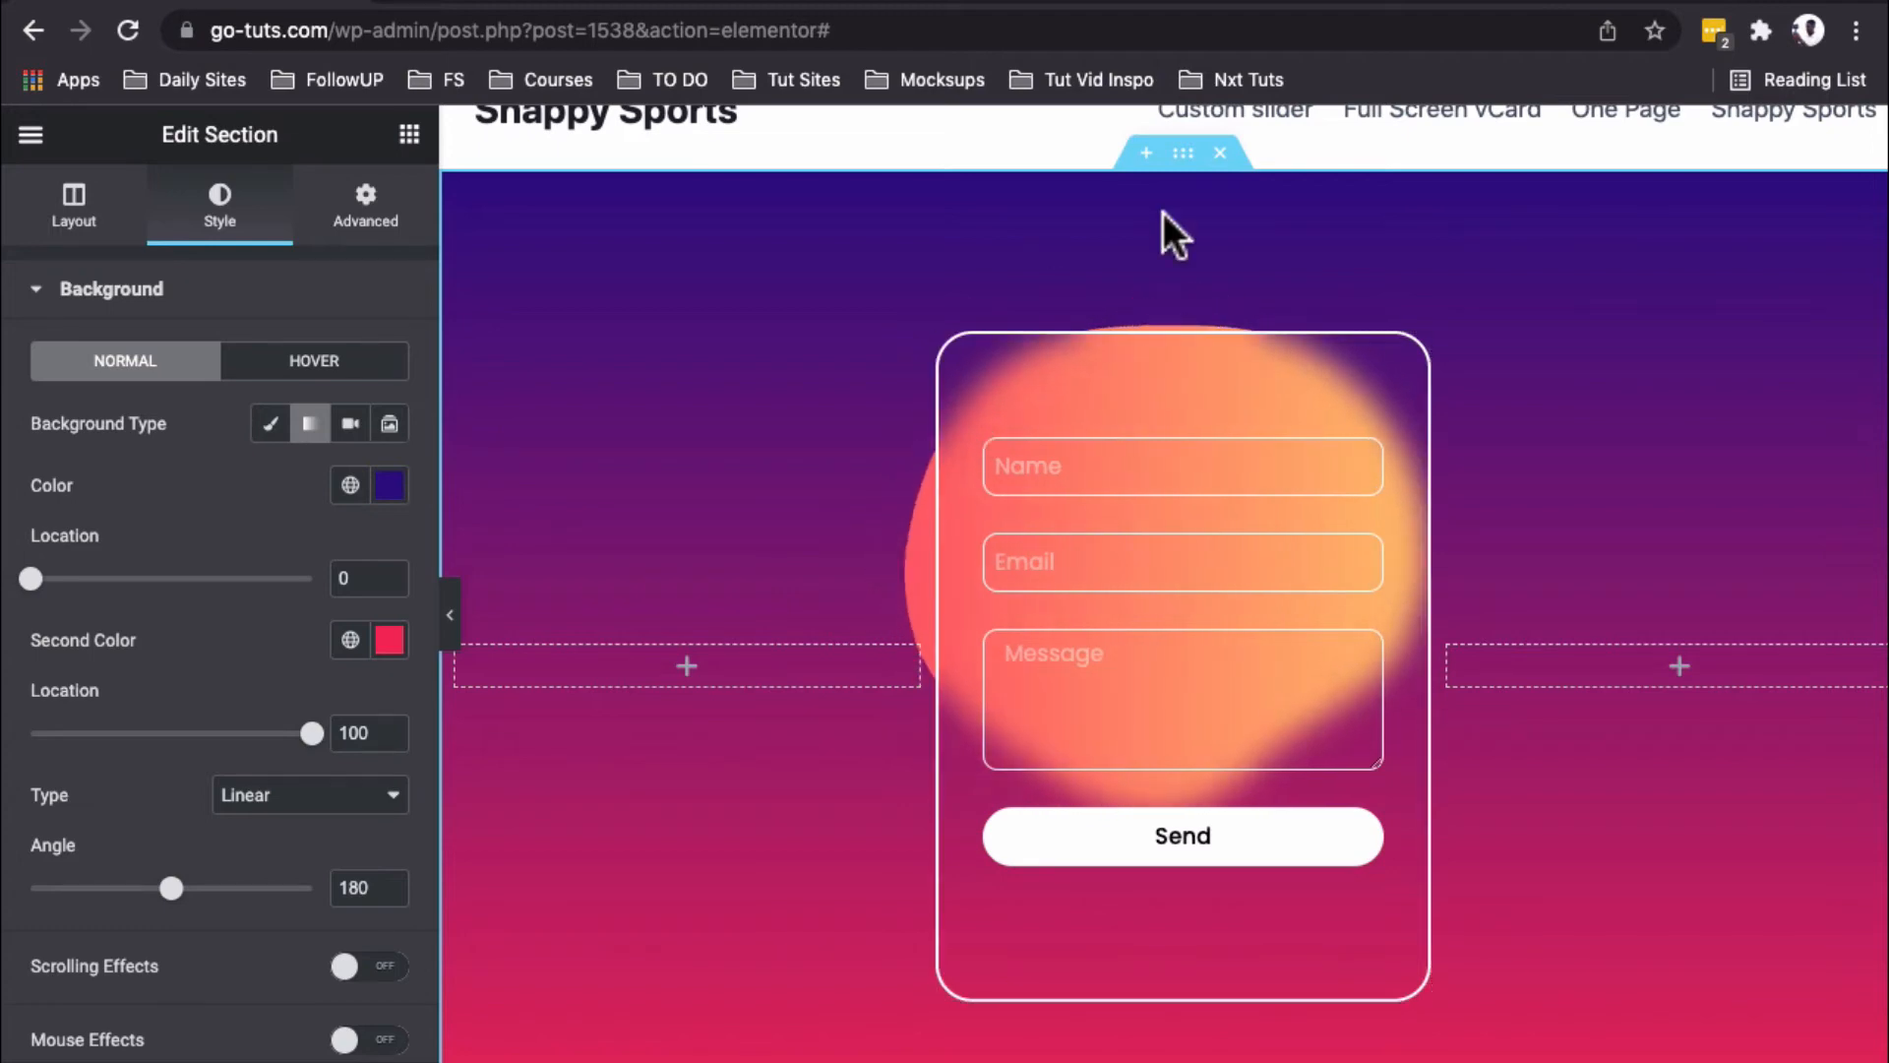
click(388, 484)
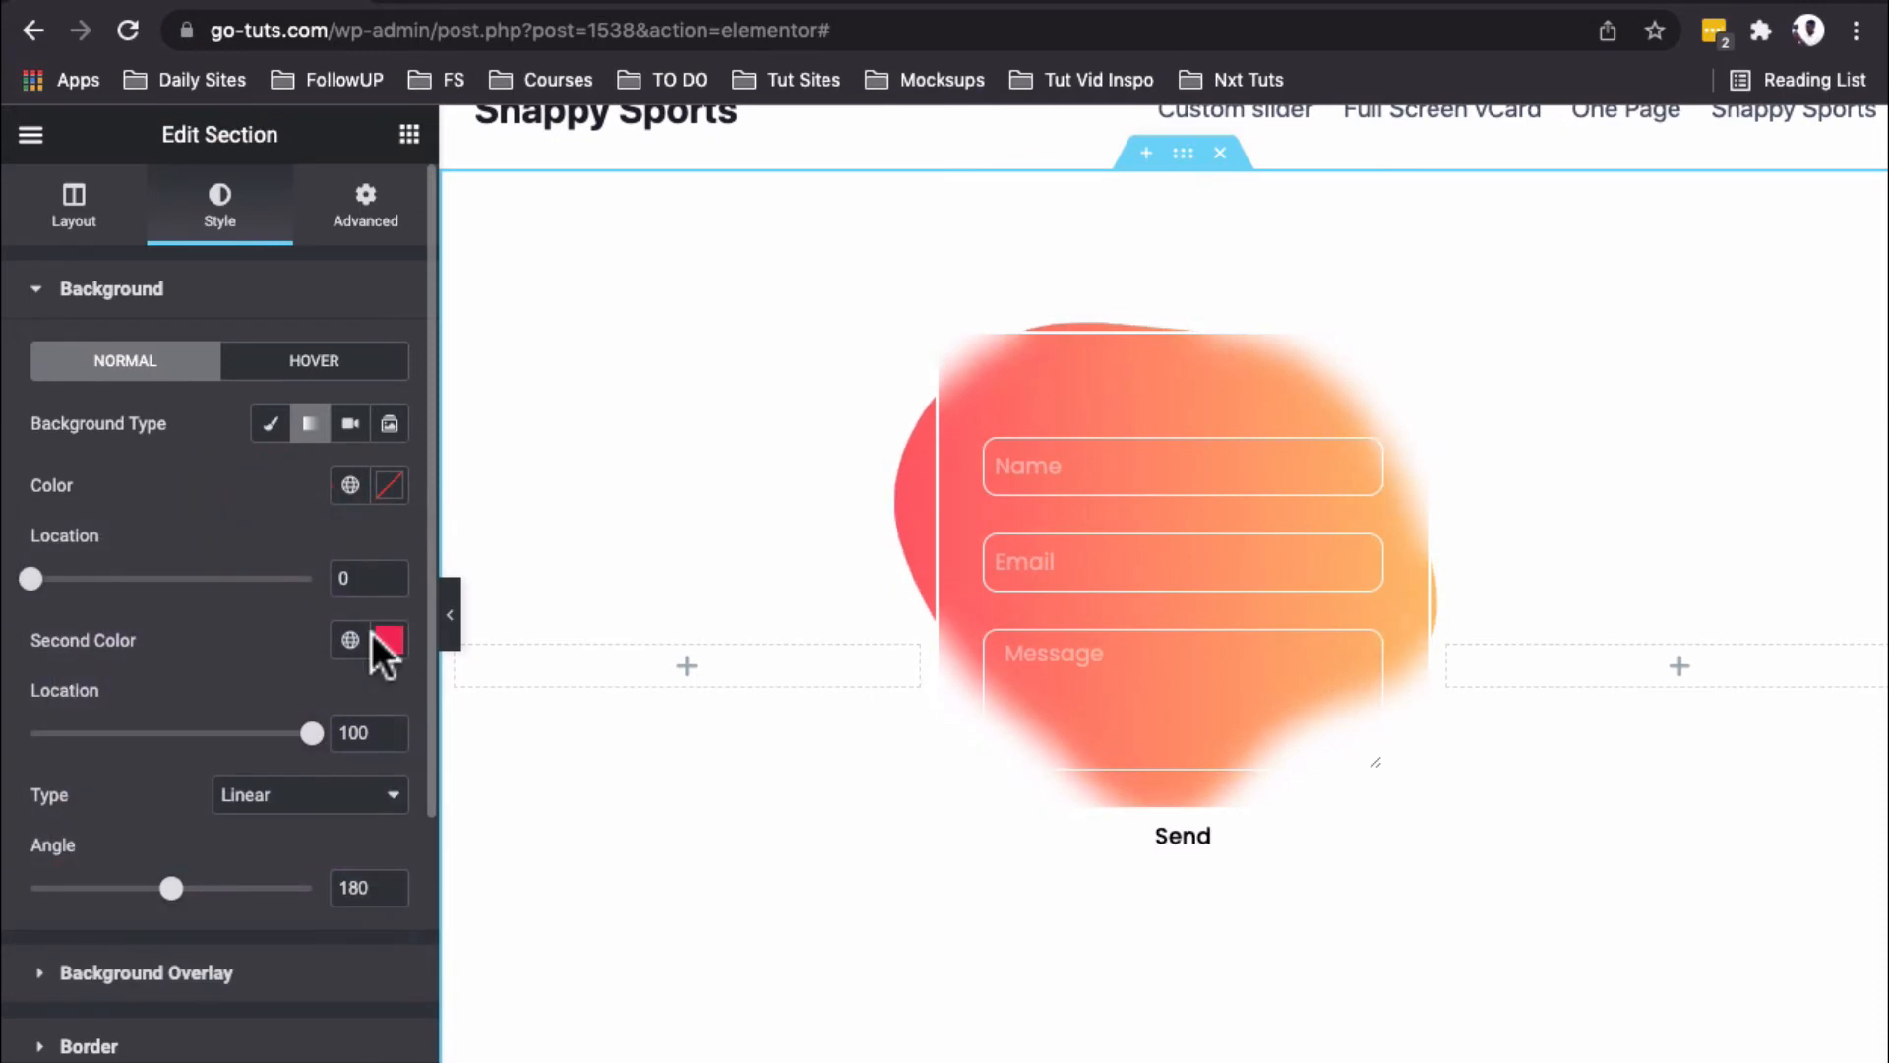
click(388, 640)
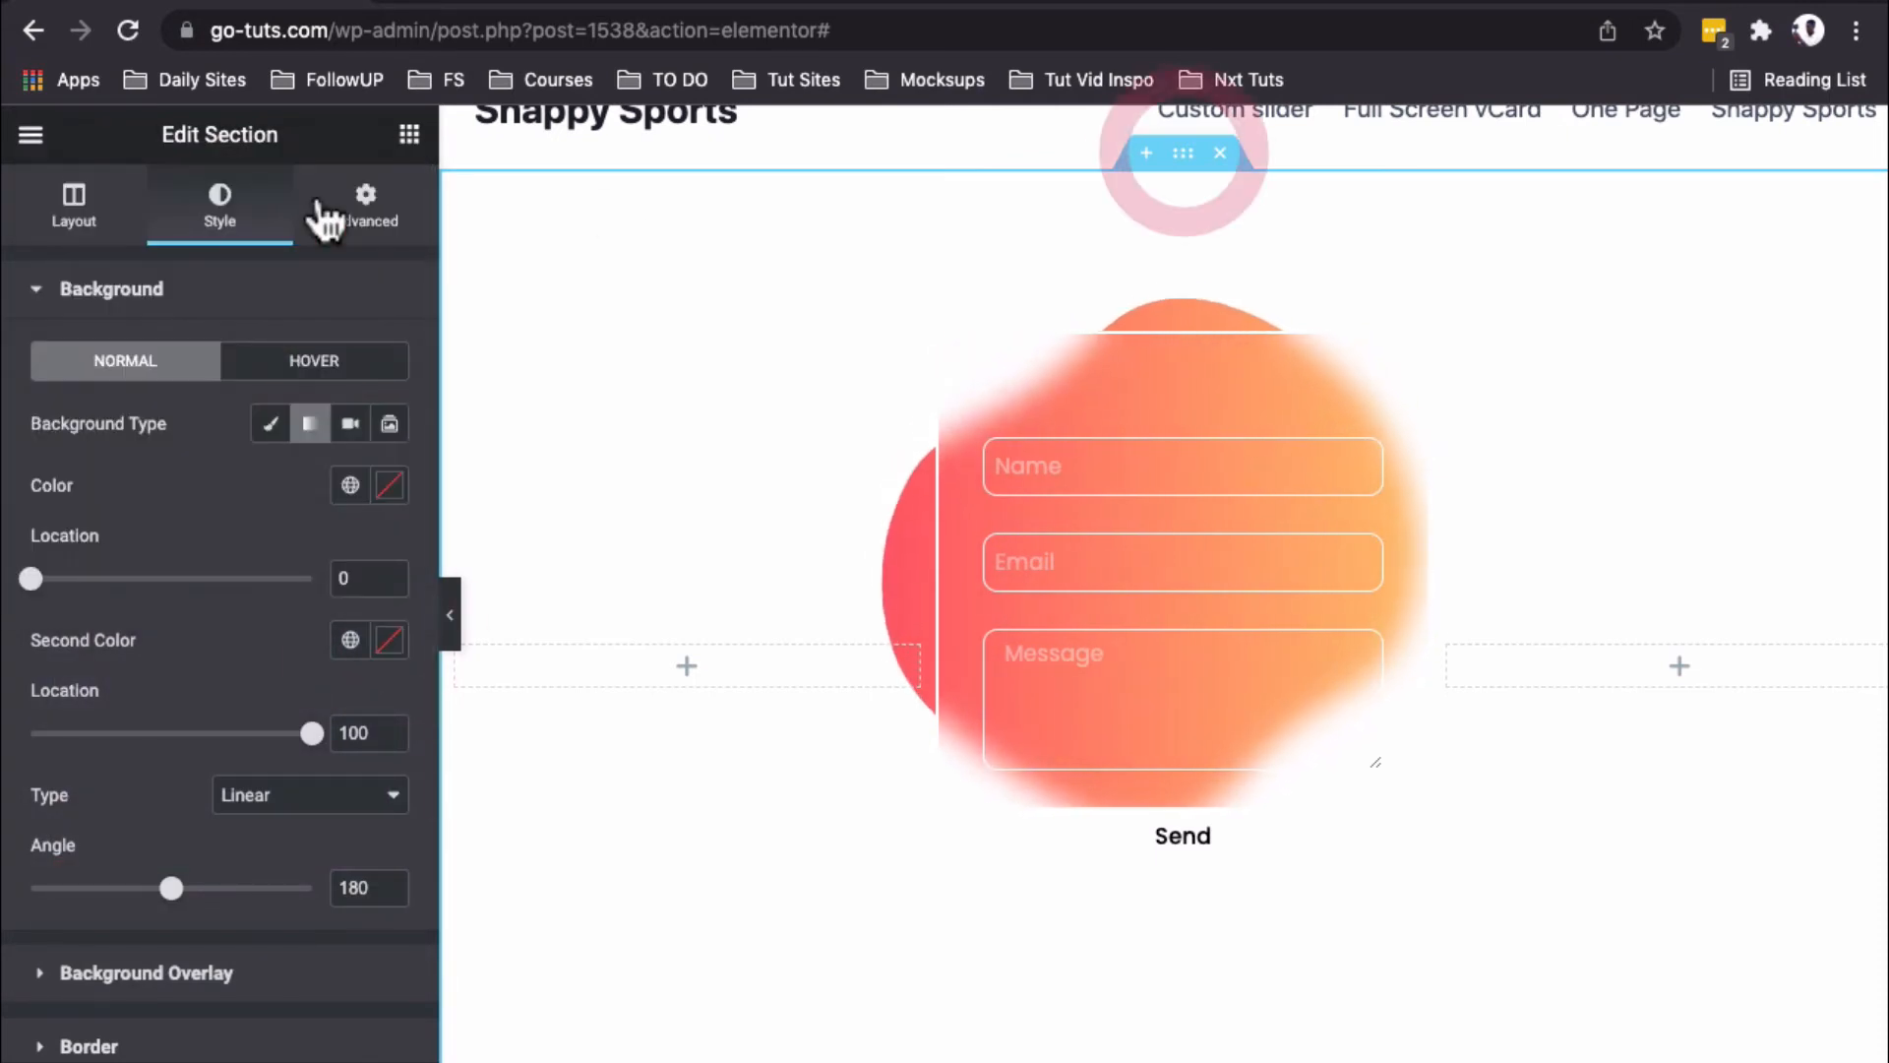
click(366, 205)
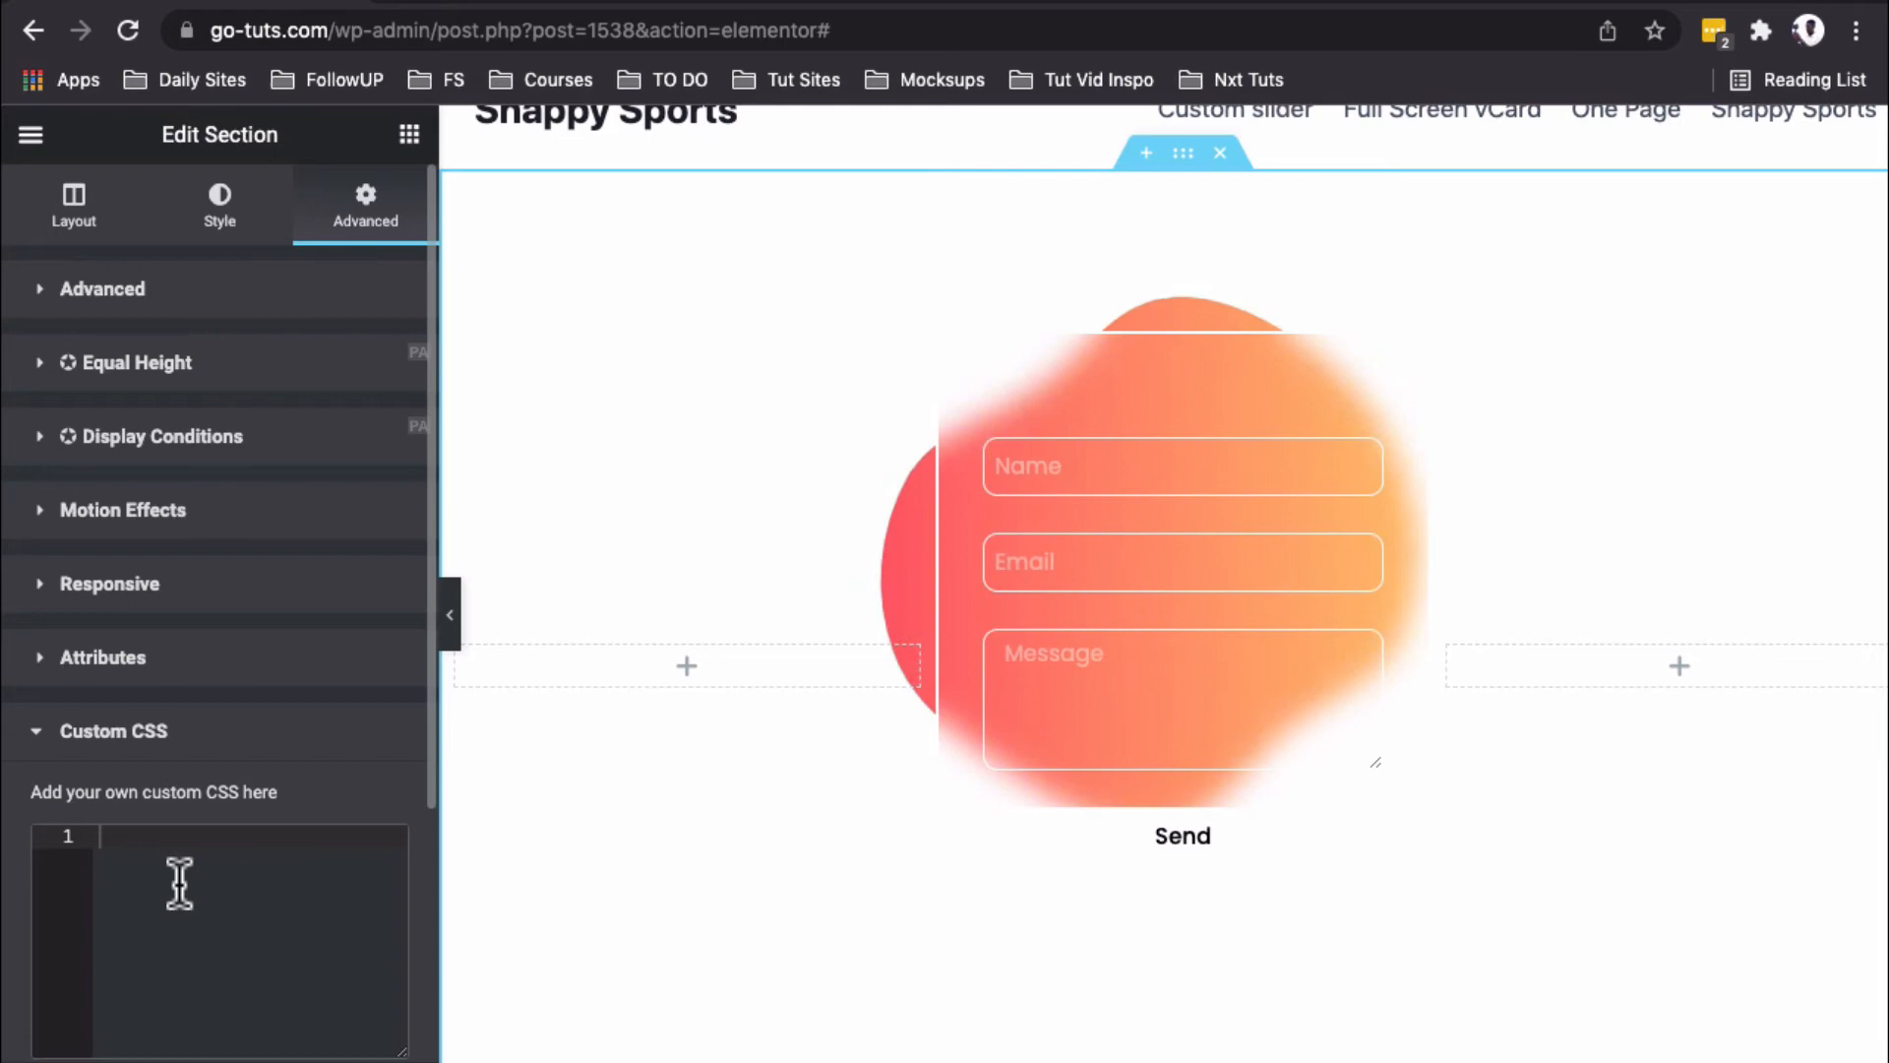
click(385, 30)
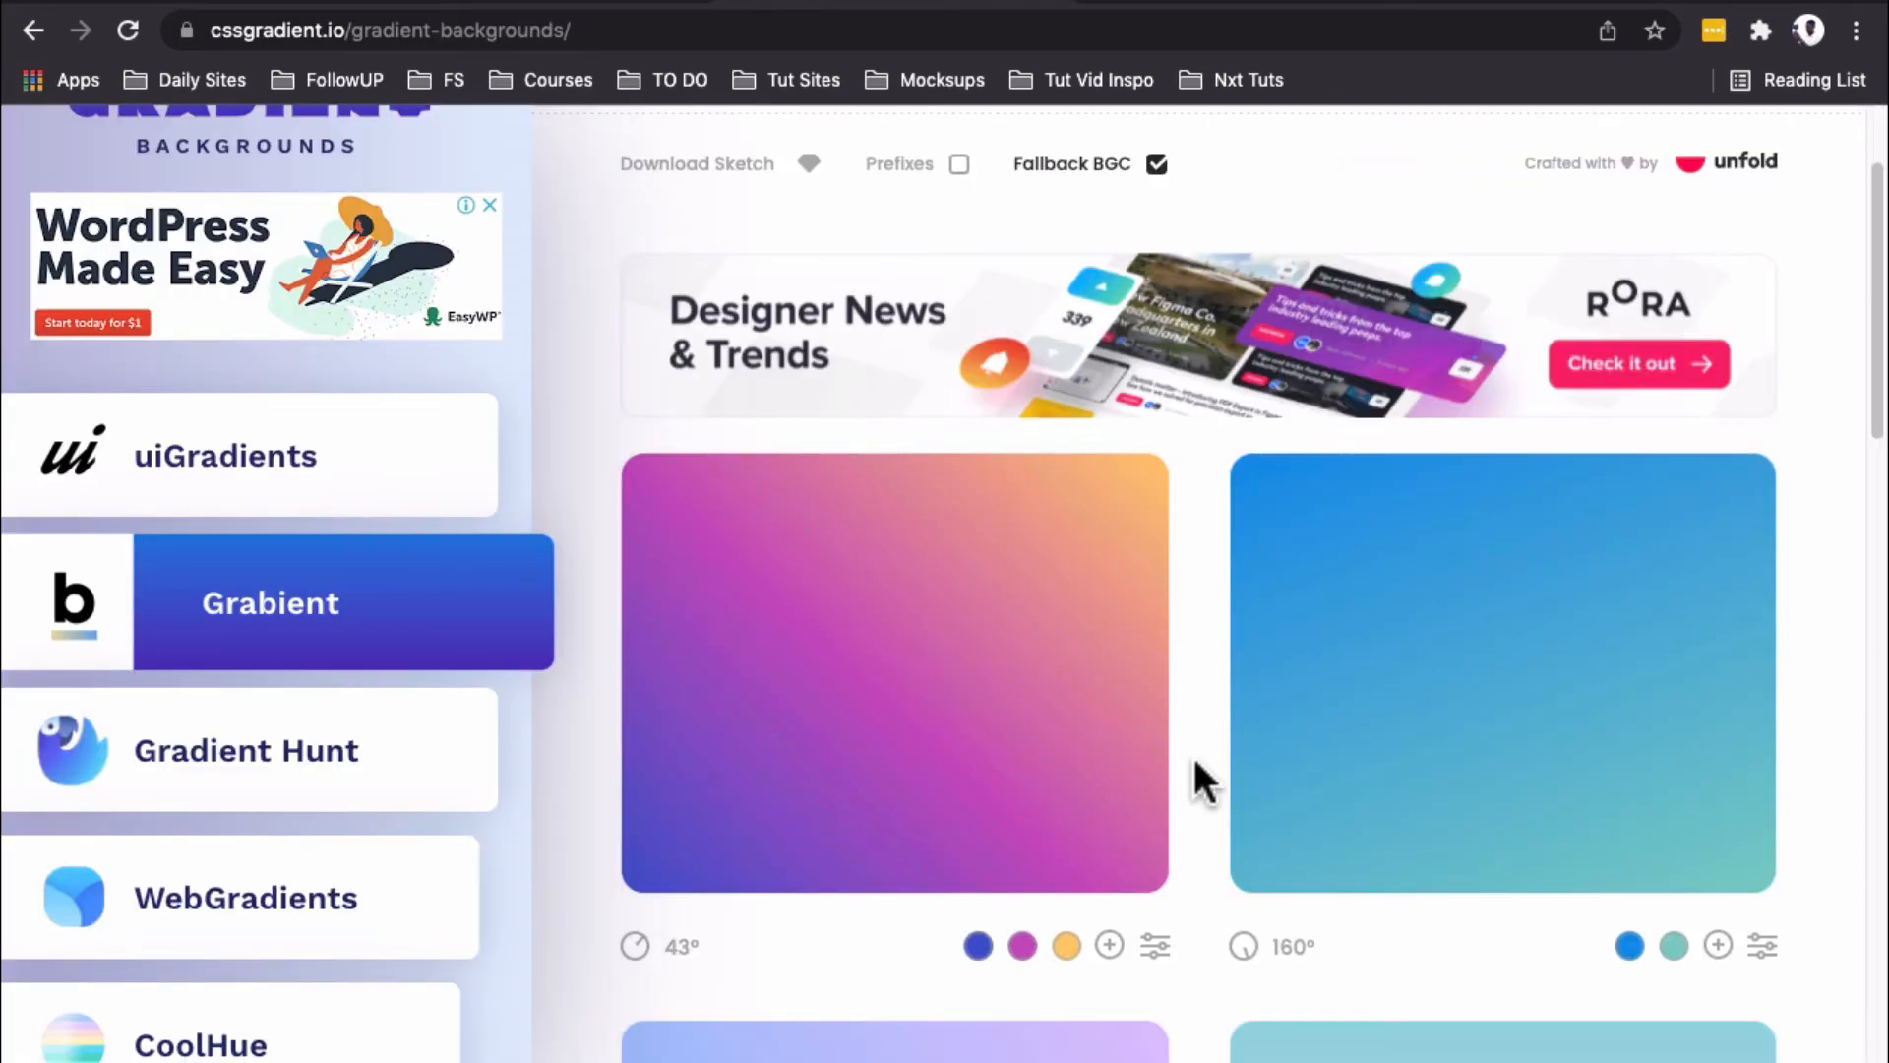
mouse_move(1277, 823)
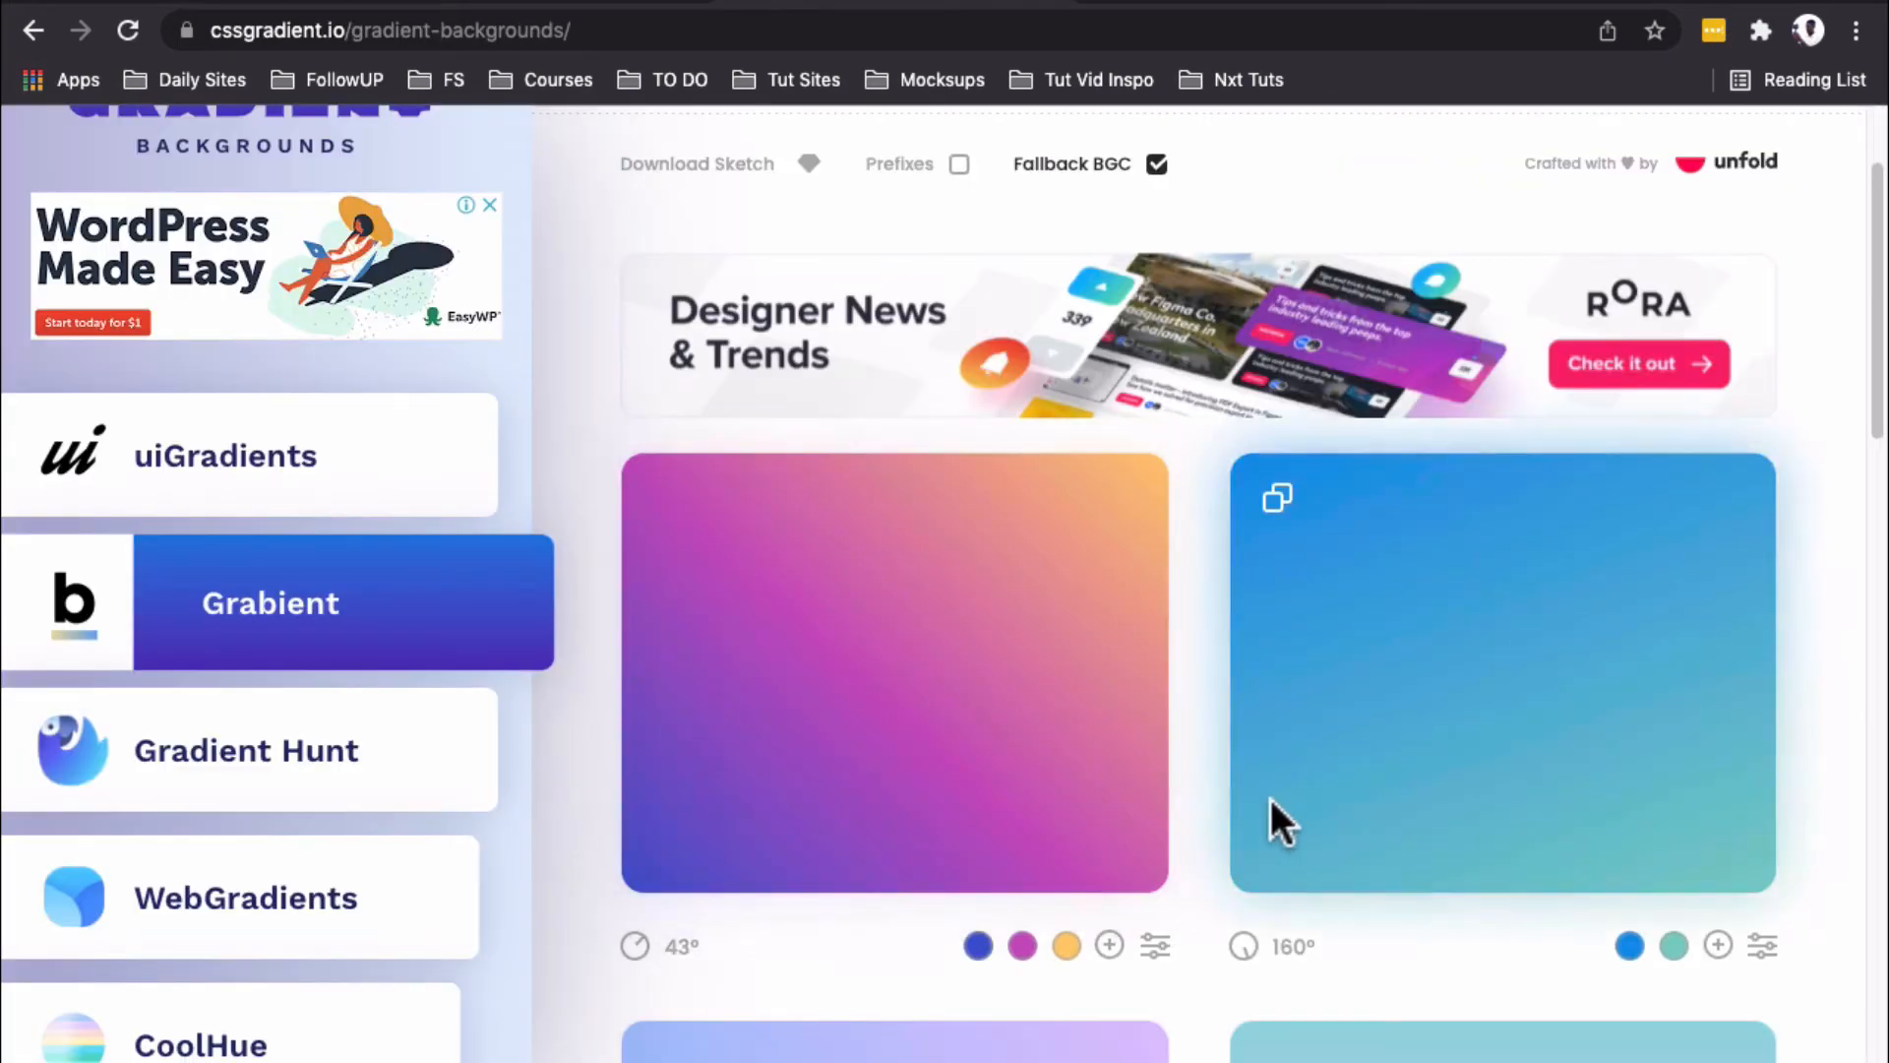
Step: Copy the CSS of the purple-pink-orange 45° gradient preset from the gallery
scroll(down, 3)
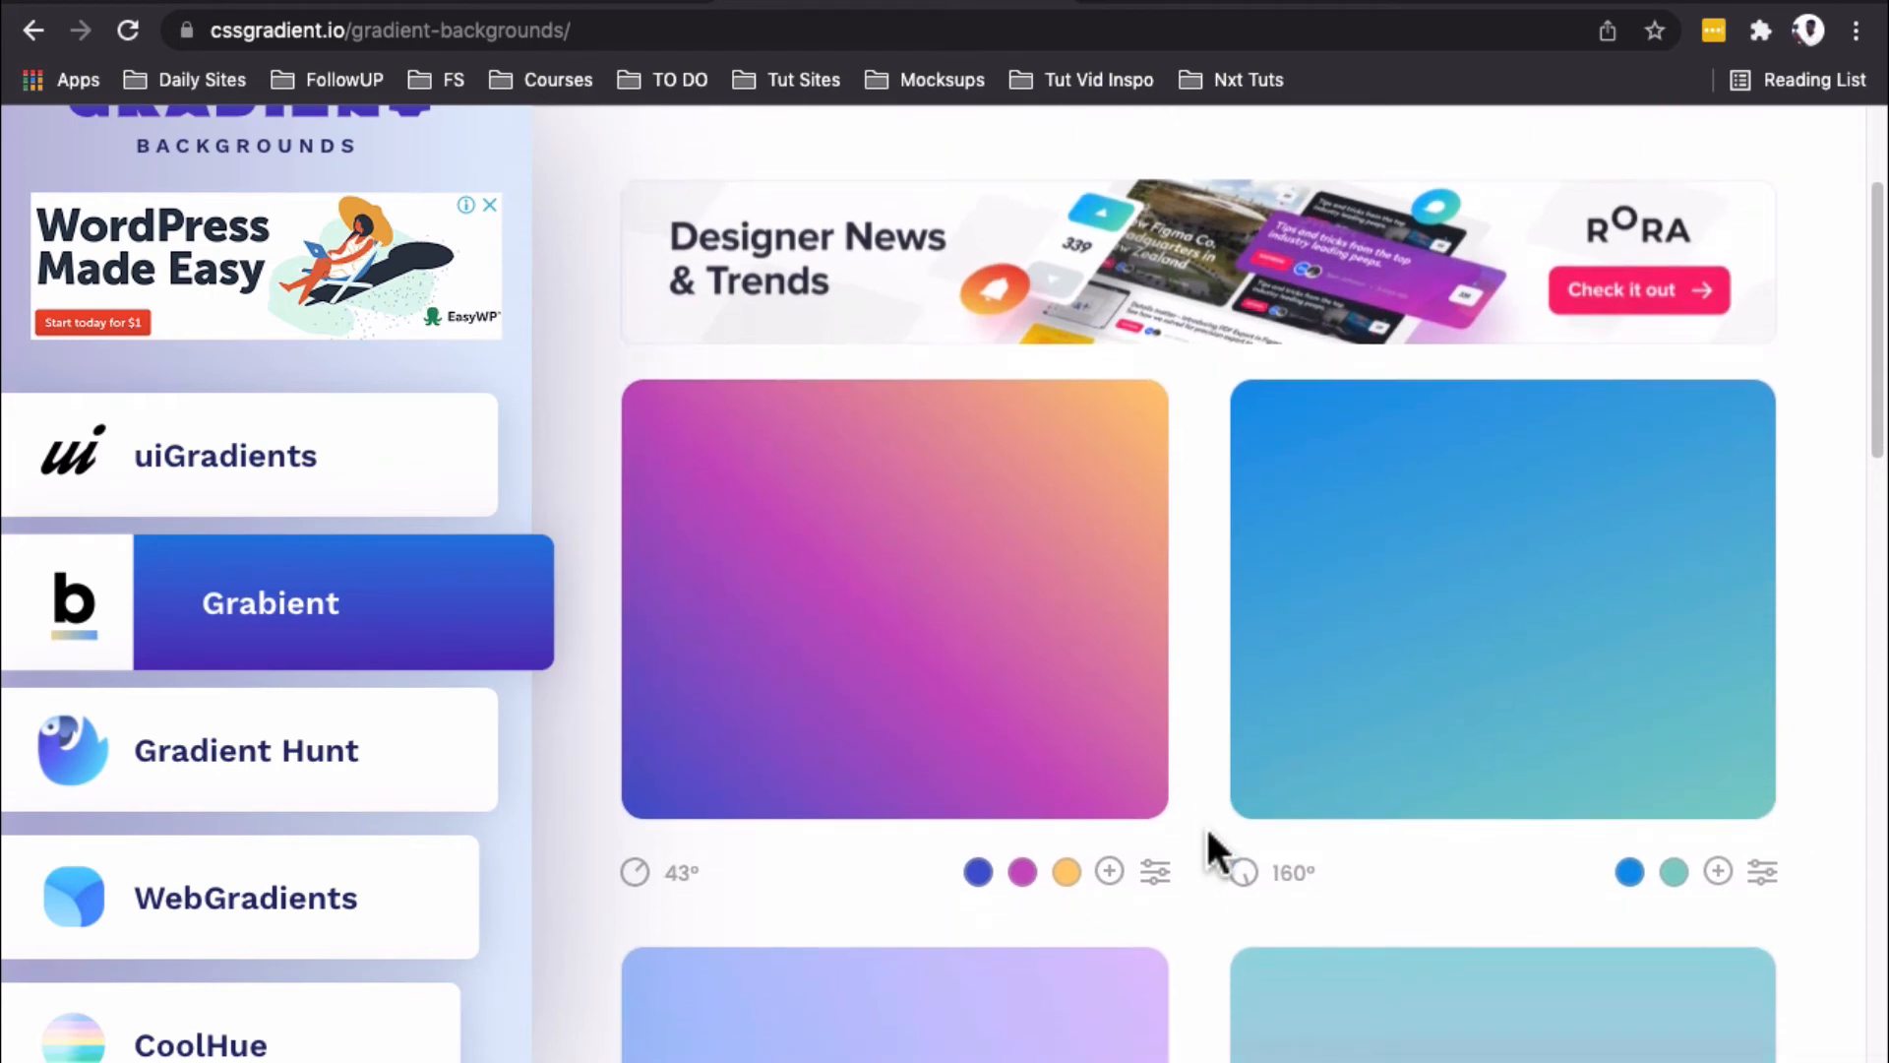
scroll(down, 3)
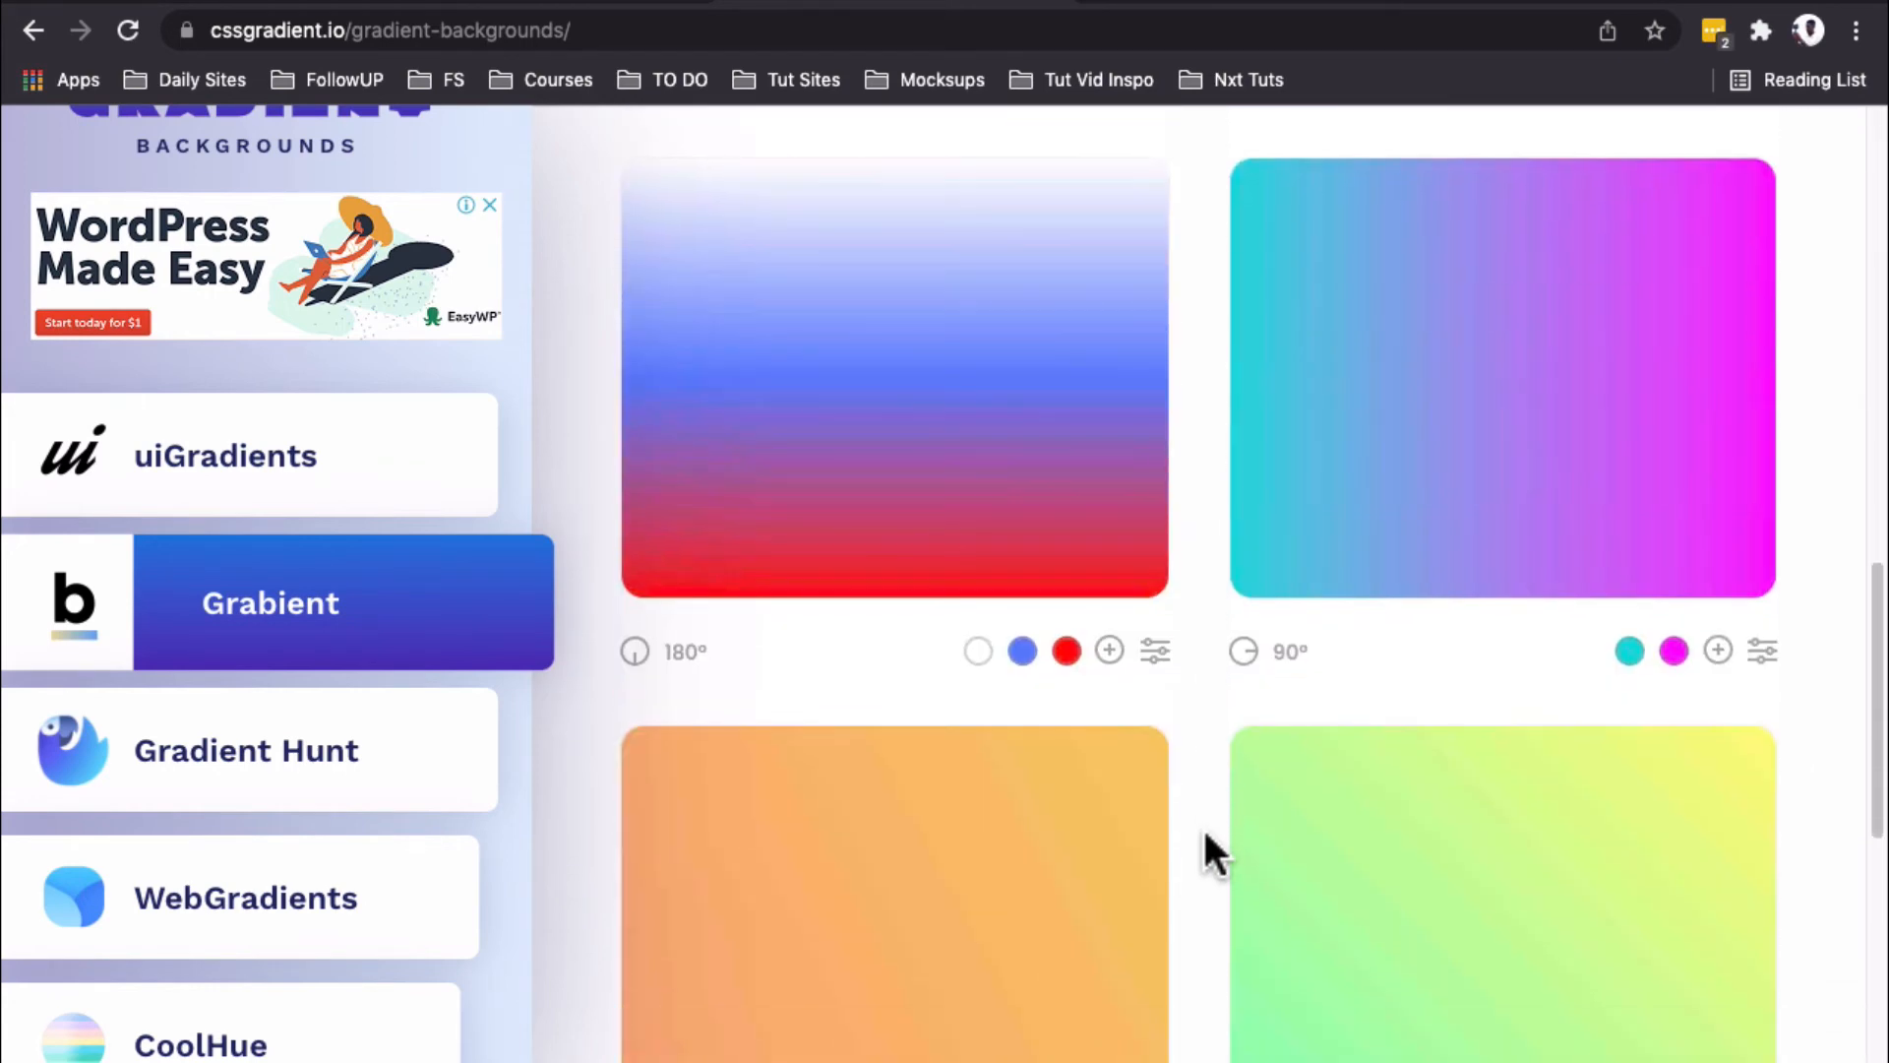
scroll(down, 3)
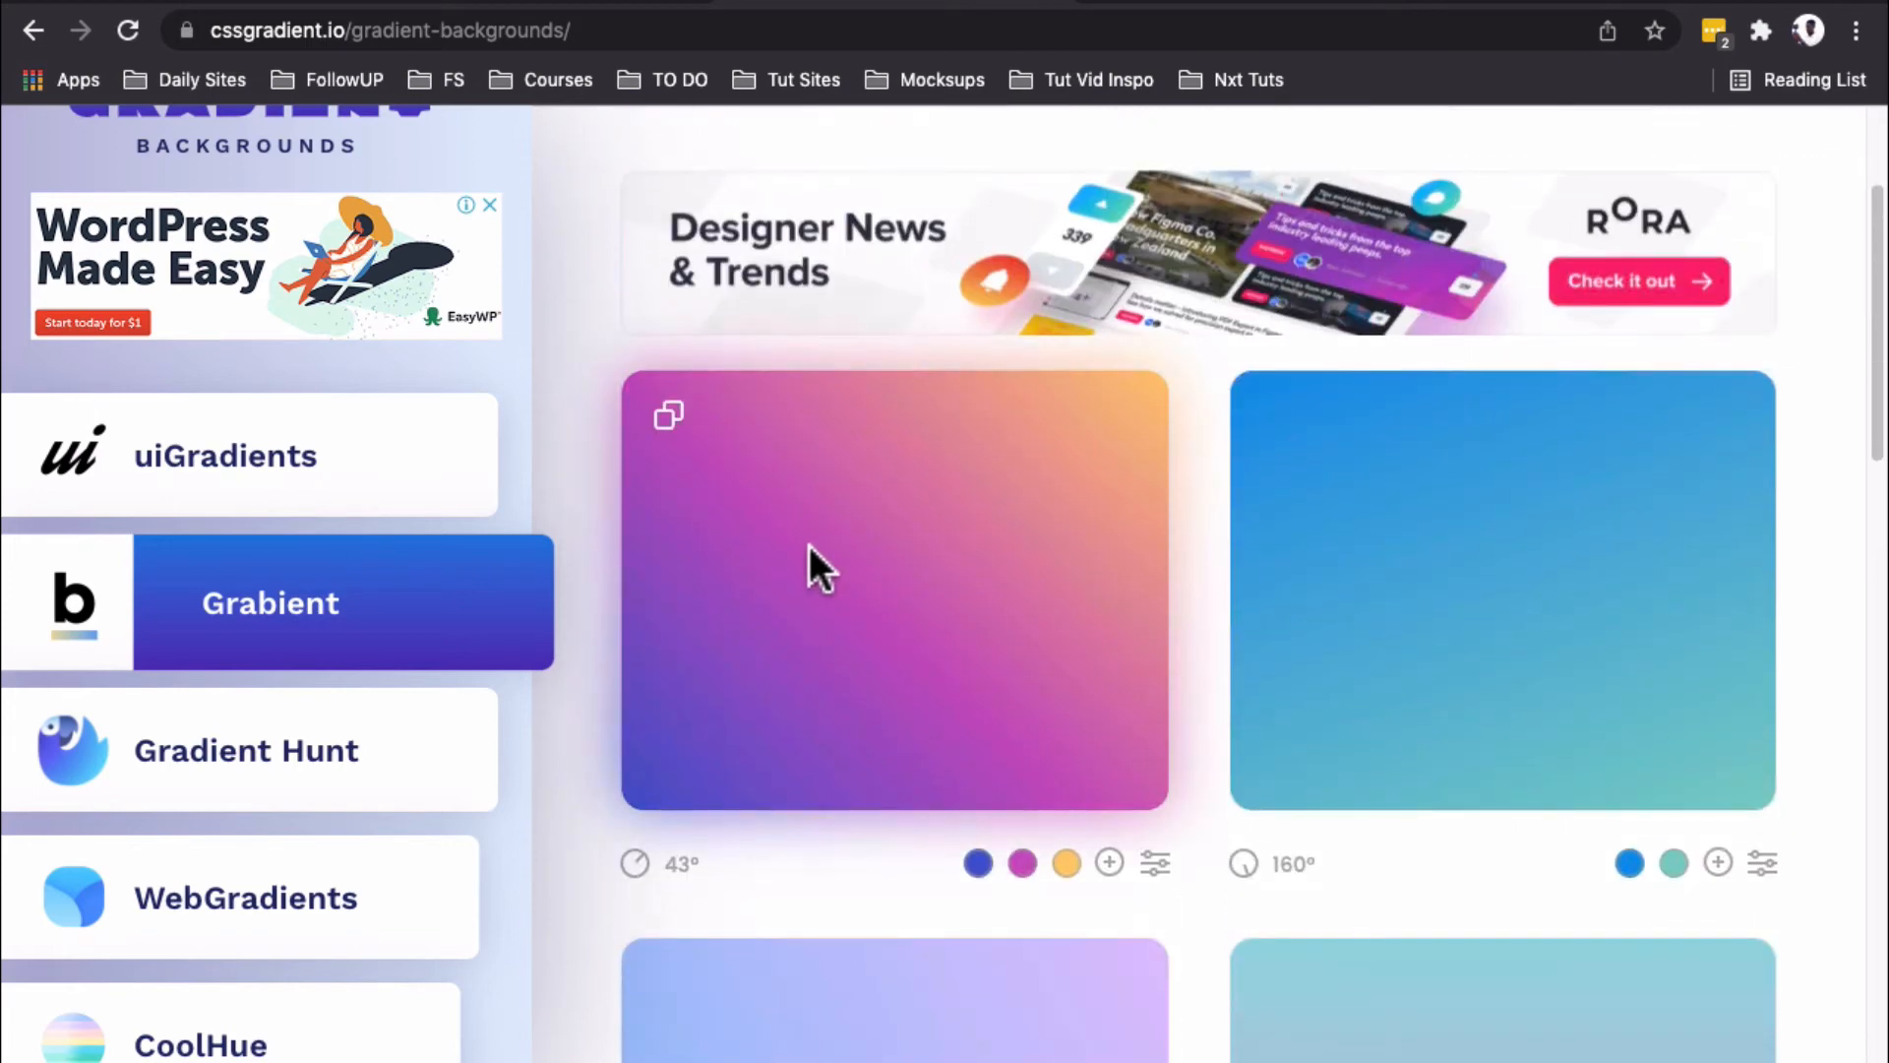
click(663, 862)
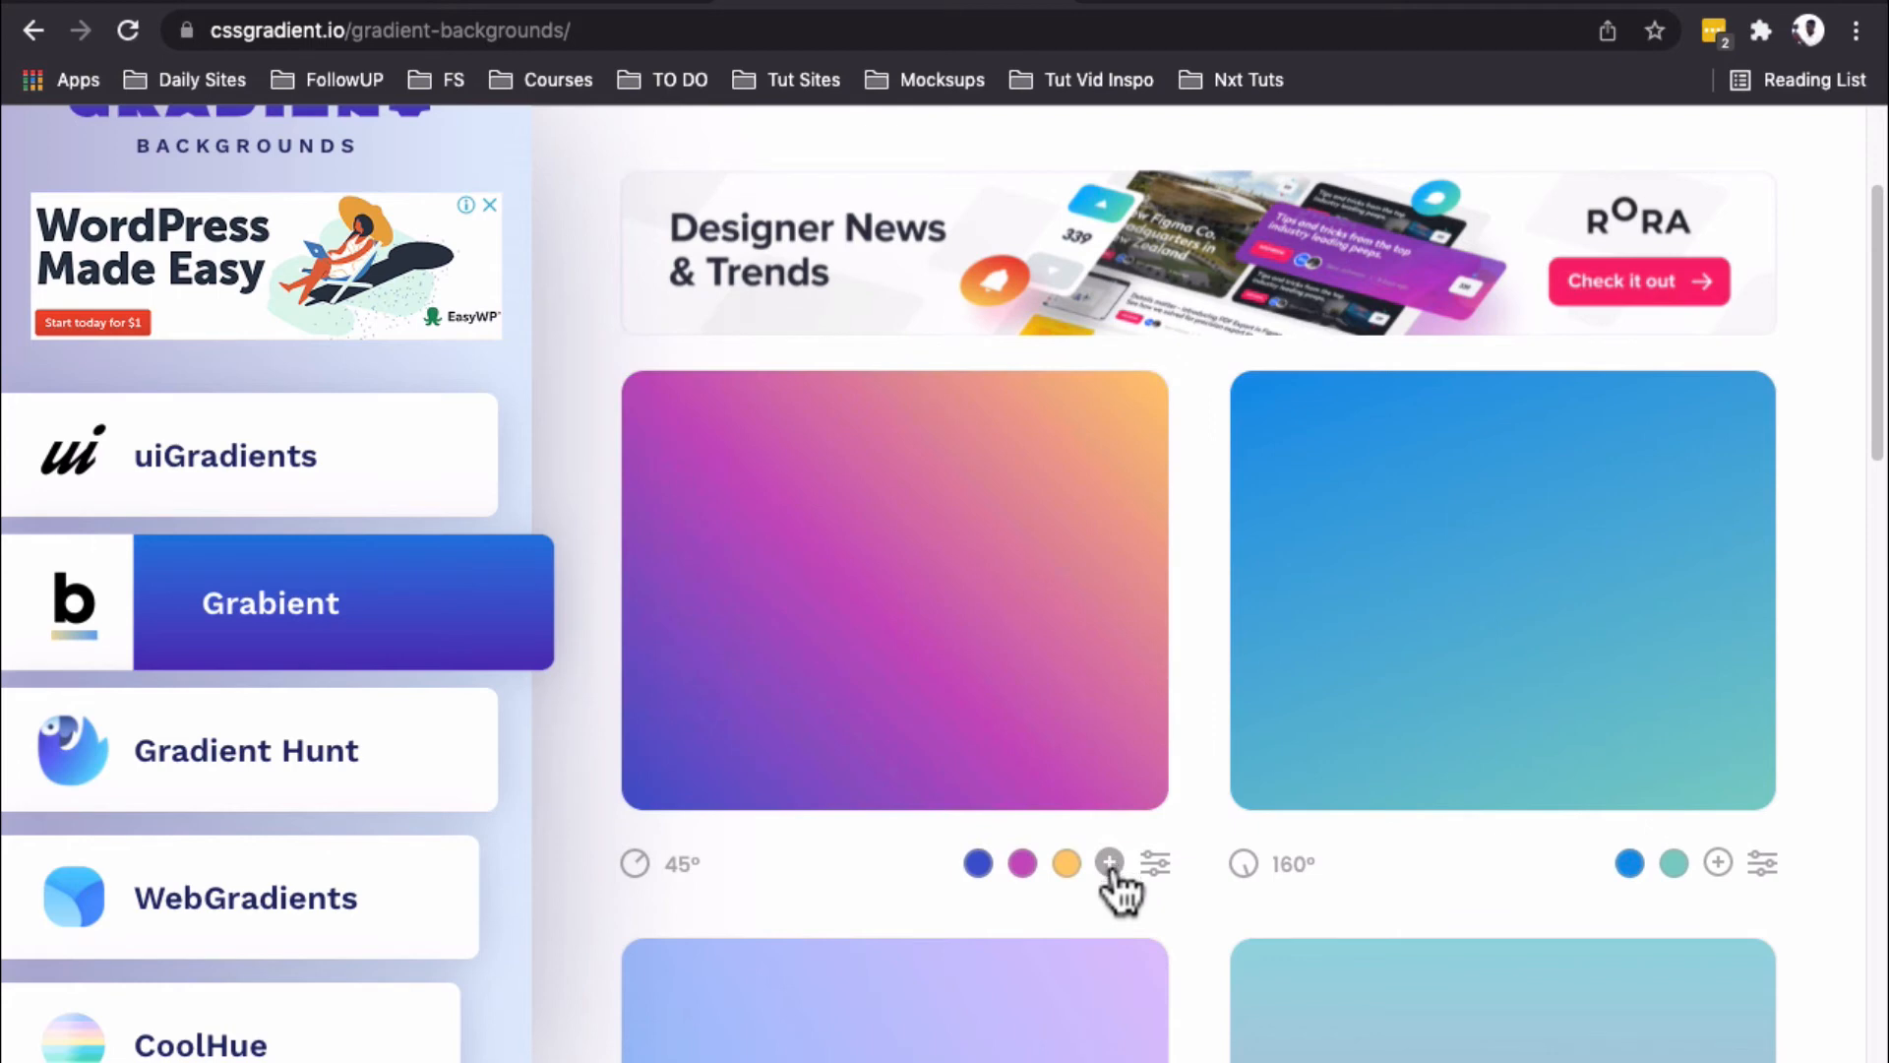
mouse_move(675, 439)
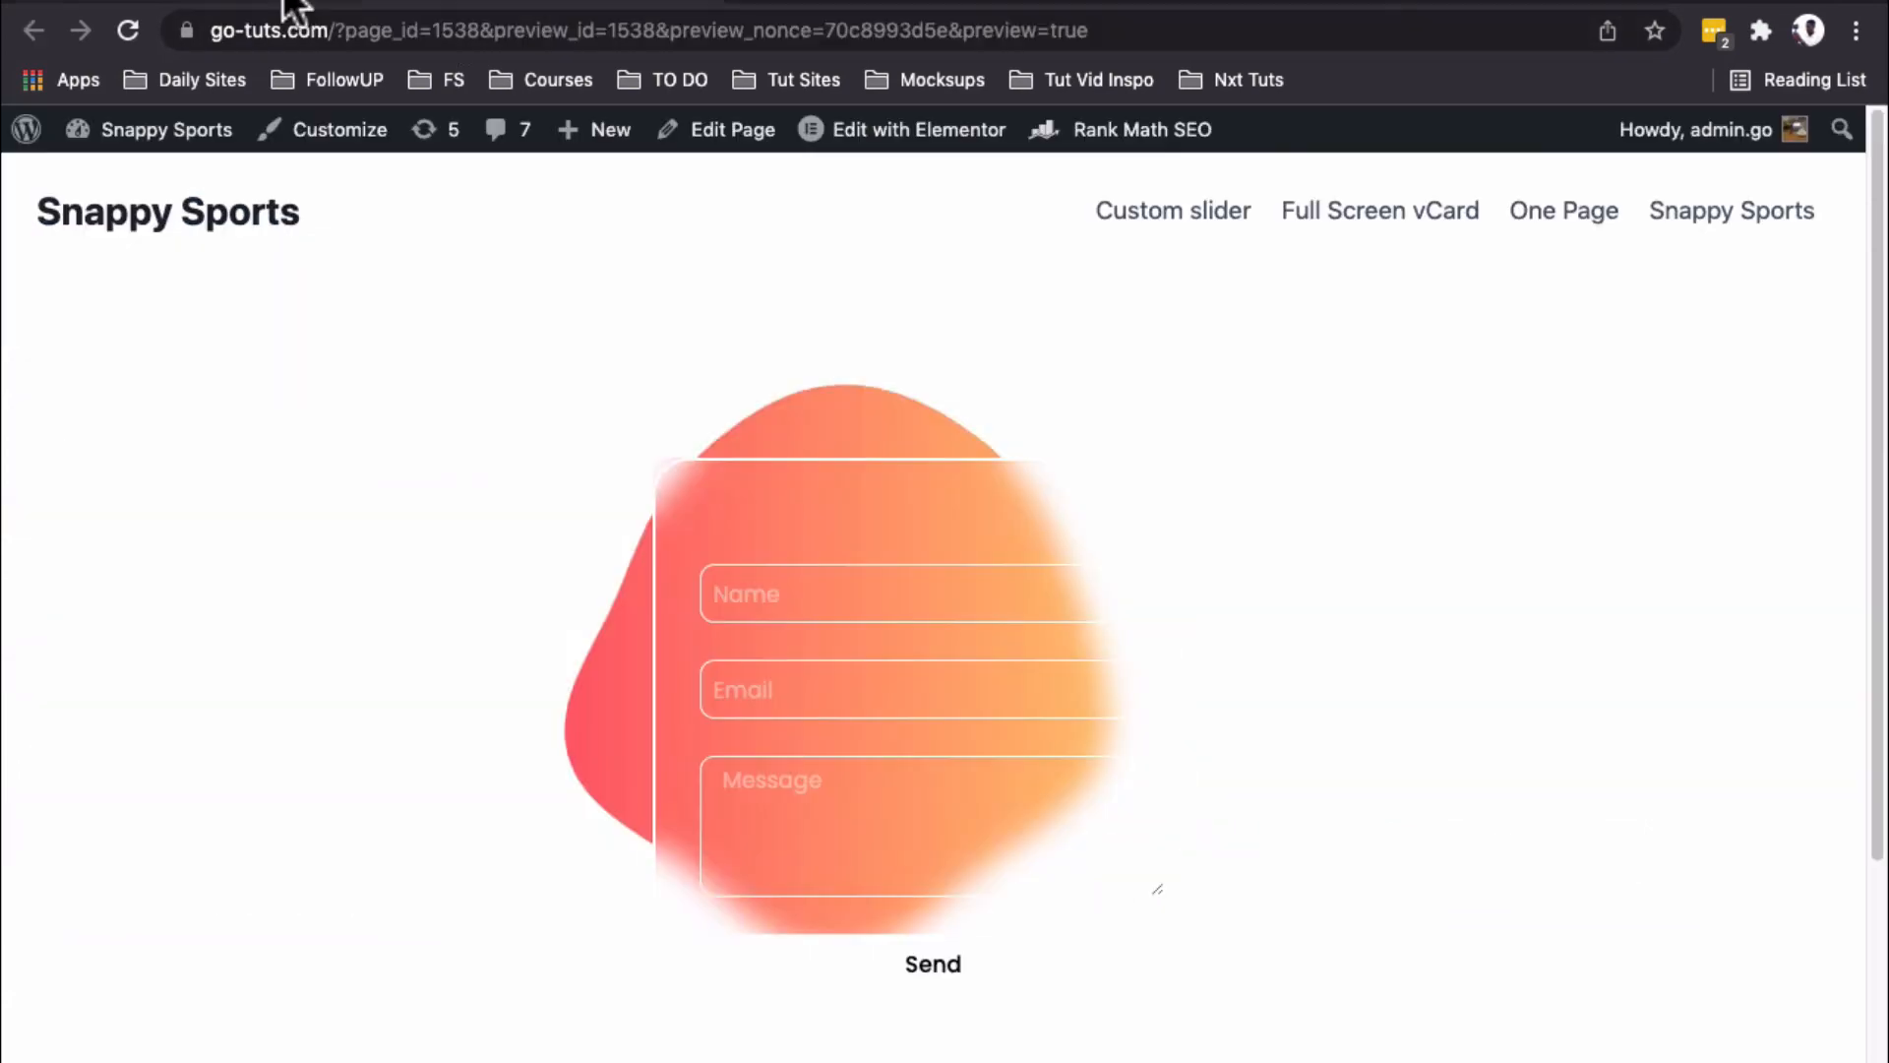
Step: Paste the linear-gradient CSS as the section's Custom CSS and confirm the three-colour background in preview
click(917, 129)
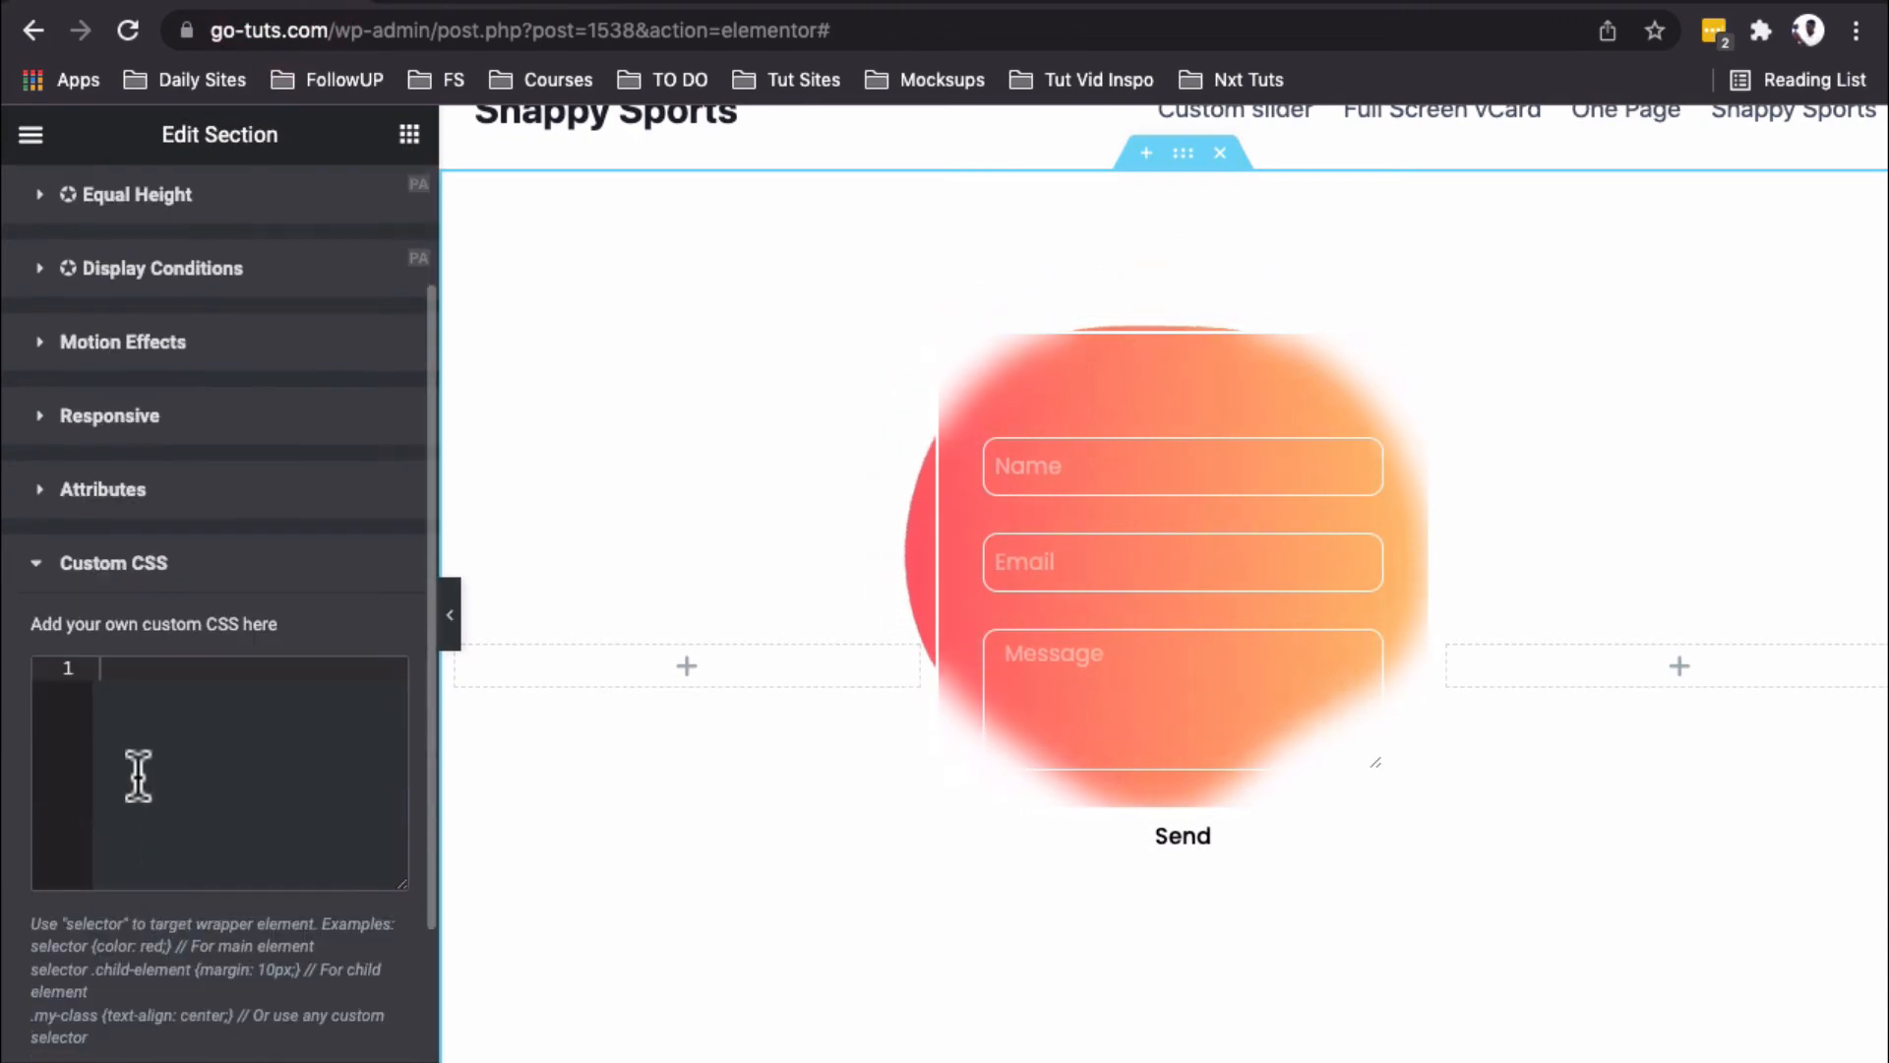
text(selector{)
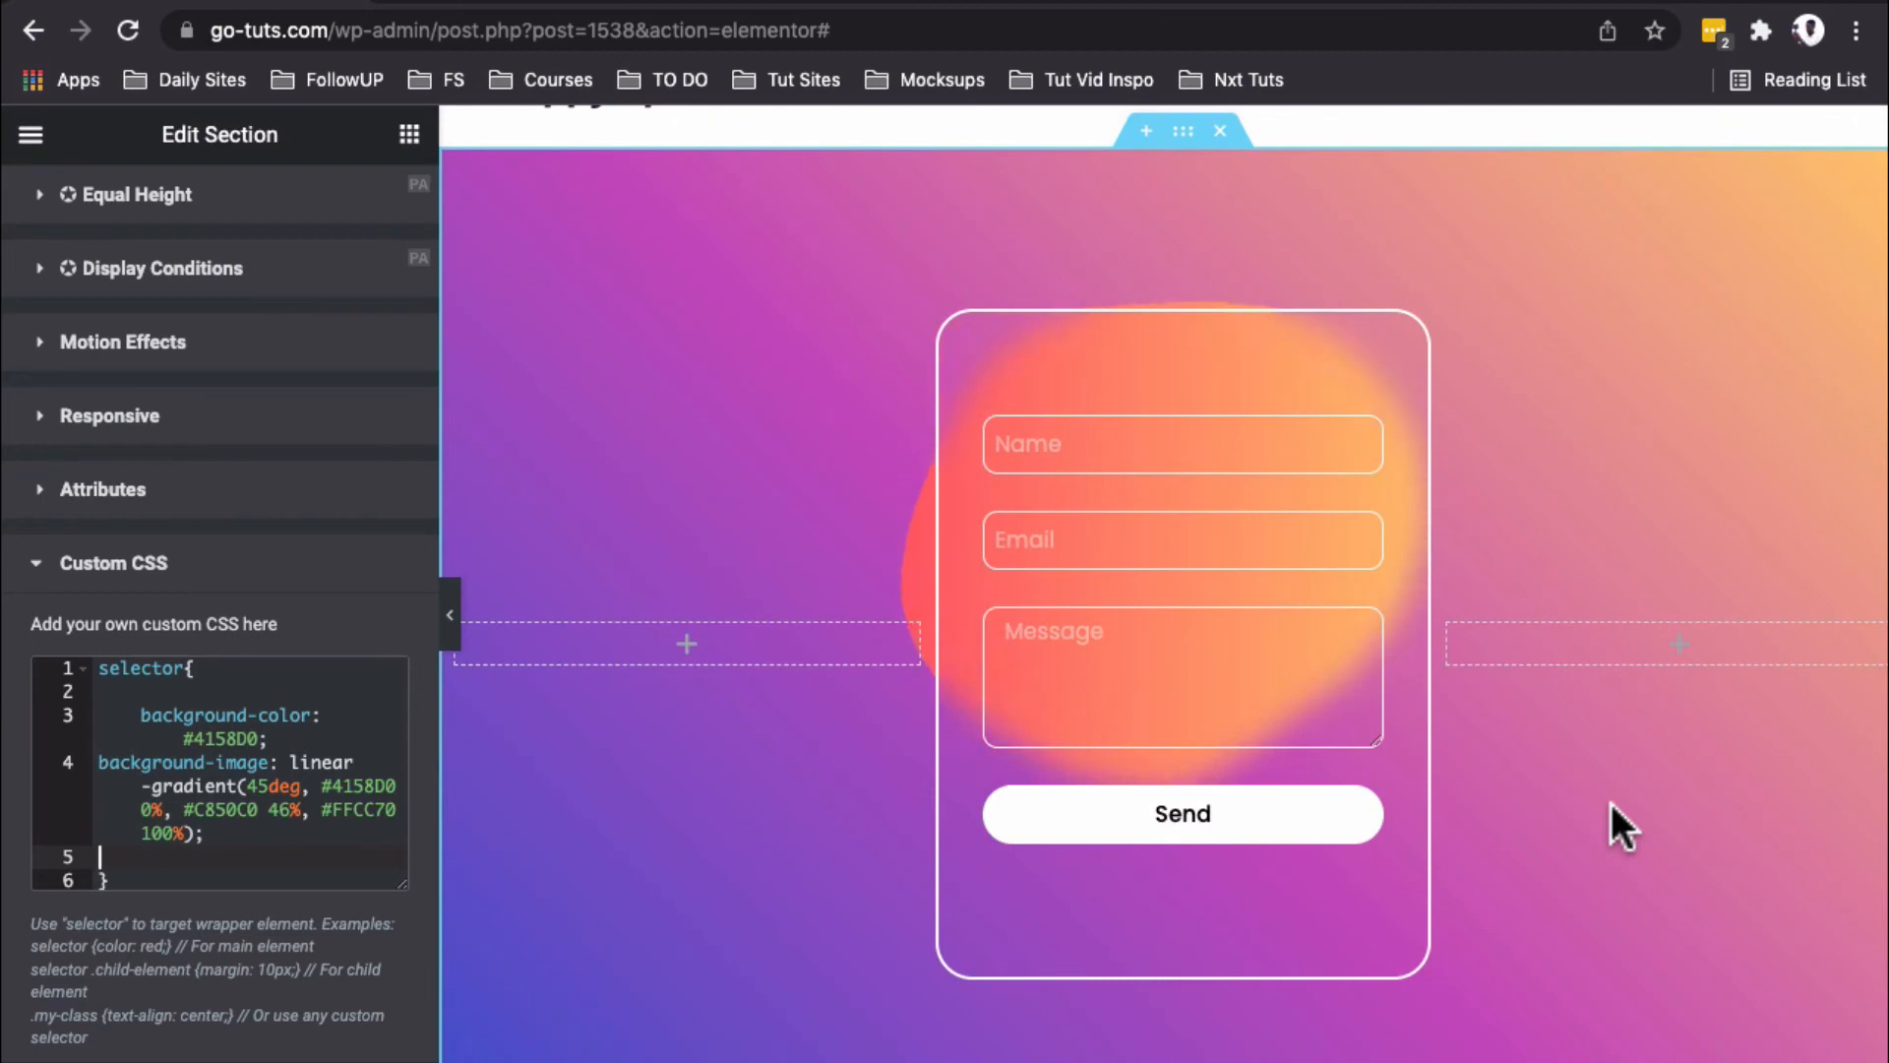
scroll(up, 3)
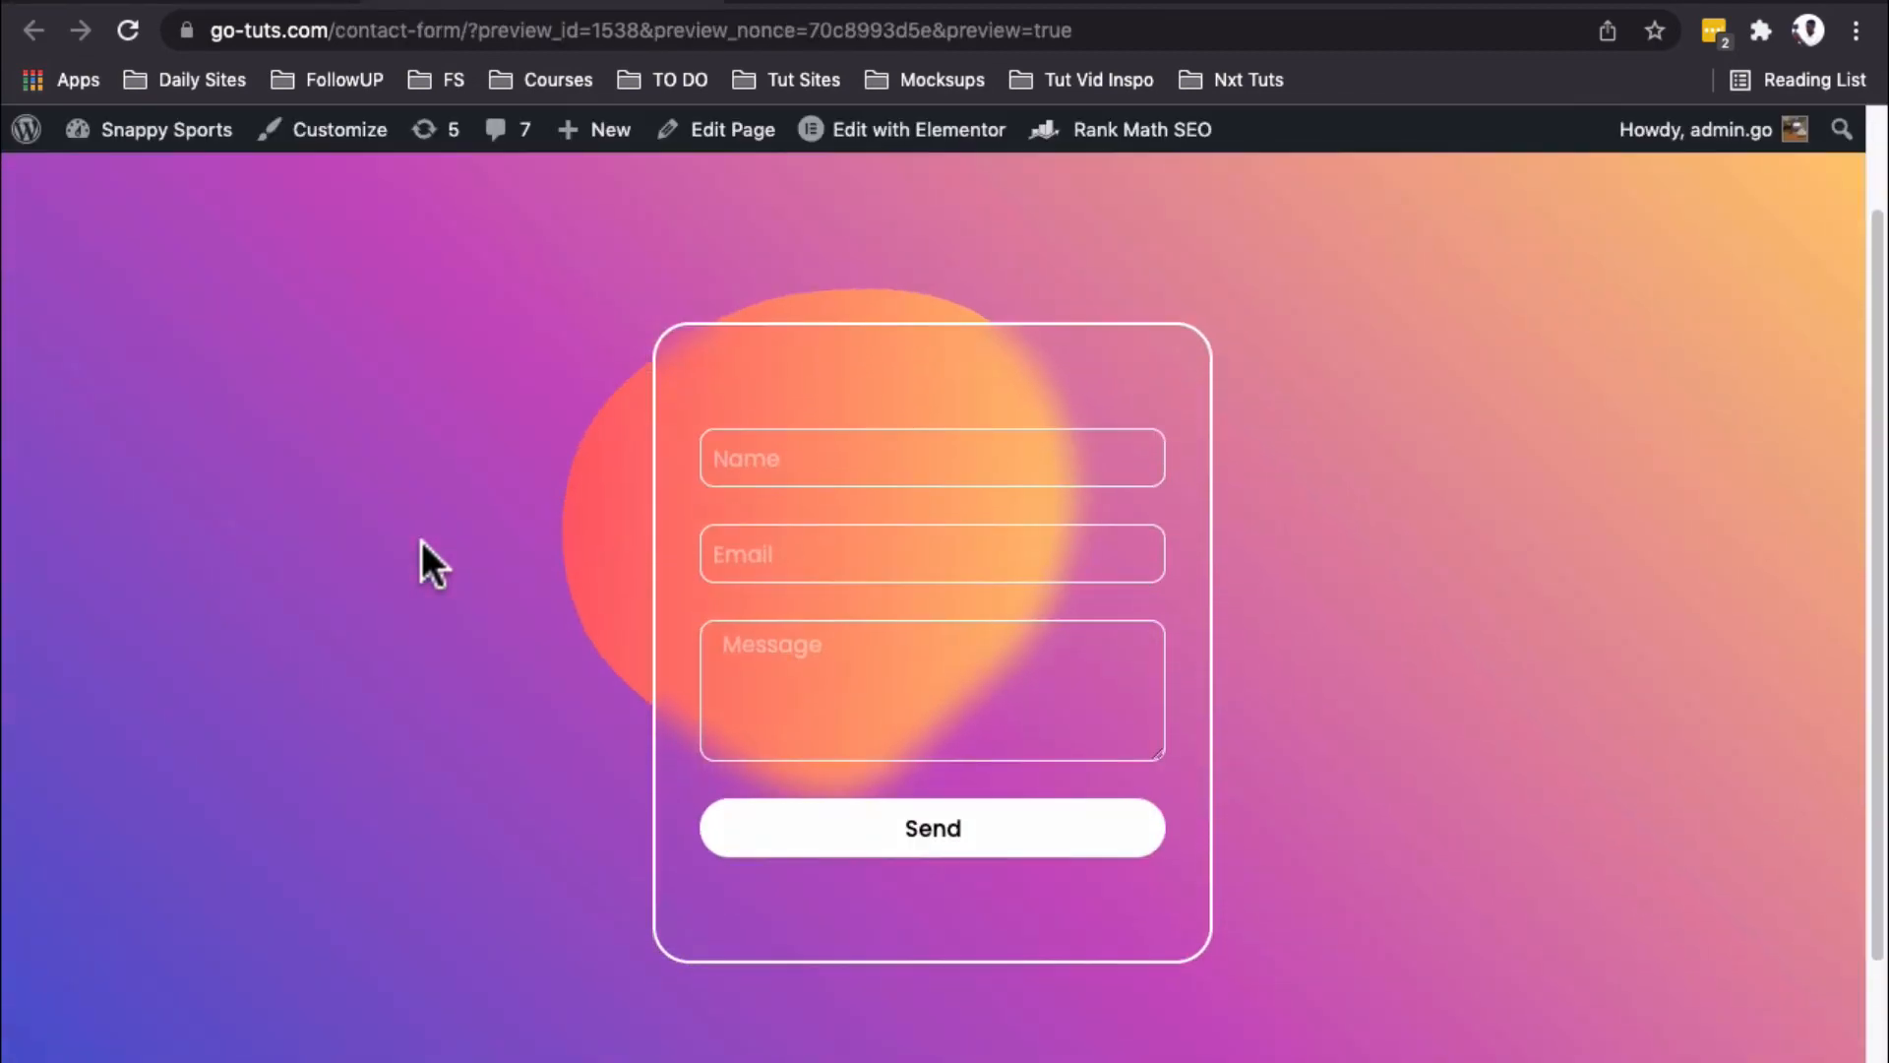
mouse_move(698, 557)
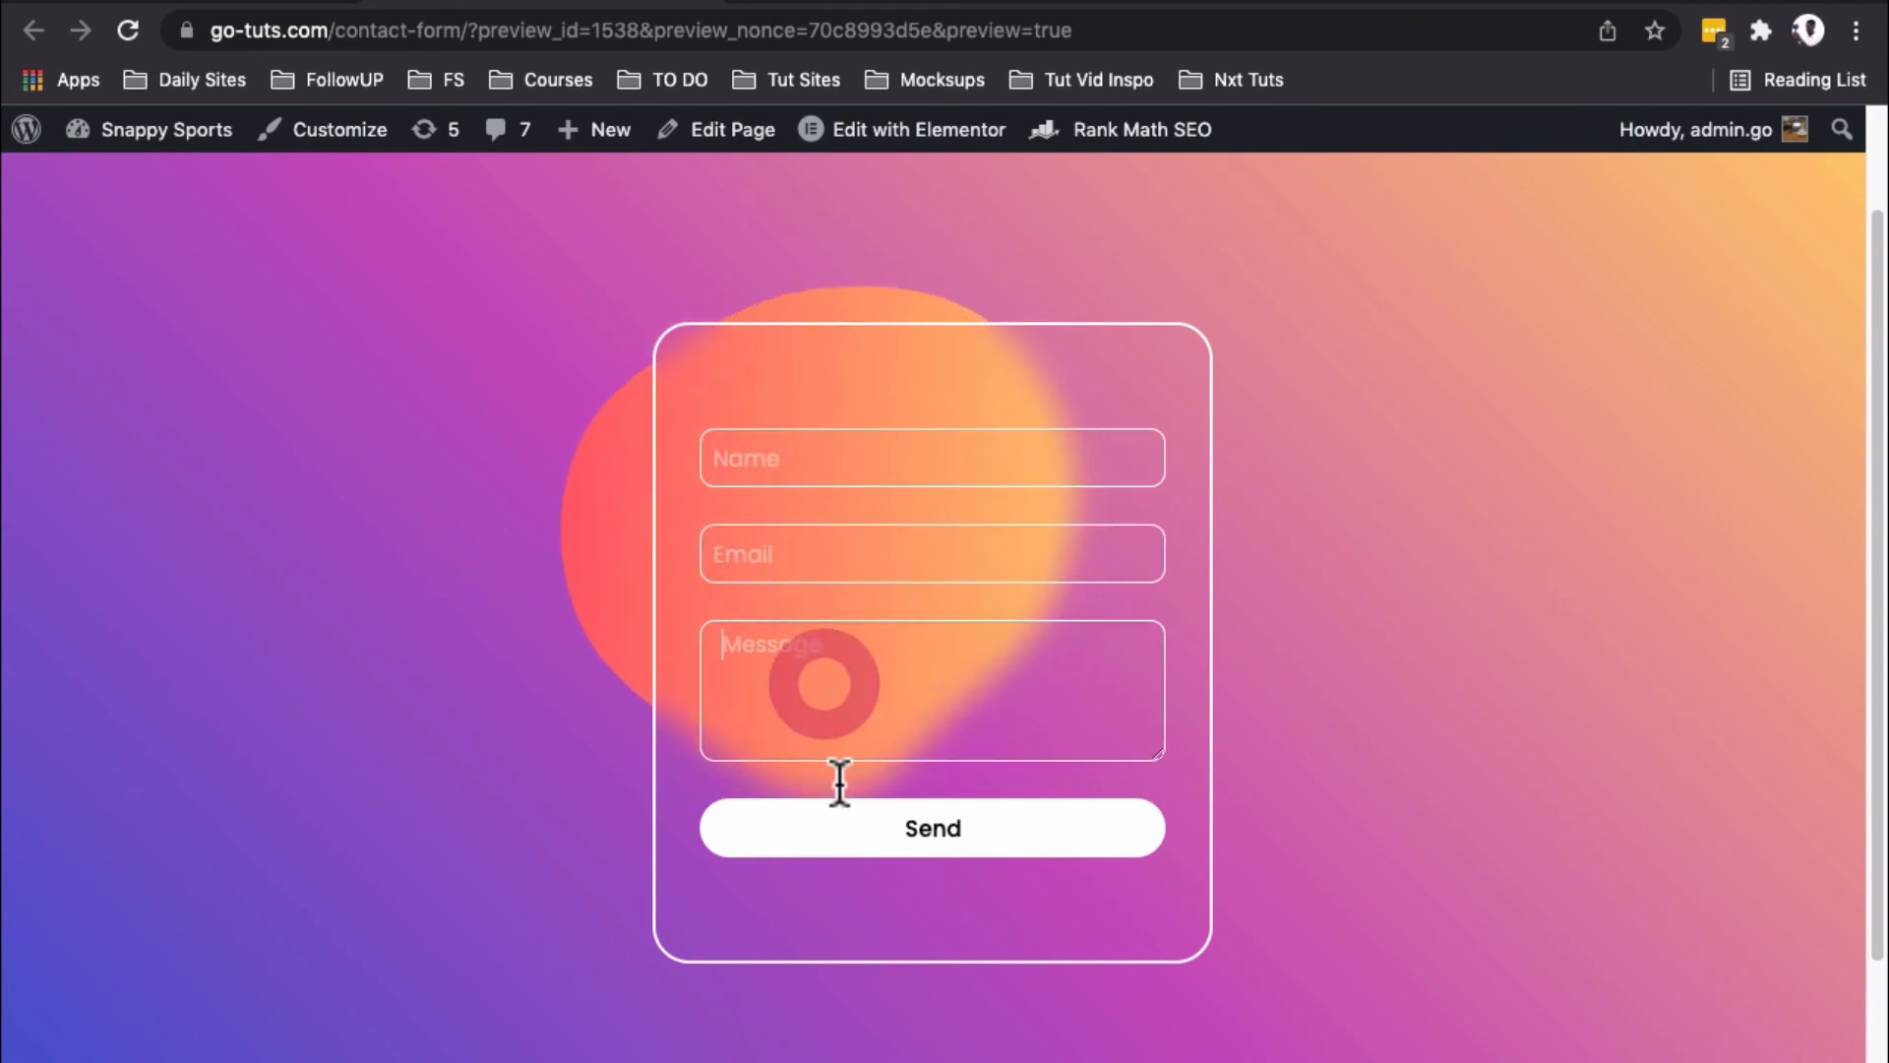
click(919, 130)
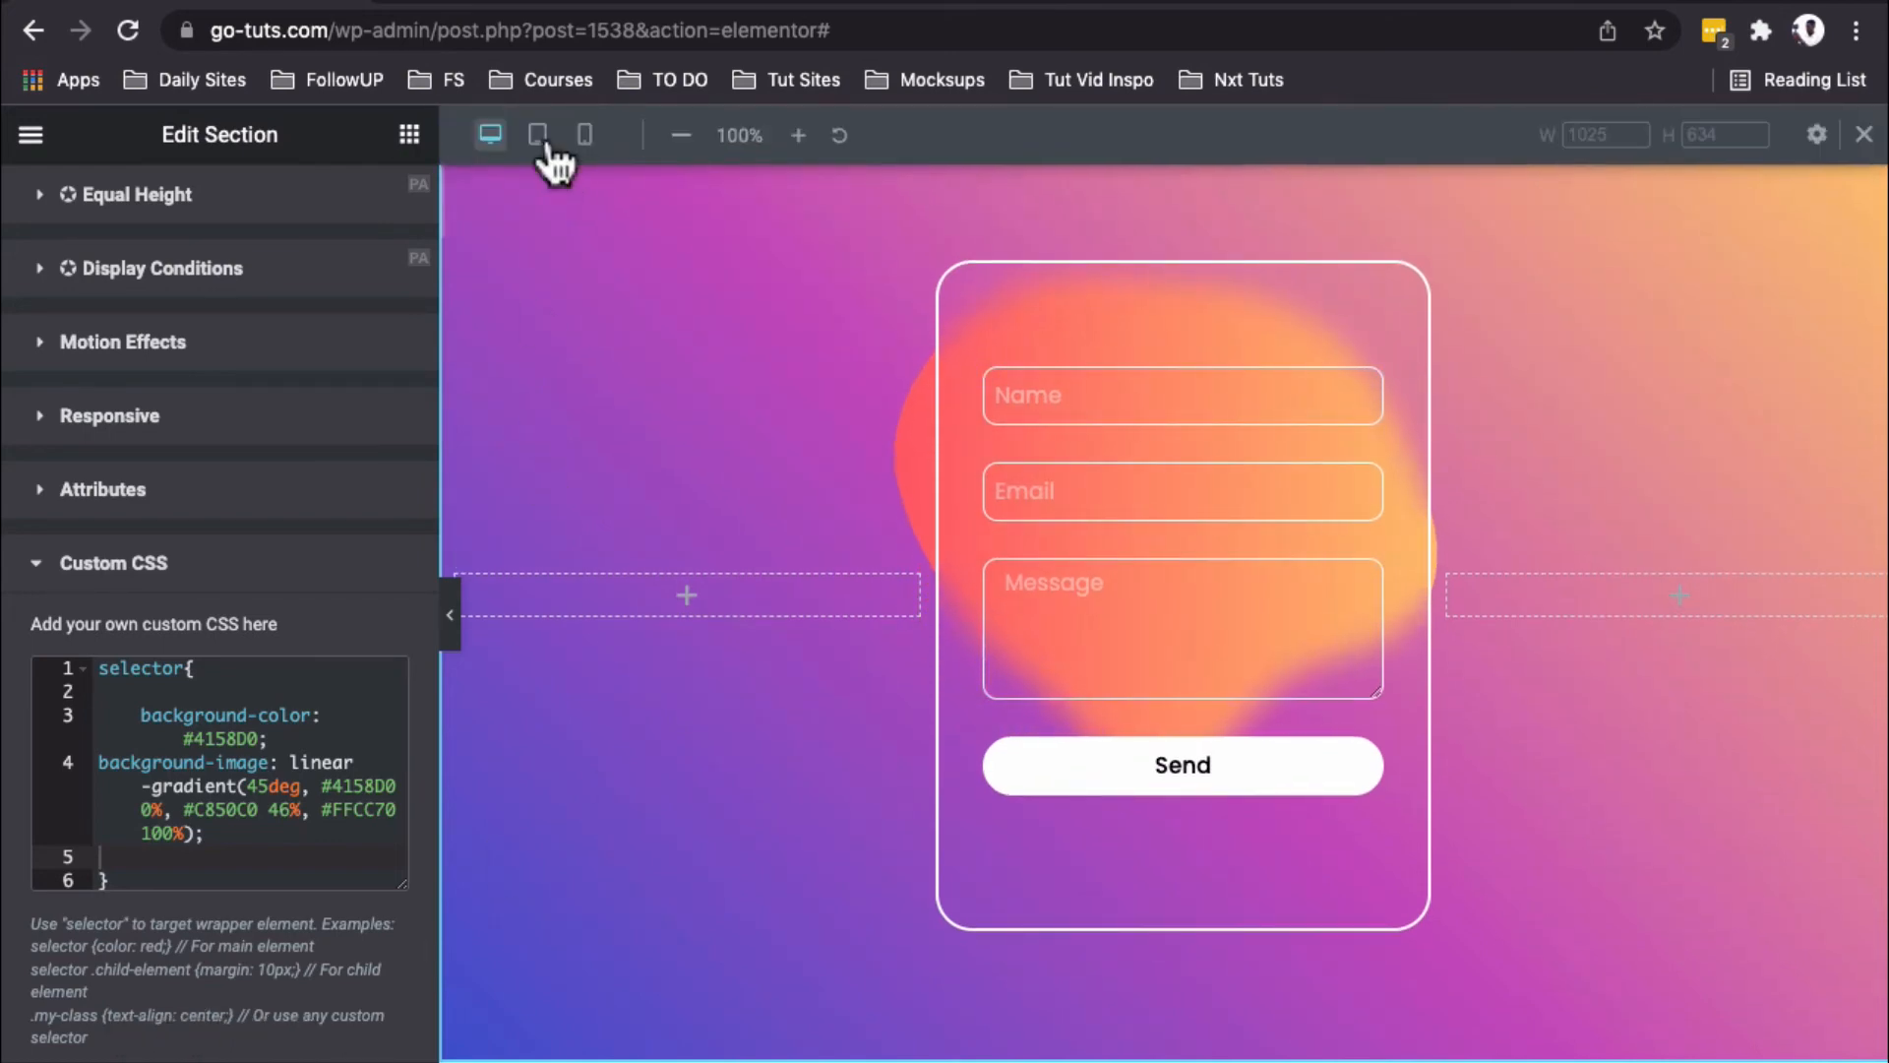
Step: Check tablet and phone widths, give the section 0 20 0 20 padding on mobile, and return to desktop
click(537, 134)
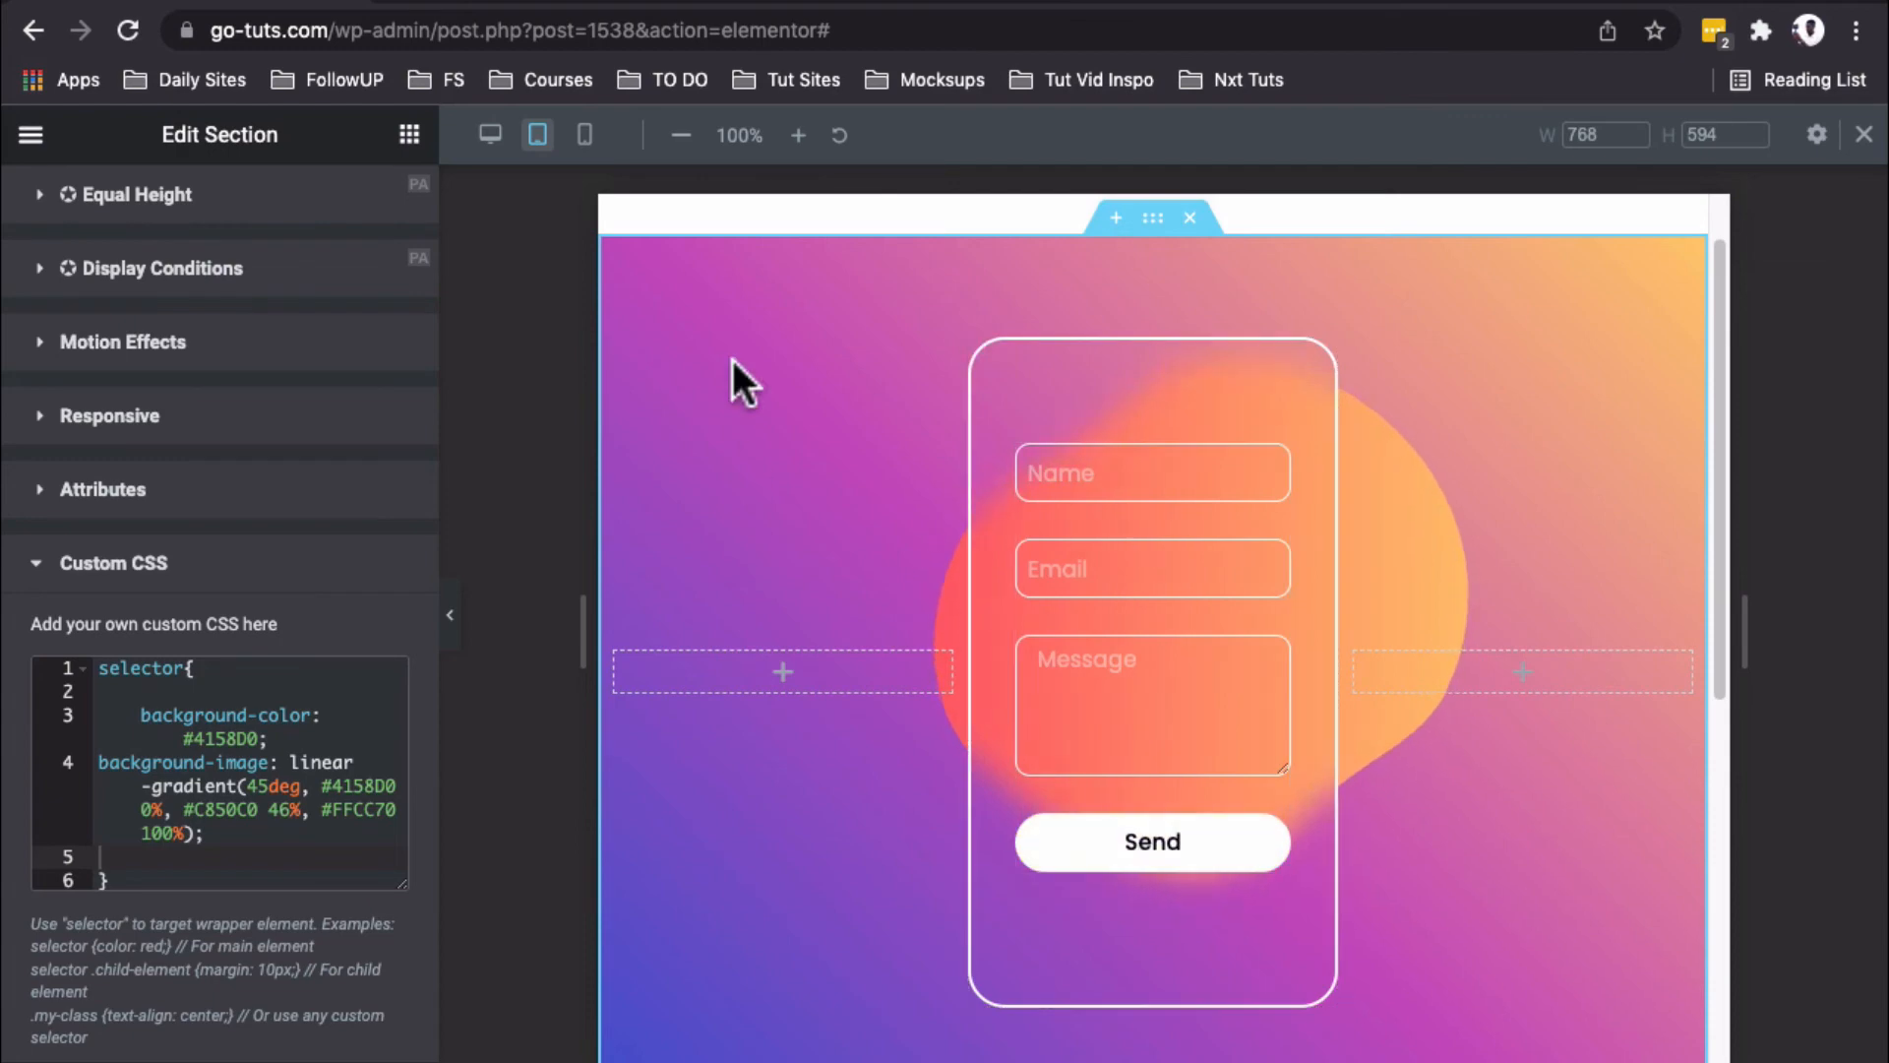
click(585, 134)
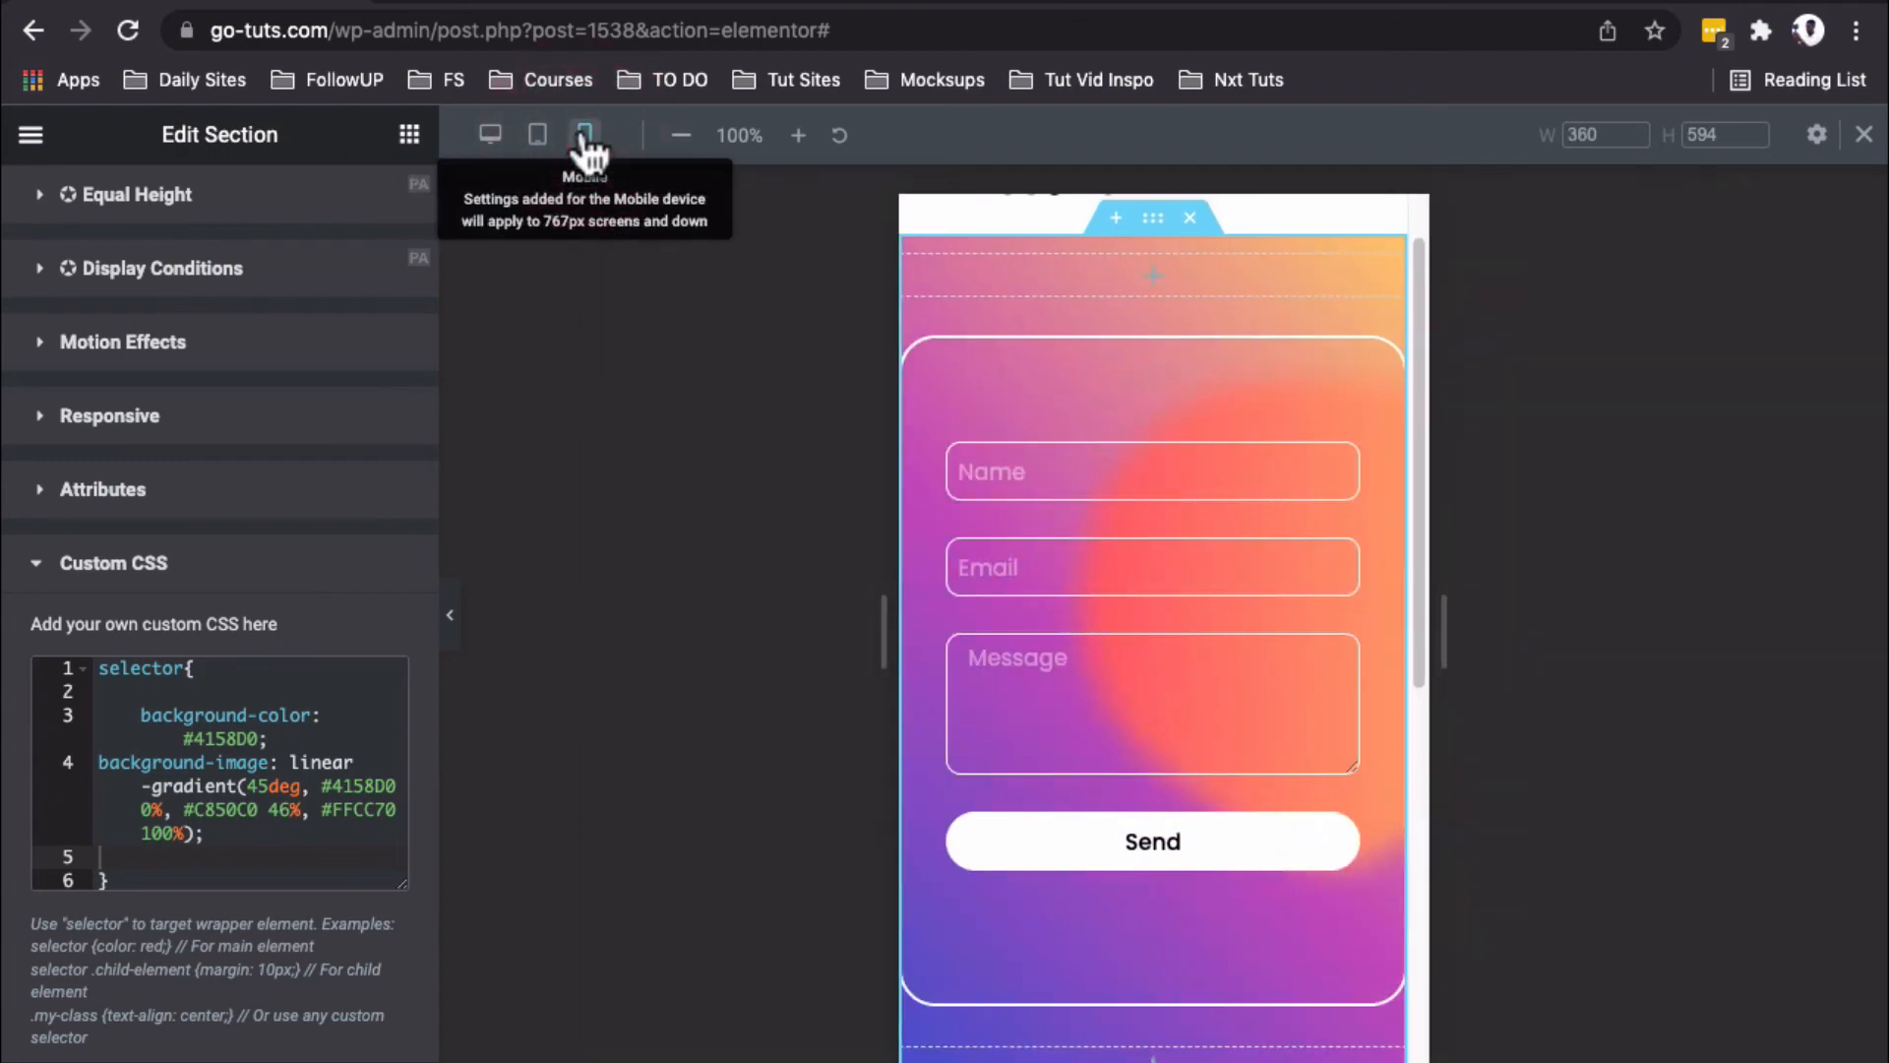
click(585, 134)
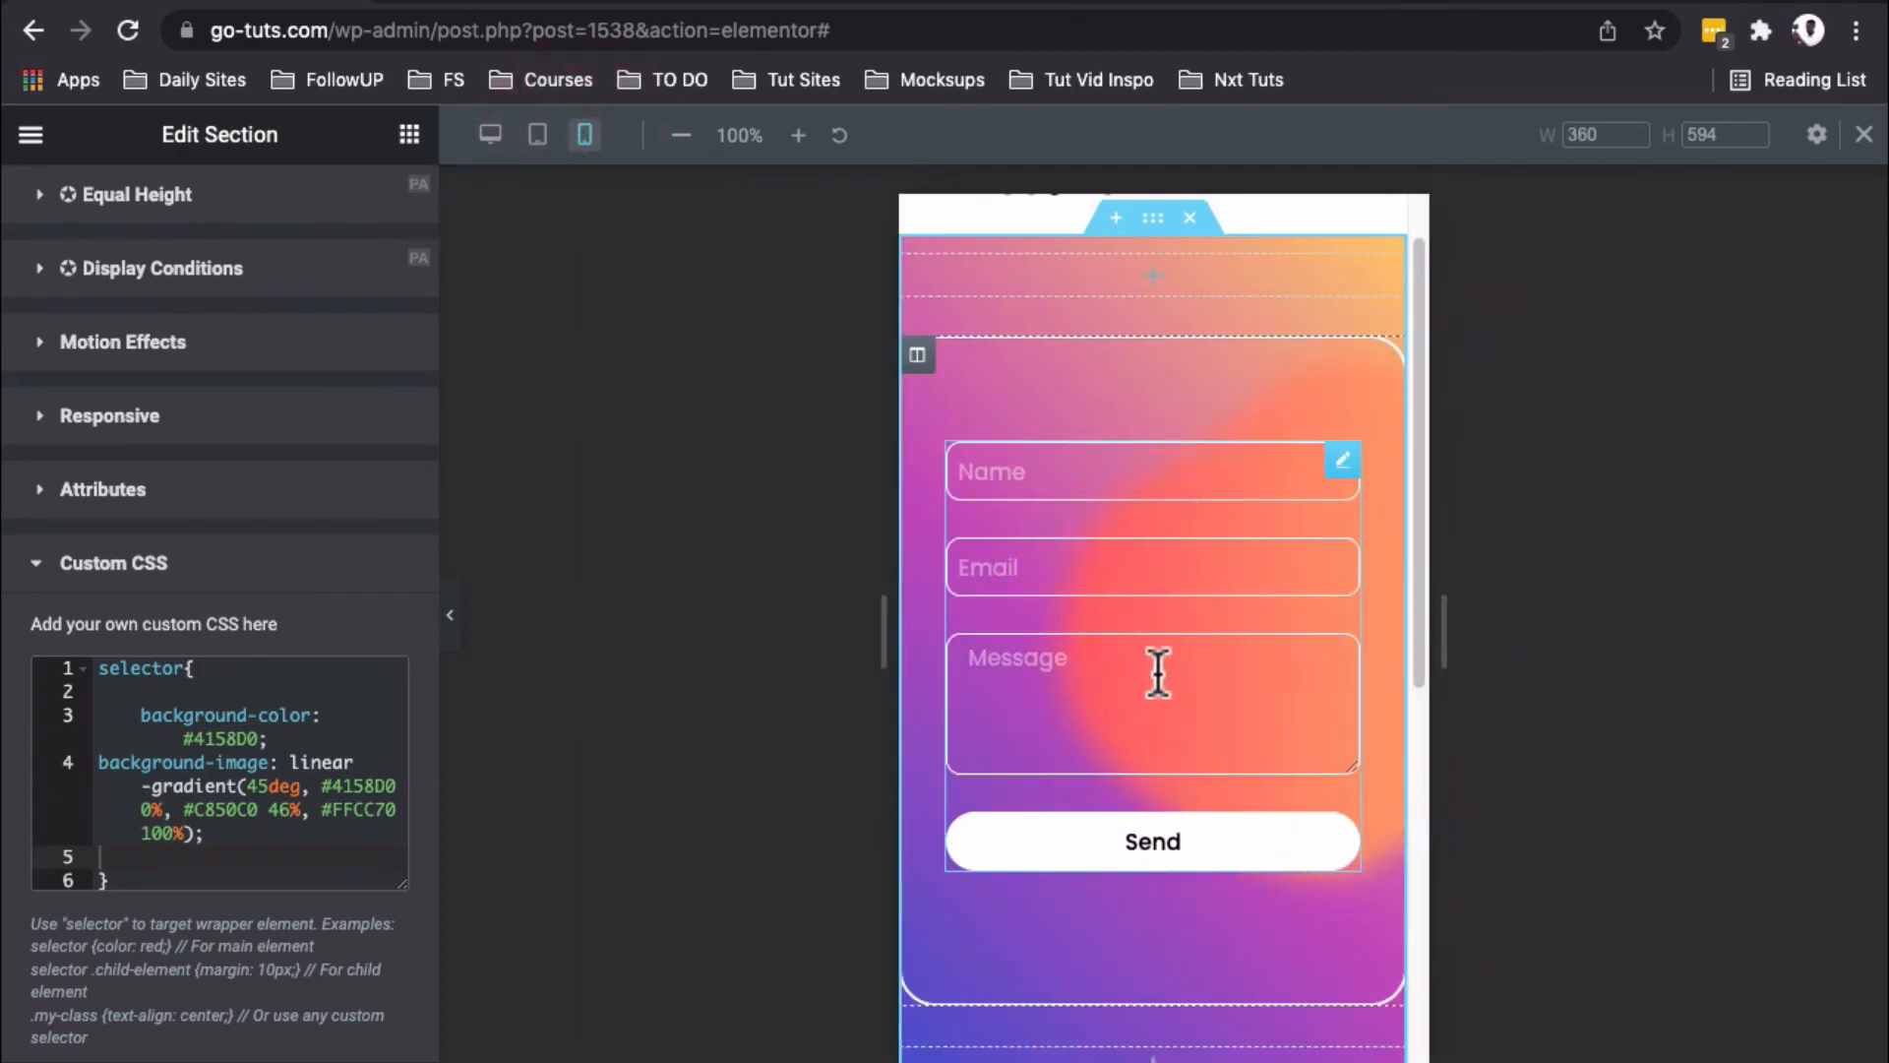
mouse_move(1078, 410)
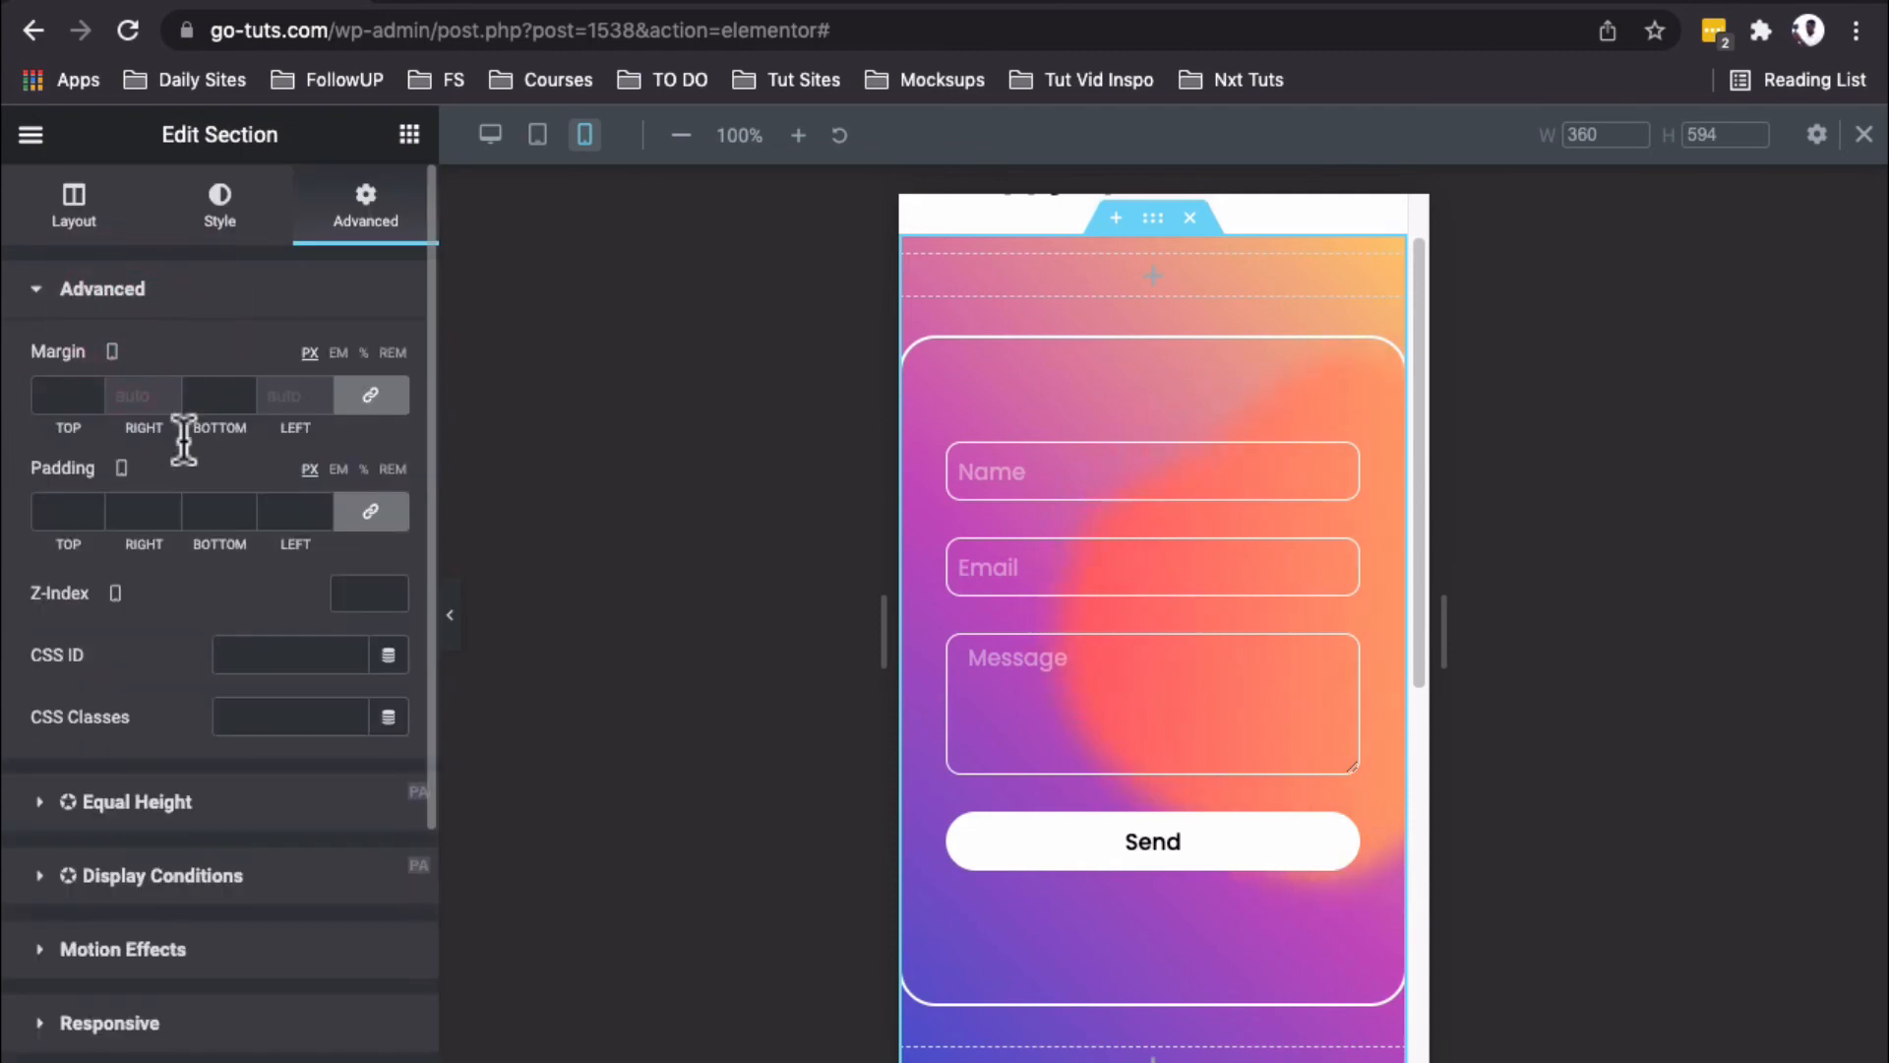
click(66, 512)
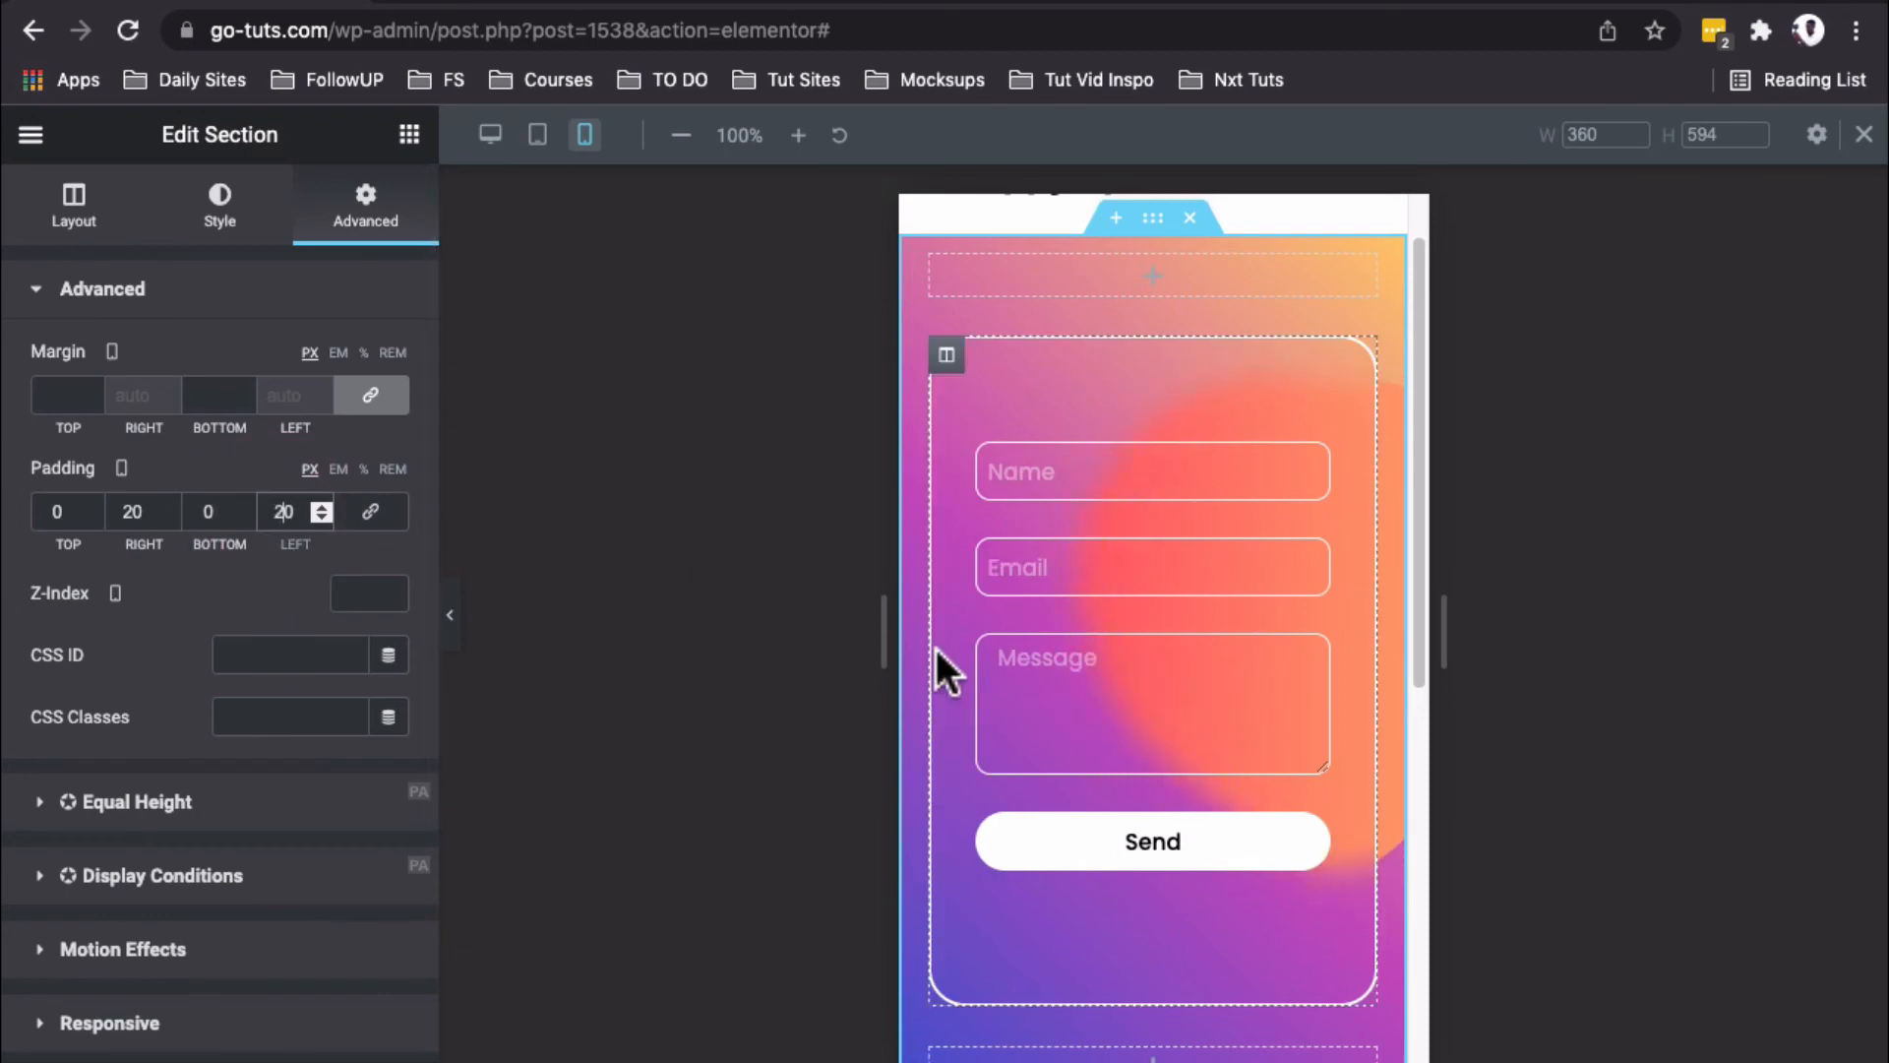
click(538, 133)
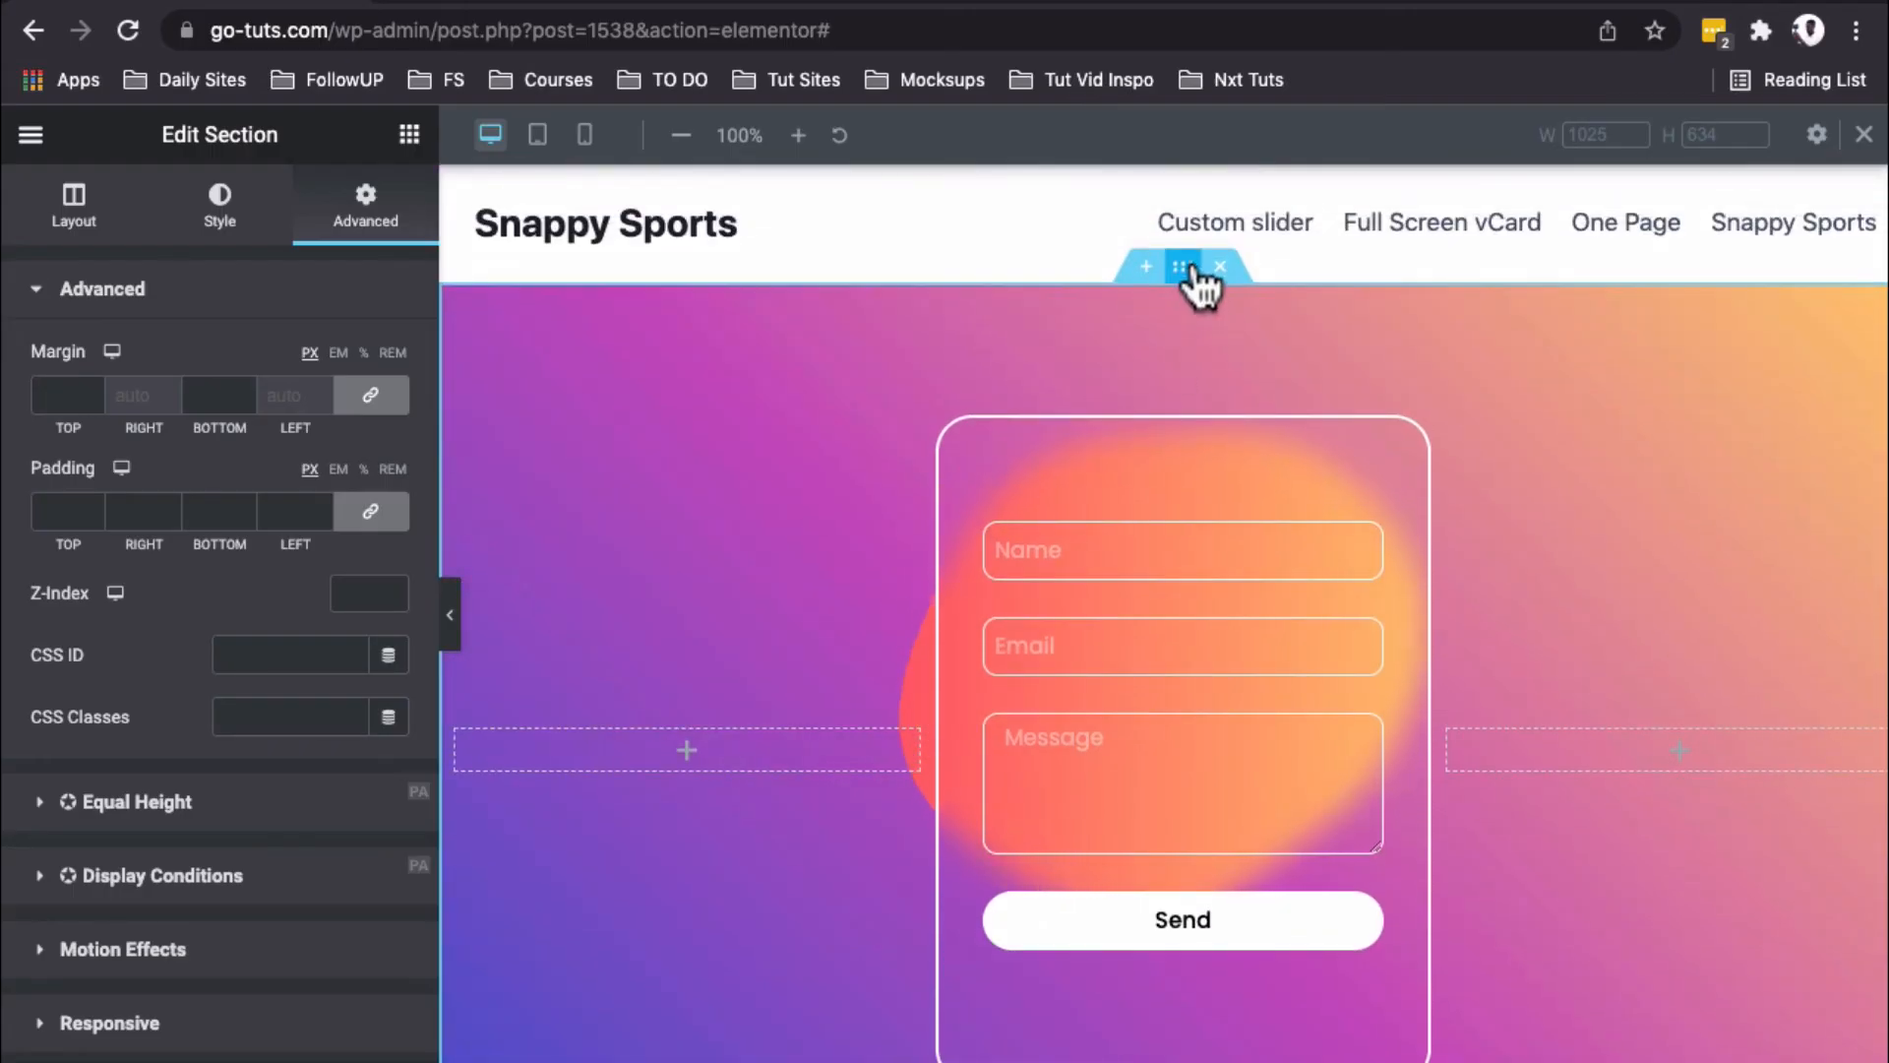
click(73, 204)
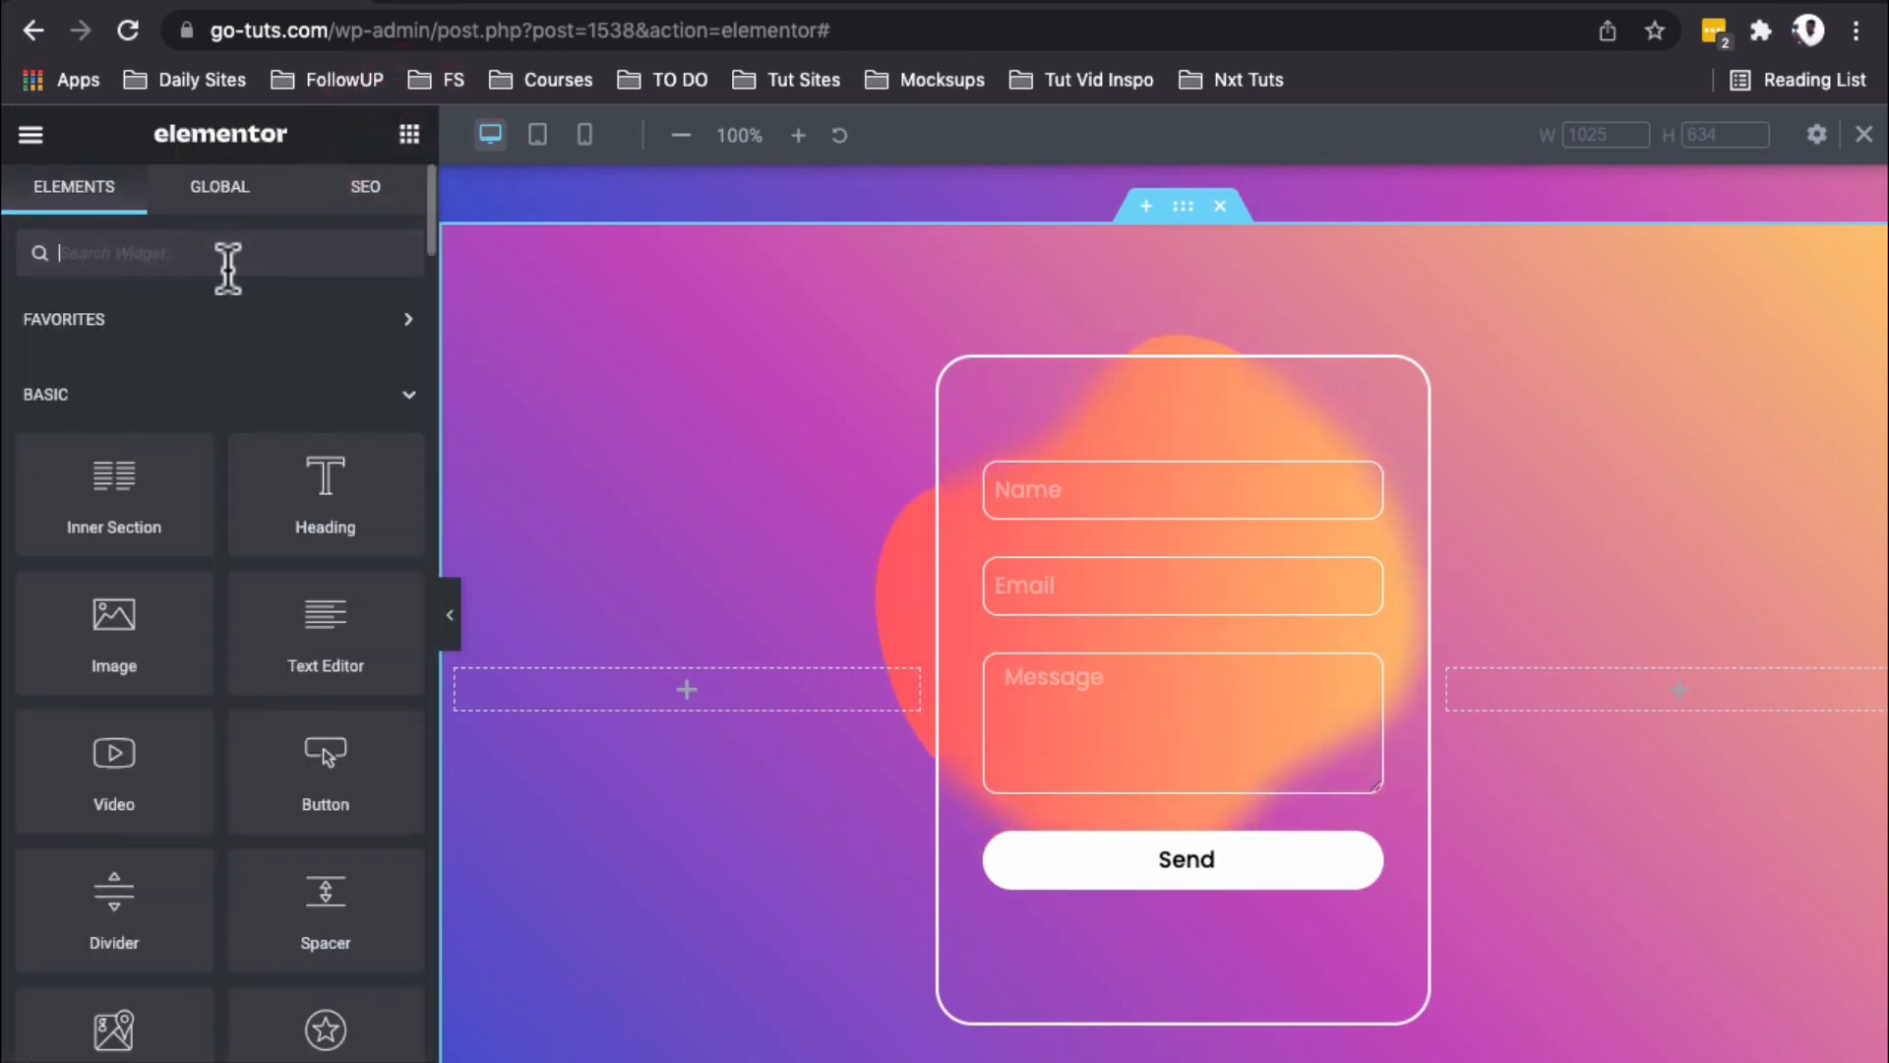
Step: Try a Login widget with hidden labels in place of the contact form, then discard it
text(log)
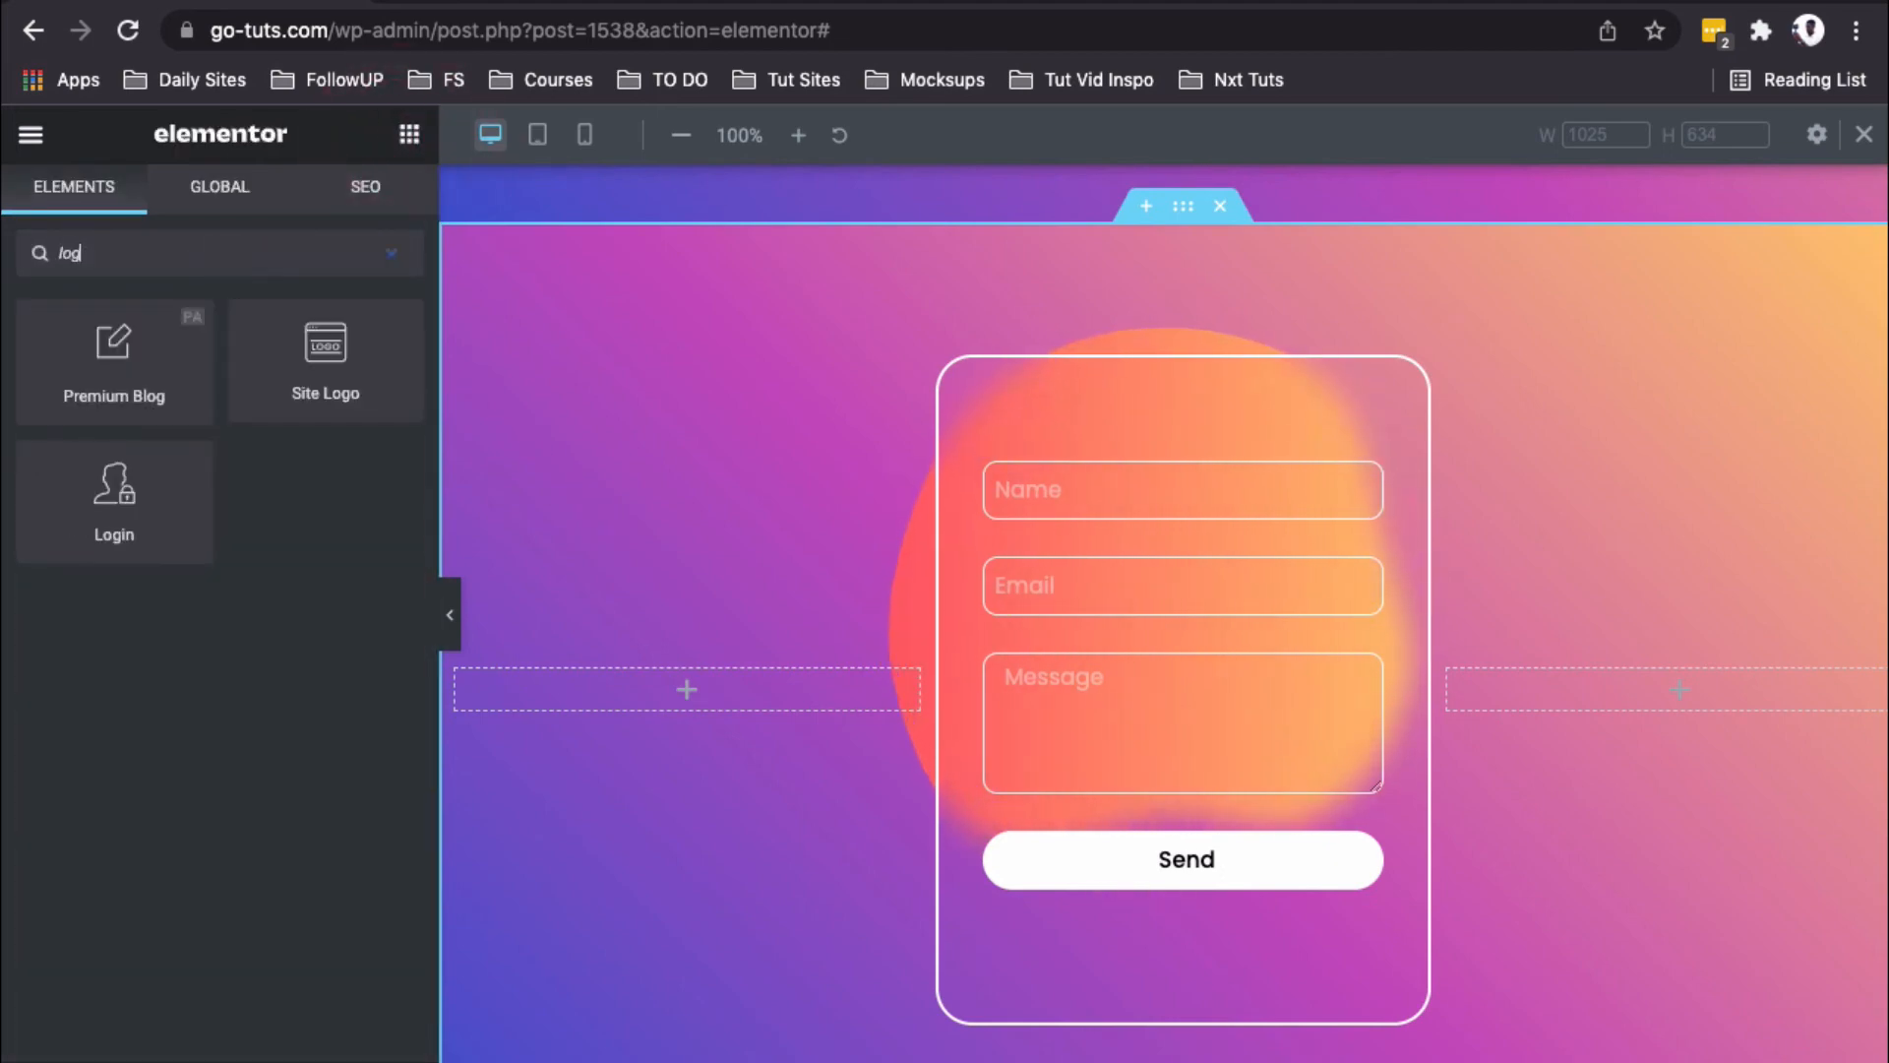
mouse_move(114, 500)
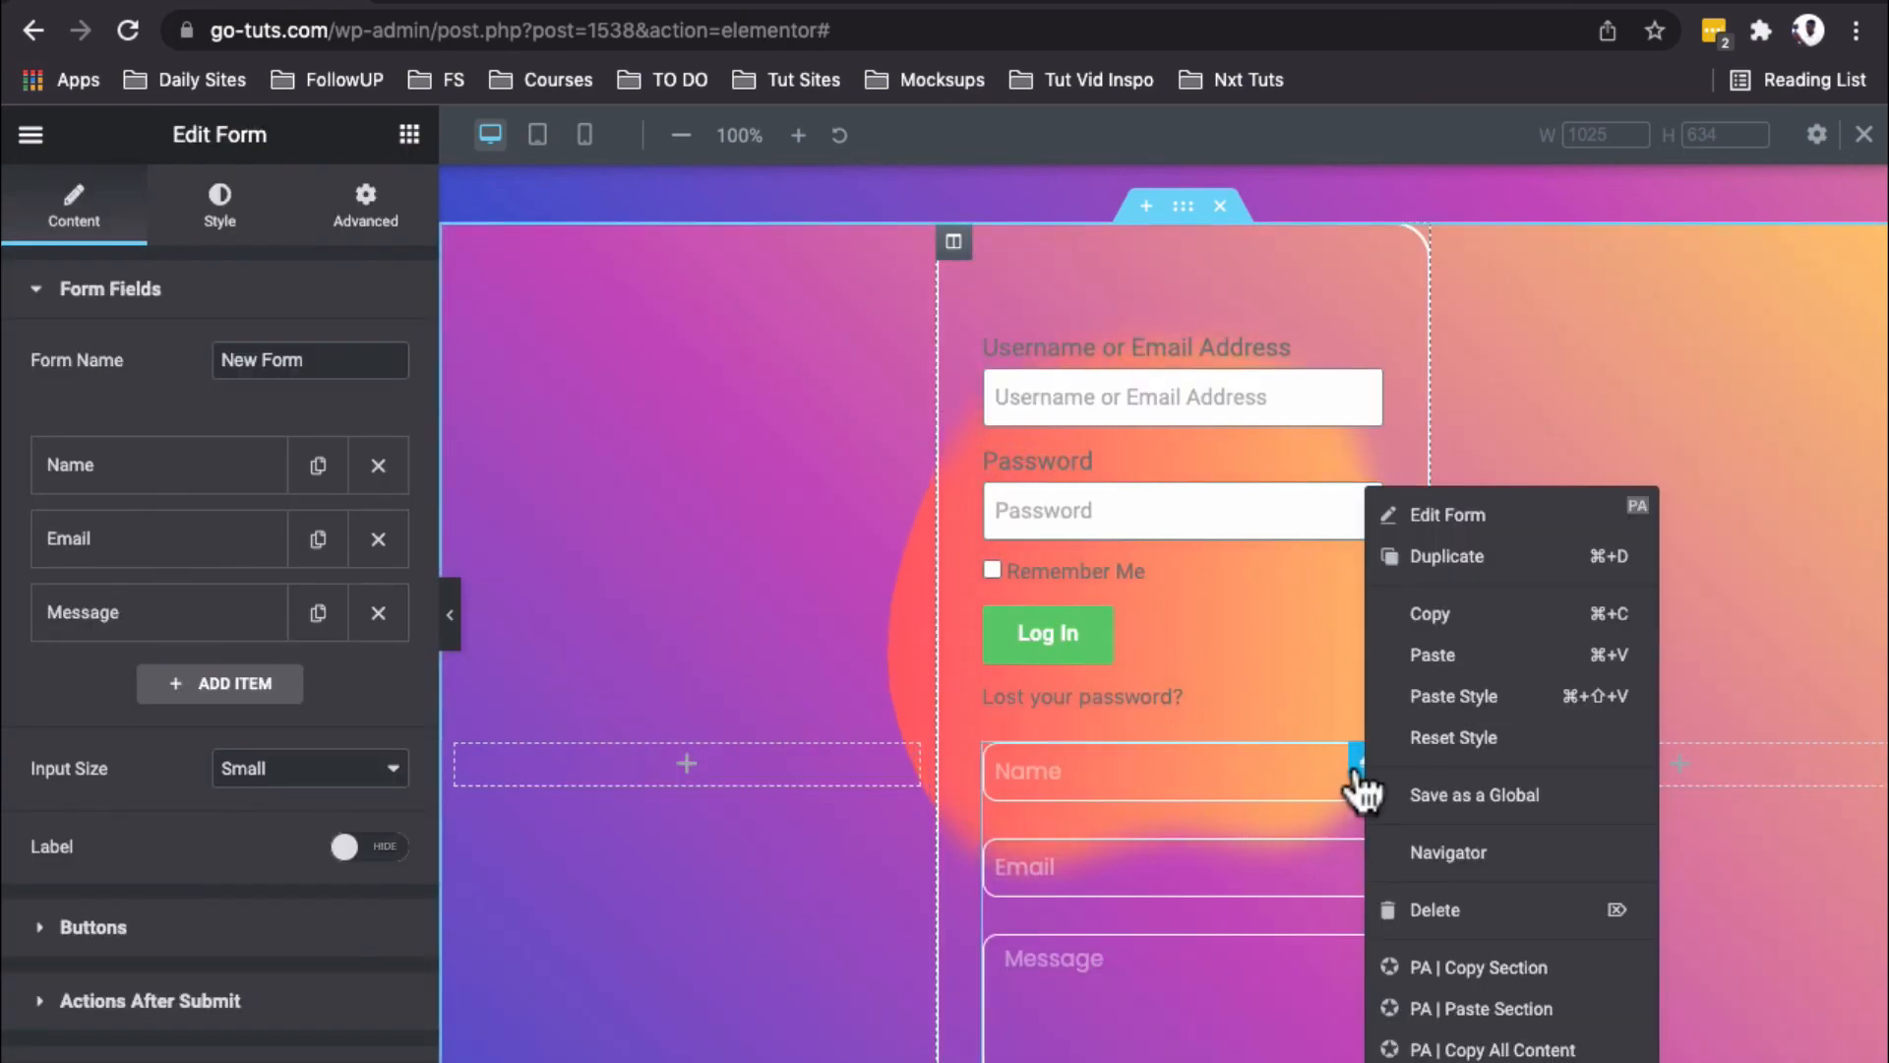
mouse_move(1464, 626)
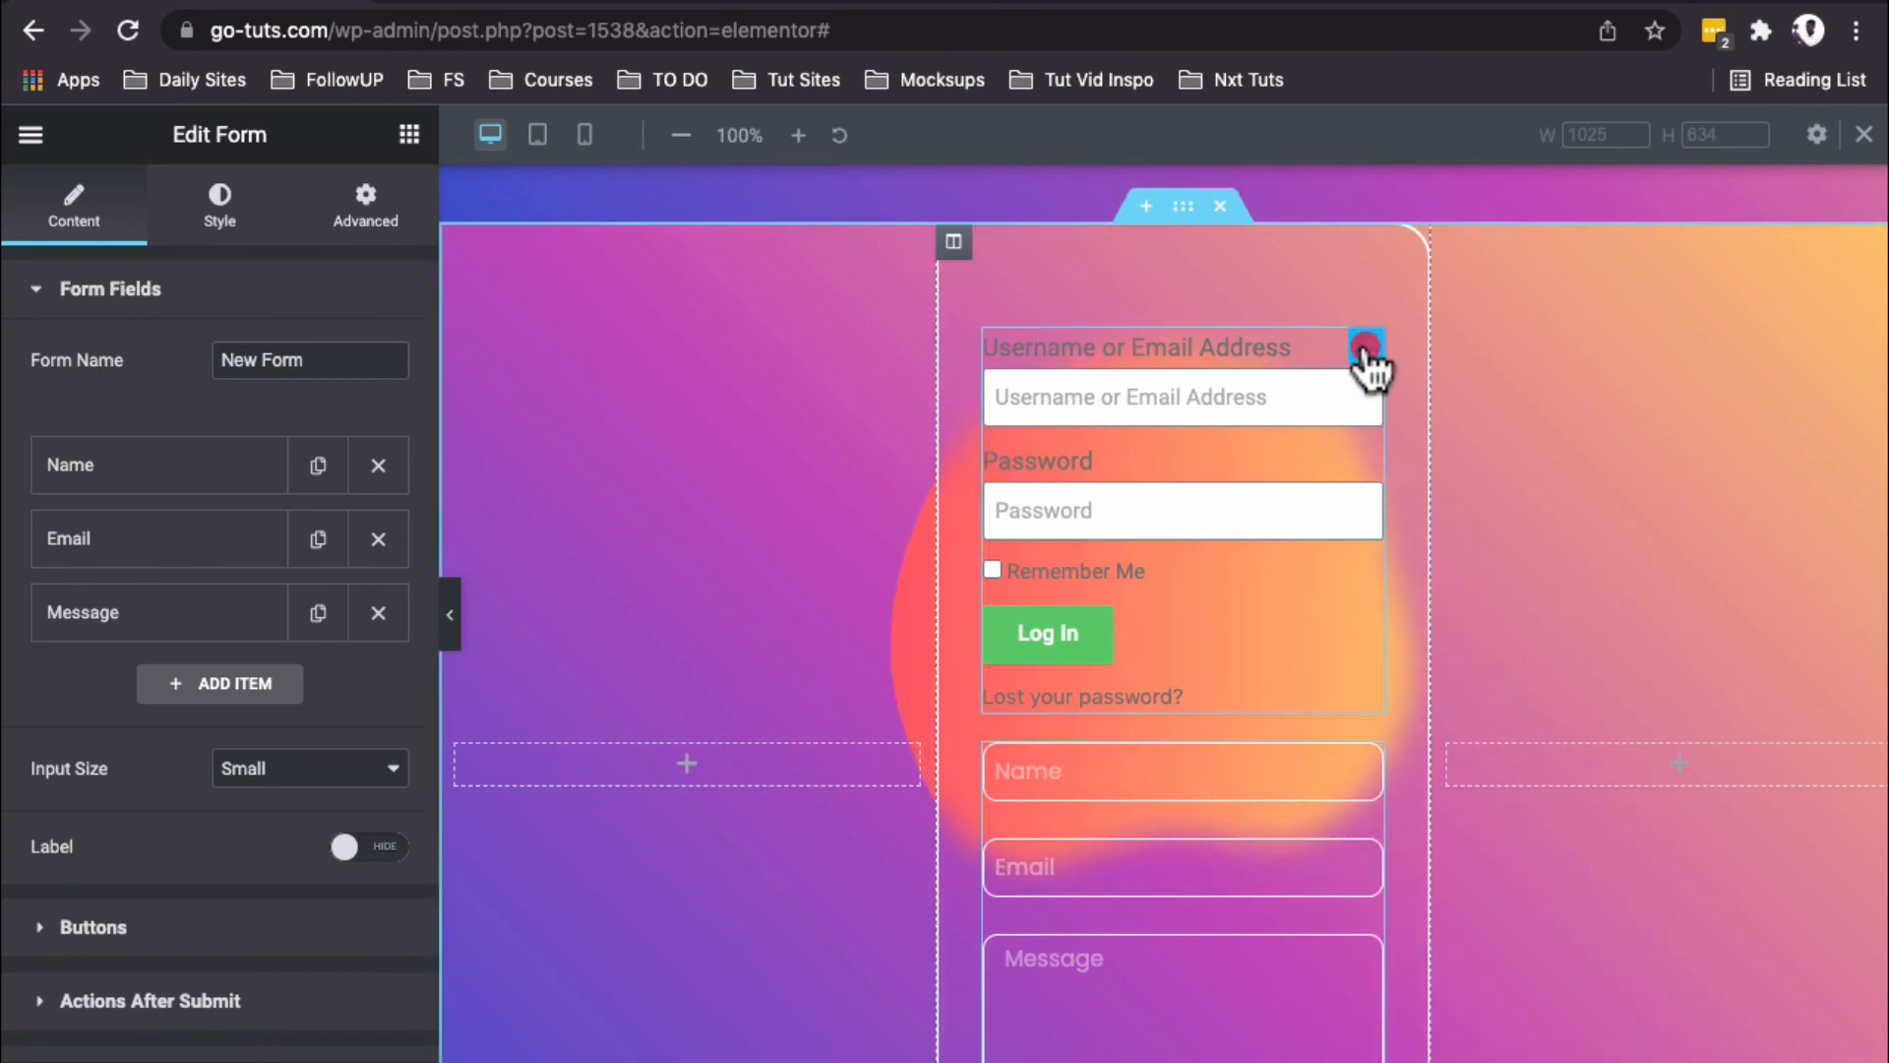
right_click(1366, 347)
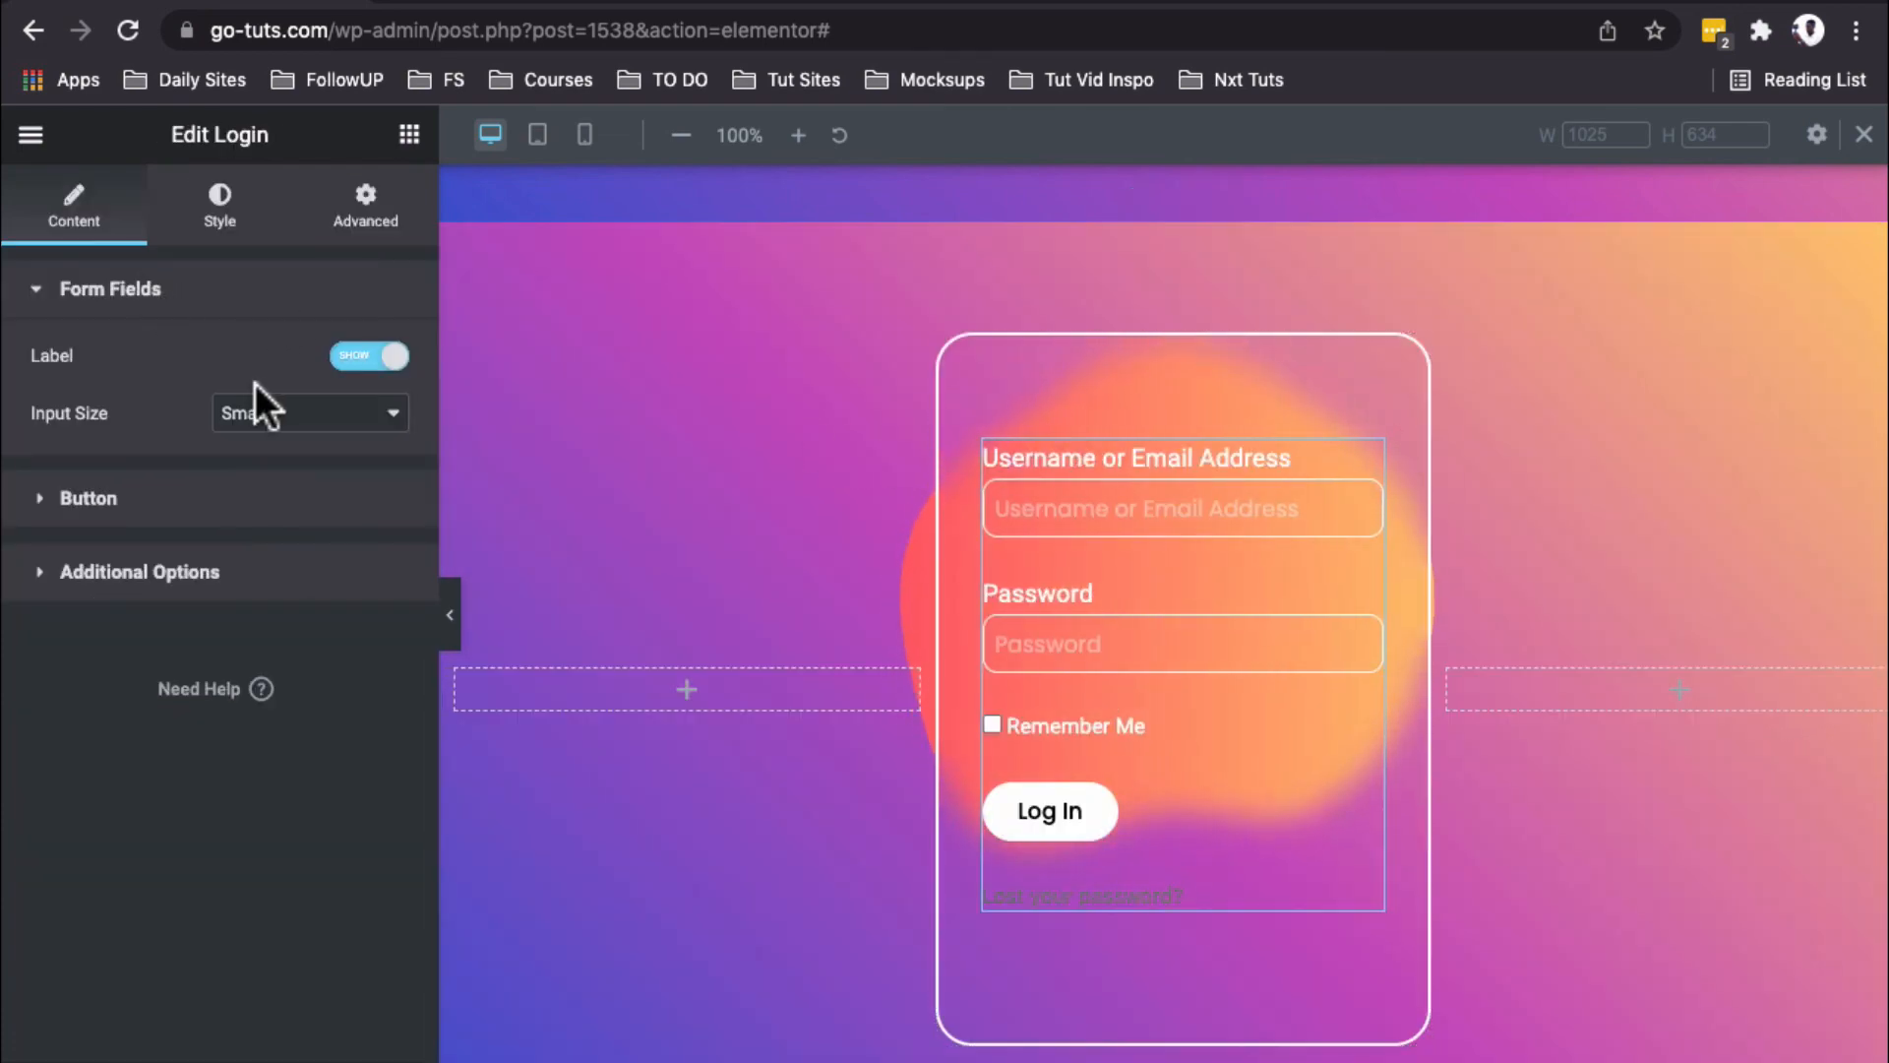
click(370, 356)
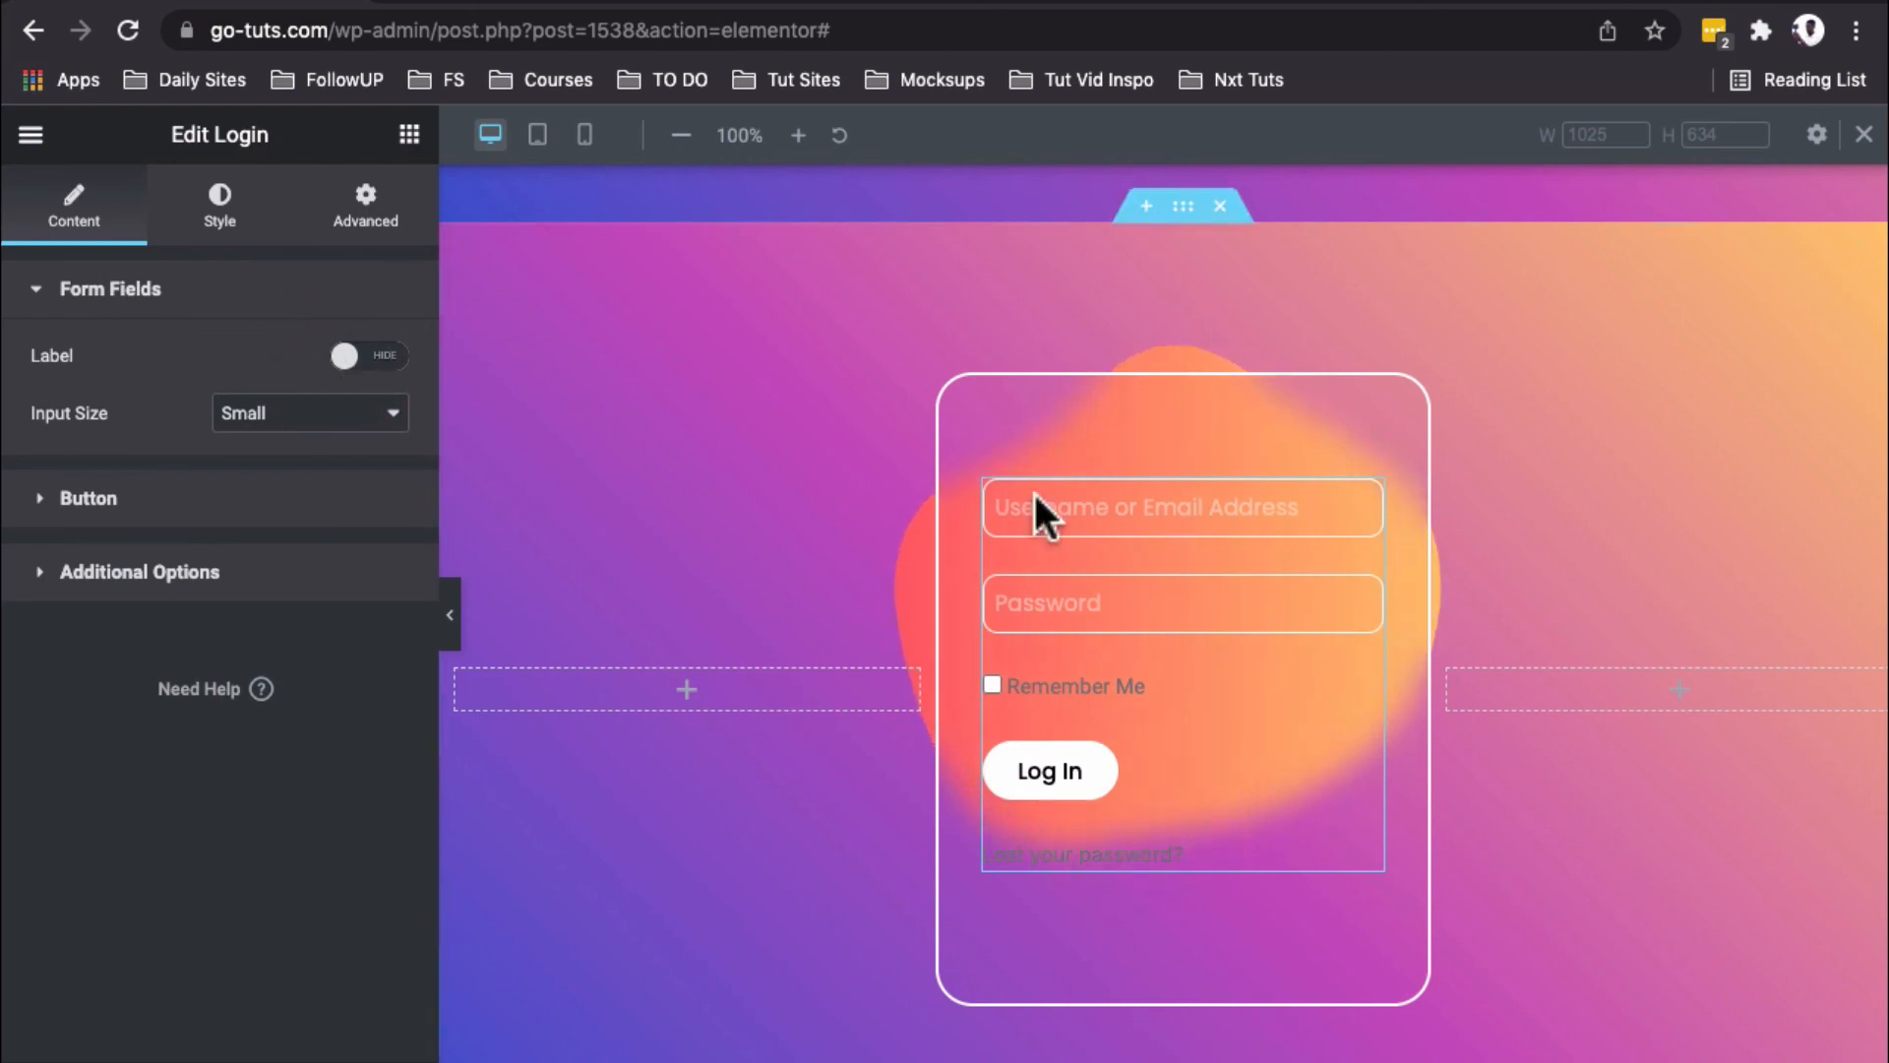
mouse_move(1193, 362)
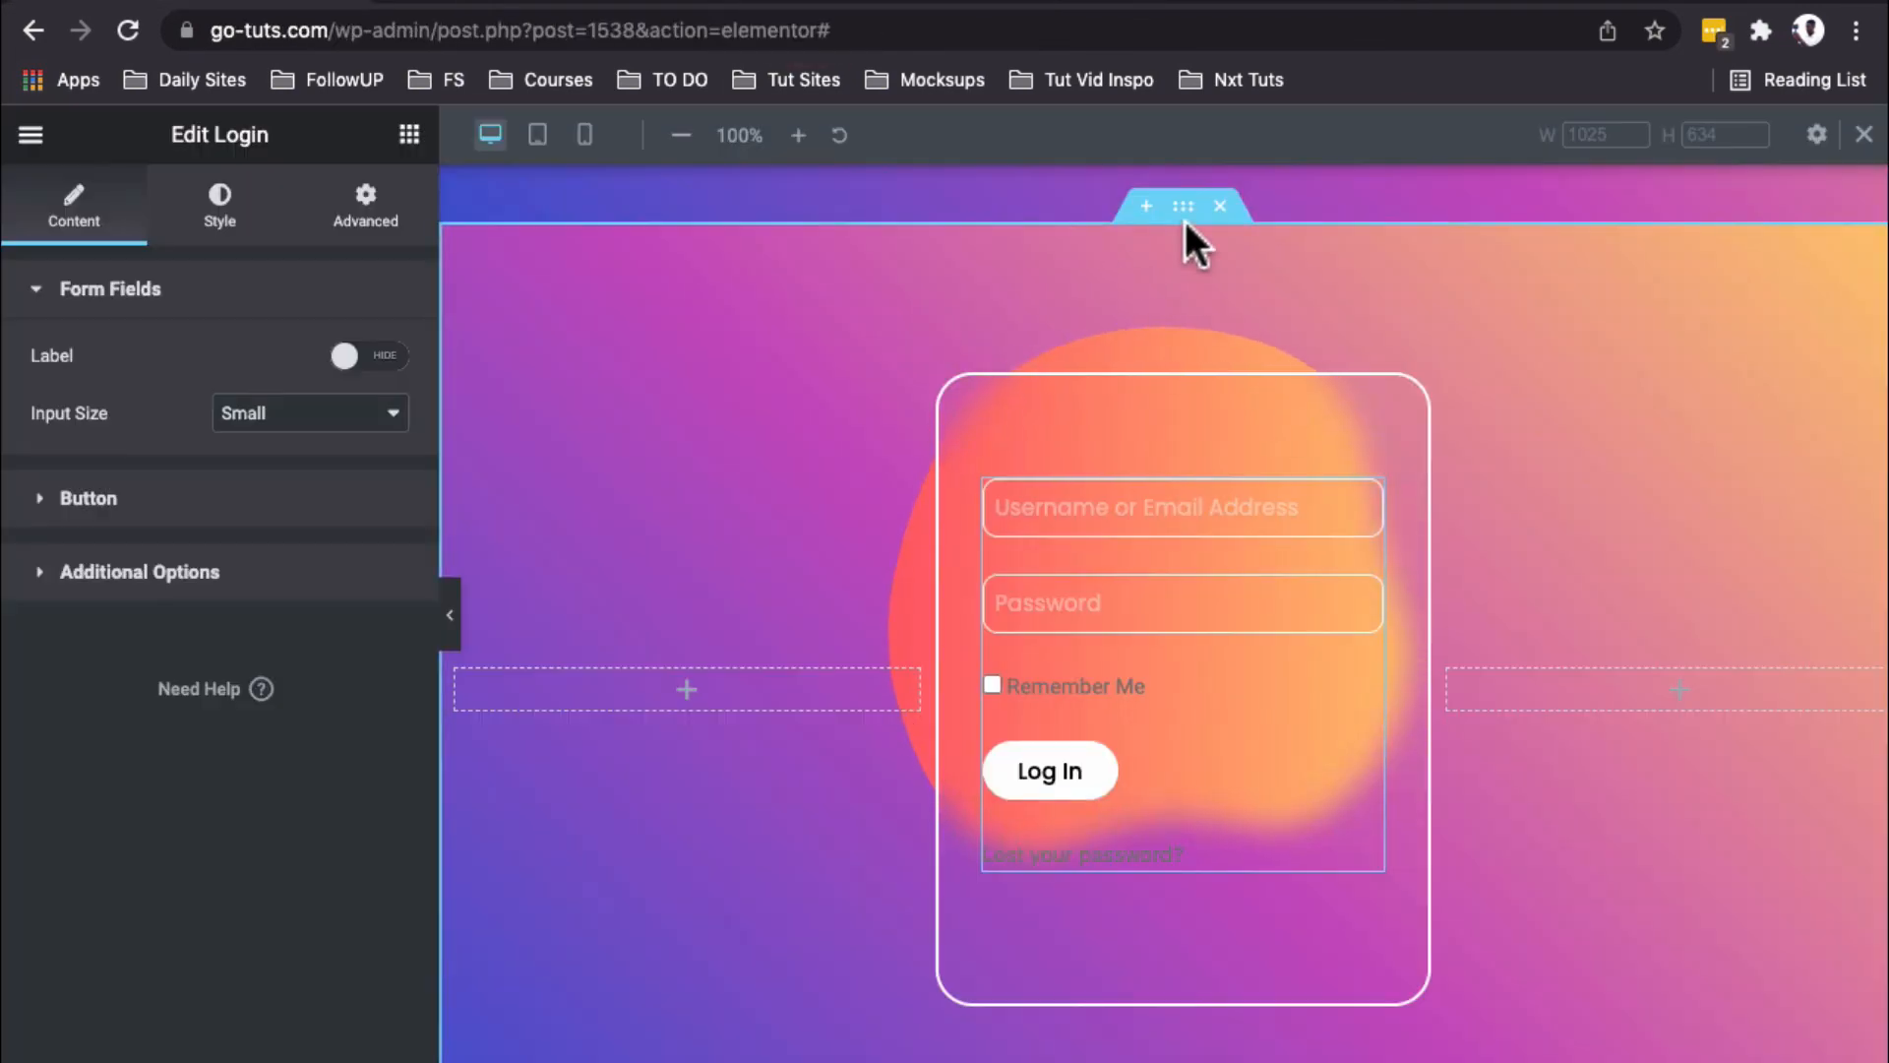
click(1183, 206)
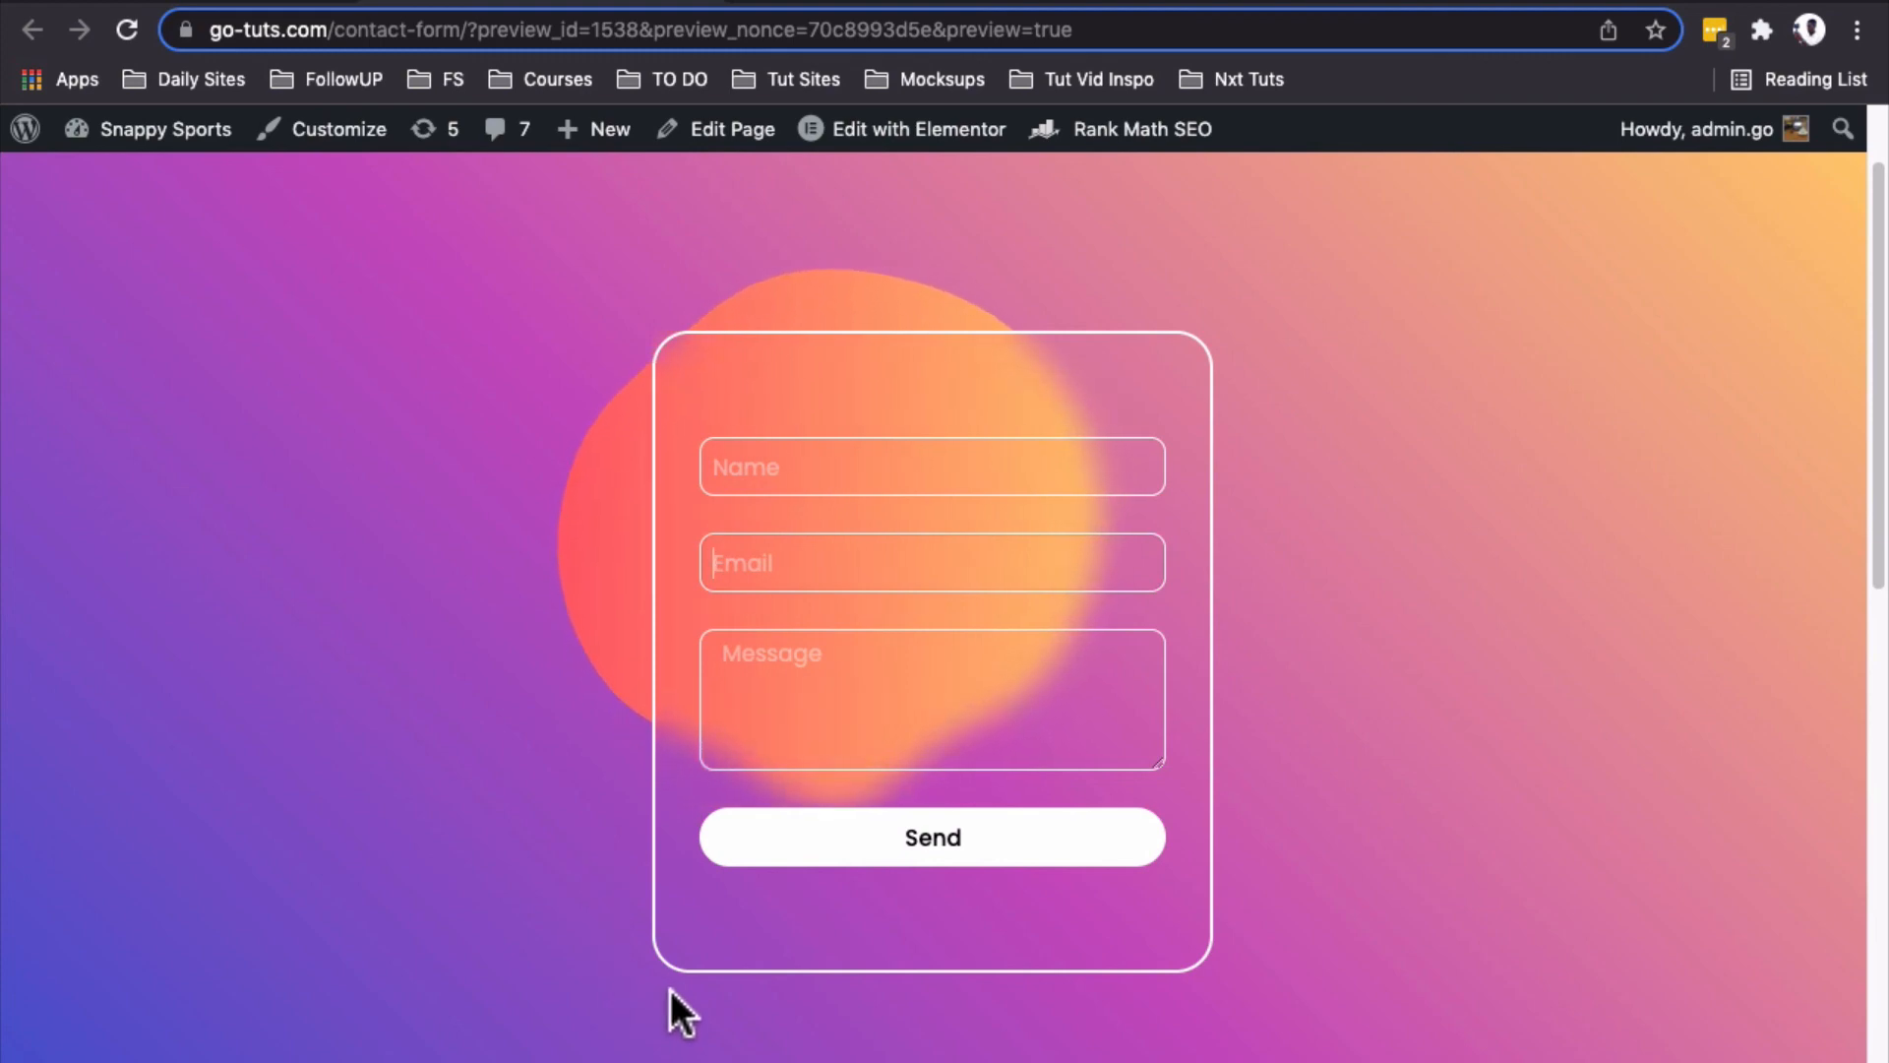
mouse_move(964, 1037)
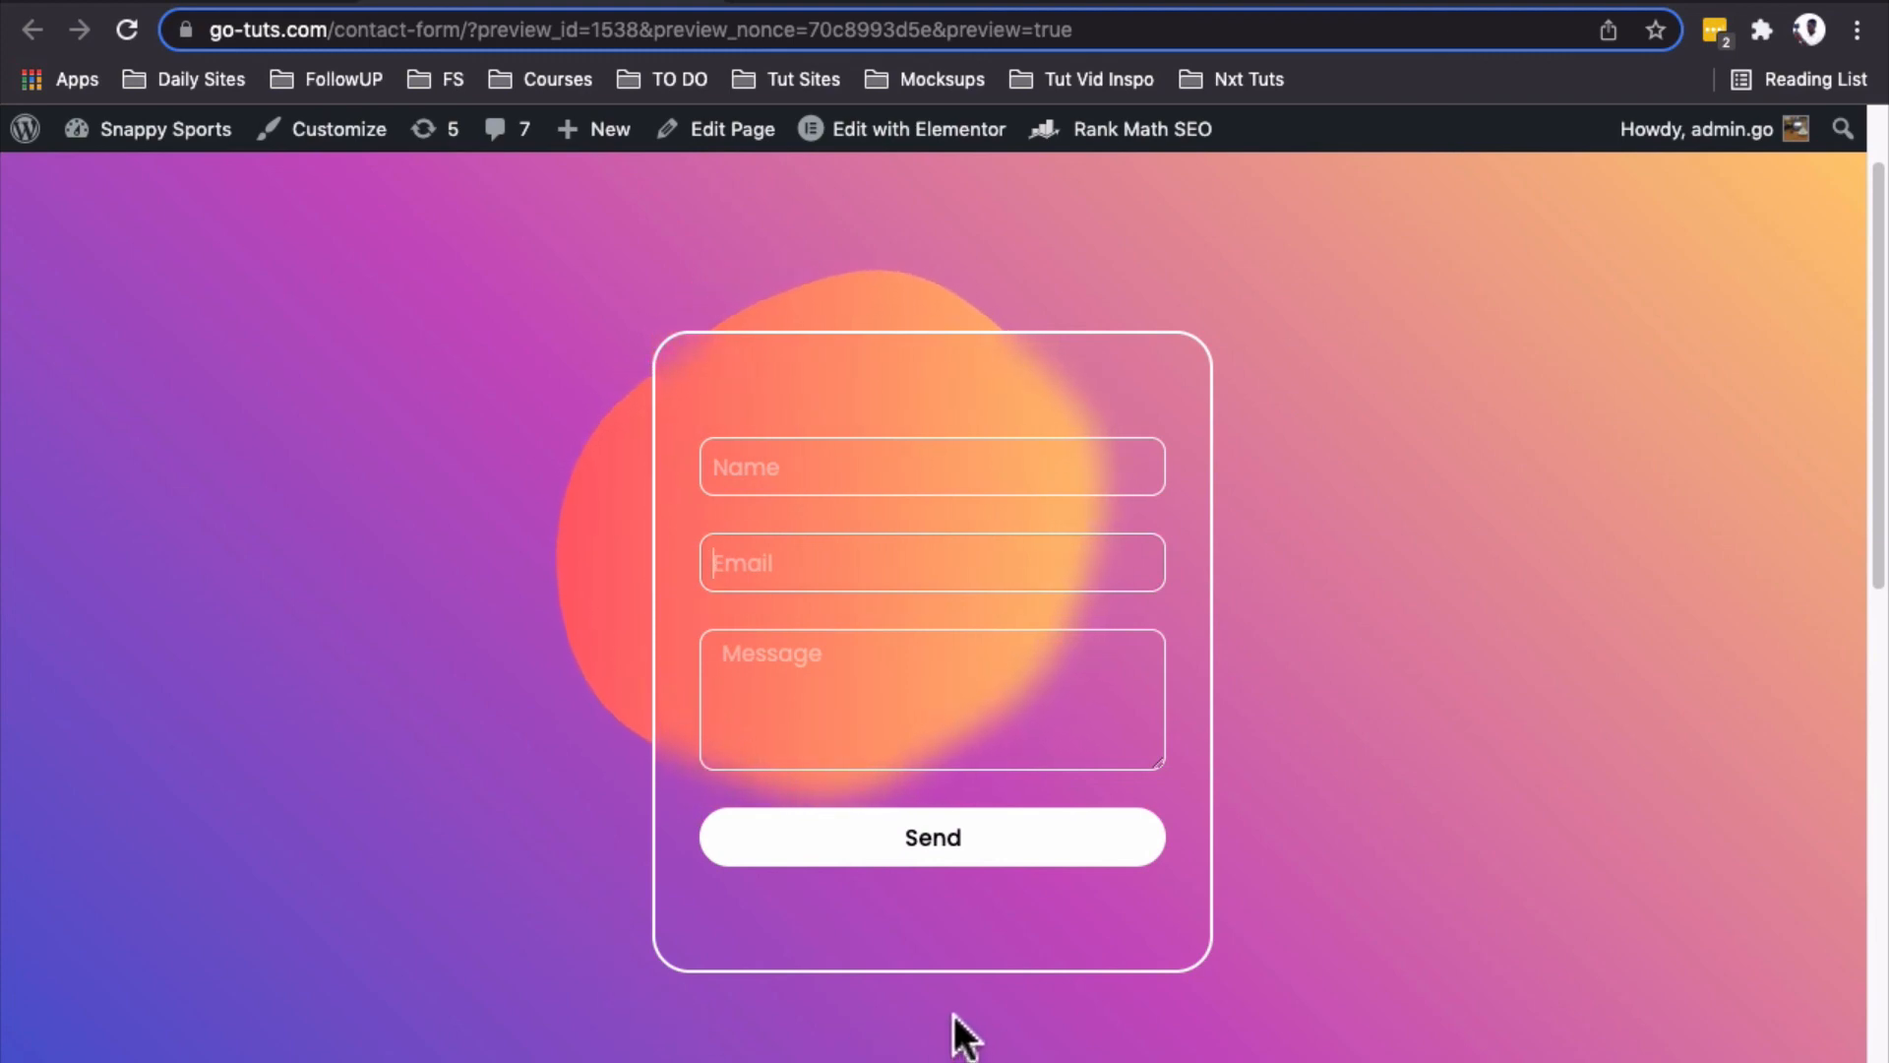
mouse_move(687, 1005)
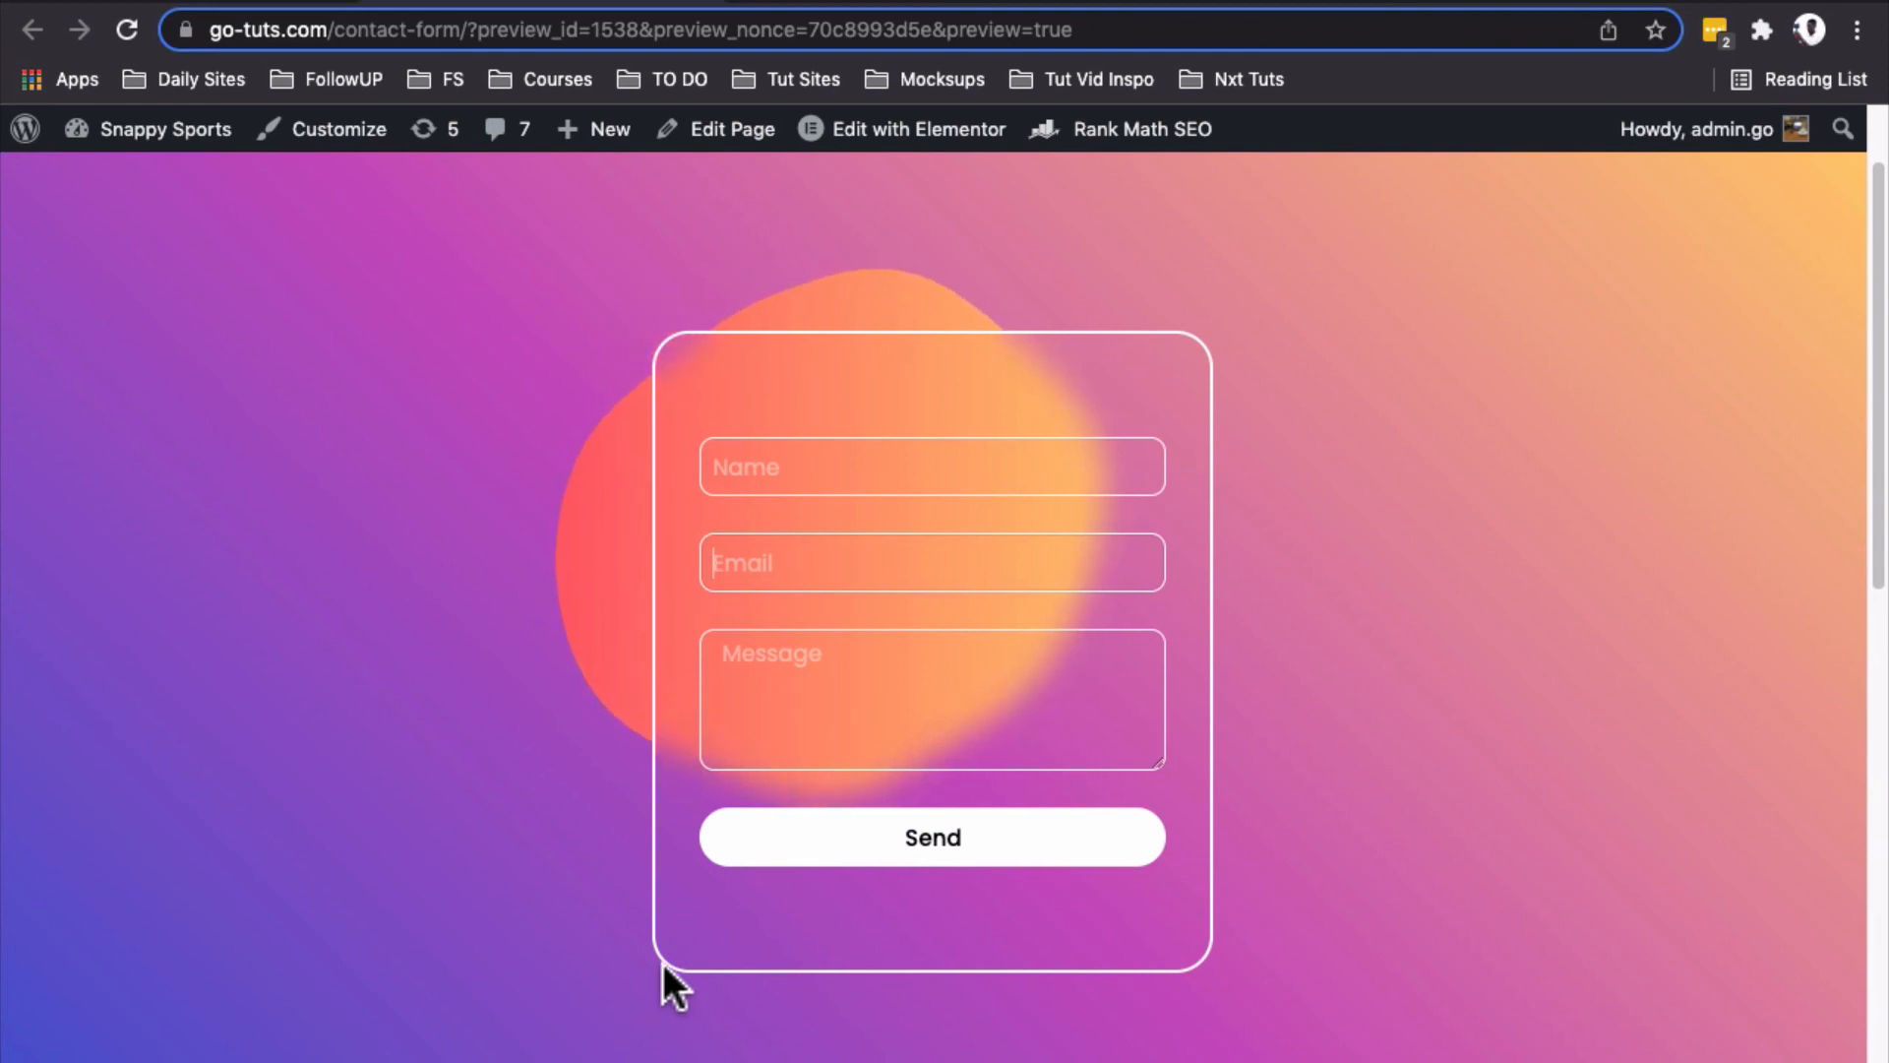
Step: Select the form's card column and reach its Border box shadow settings
click(919, 130)
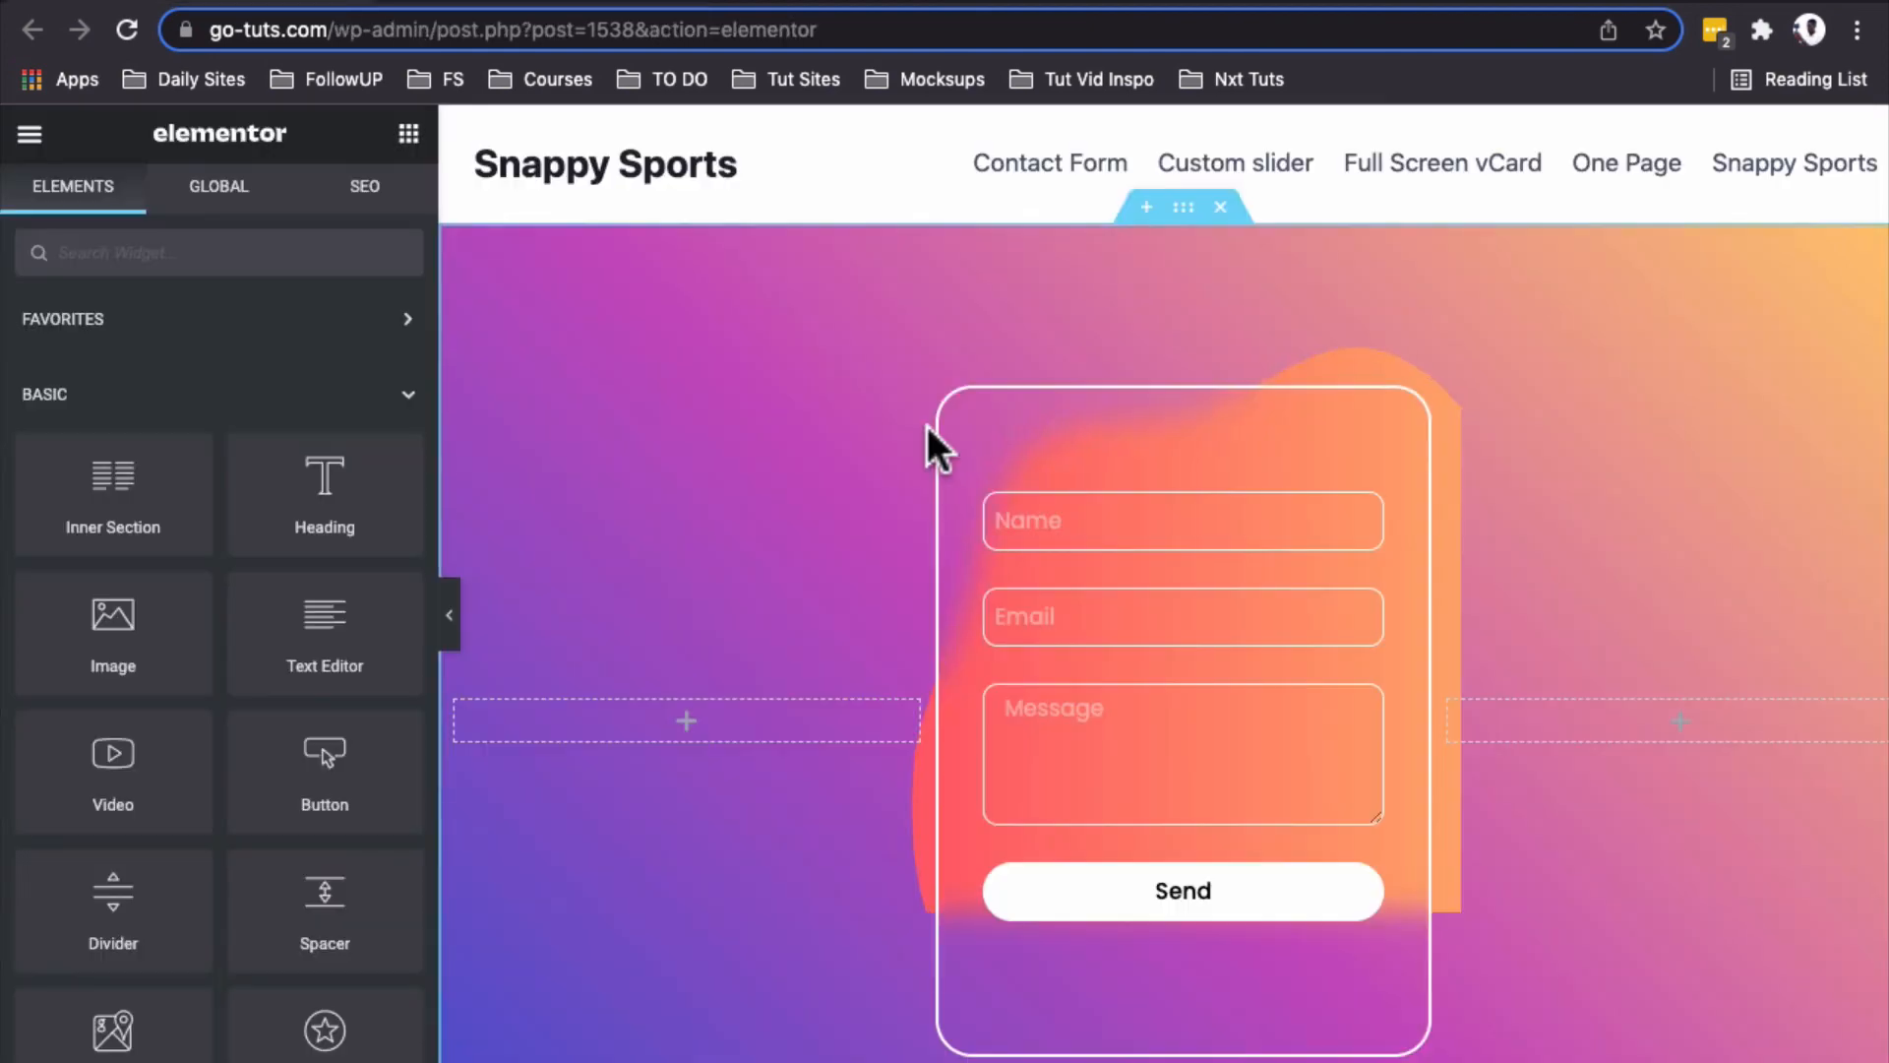
click(952, 402)
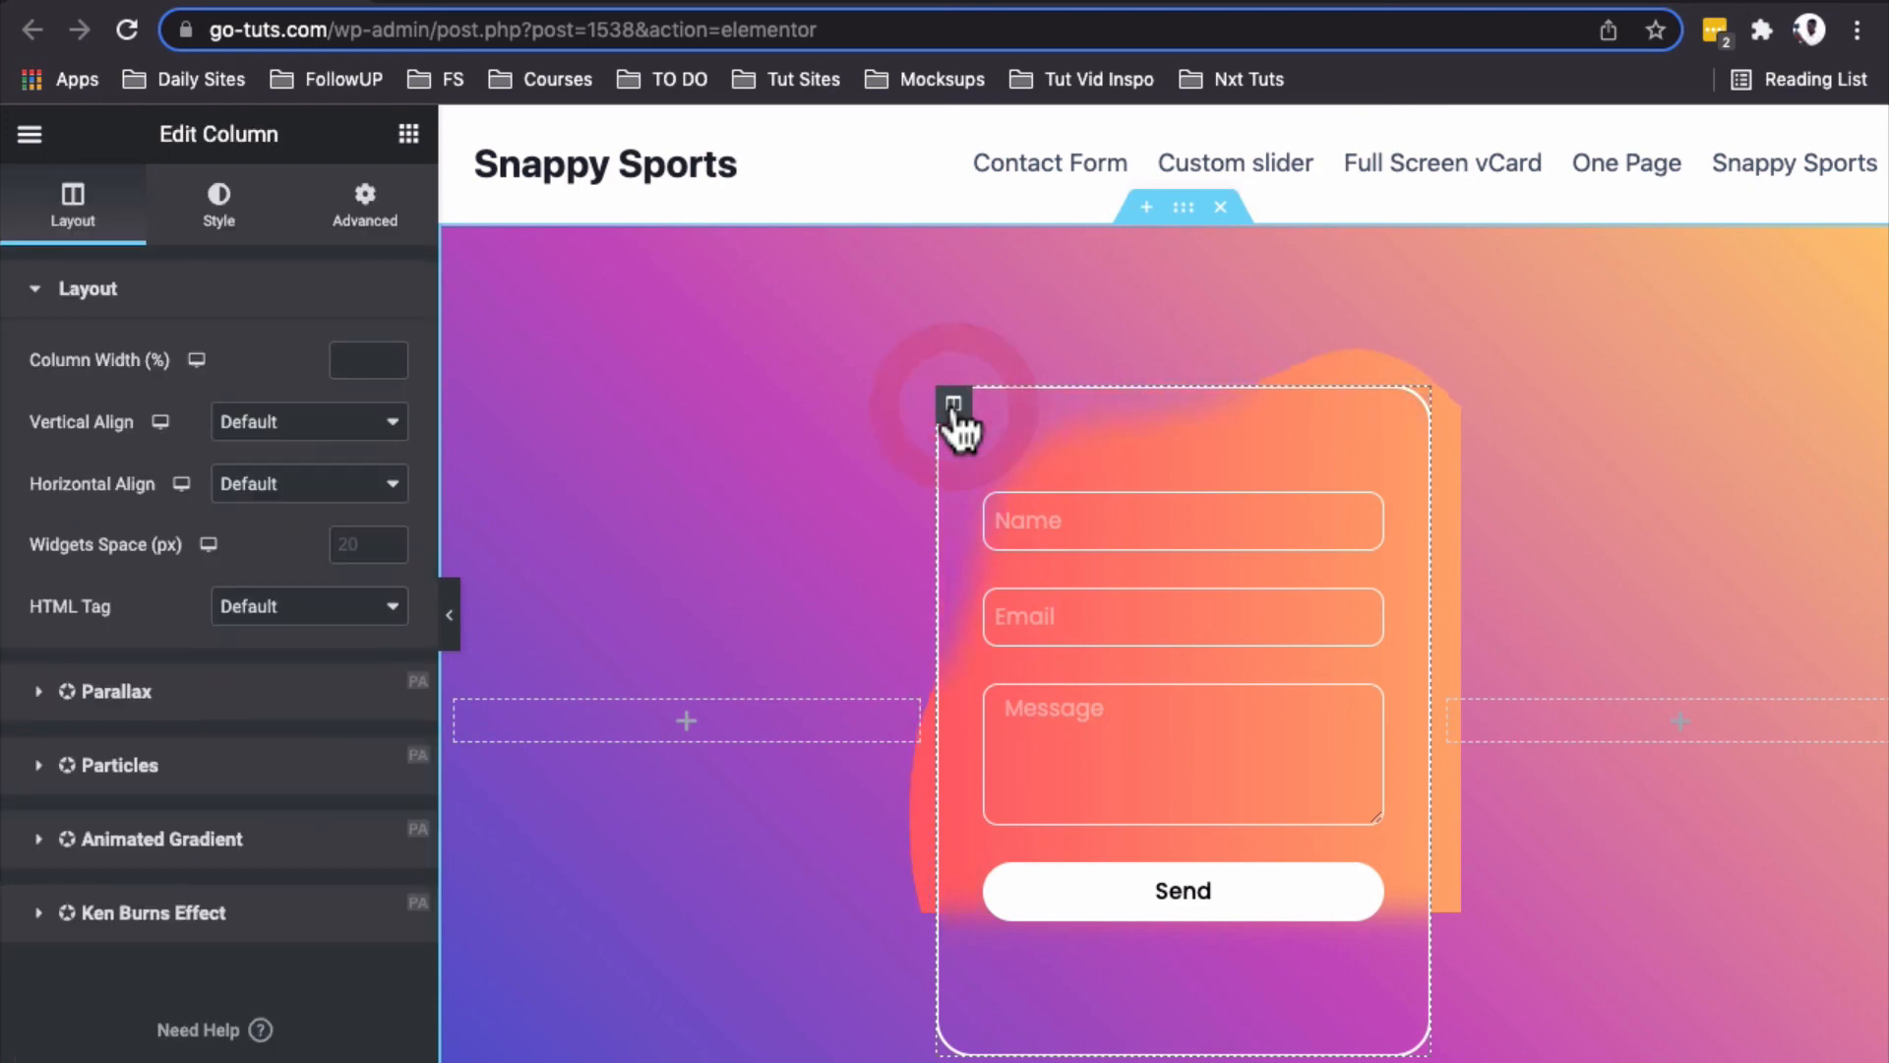
mouse_move(246, 235)
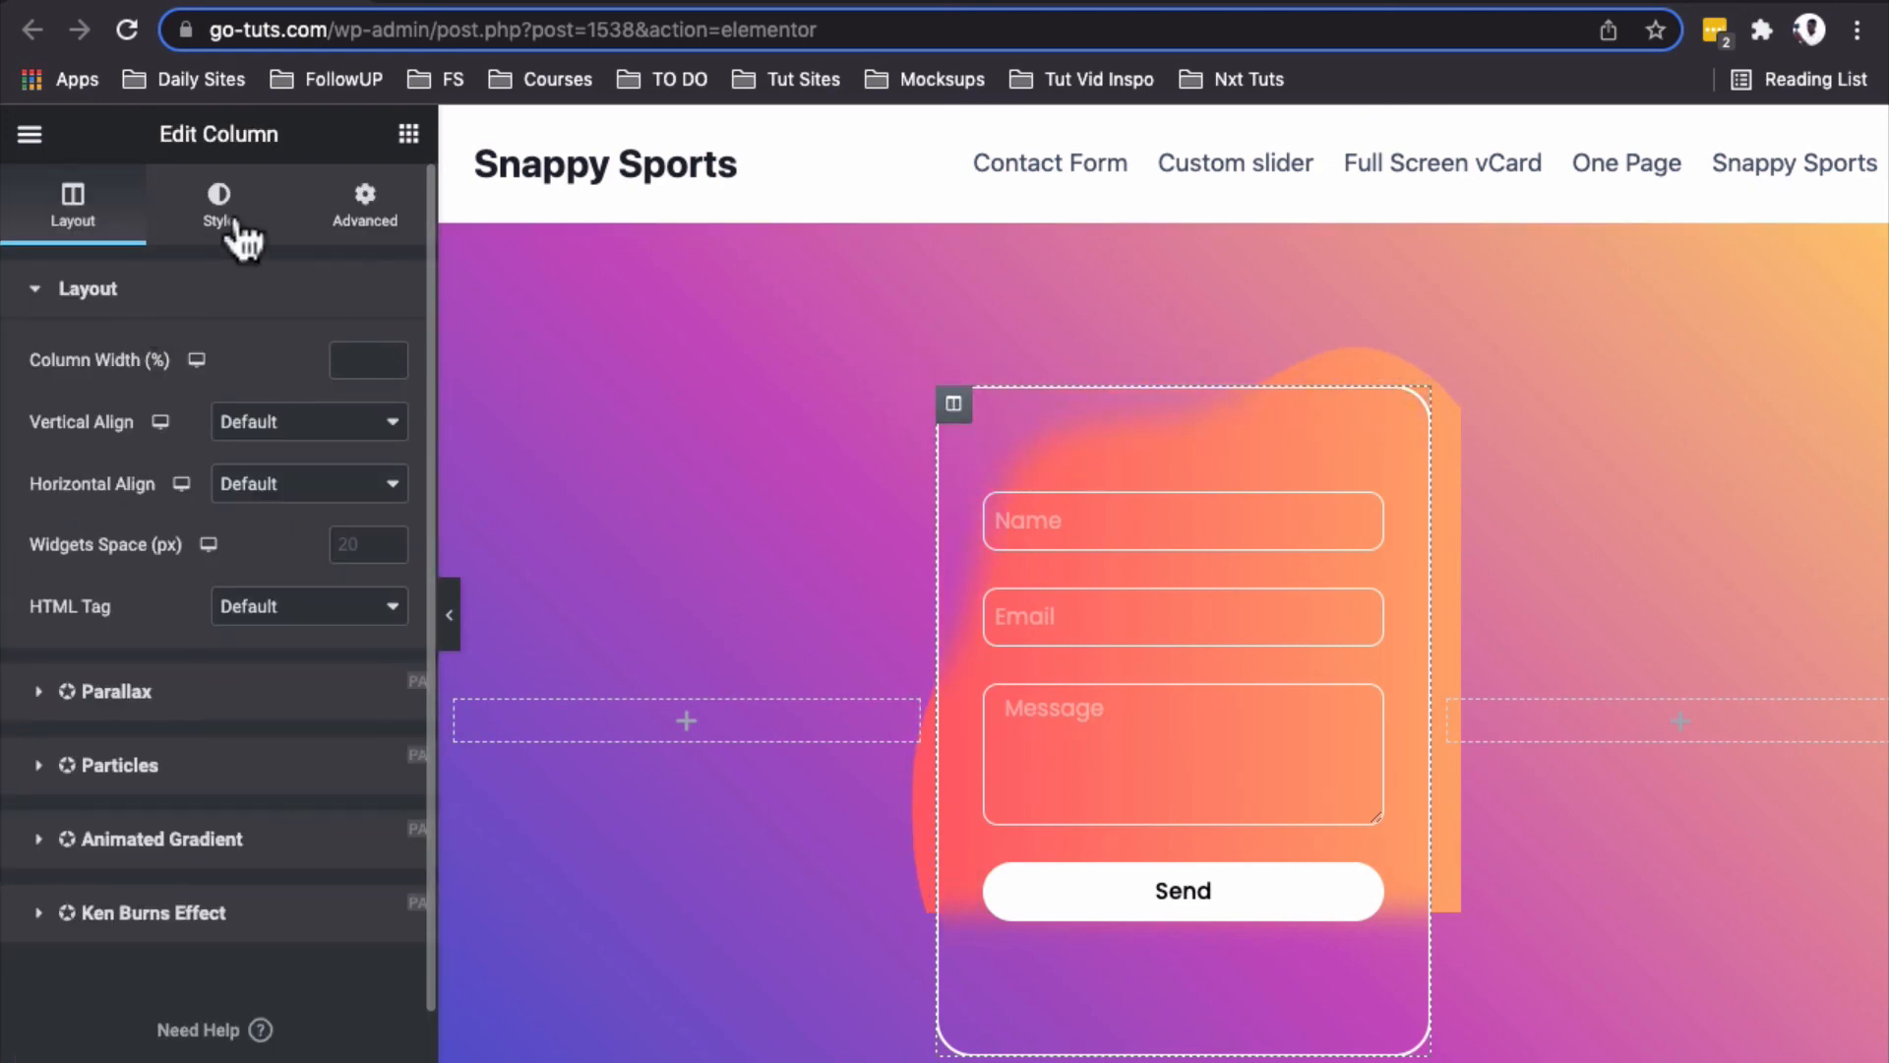
click(218, 203)
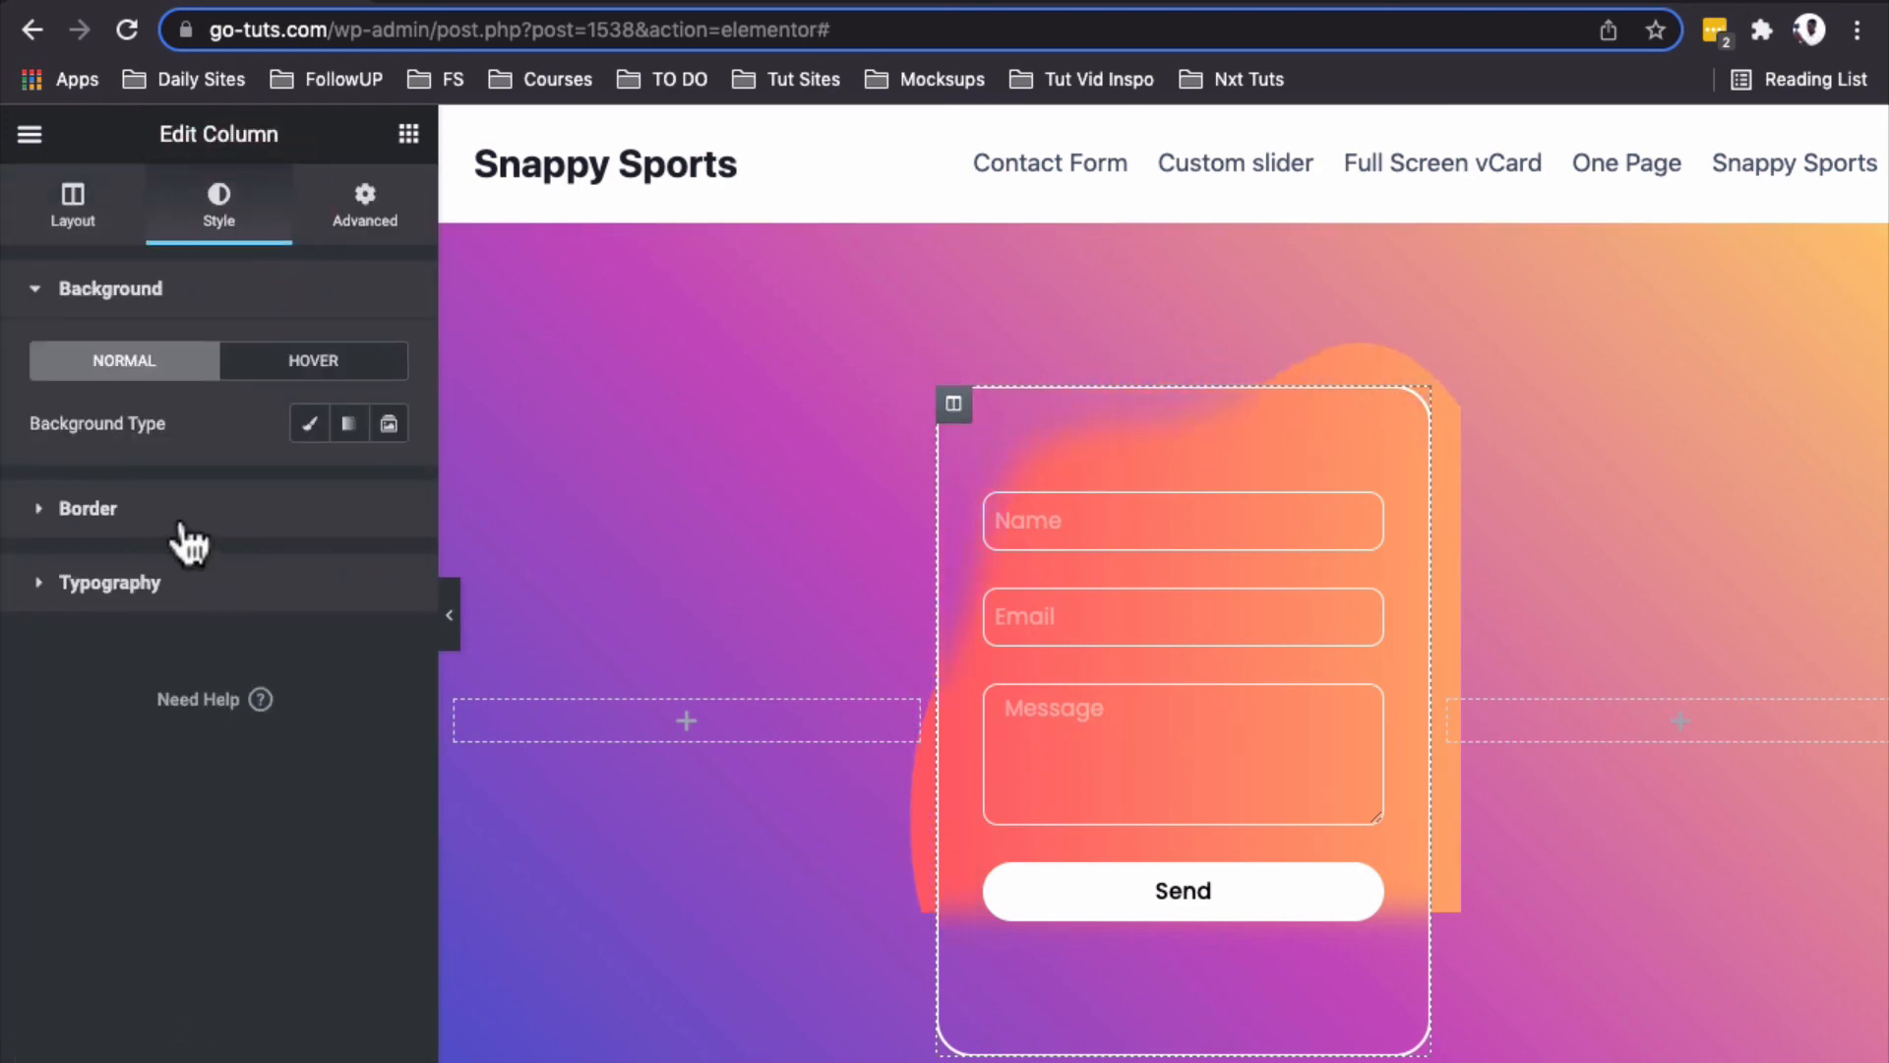
click(86, 507)
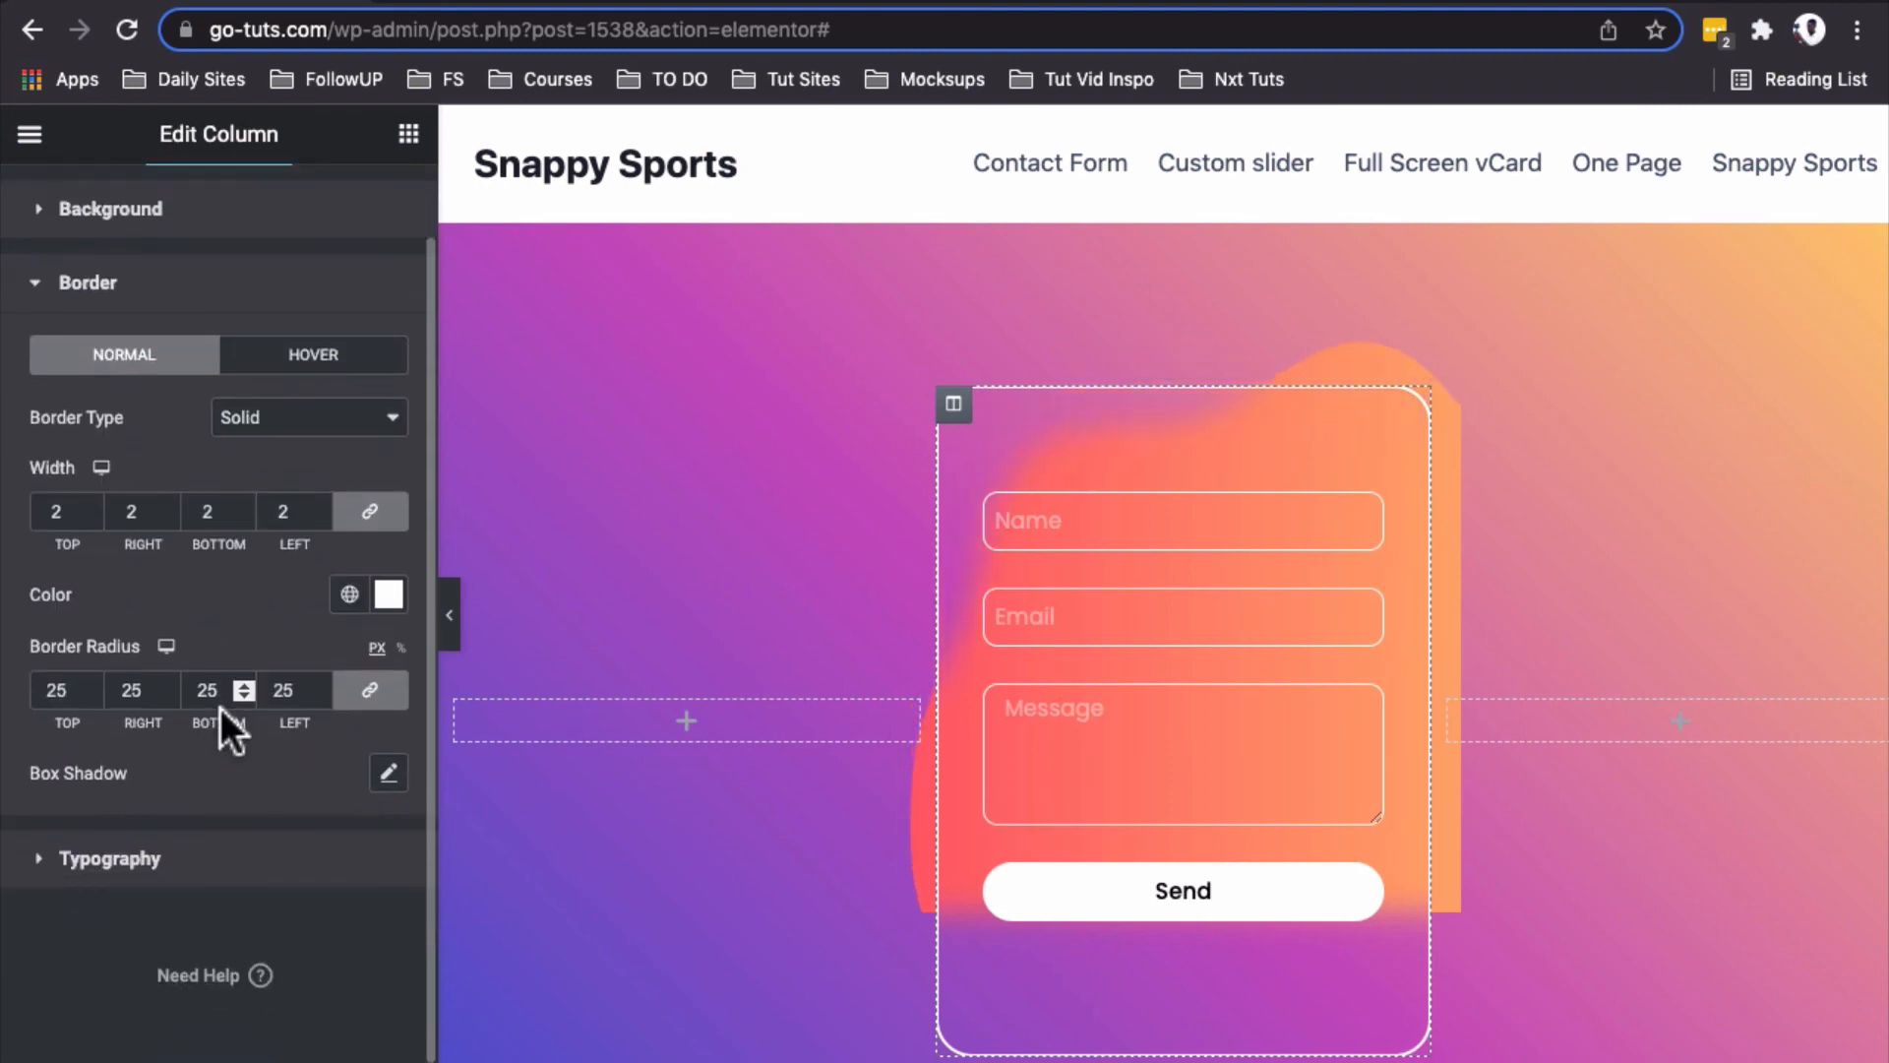
click(388, 771)
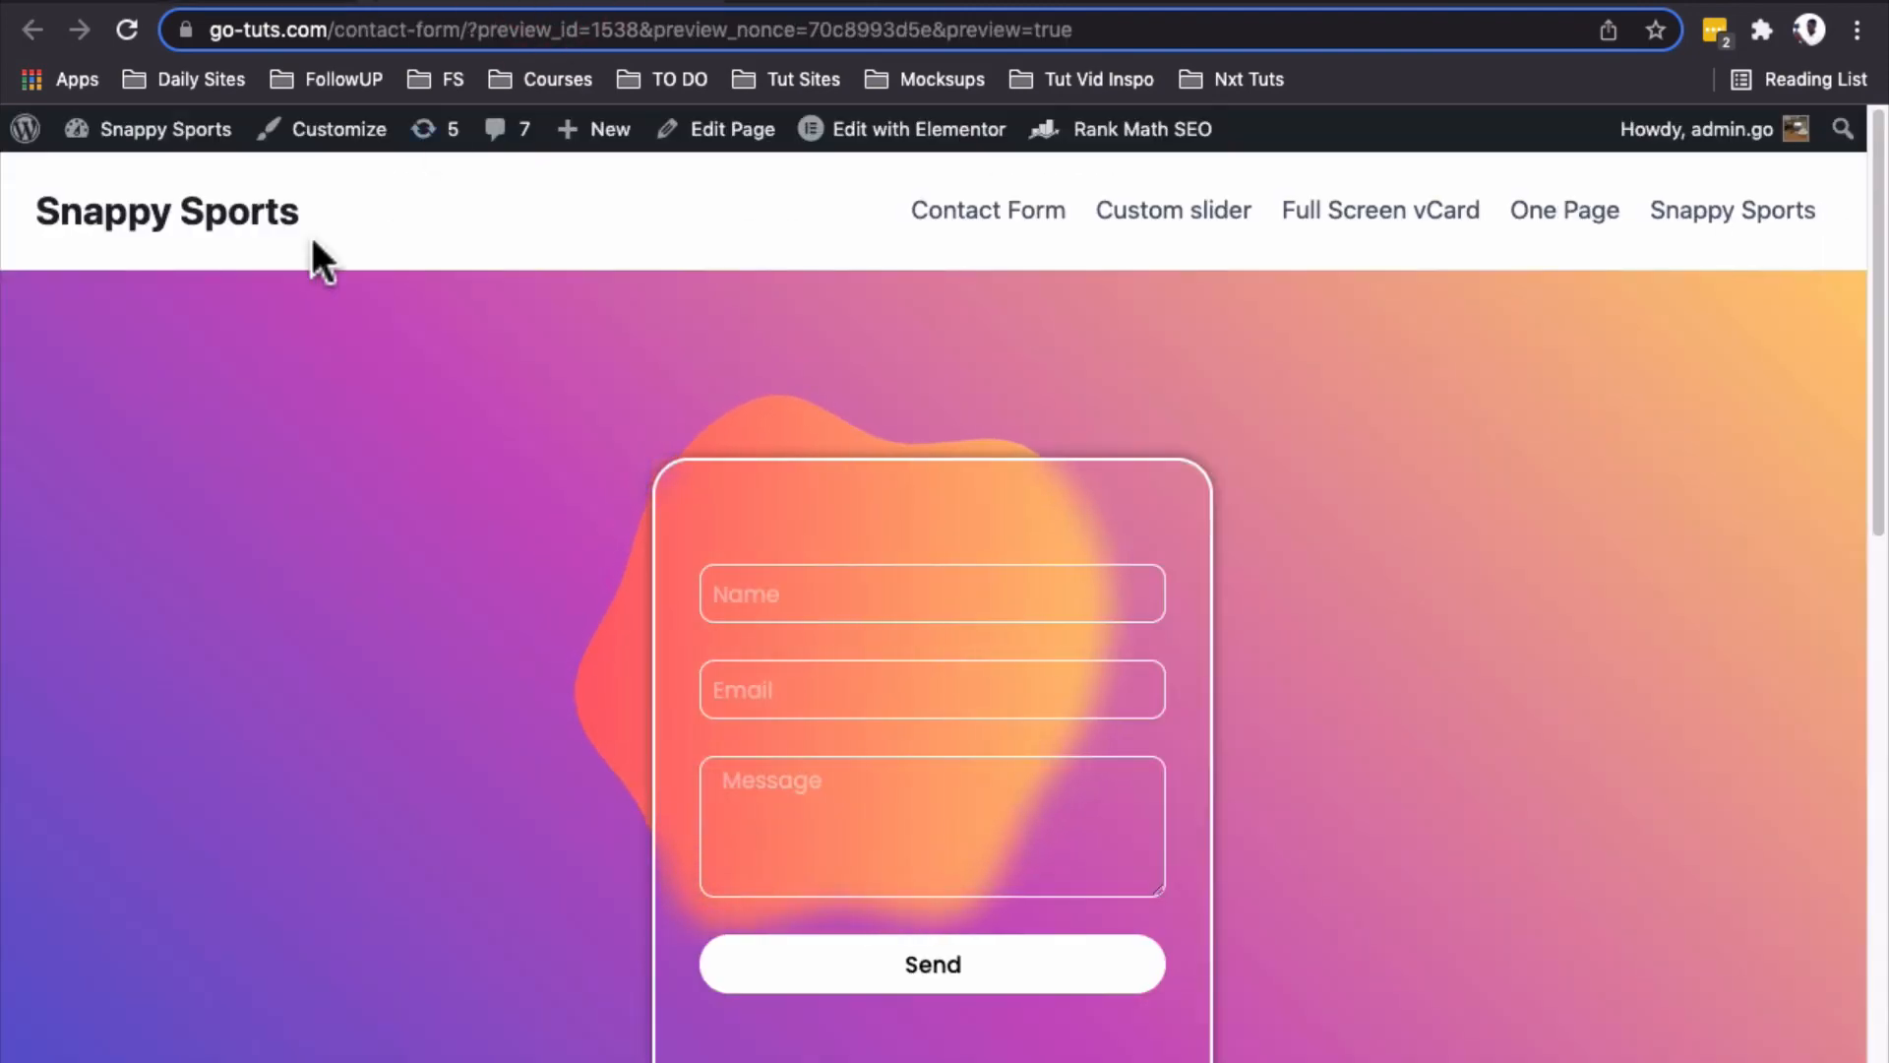
scroll(down, 3)
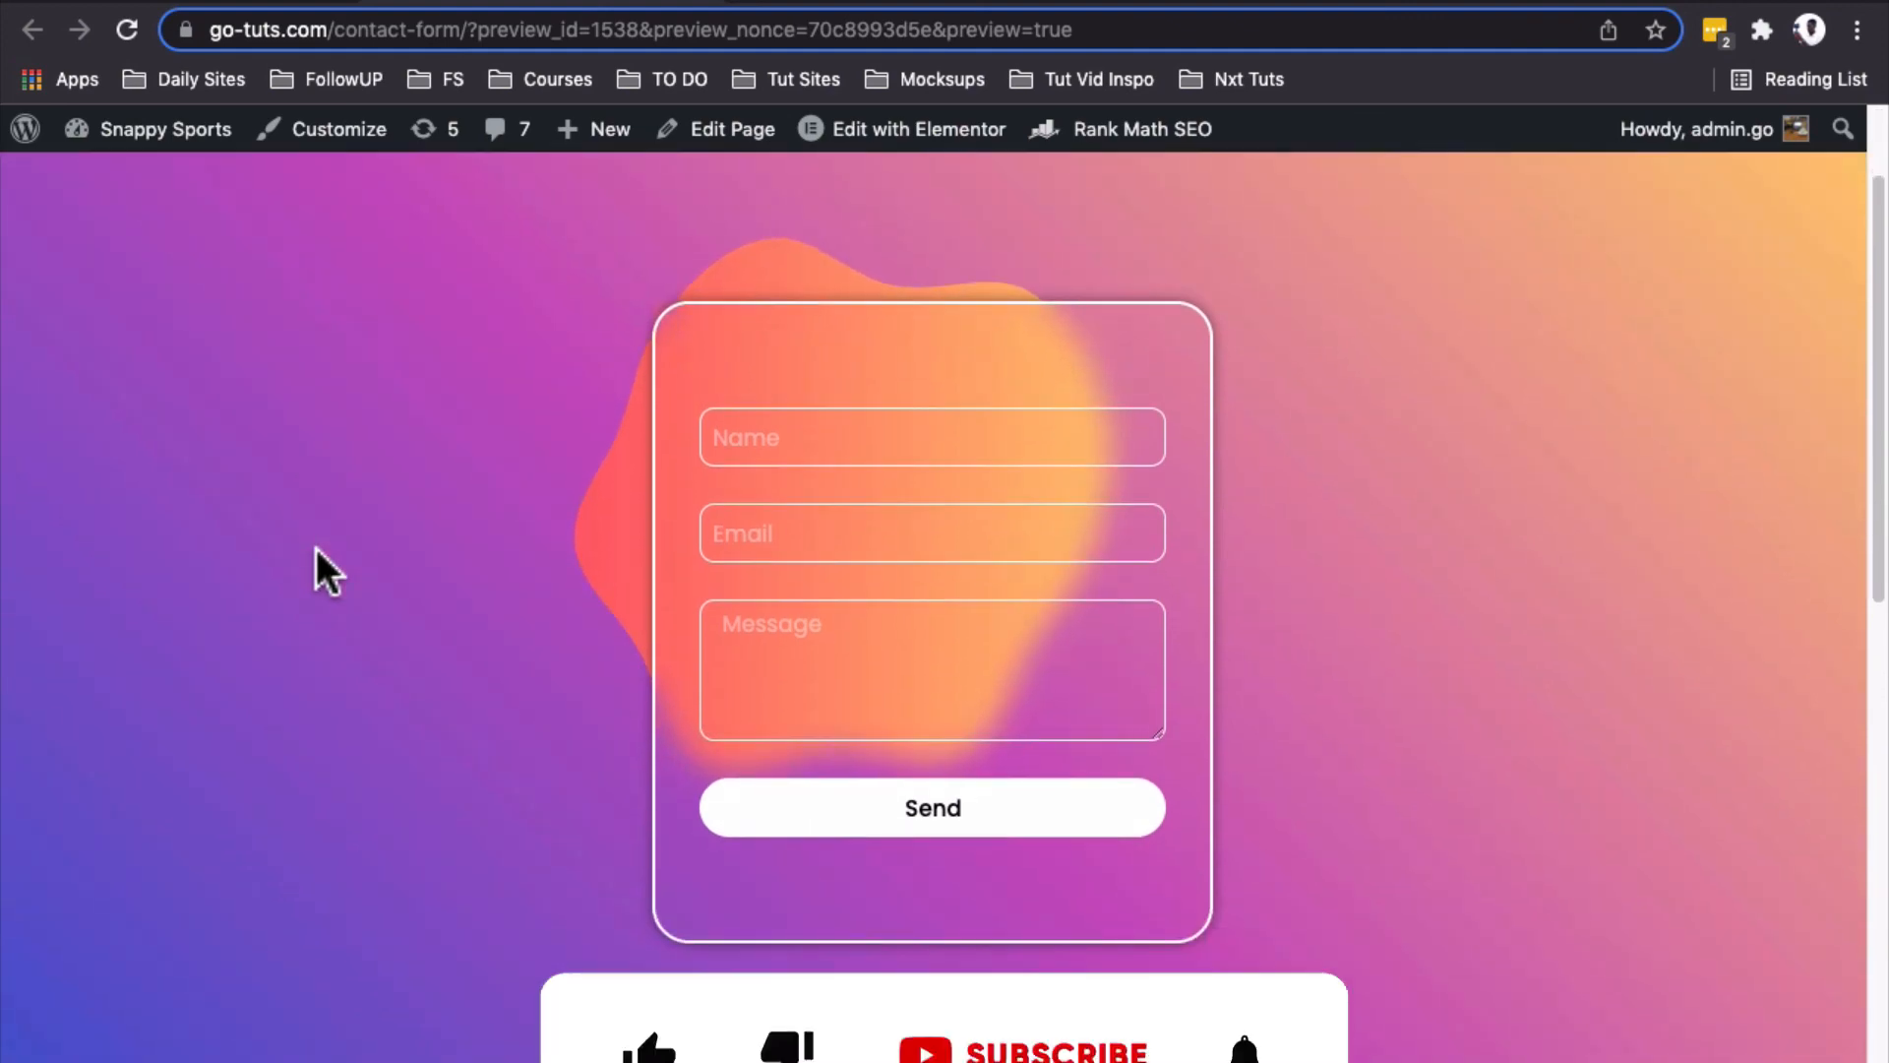
scroll(down, 3)
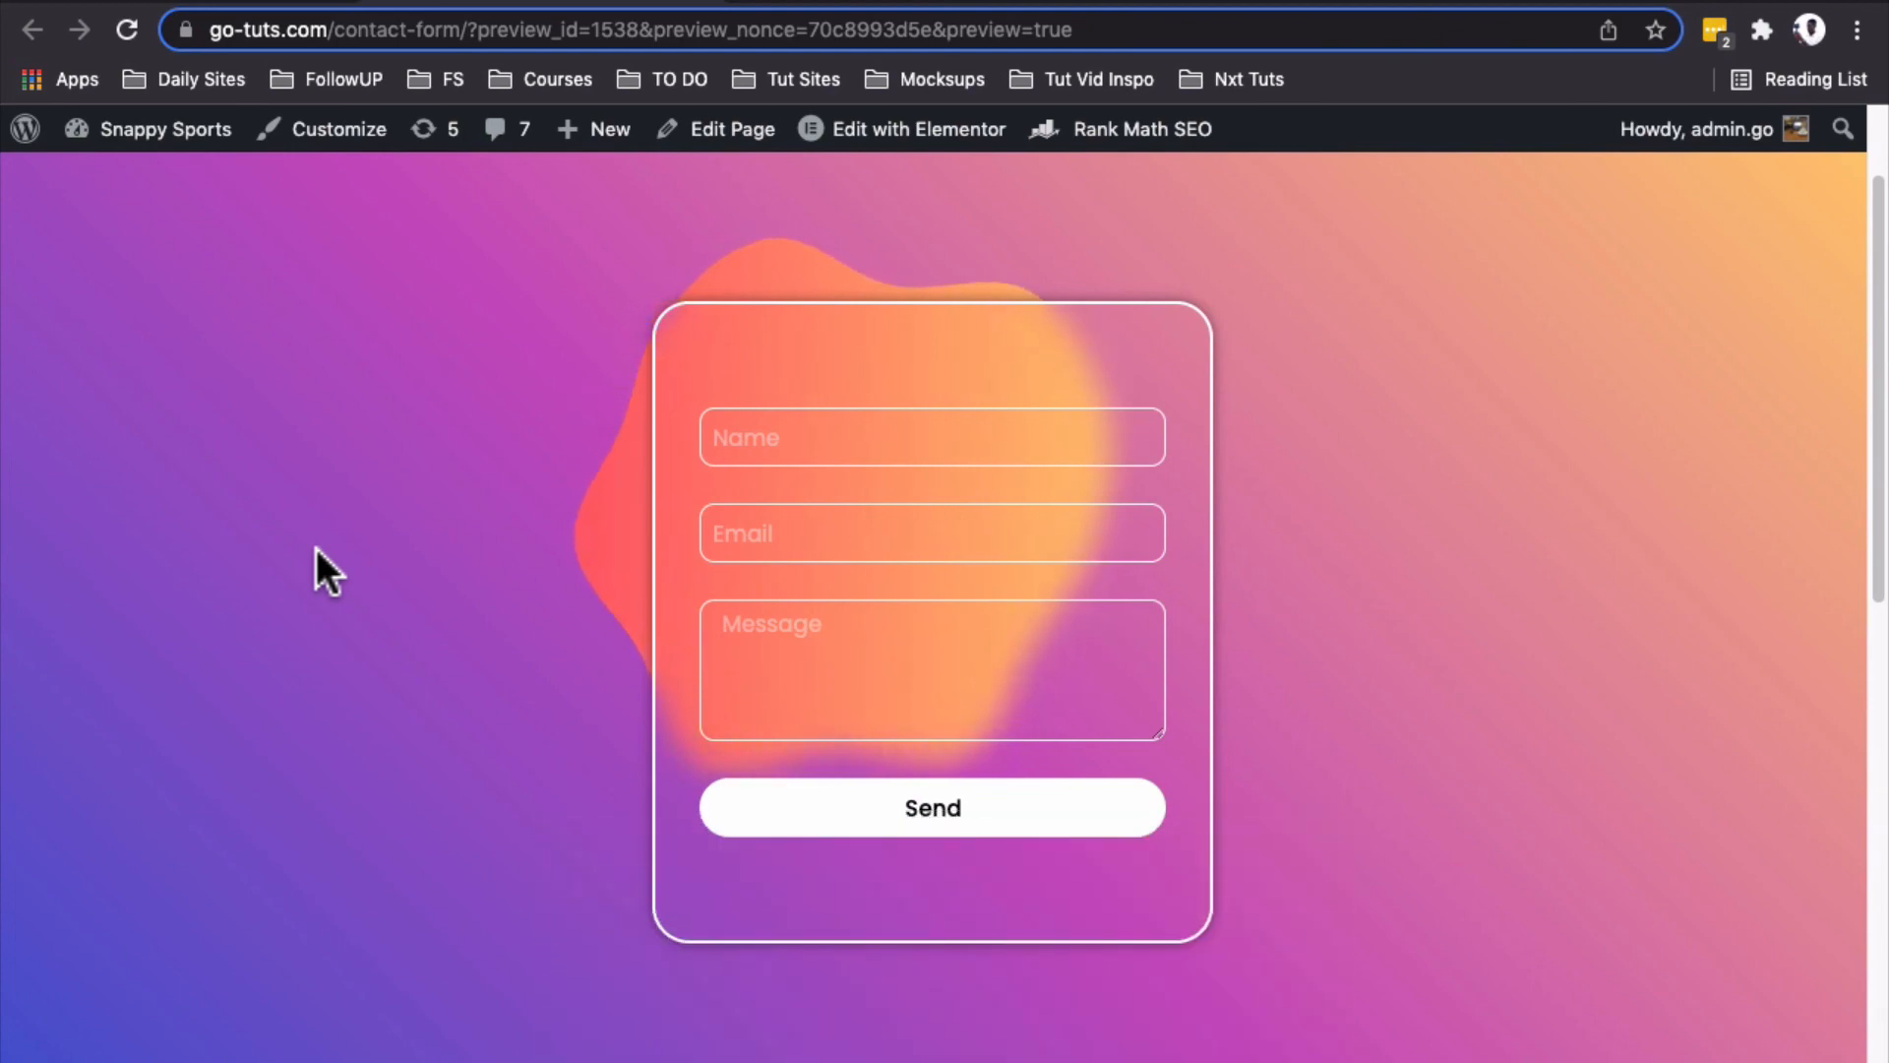
scroll(up, 3)
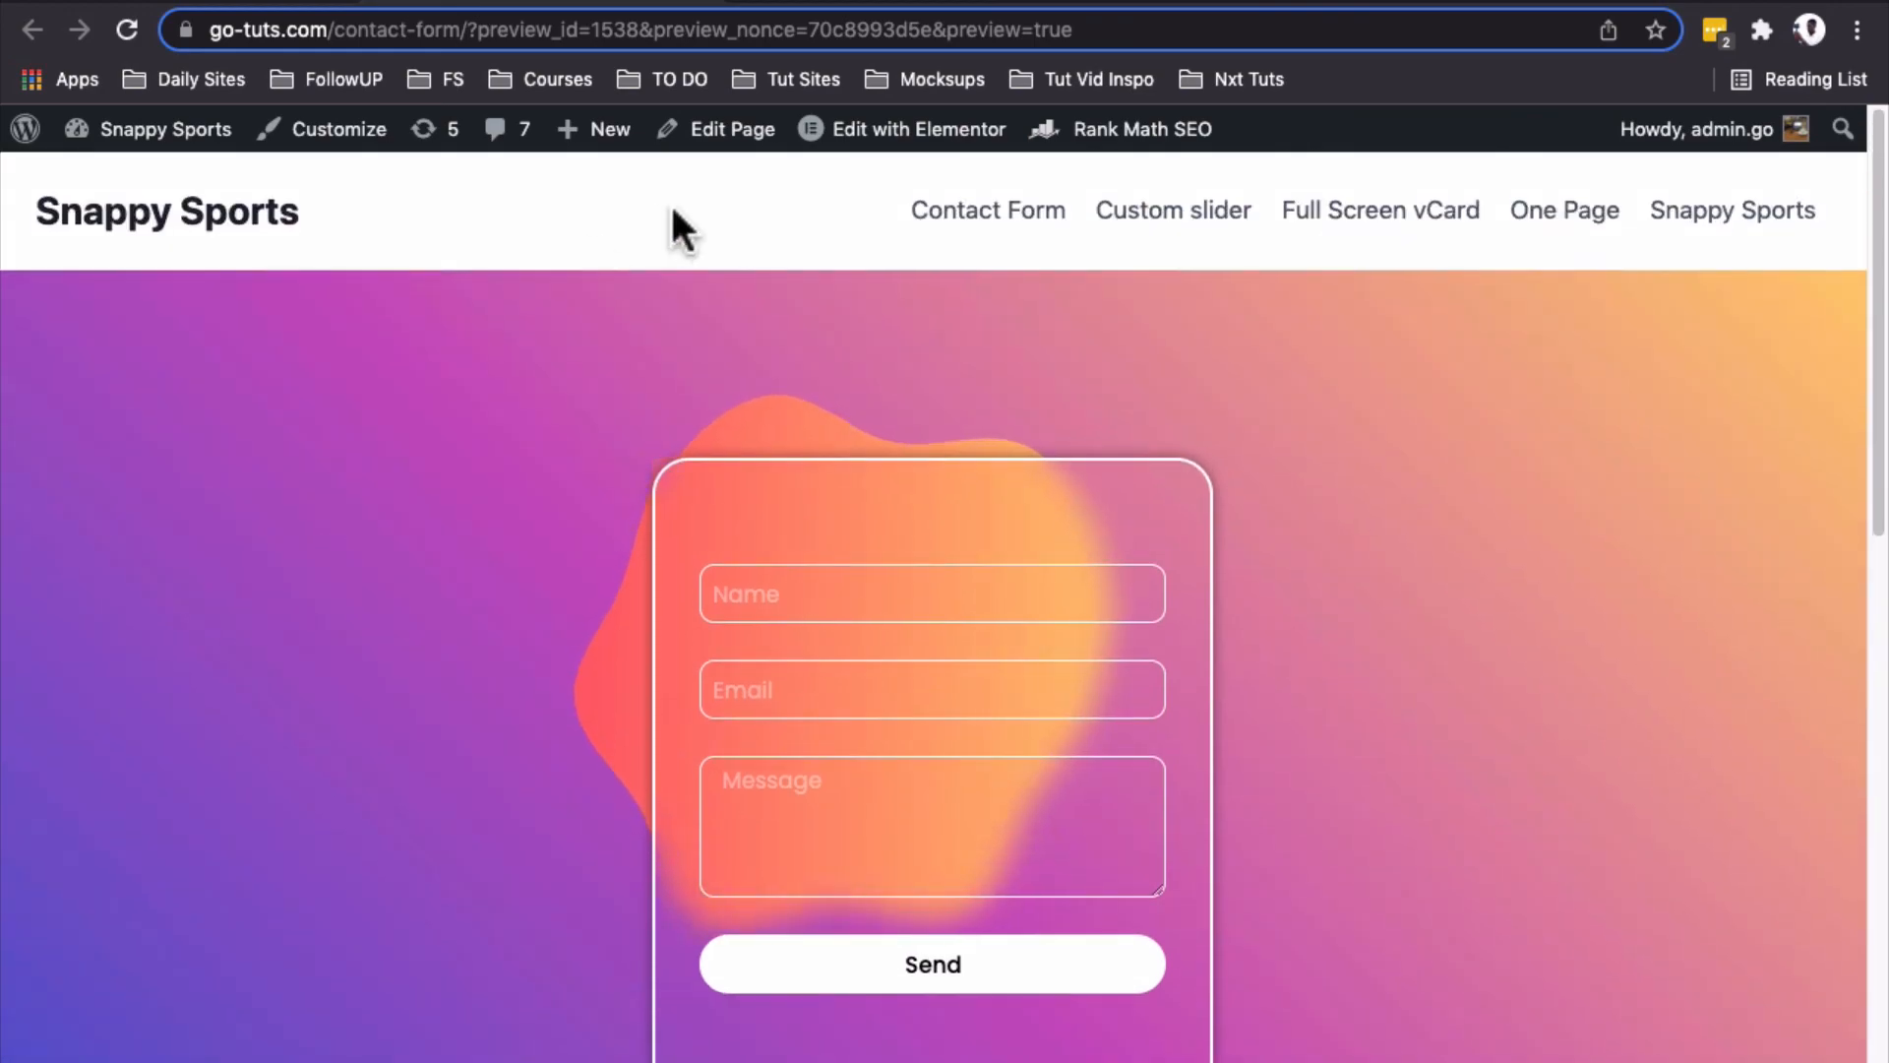